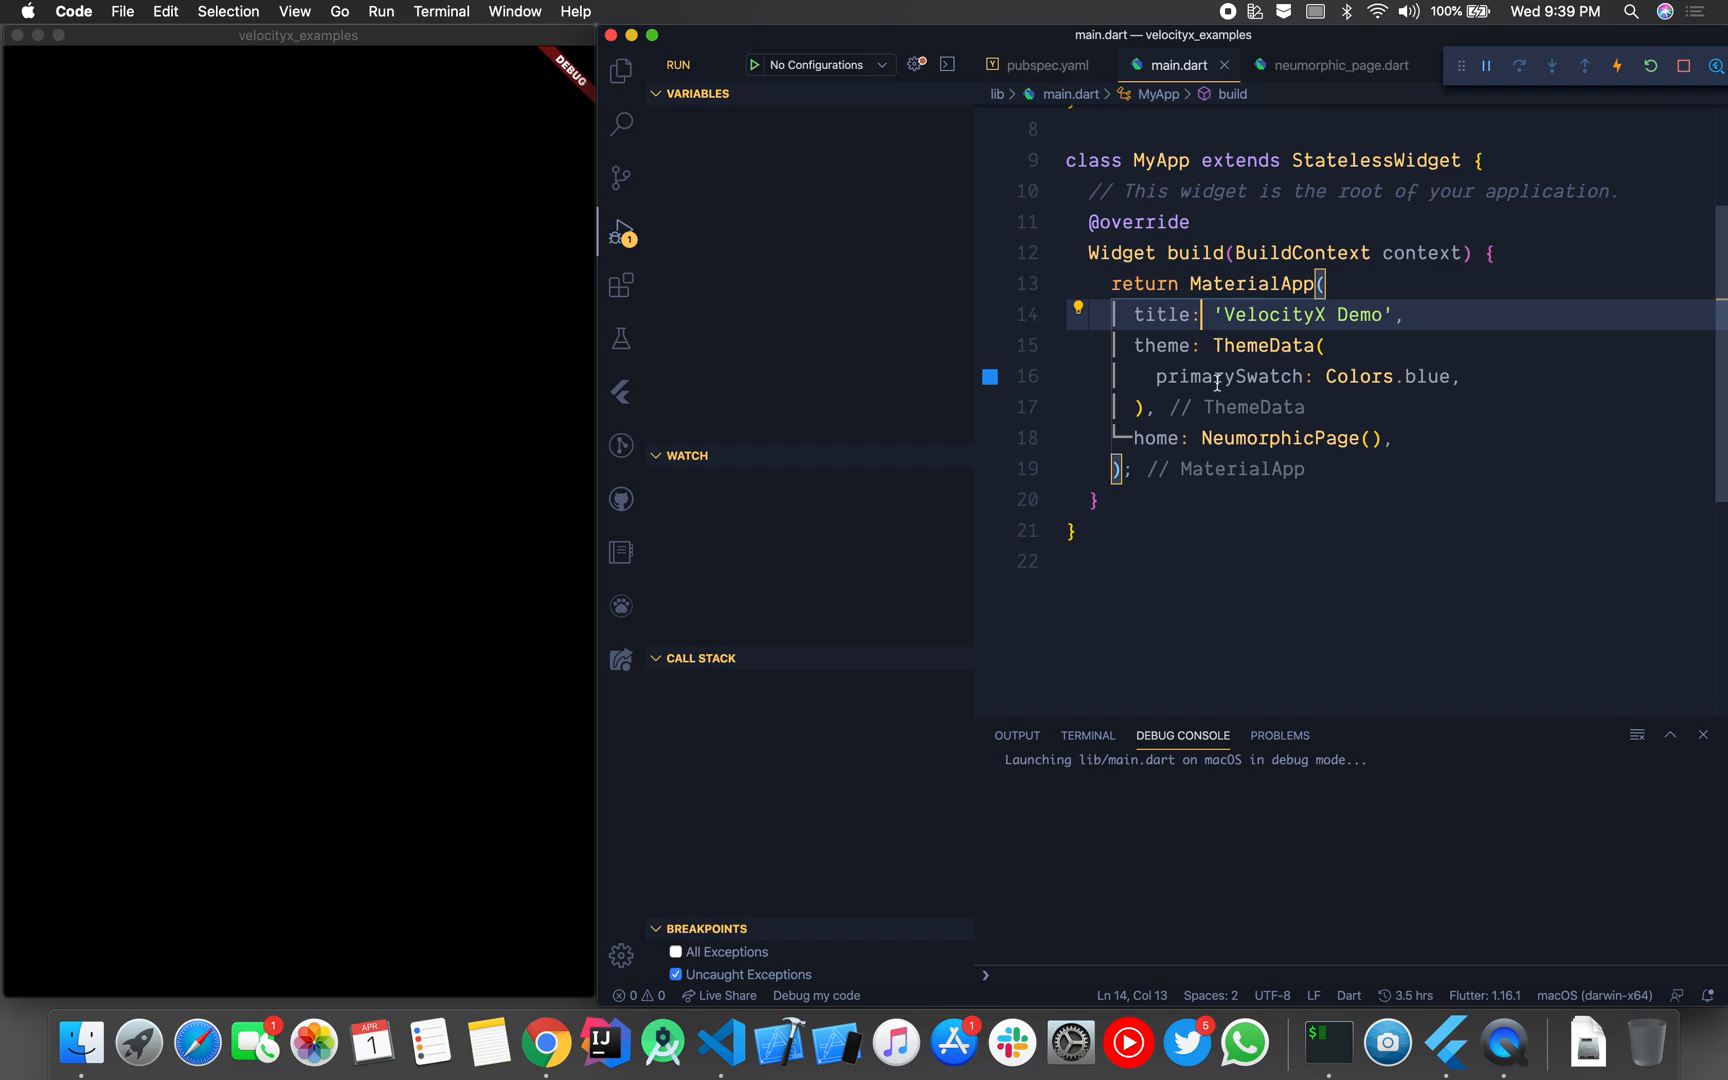
Step: Browse the screenshots in the VelocityX GitHub README, then switch to the velocityx.dev website tab
{"action": "left_click", "coordinate": [1080, 561]}
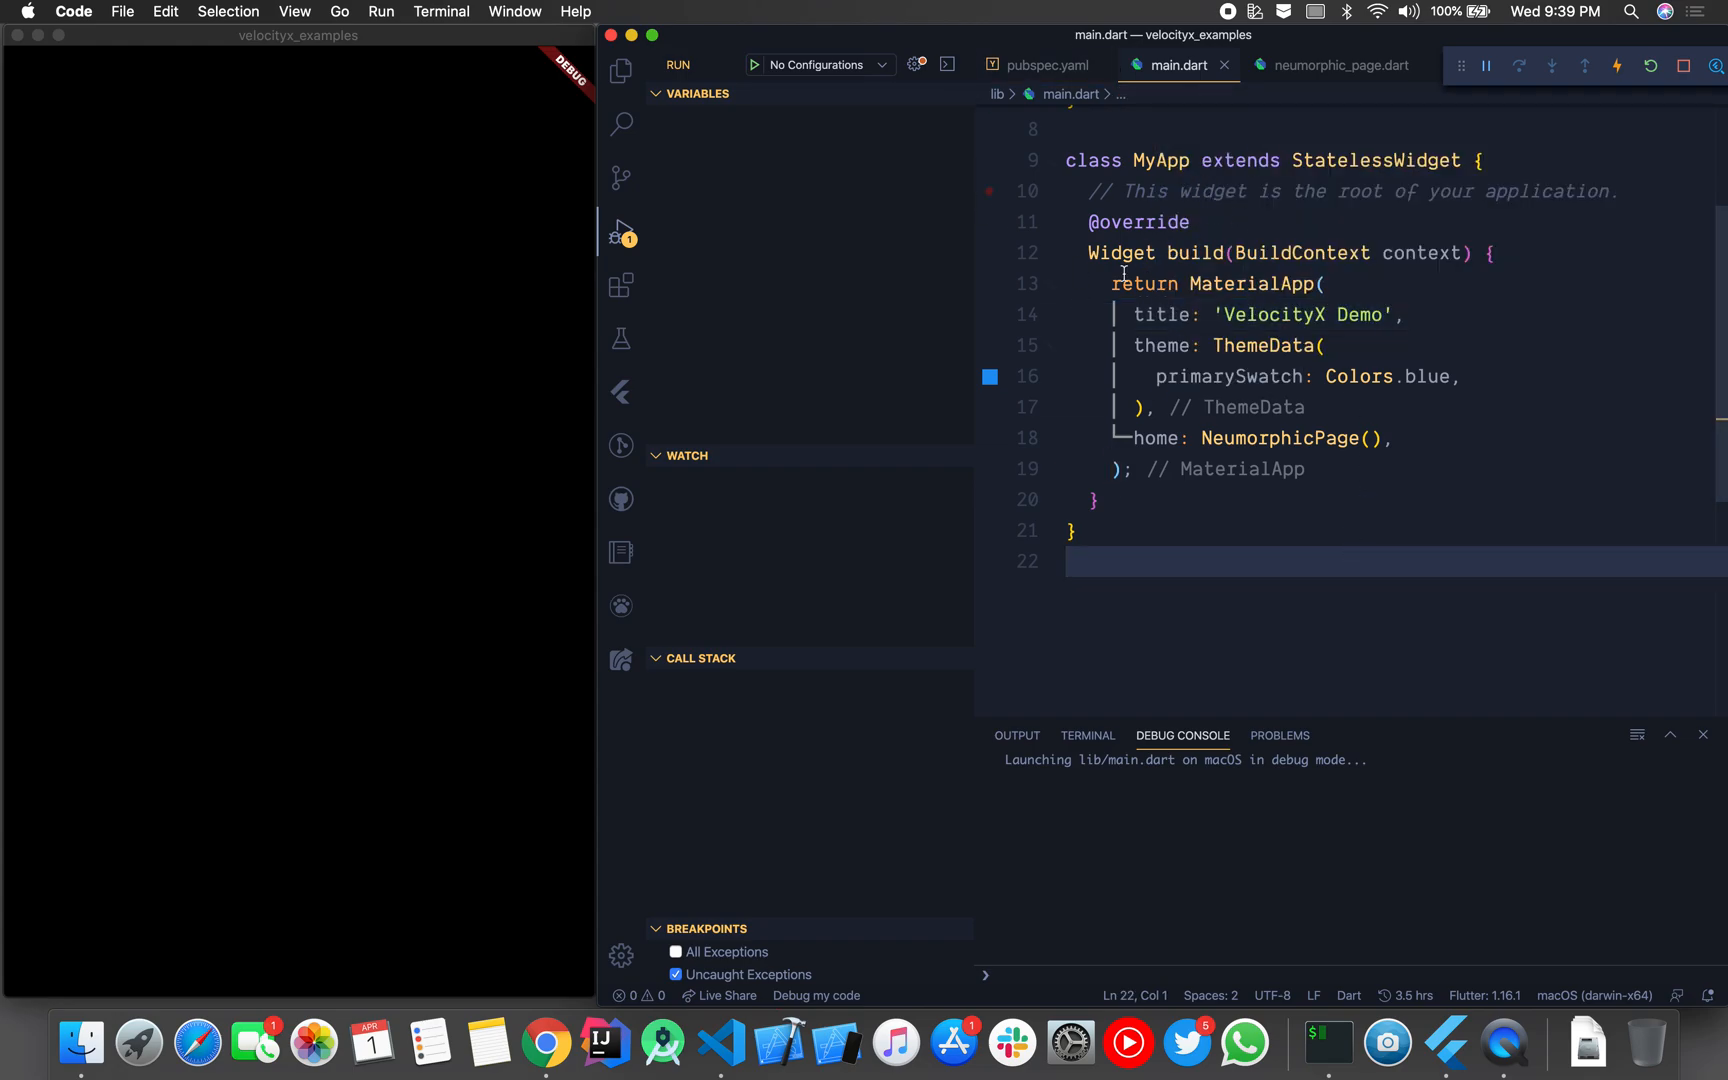
{"action": "mouse_move", "coordinate": [1194, 252]}
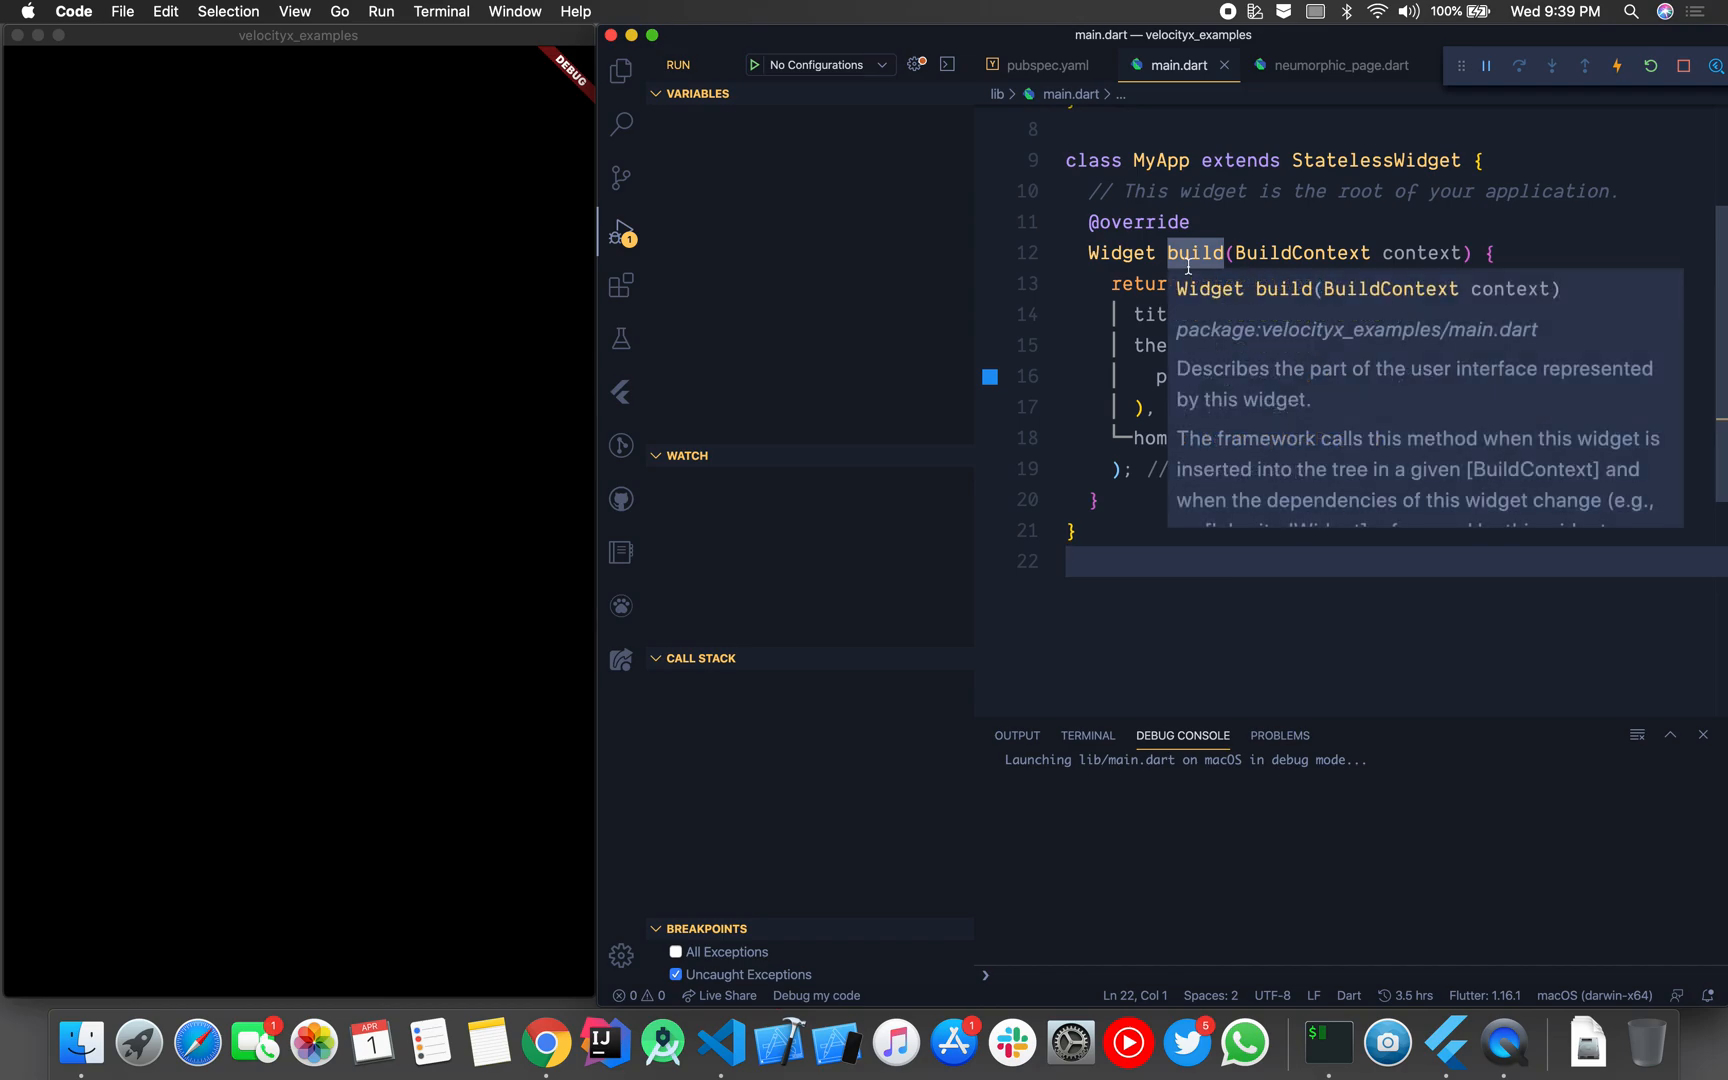
{"action": "left_click", "coordinate": [1191, 252]}
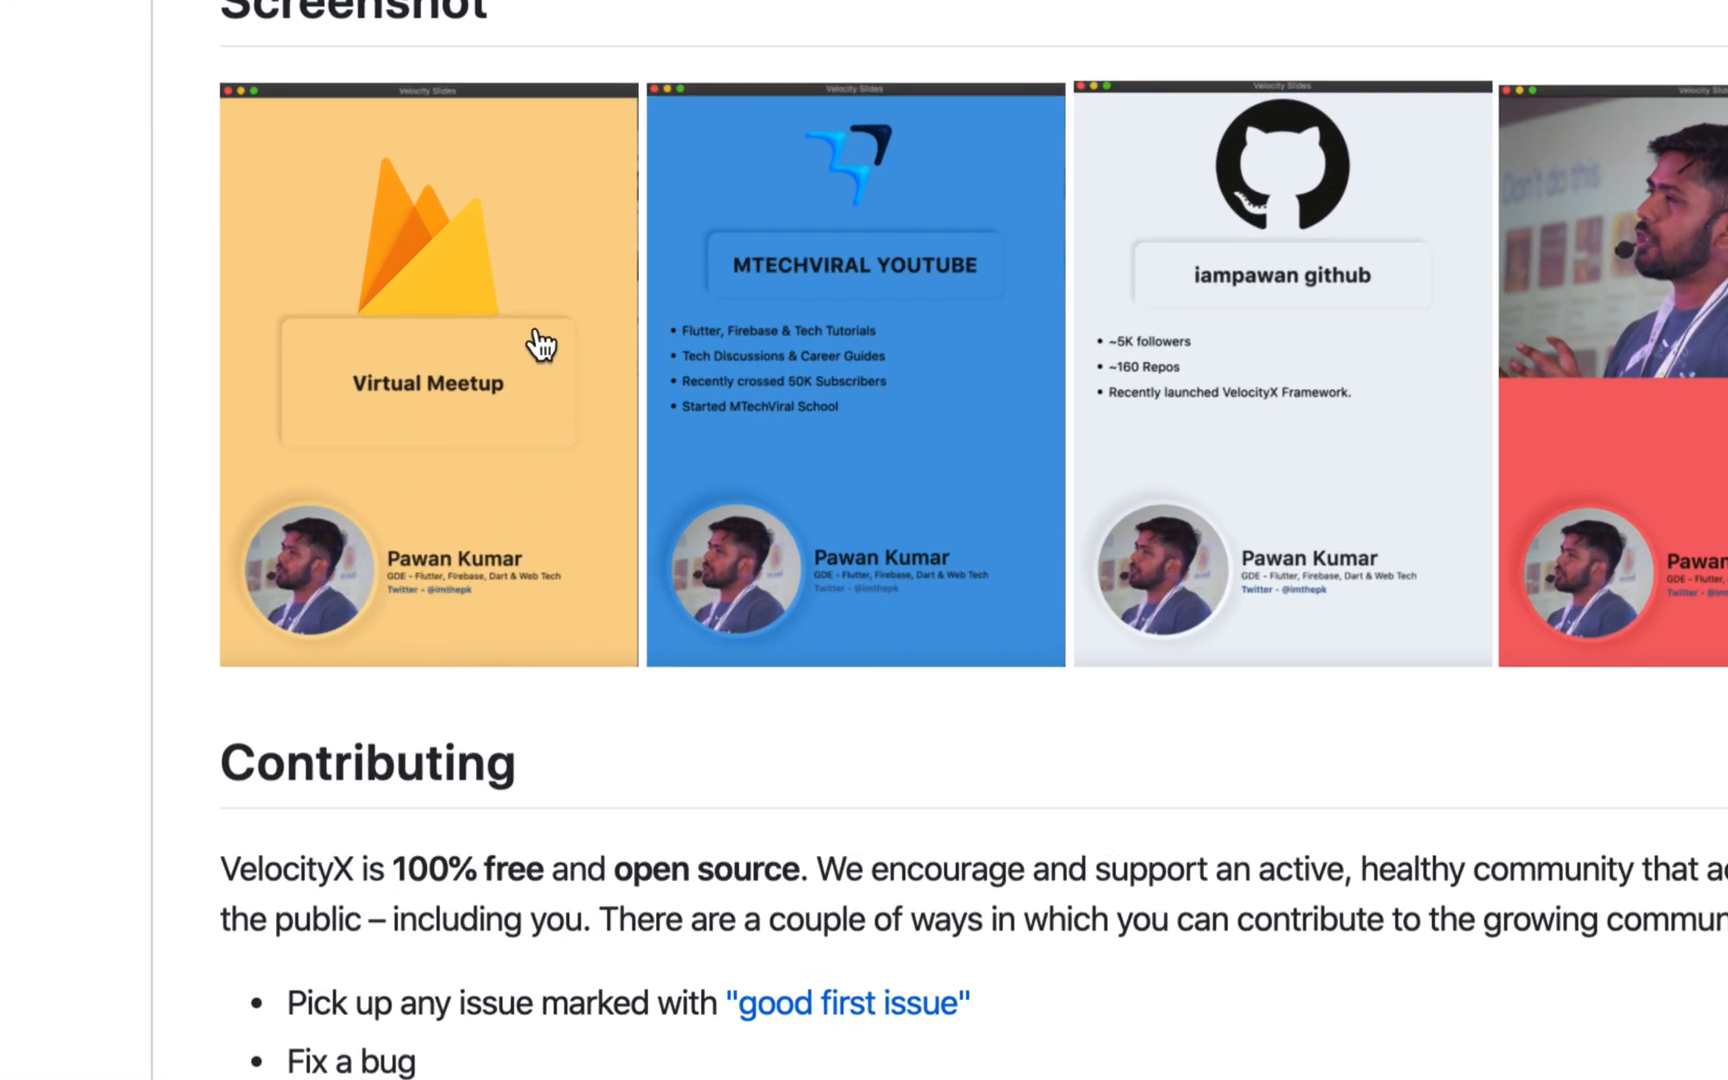
{"action": "mouse_move", "coordinate": [424, 430]}
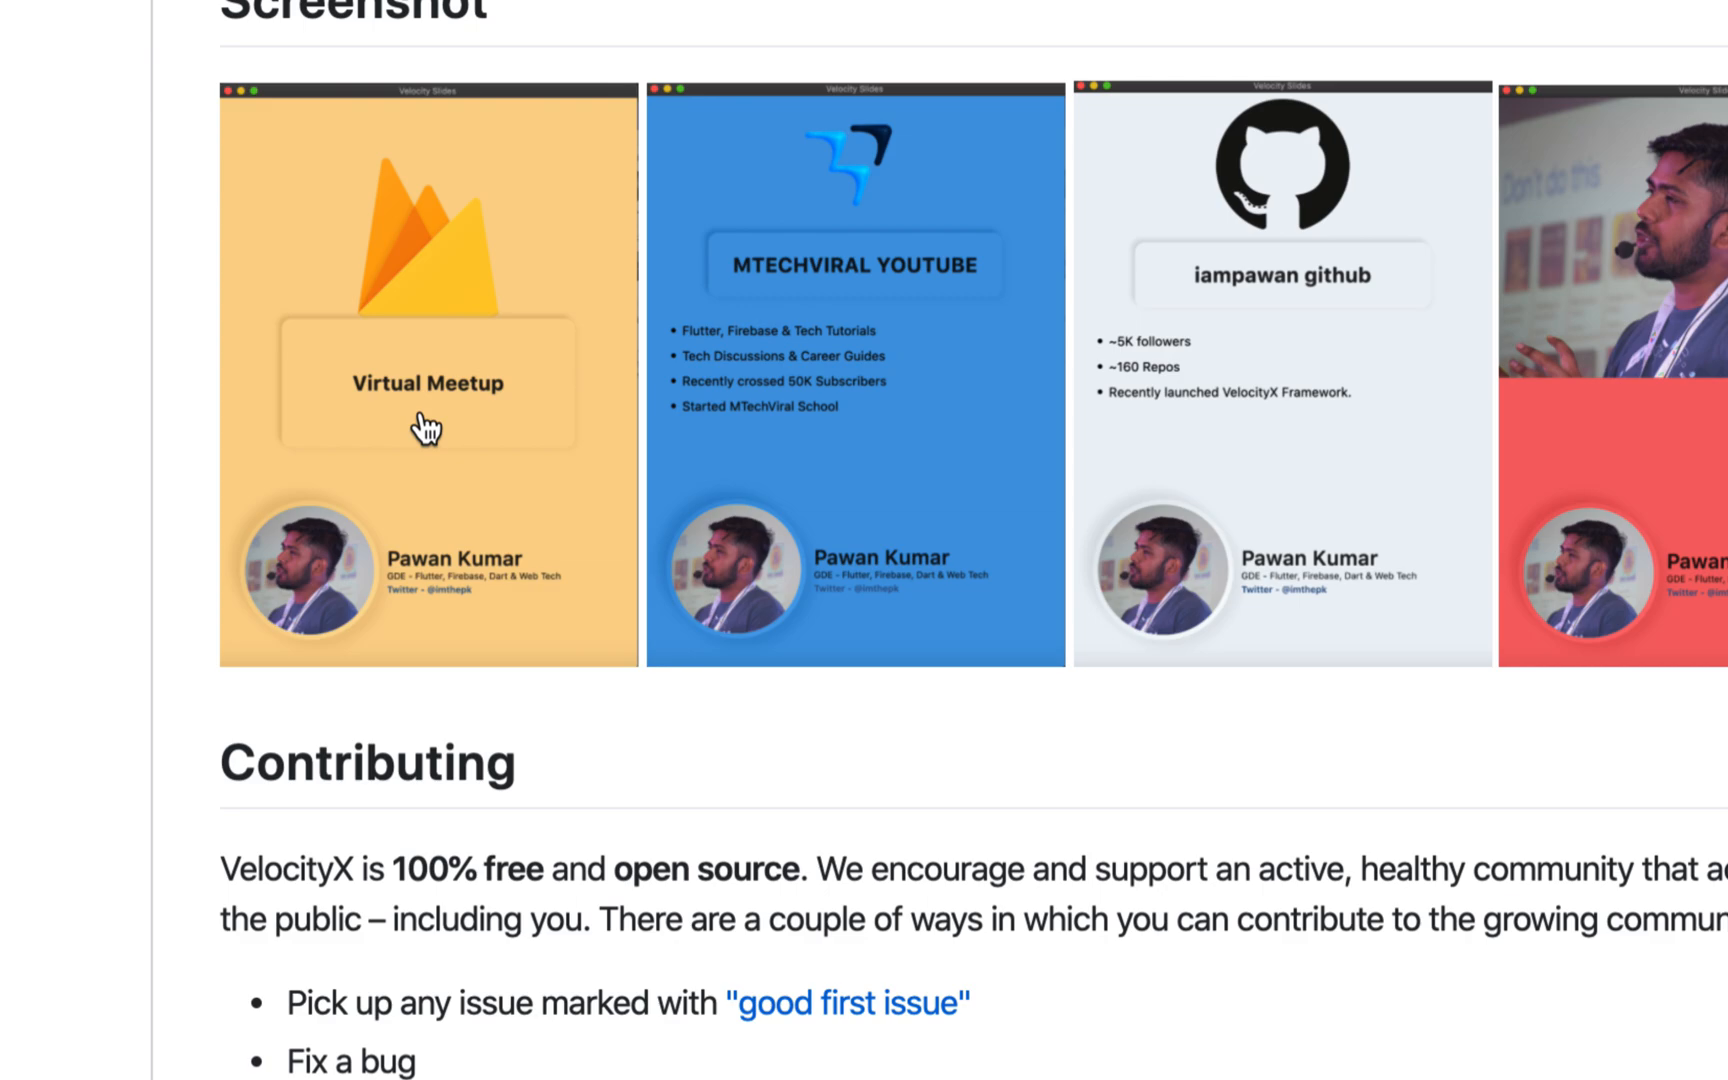
{"action": "mouse_move", "coordinate": [306, 601]}
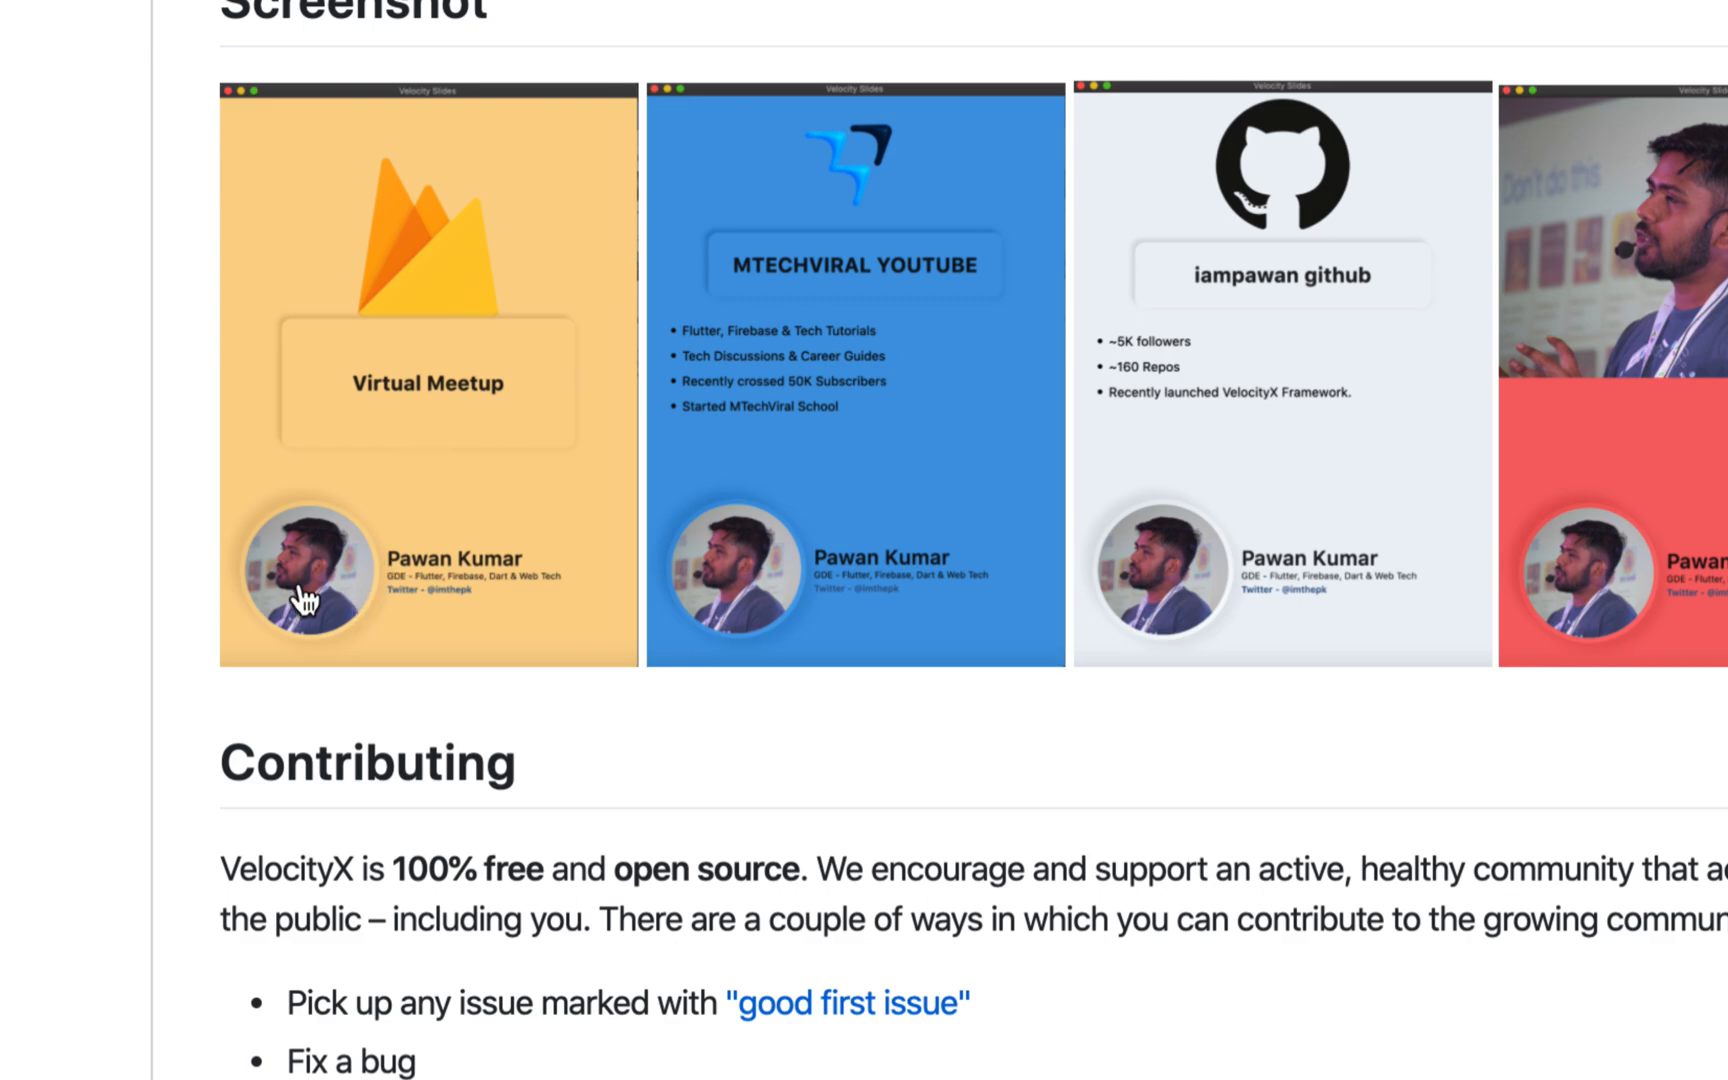
{"action": "left_click", "coordinate": [375, 24]}
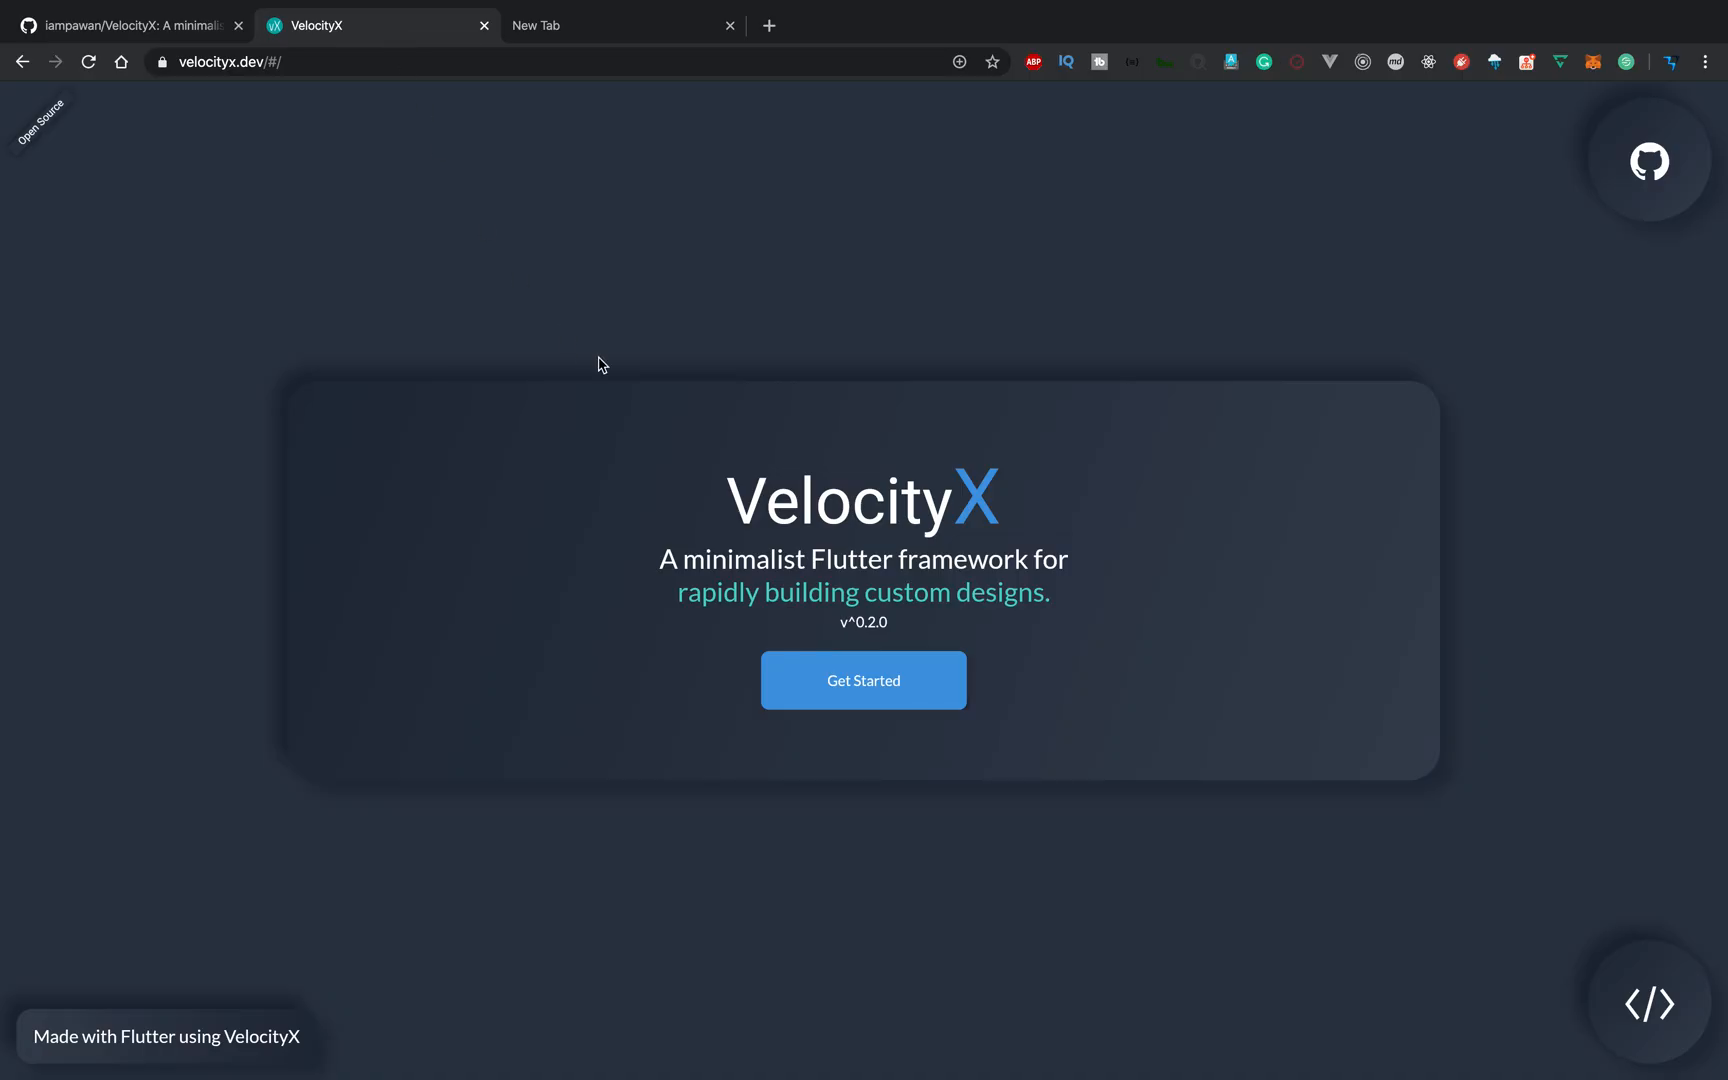
{"action": "mouse_move", "coordinate": [1306, 449]}
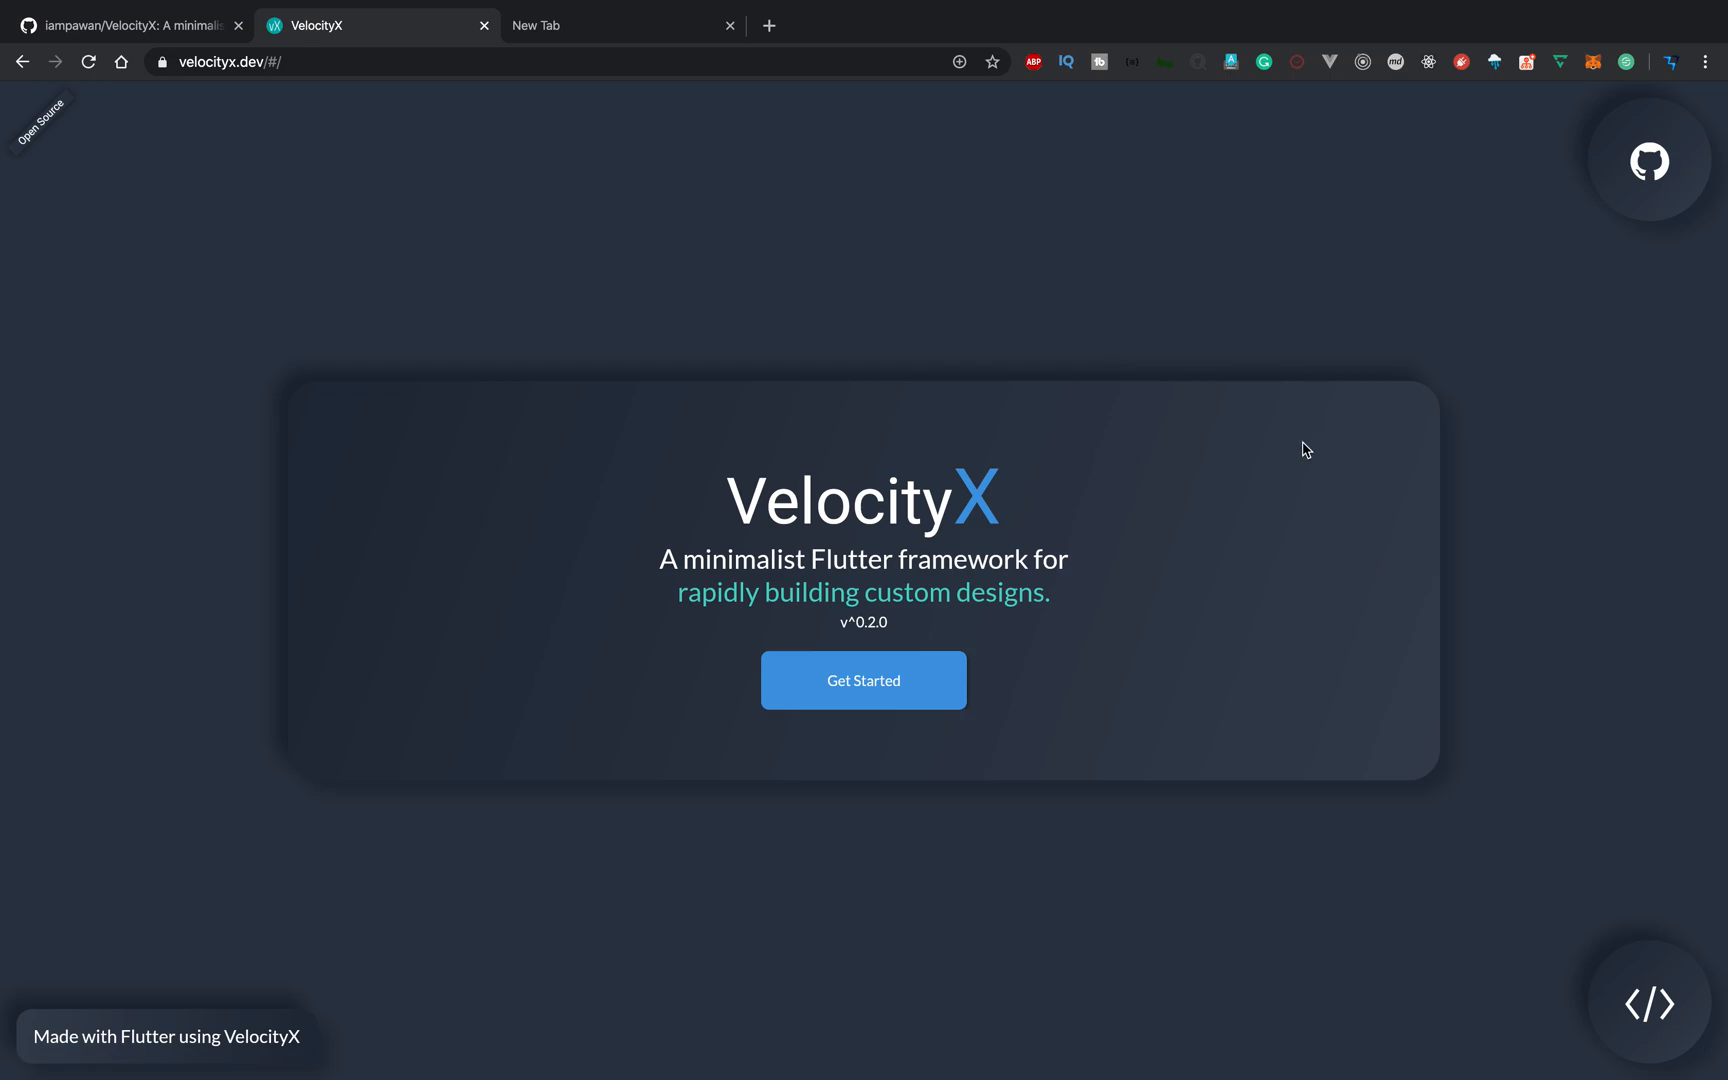
{"action": "mouse_move", "coordinate": [1306, 652]}
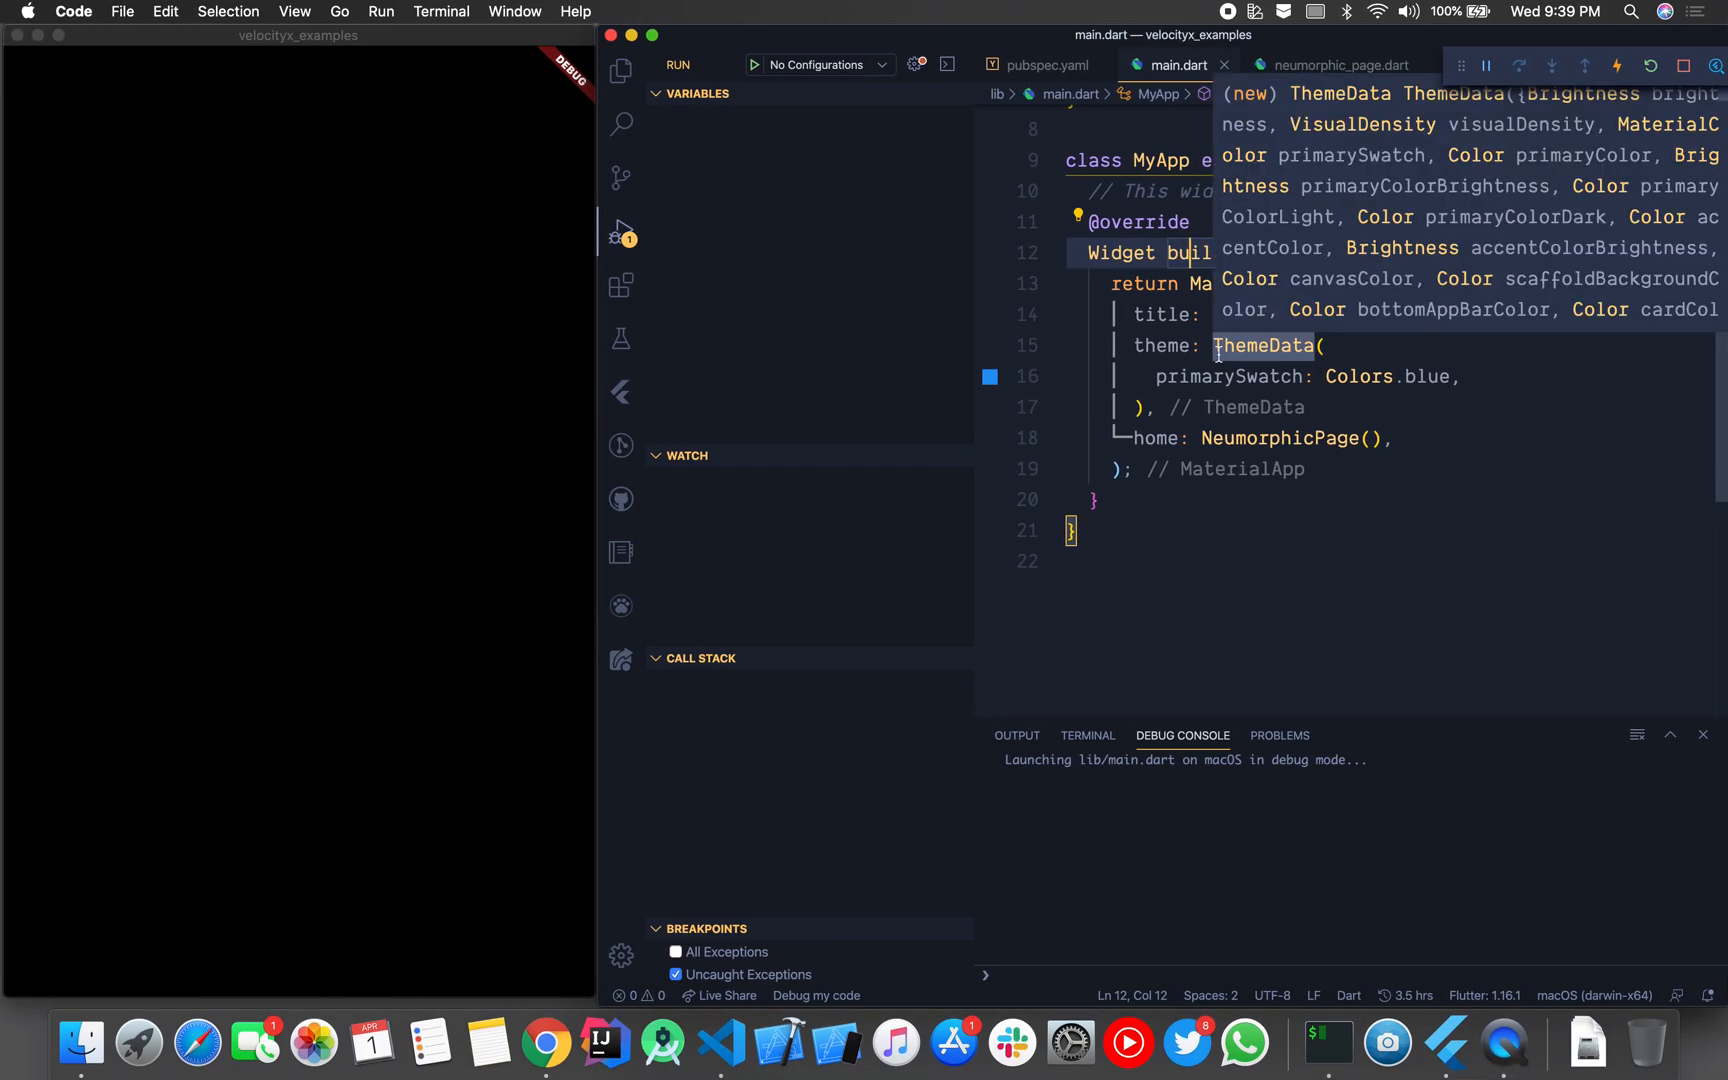
Step: Open neumorphic_page.dart and select the NeumorphicPage class name
{"action": "left_click", "coordinate": [1224, 560]}
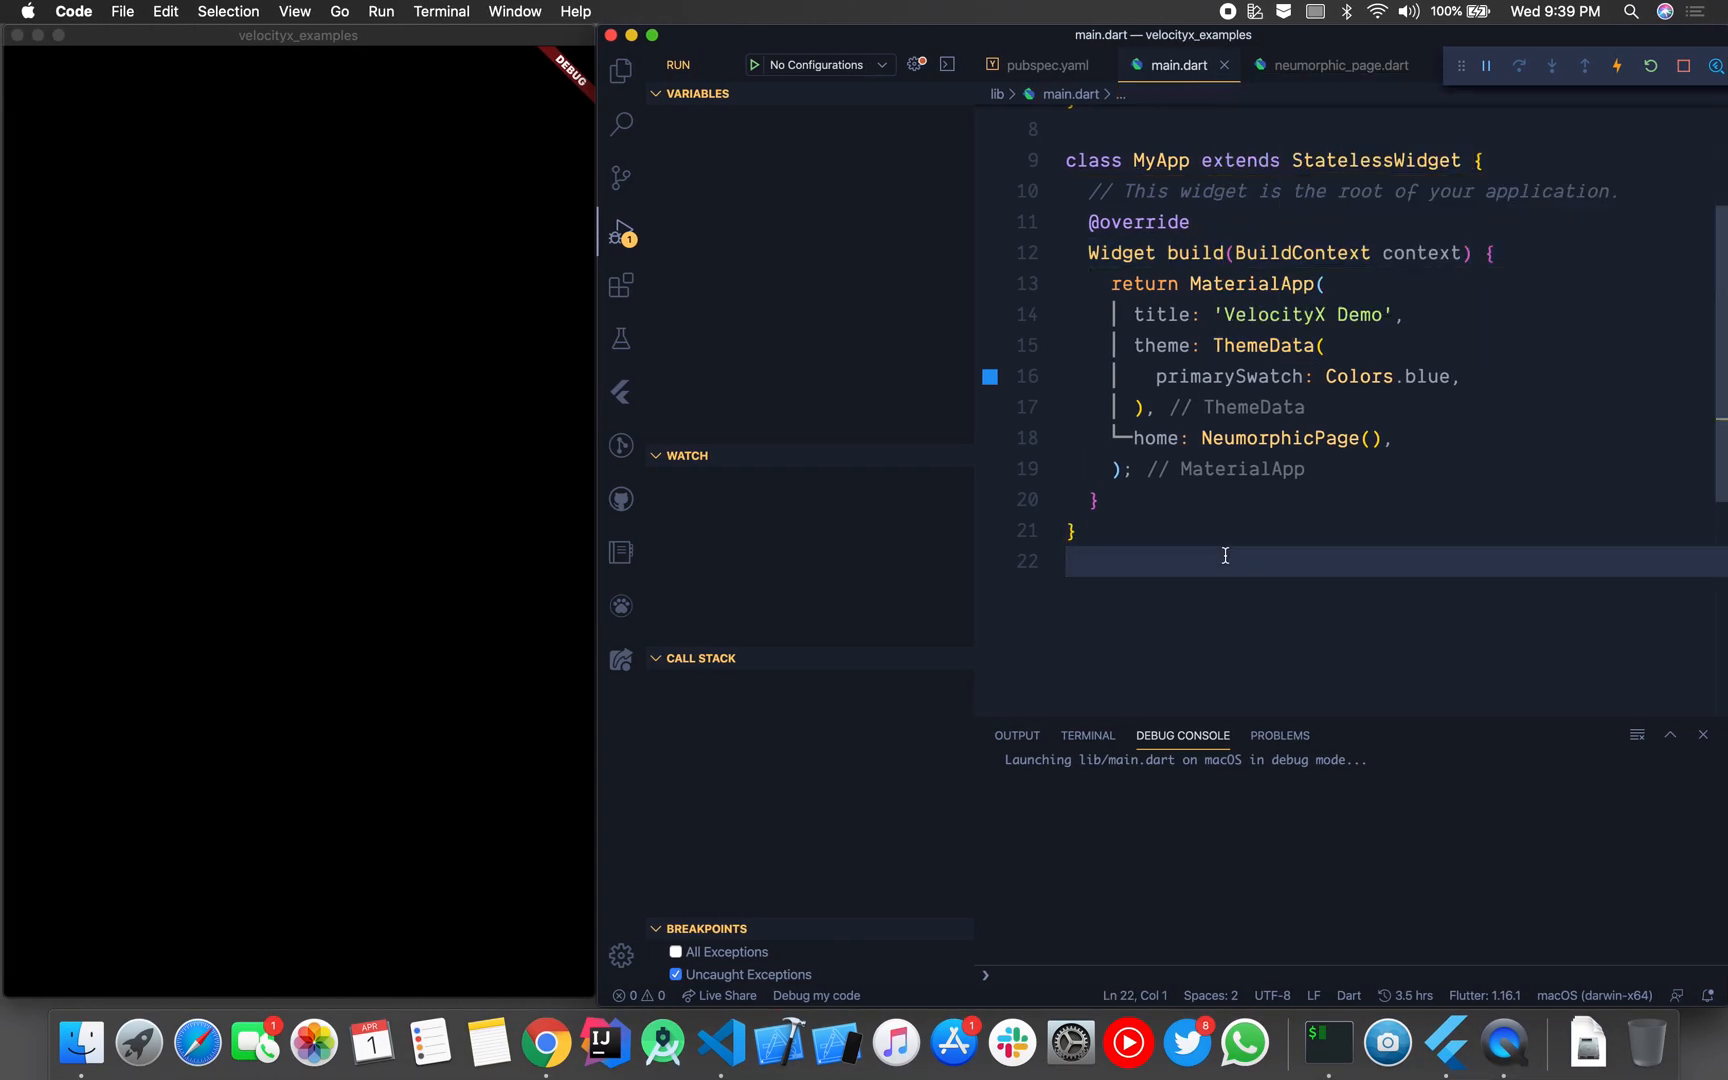
{"action": "left_click", "coordinate": [1332, 65]}
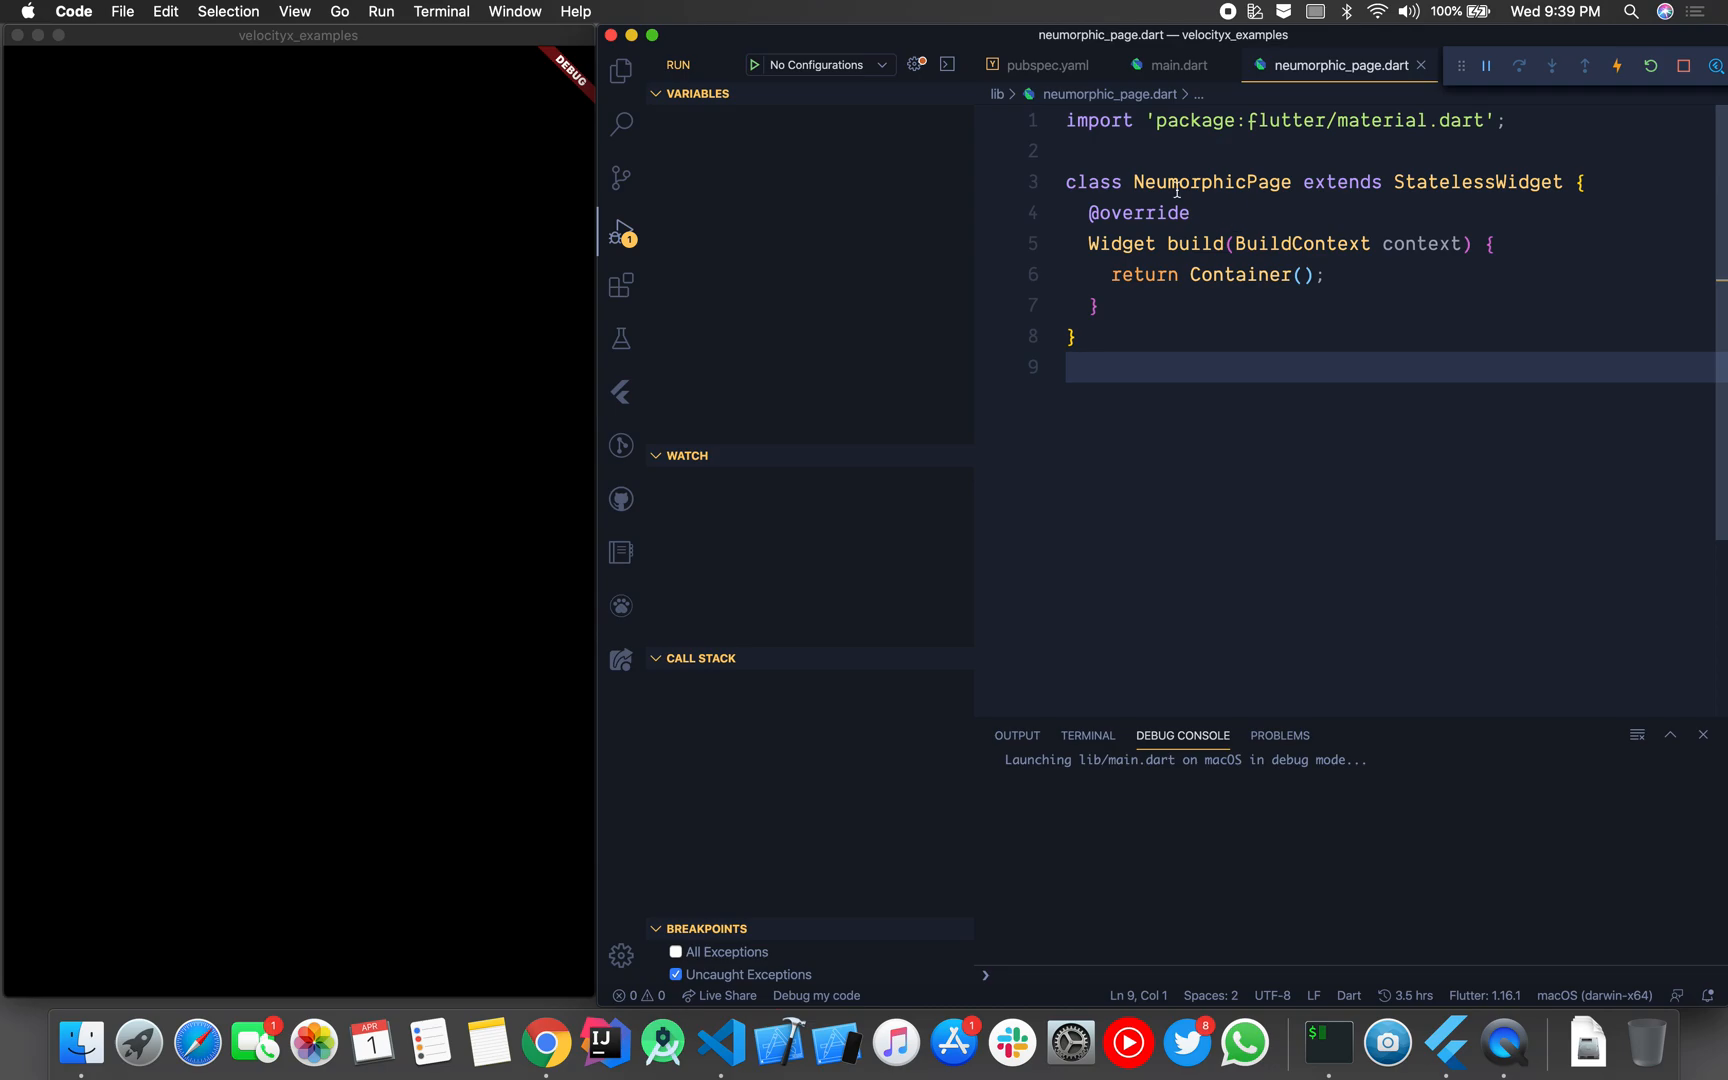
{"action": "double_click", "coordinate": [1212, 182]}
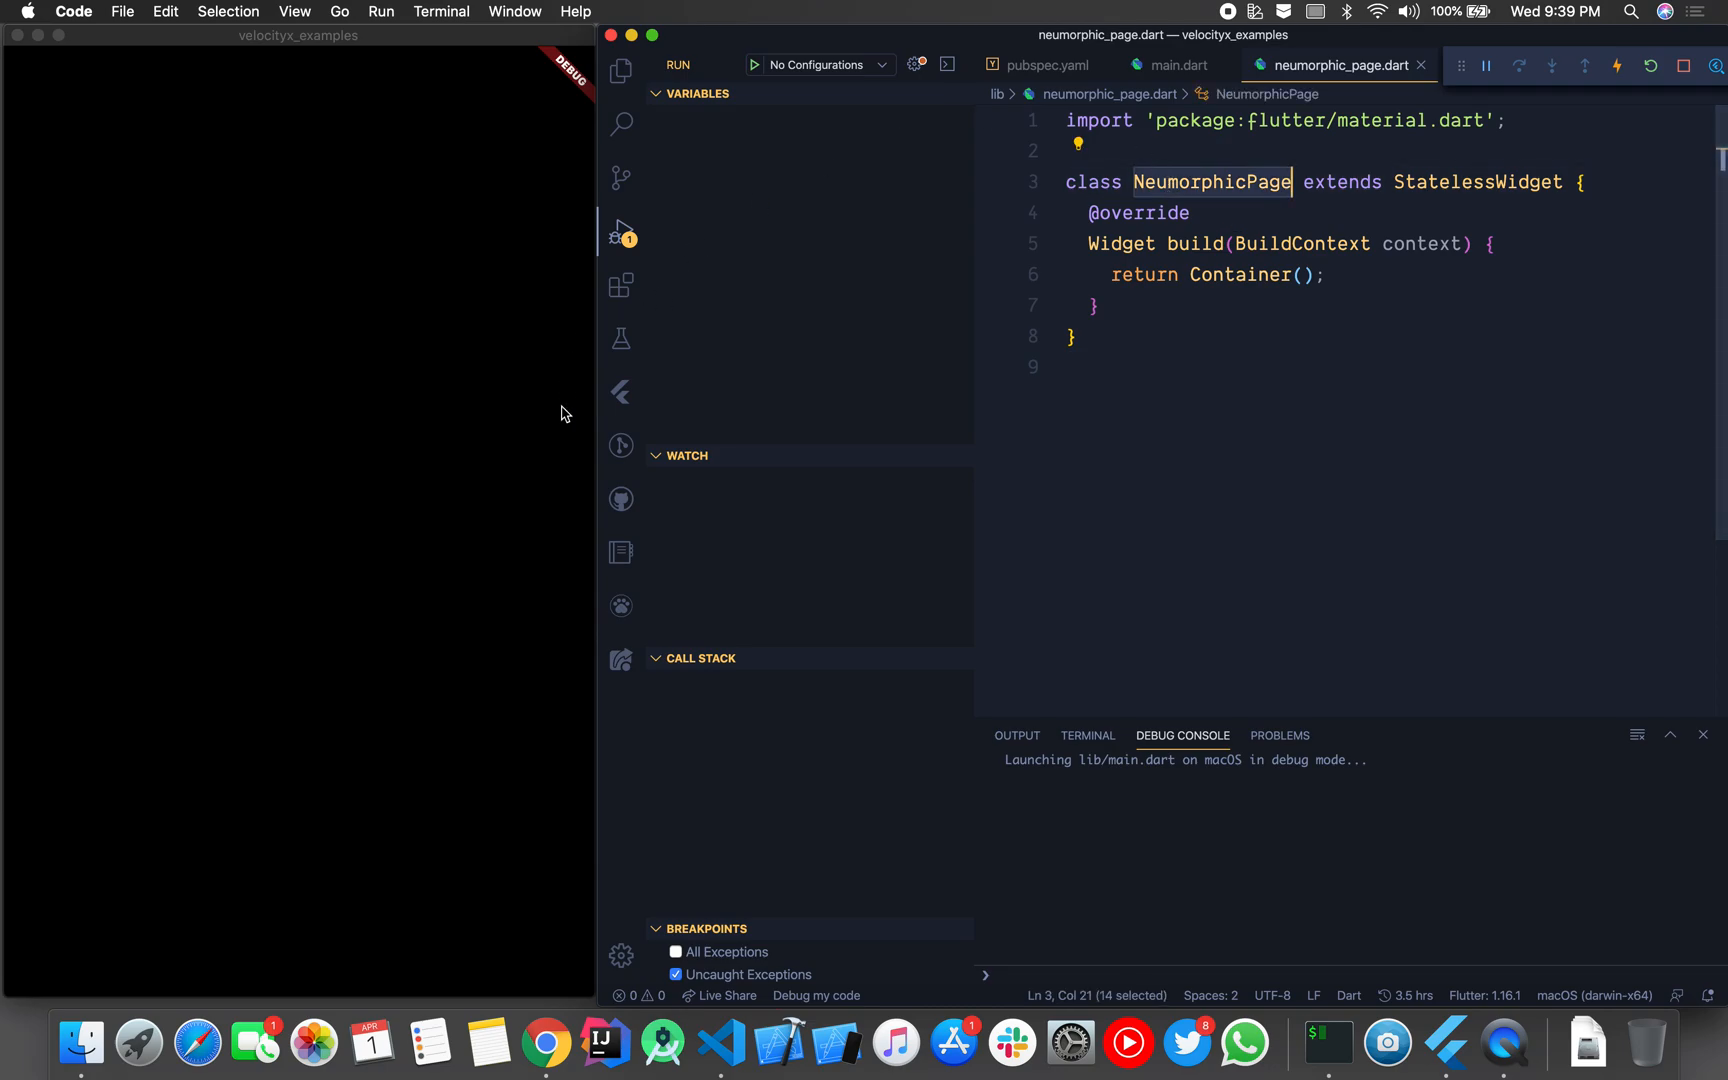
Step: Check pubspec.yaml's velocity_x ^0.2.0 dependency, then return to neumorphic_page.dart
{"action": "left_click", "coordinate": [620, 71]}
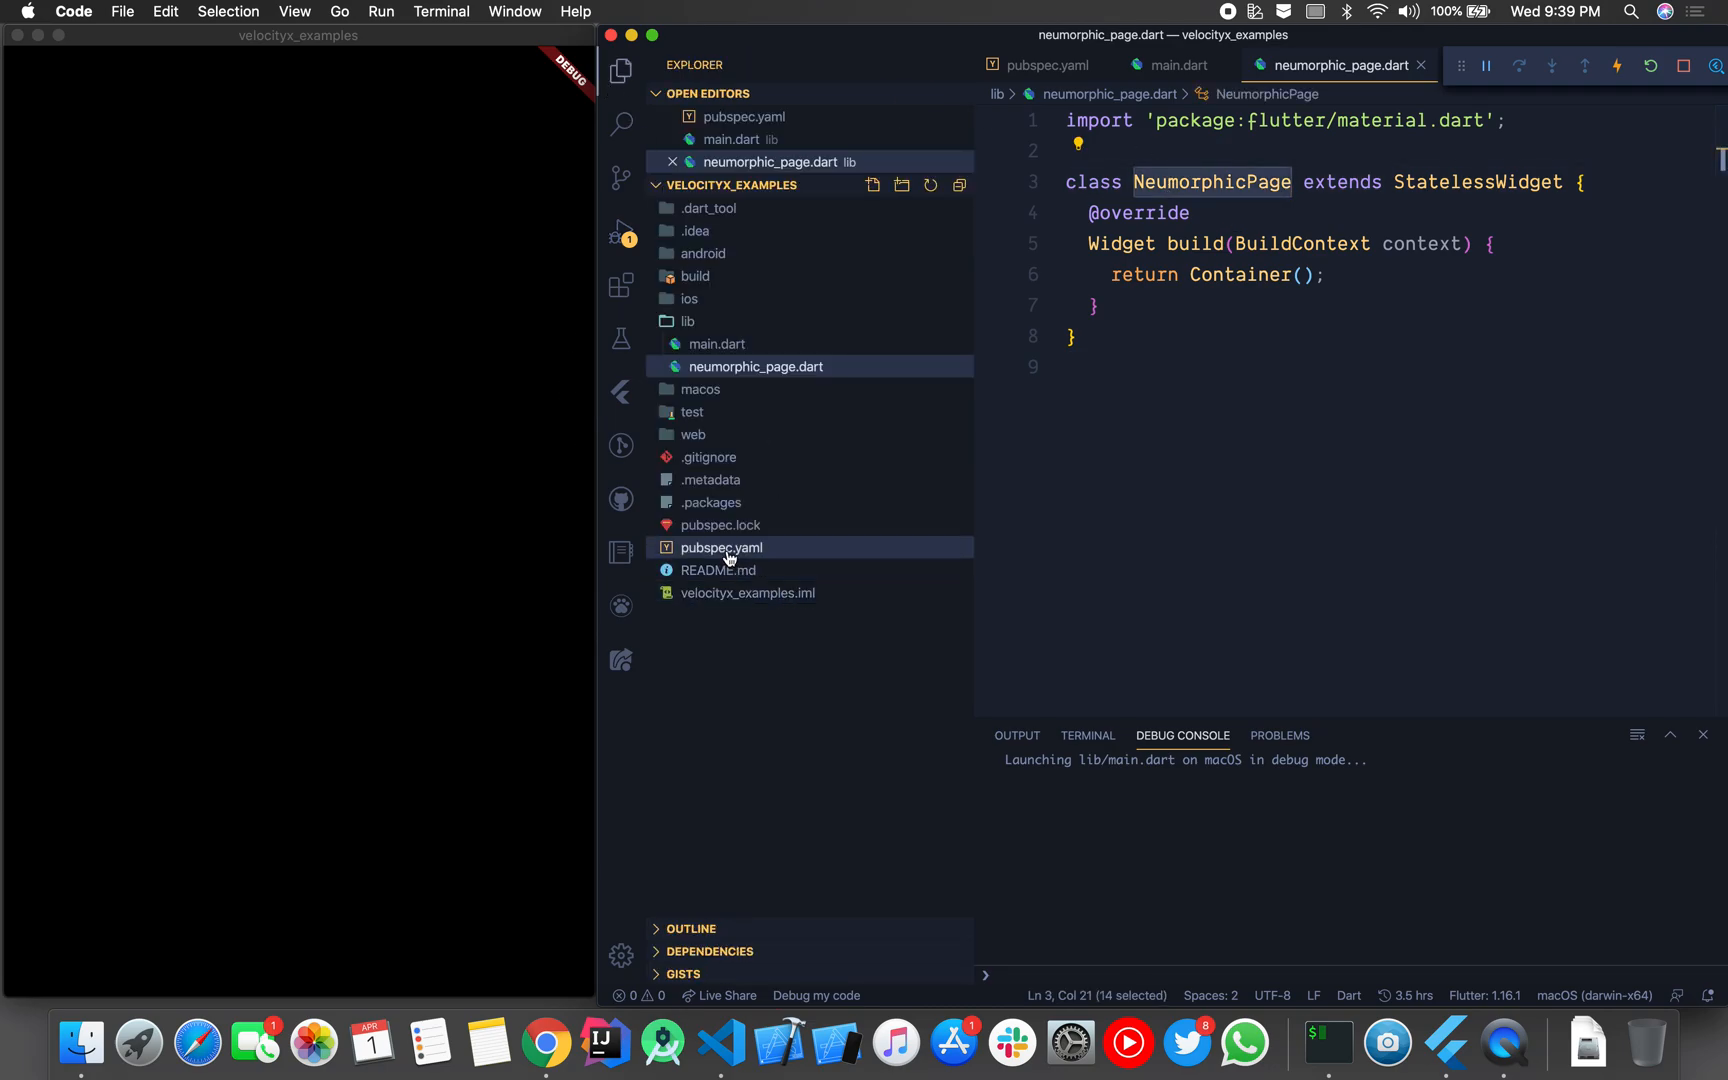
{"action": "left_click", "coordinate": [722, 548]}
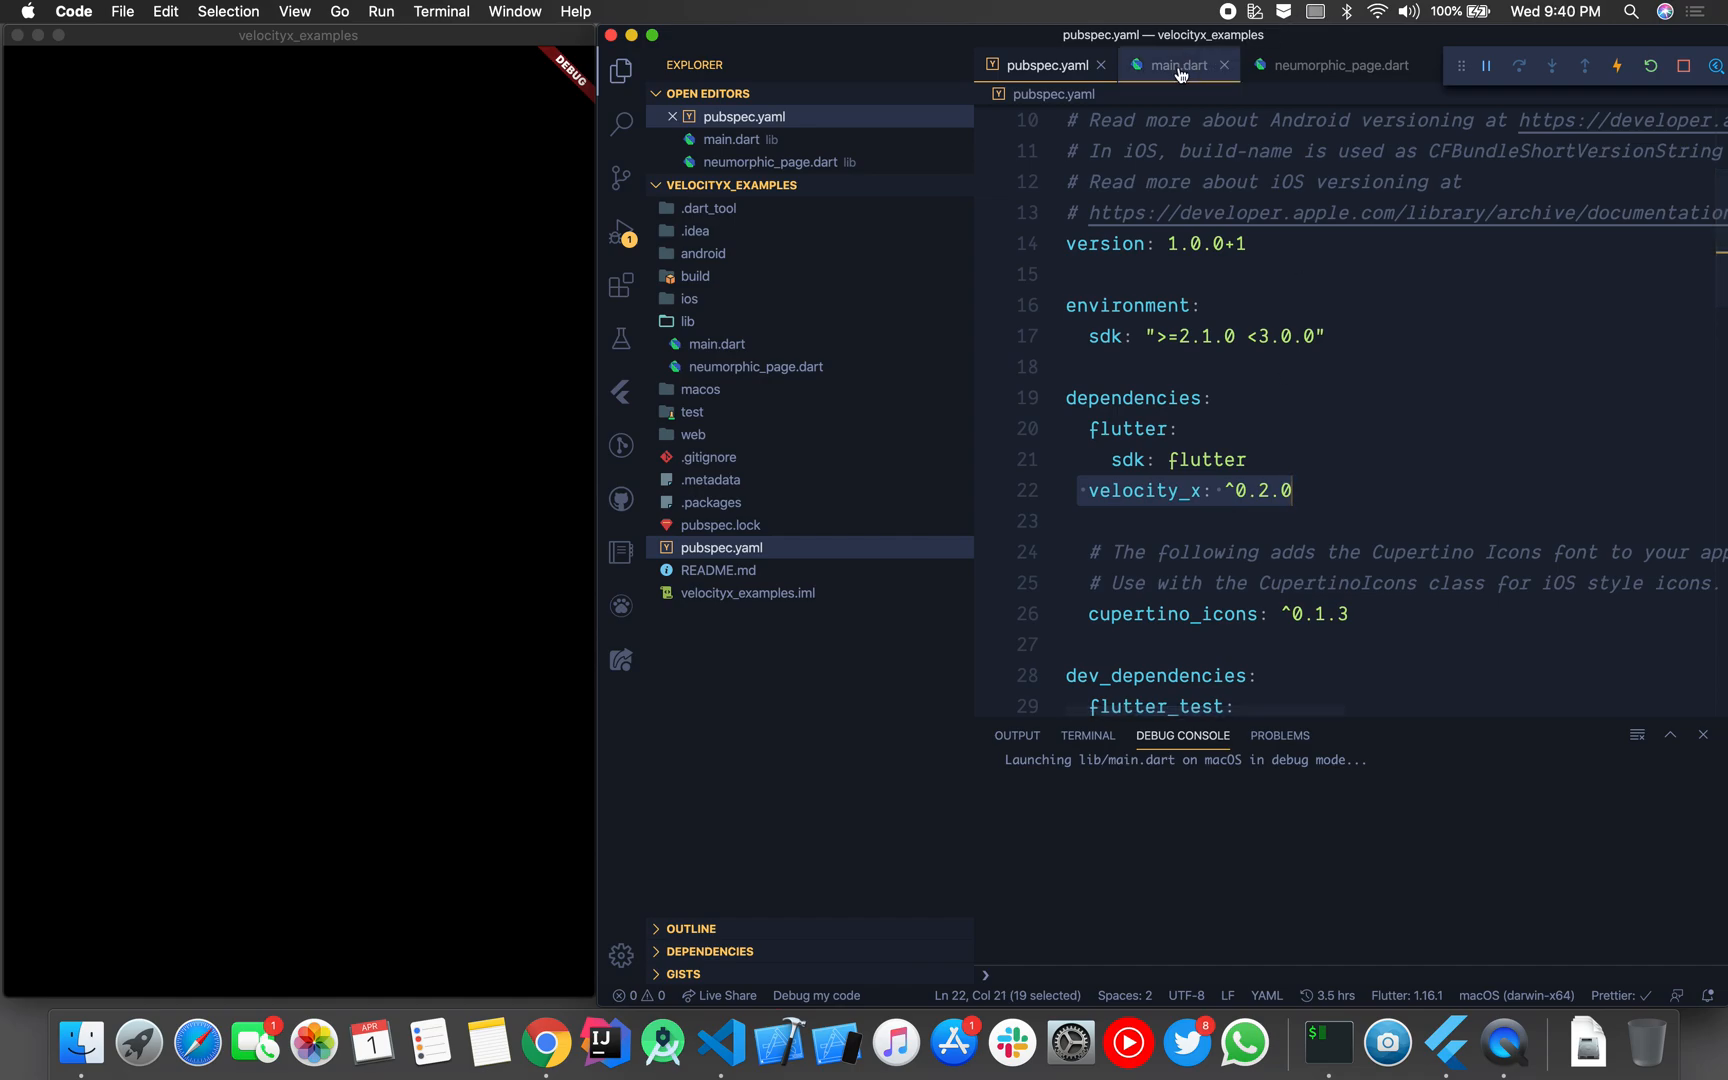
{"action": "left_click", "coordinate": [1333, 65]}
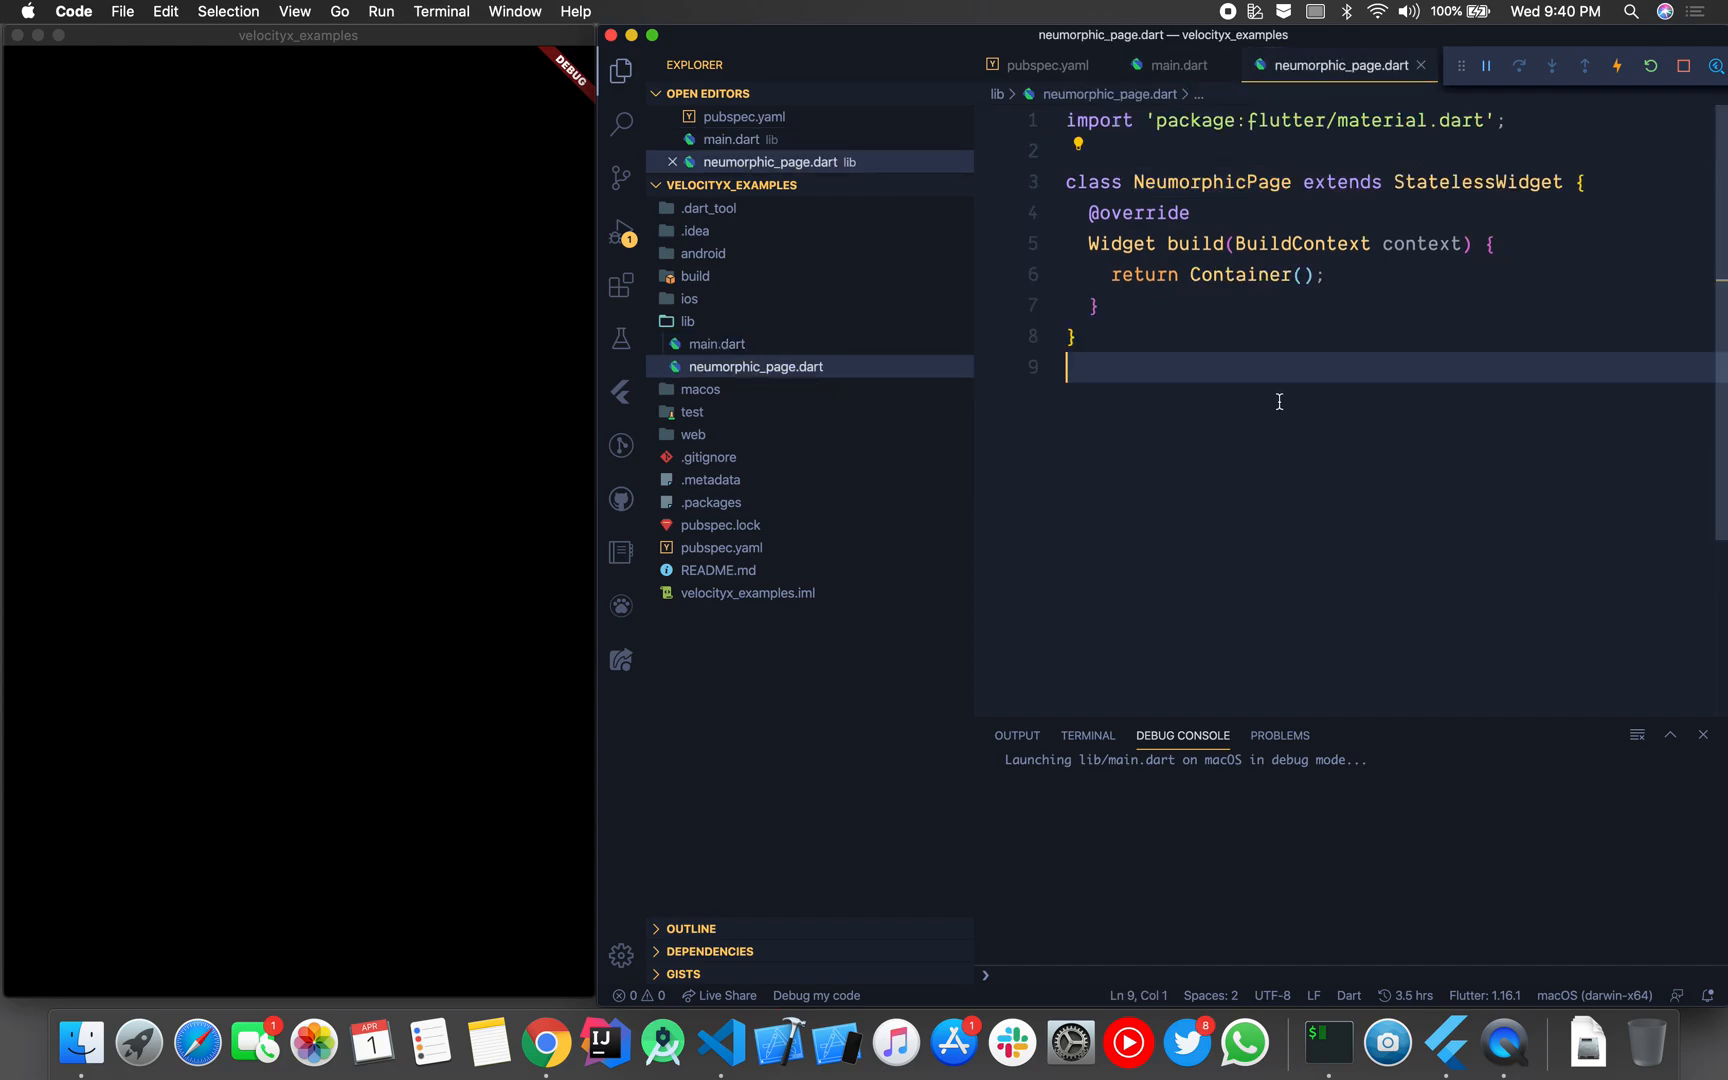
Step: Hide the sidebar and replace the returned Container with a Material widget split across lines
{"action": "left_click", "coordinate": [620, 71]}
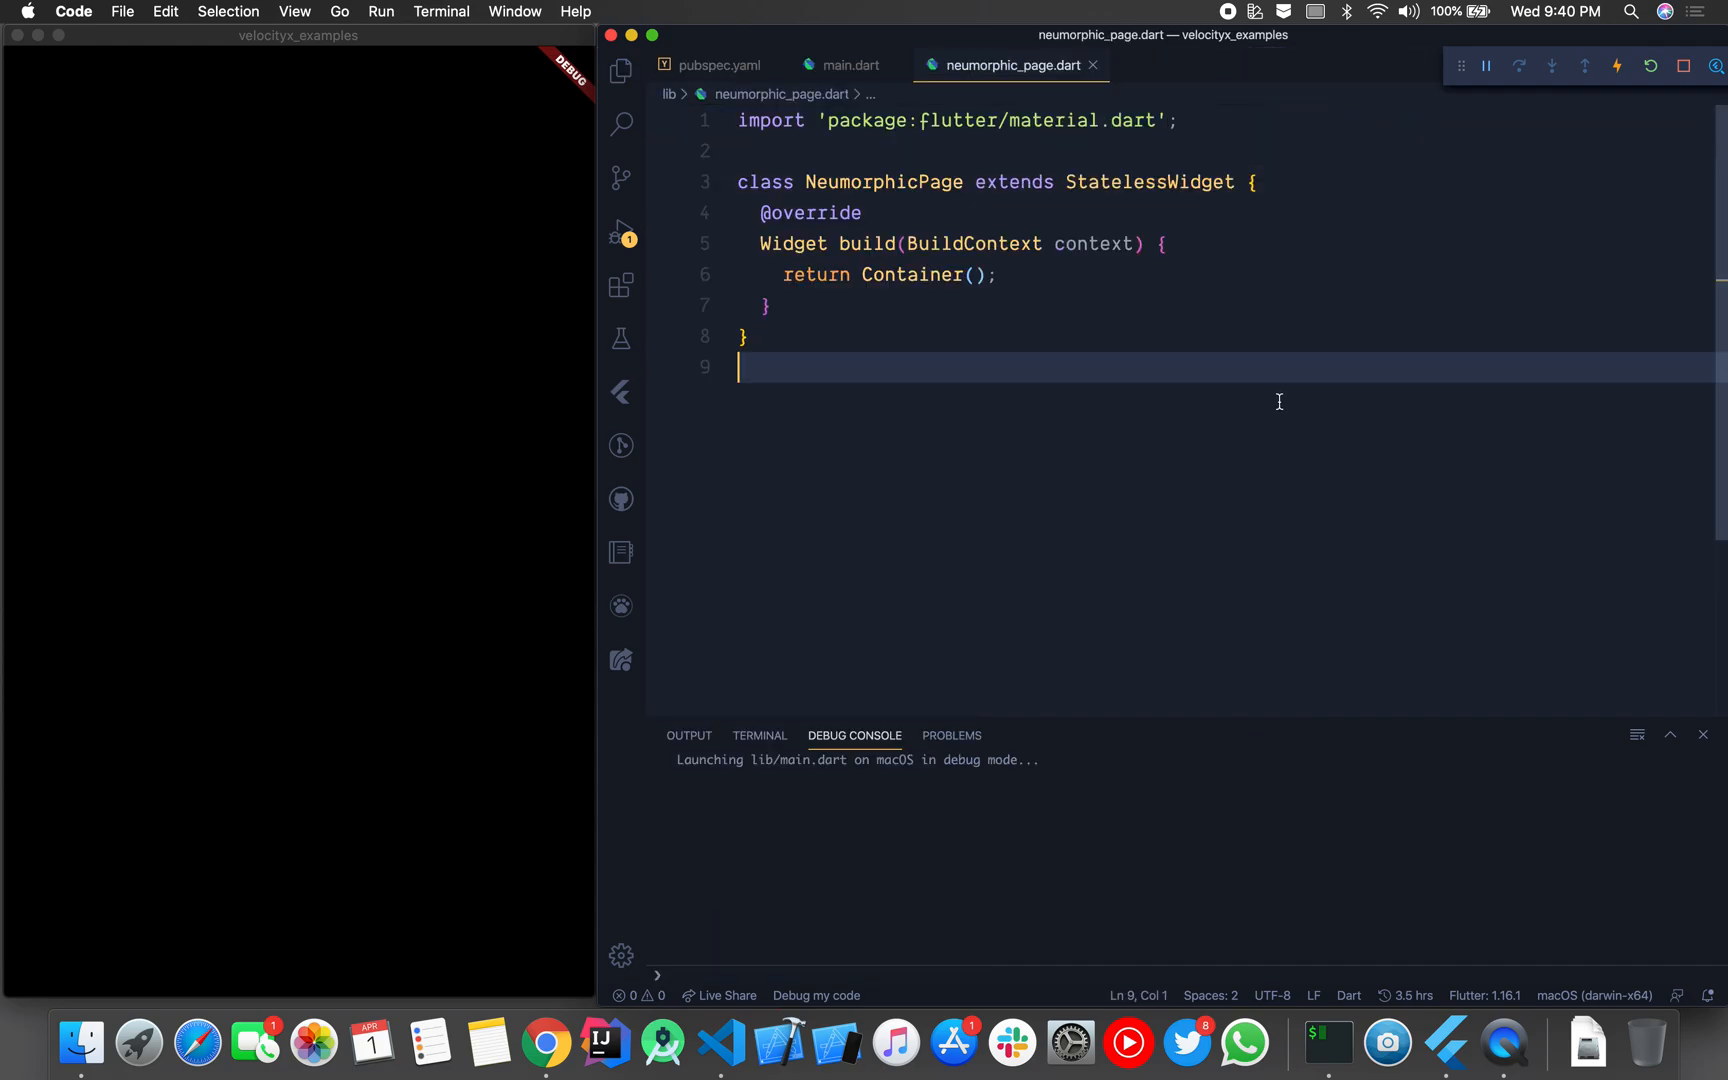
{"action": "mouse_move", "coordinate": [946, 276]}
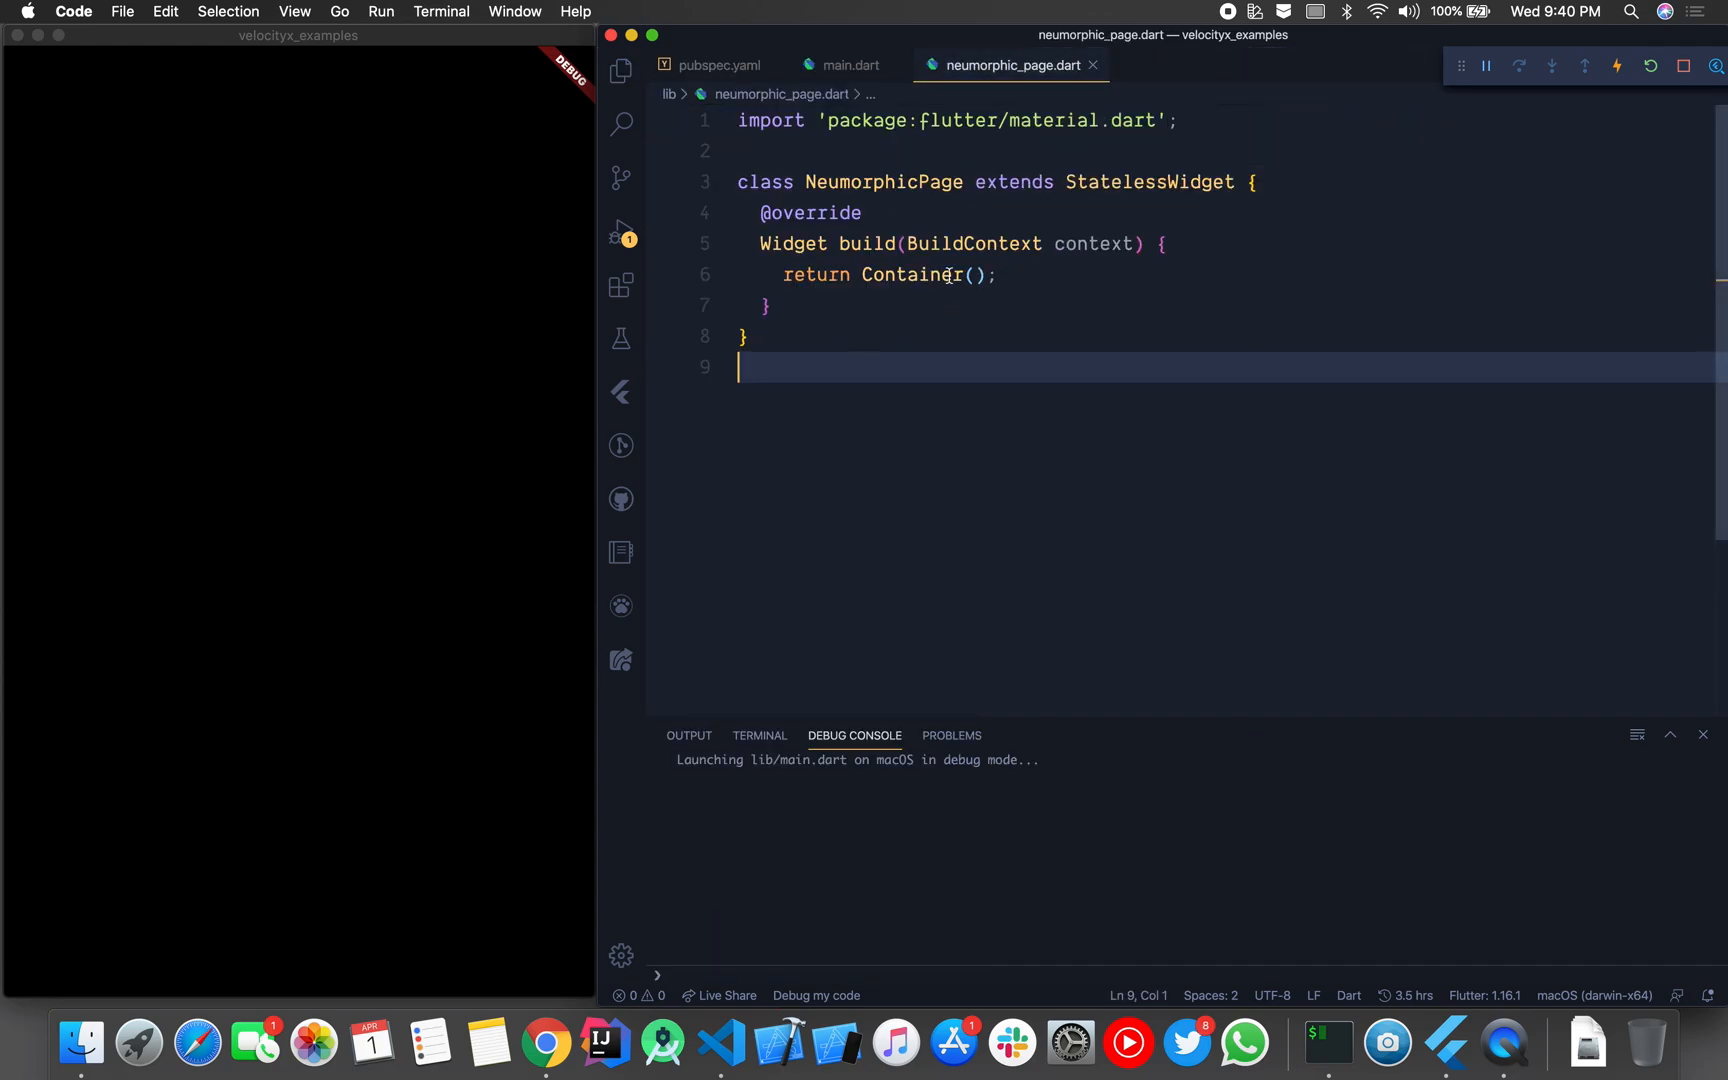
{"action": "type", "text": "Ma"}
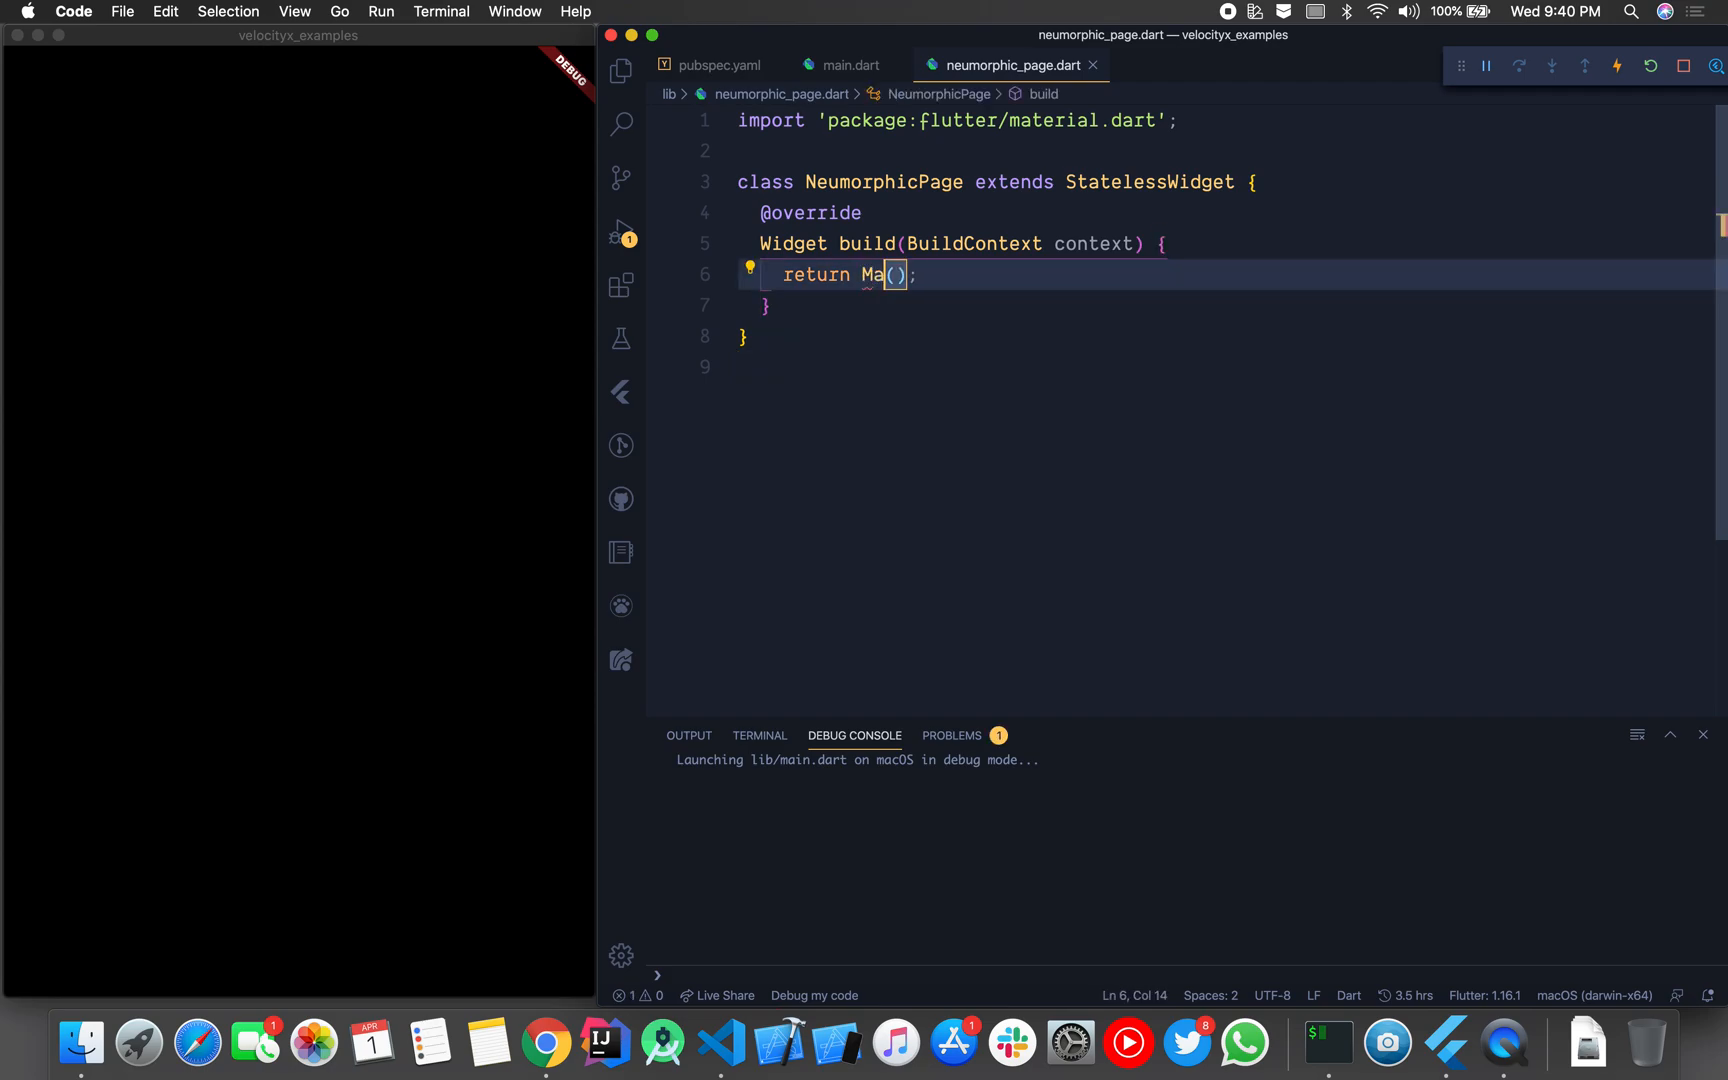
{"action": "type", "text": "terial"}
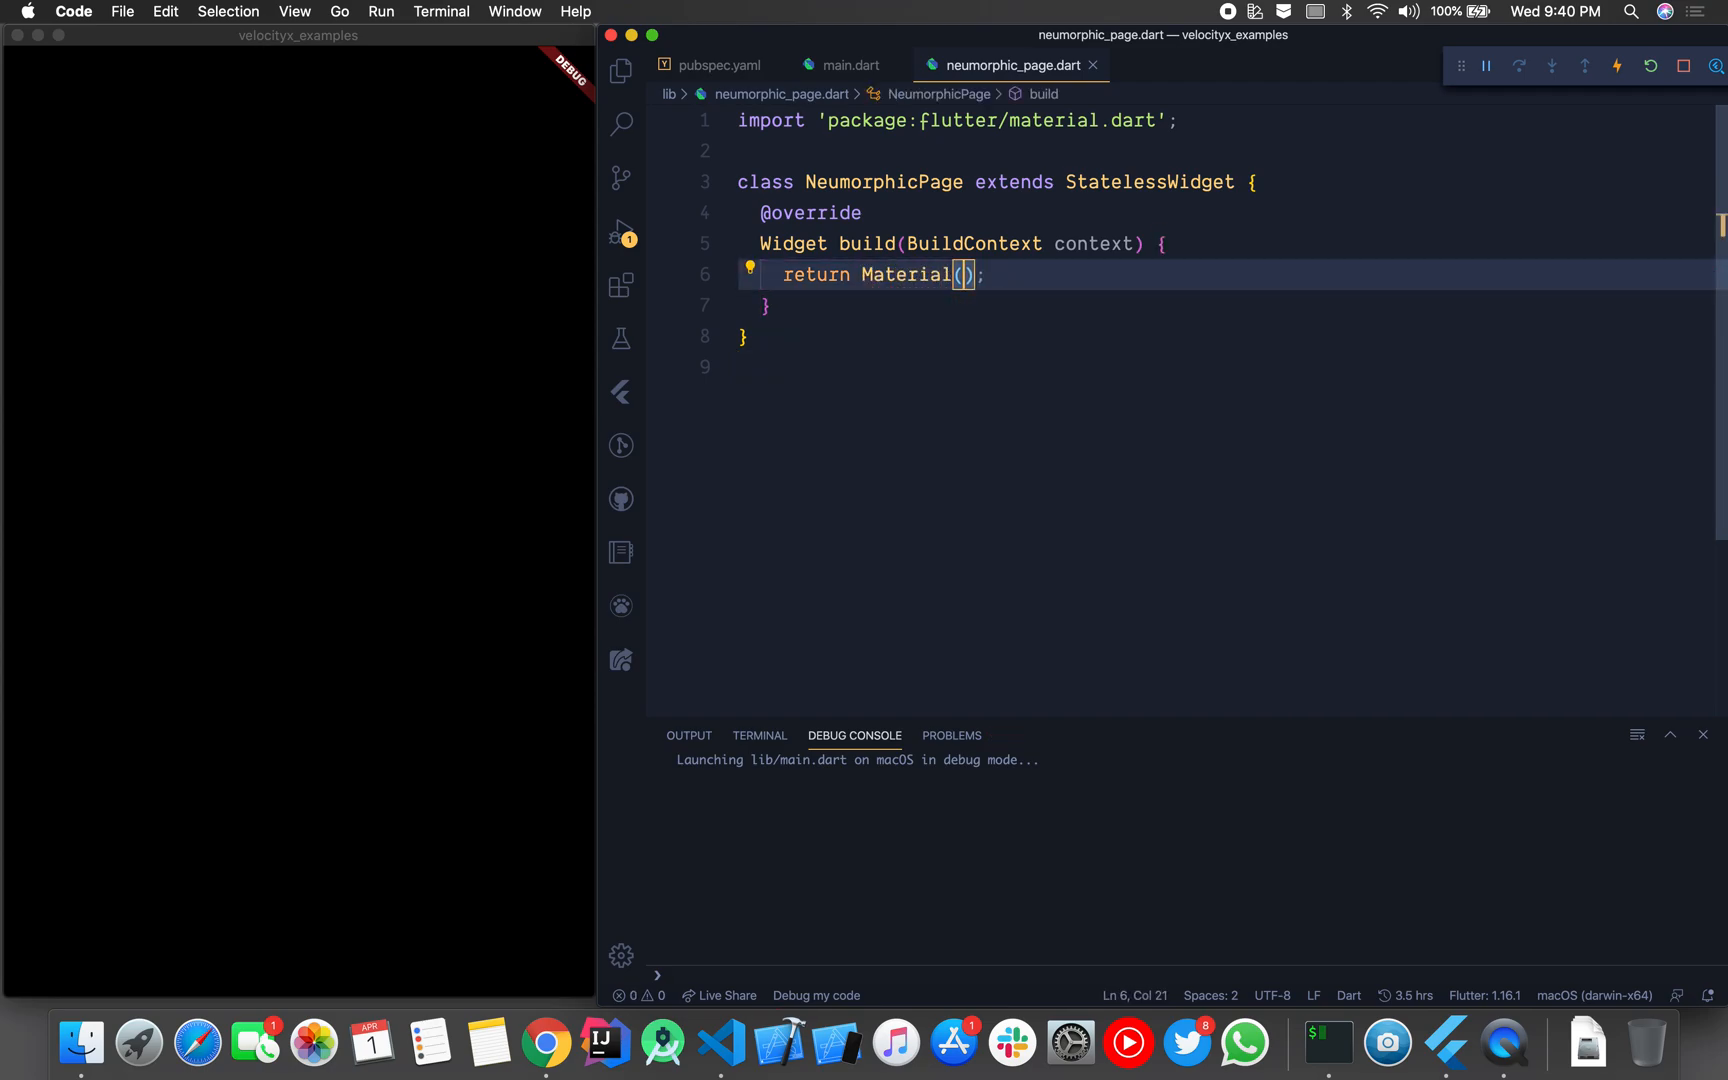
{"action": "key", "text": "enter"}
{"action": "type", "text": "color: ,"}
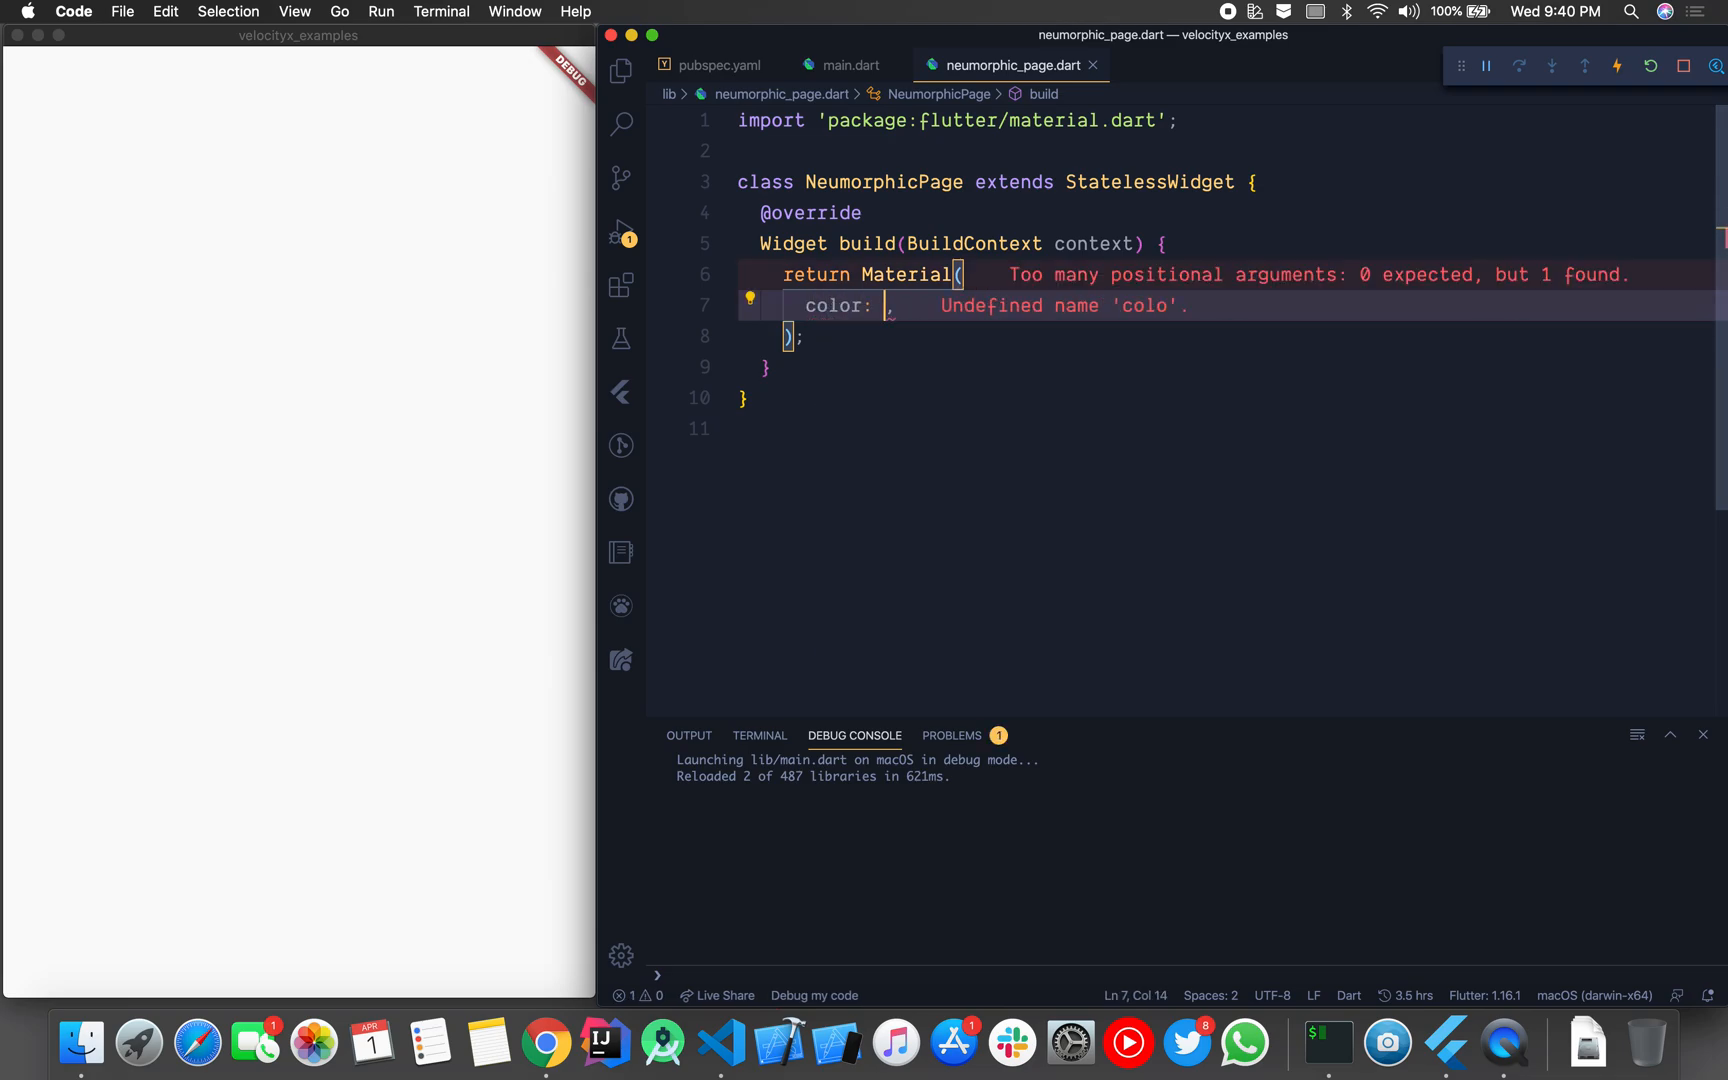
Step: Set the Material color to VelocityX.indigo800, picked from autocomplete
{"action": "type", "text": "Velocity"}
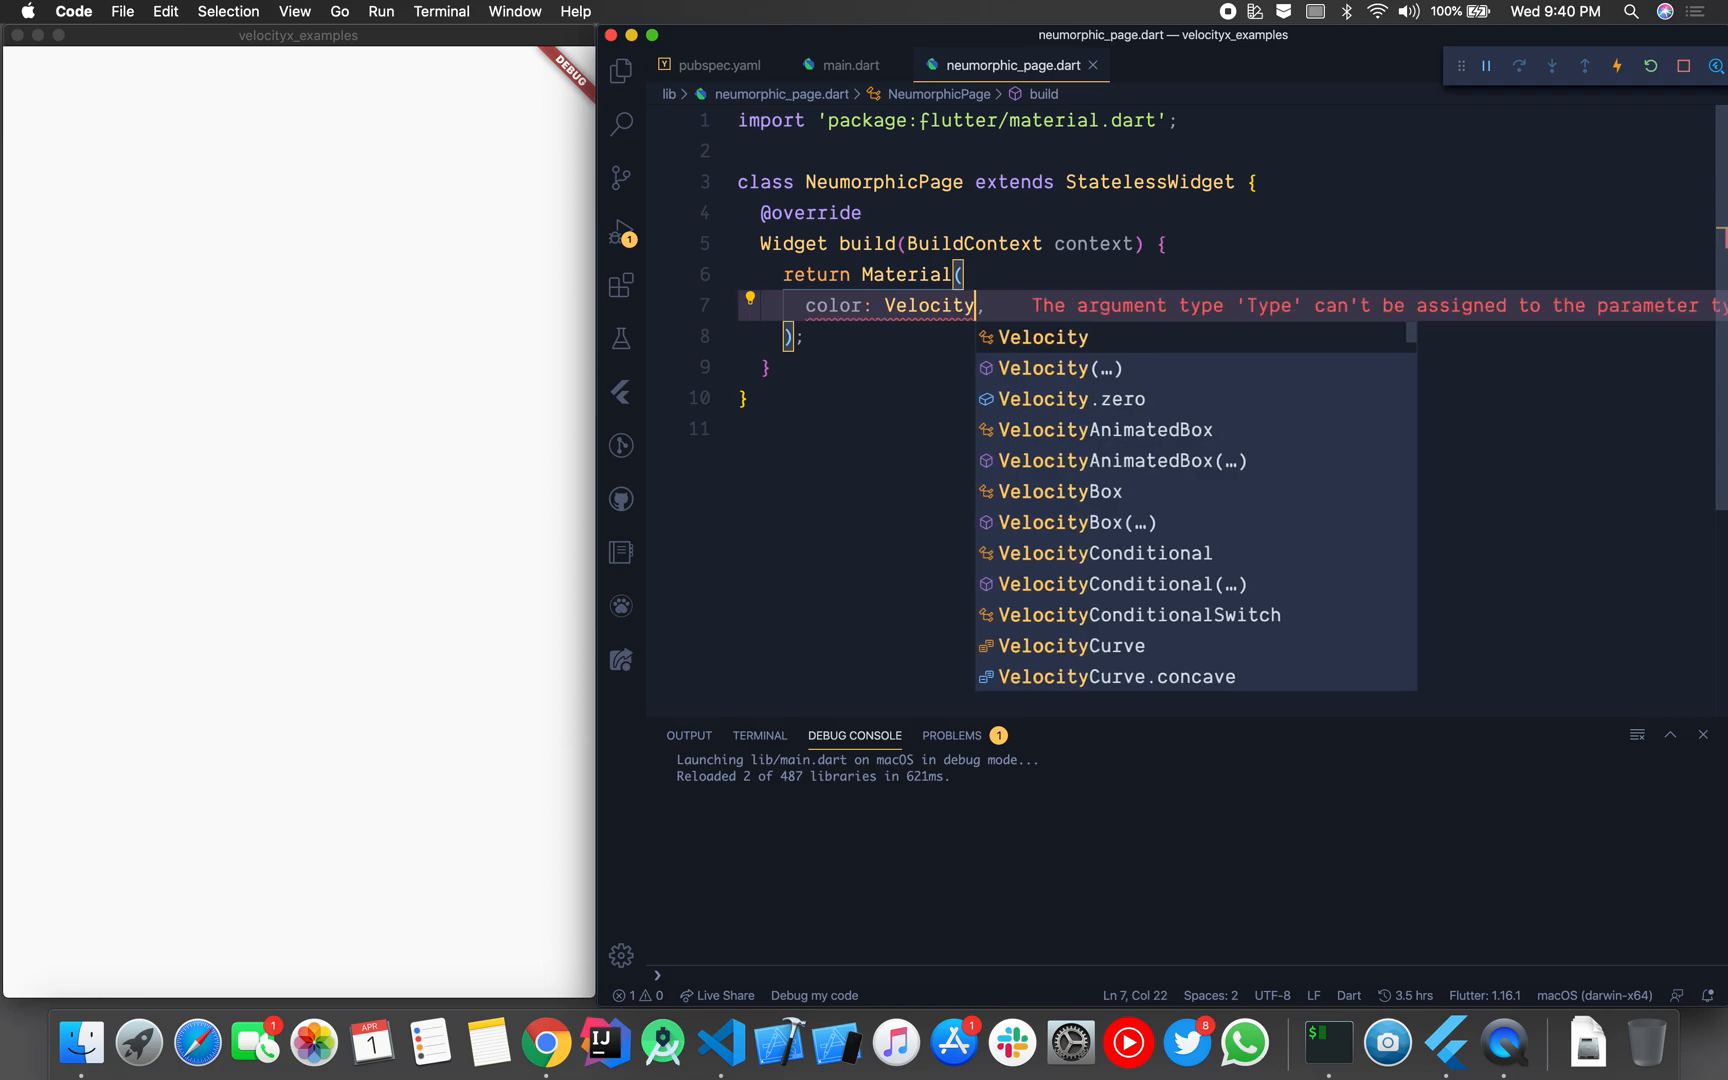
{"action": "type", "text": "X"}
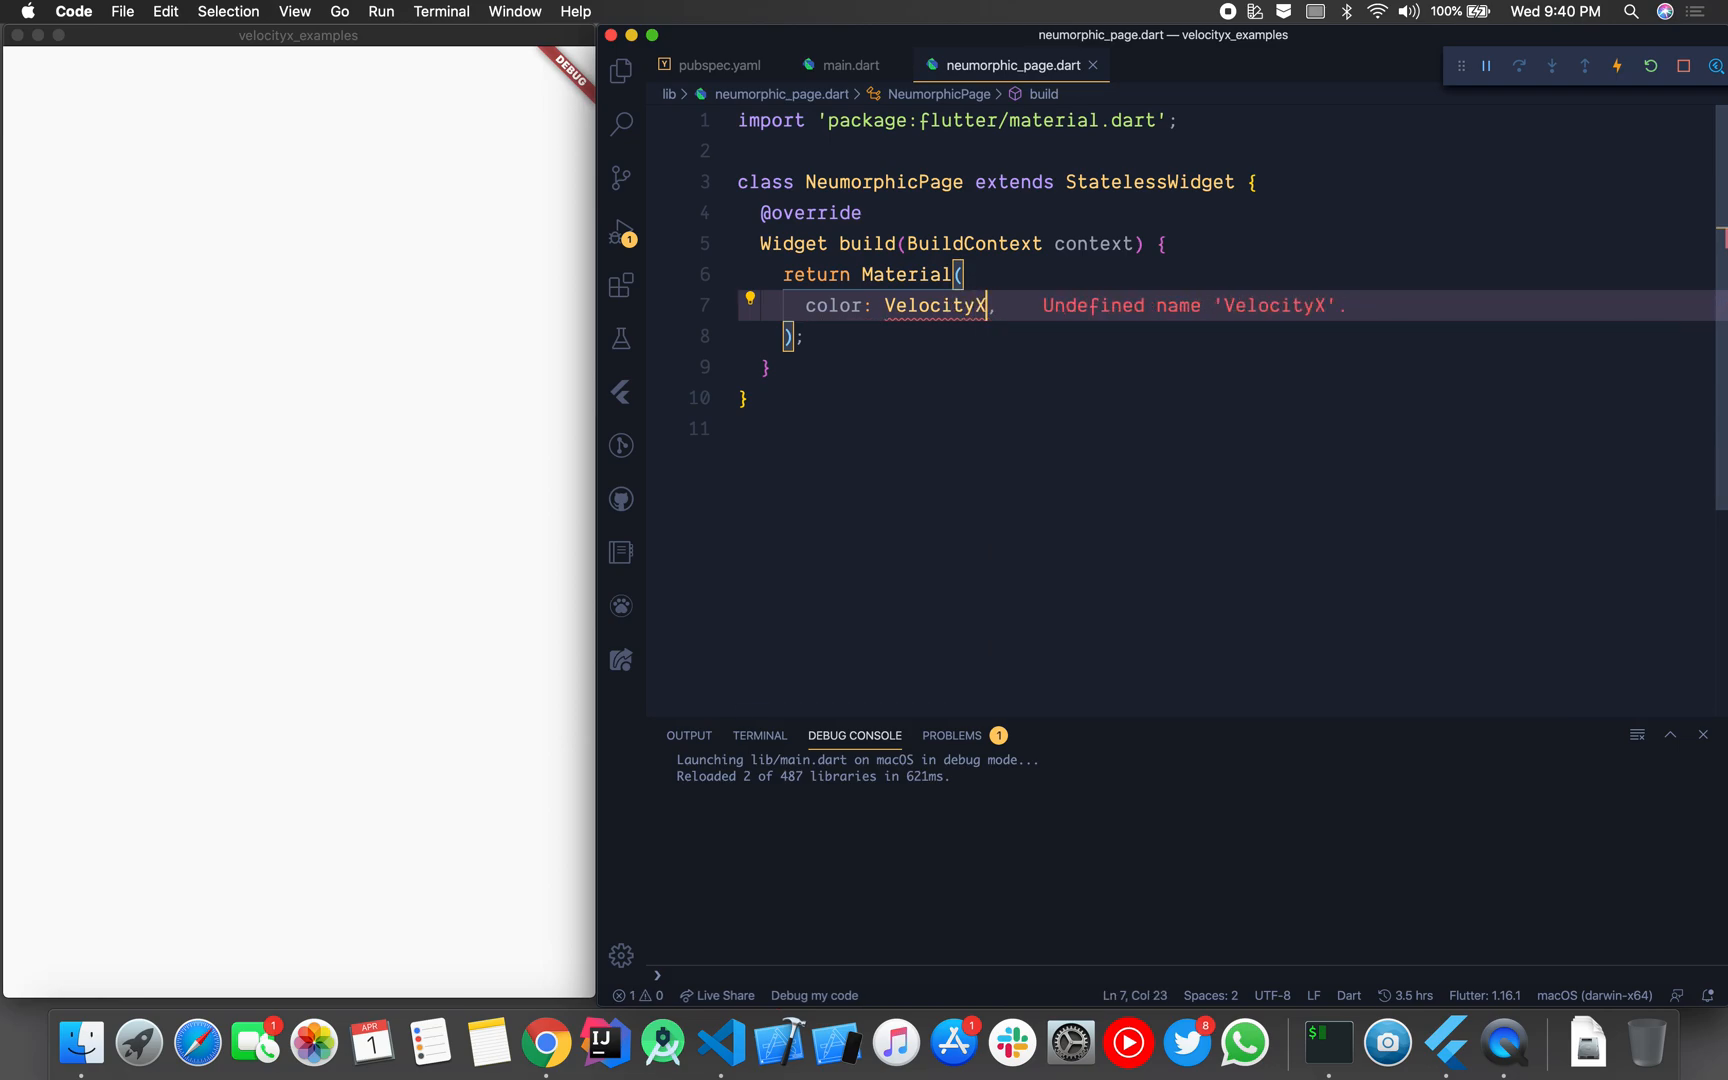
{"action": "type", "text": "."}
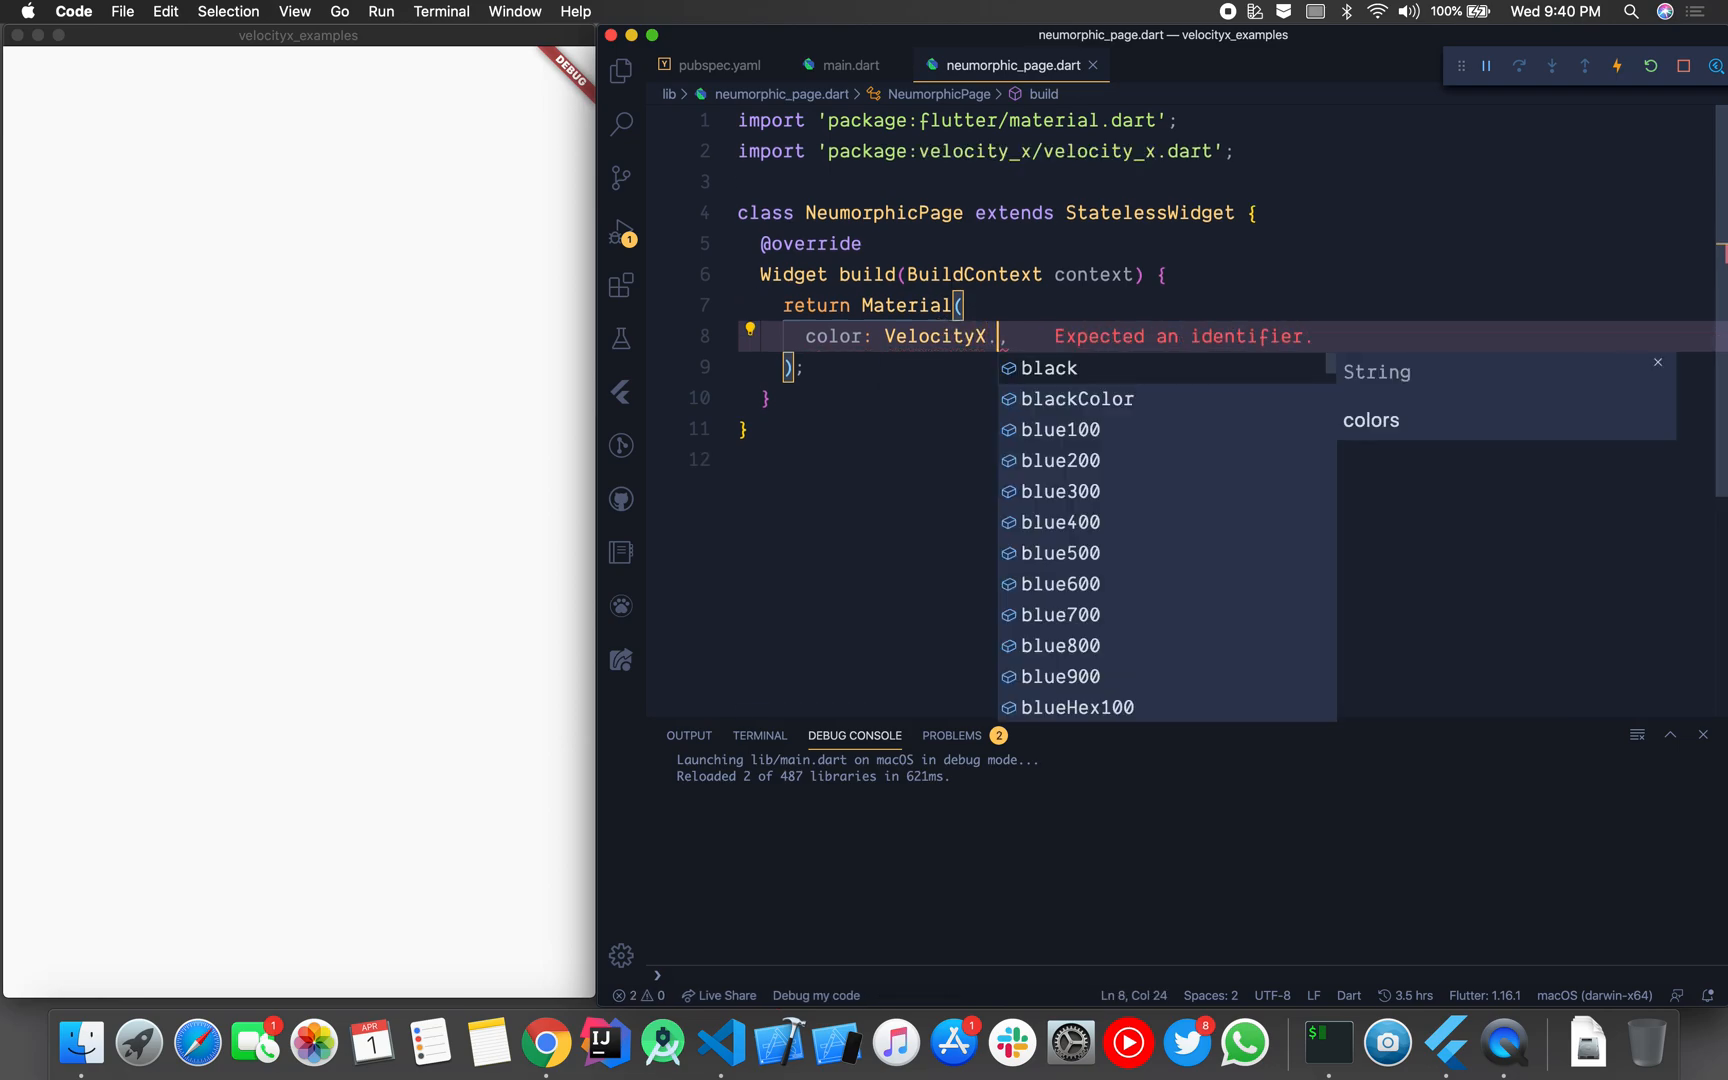
{"action": "type", "text": "blue"}
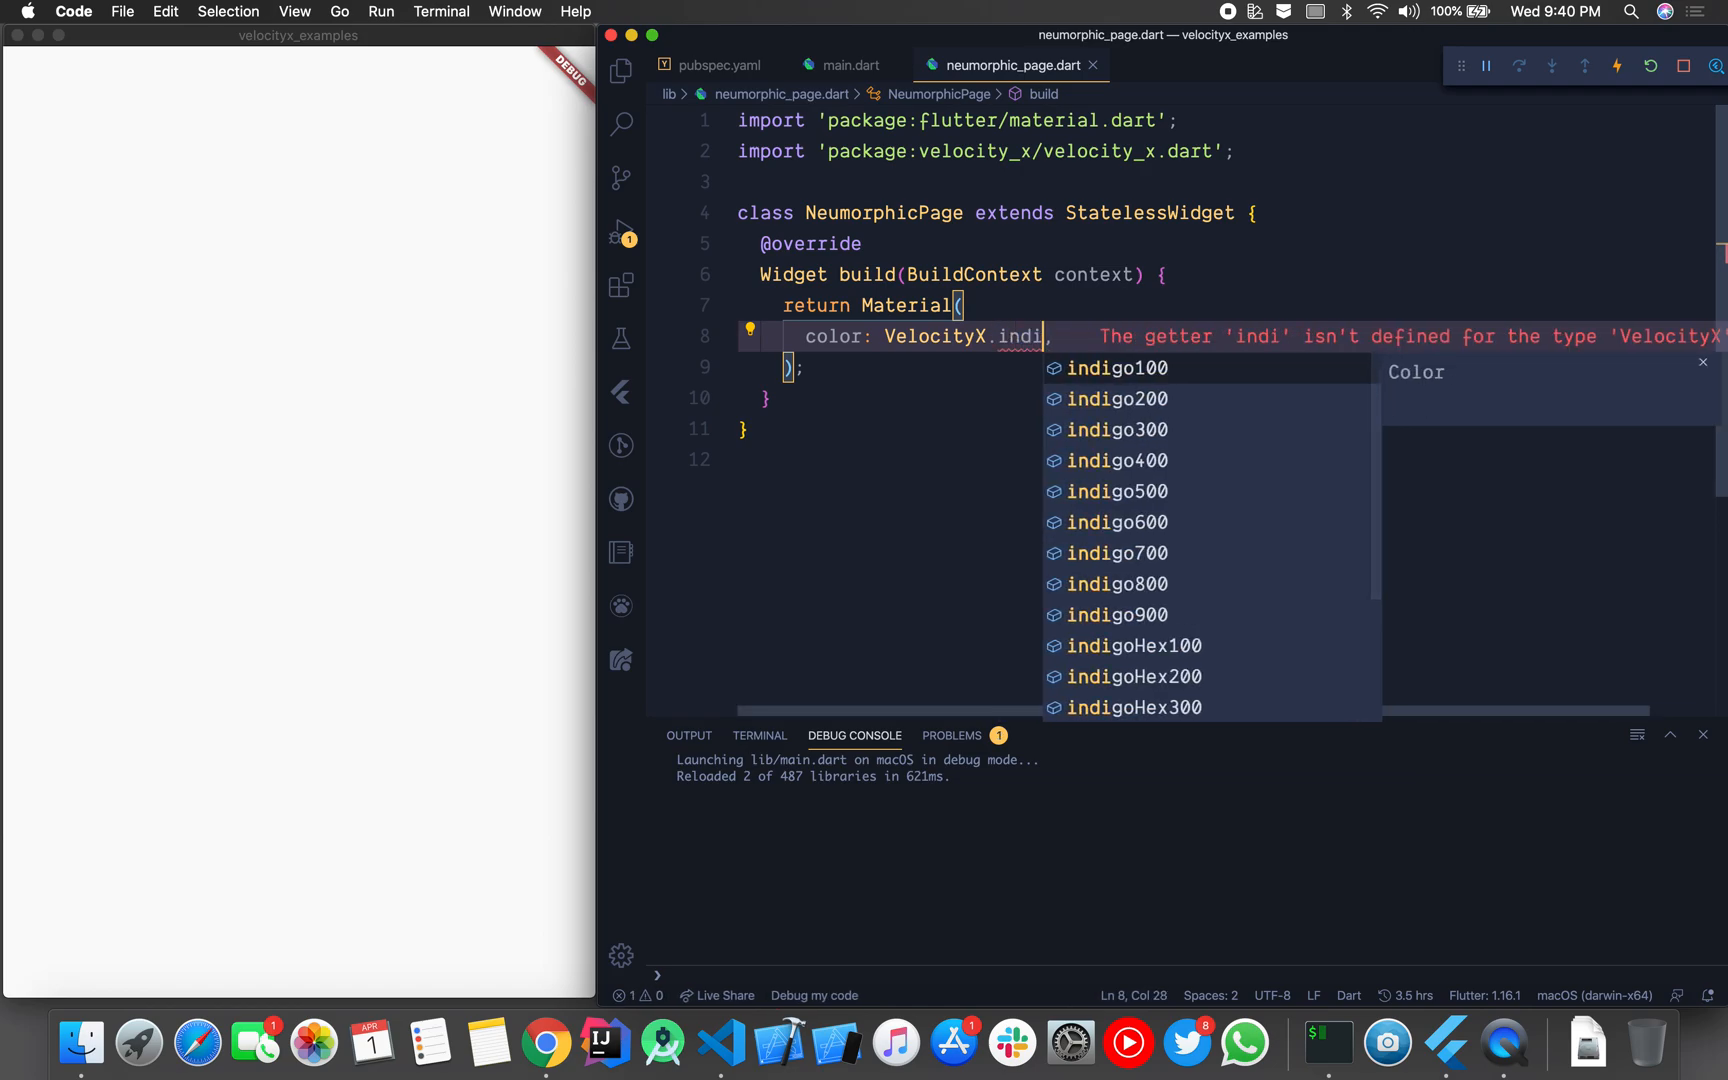
{"action": "left_click", "coordinate": [1116, 583]}
{"action": "type", "text": "child: ,"}
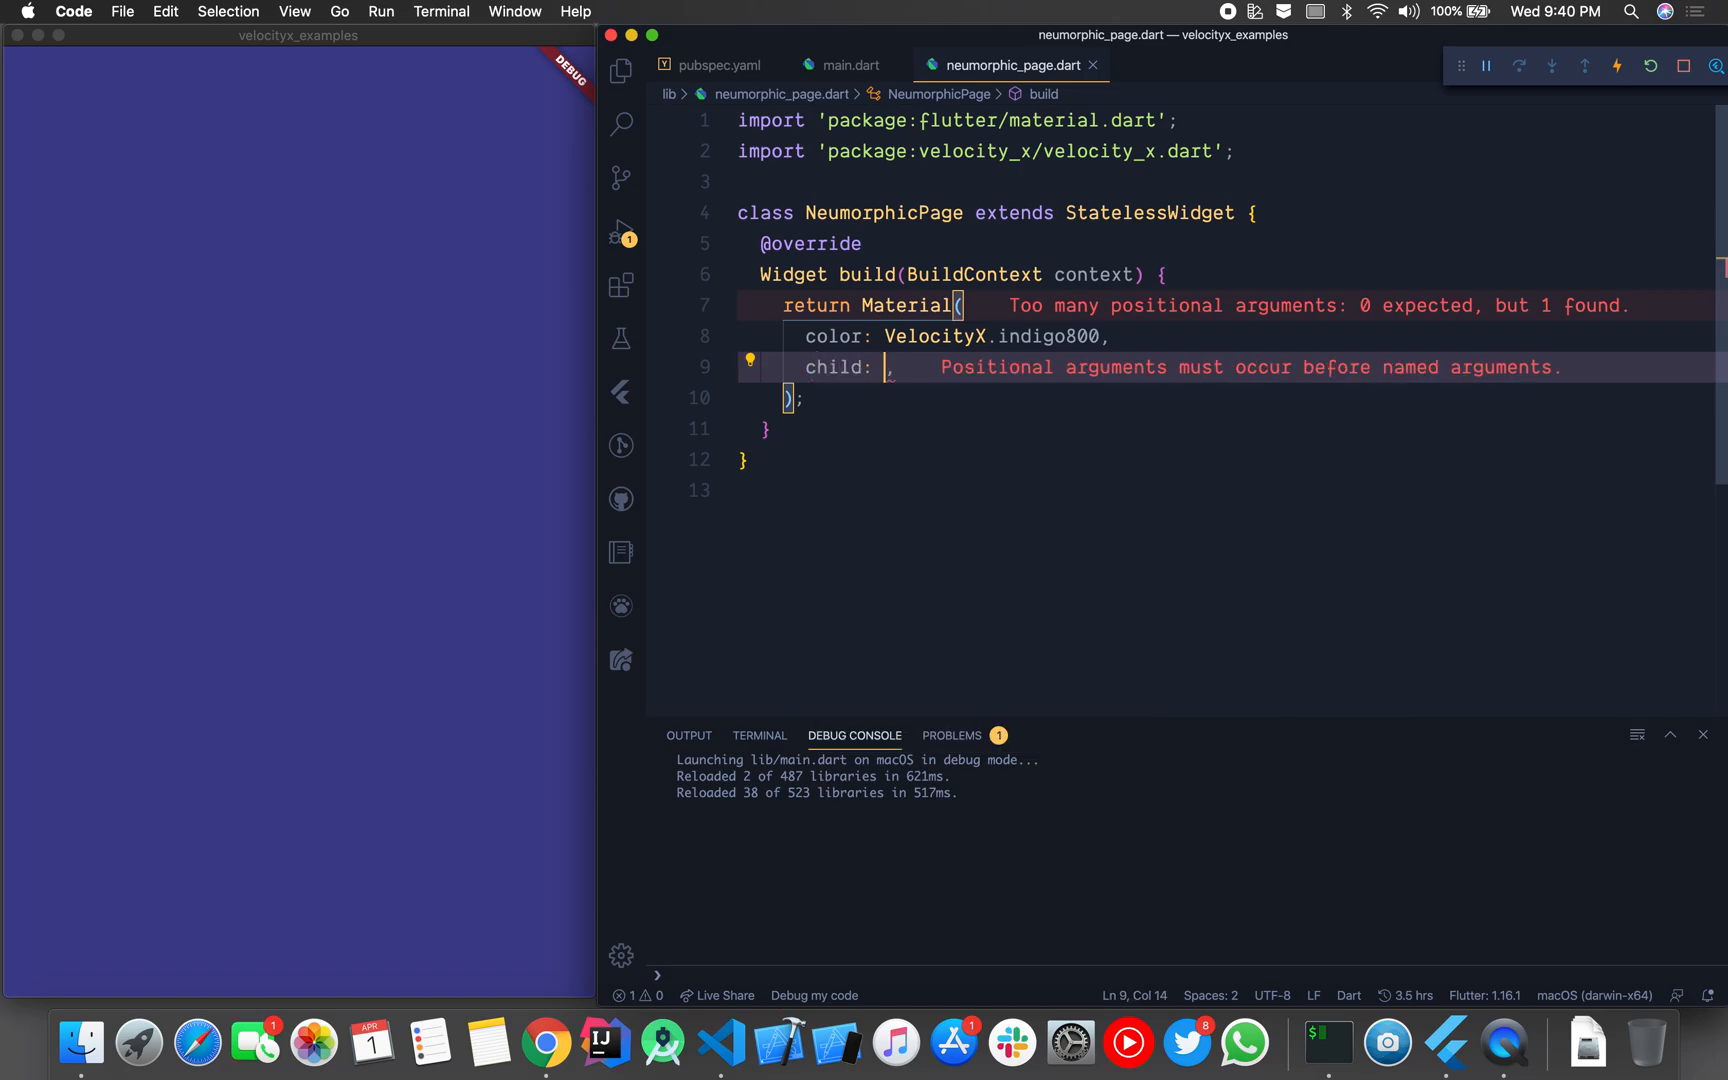
Step: Give Material a VStack child with an empty children list and centered main and cross alignment
{"action": "type", "text": "VStack(children"}
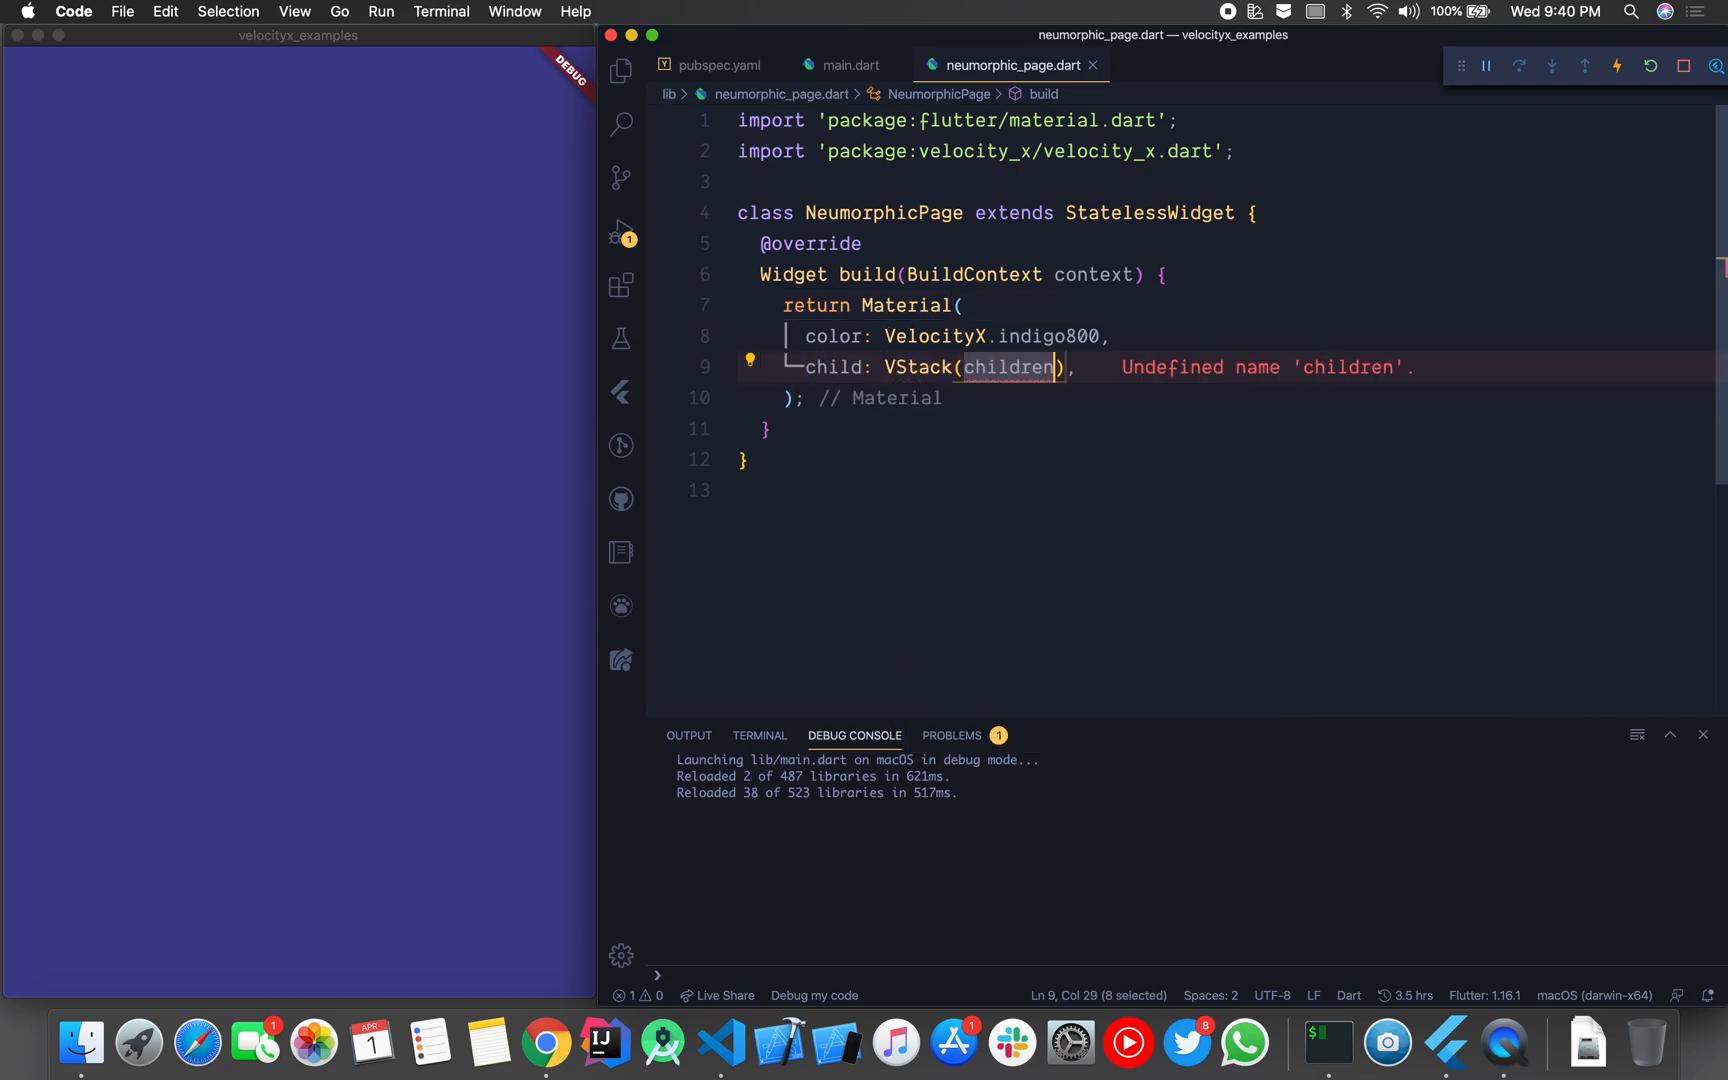
{"action": "type", "text": "[]"}
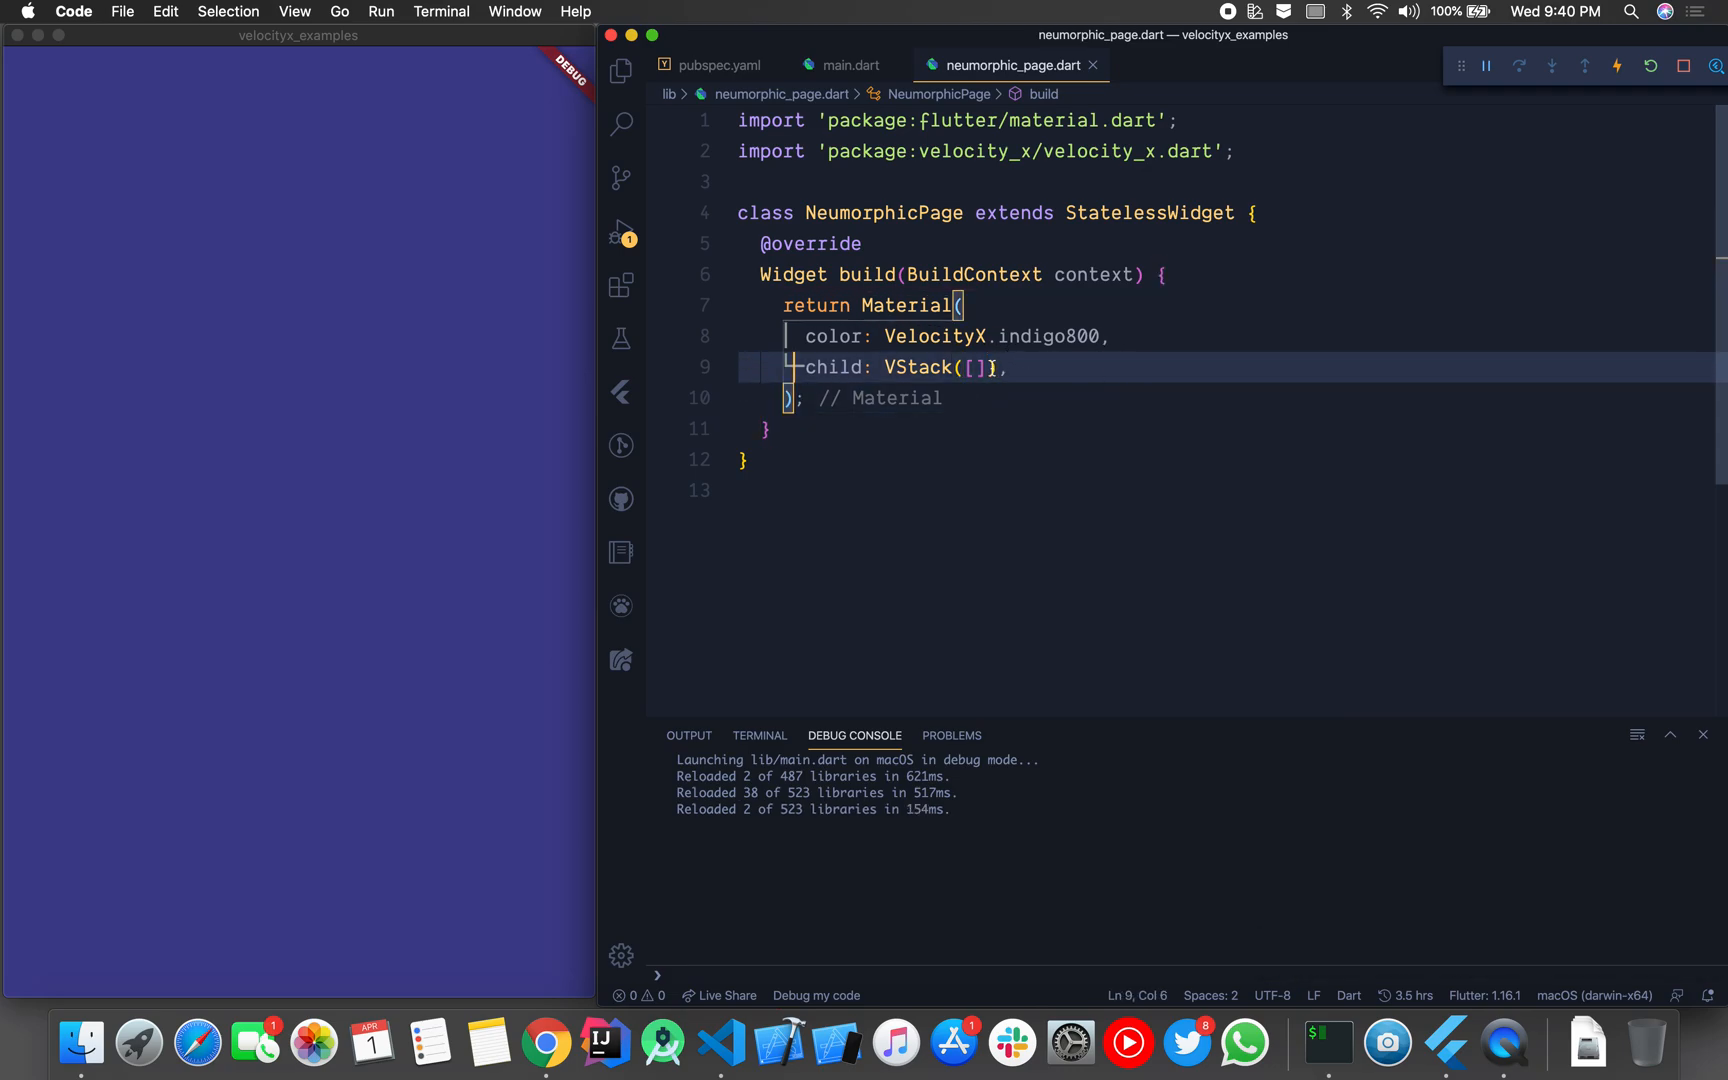
{"action": "left_click", "coordinate": [984, 367]}
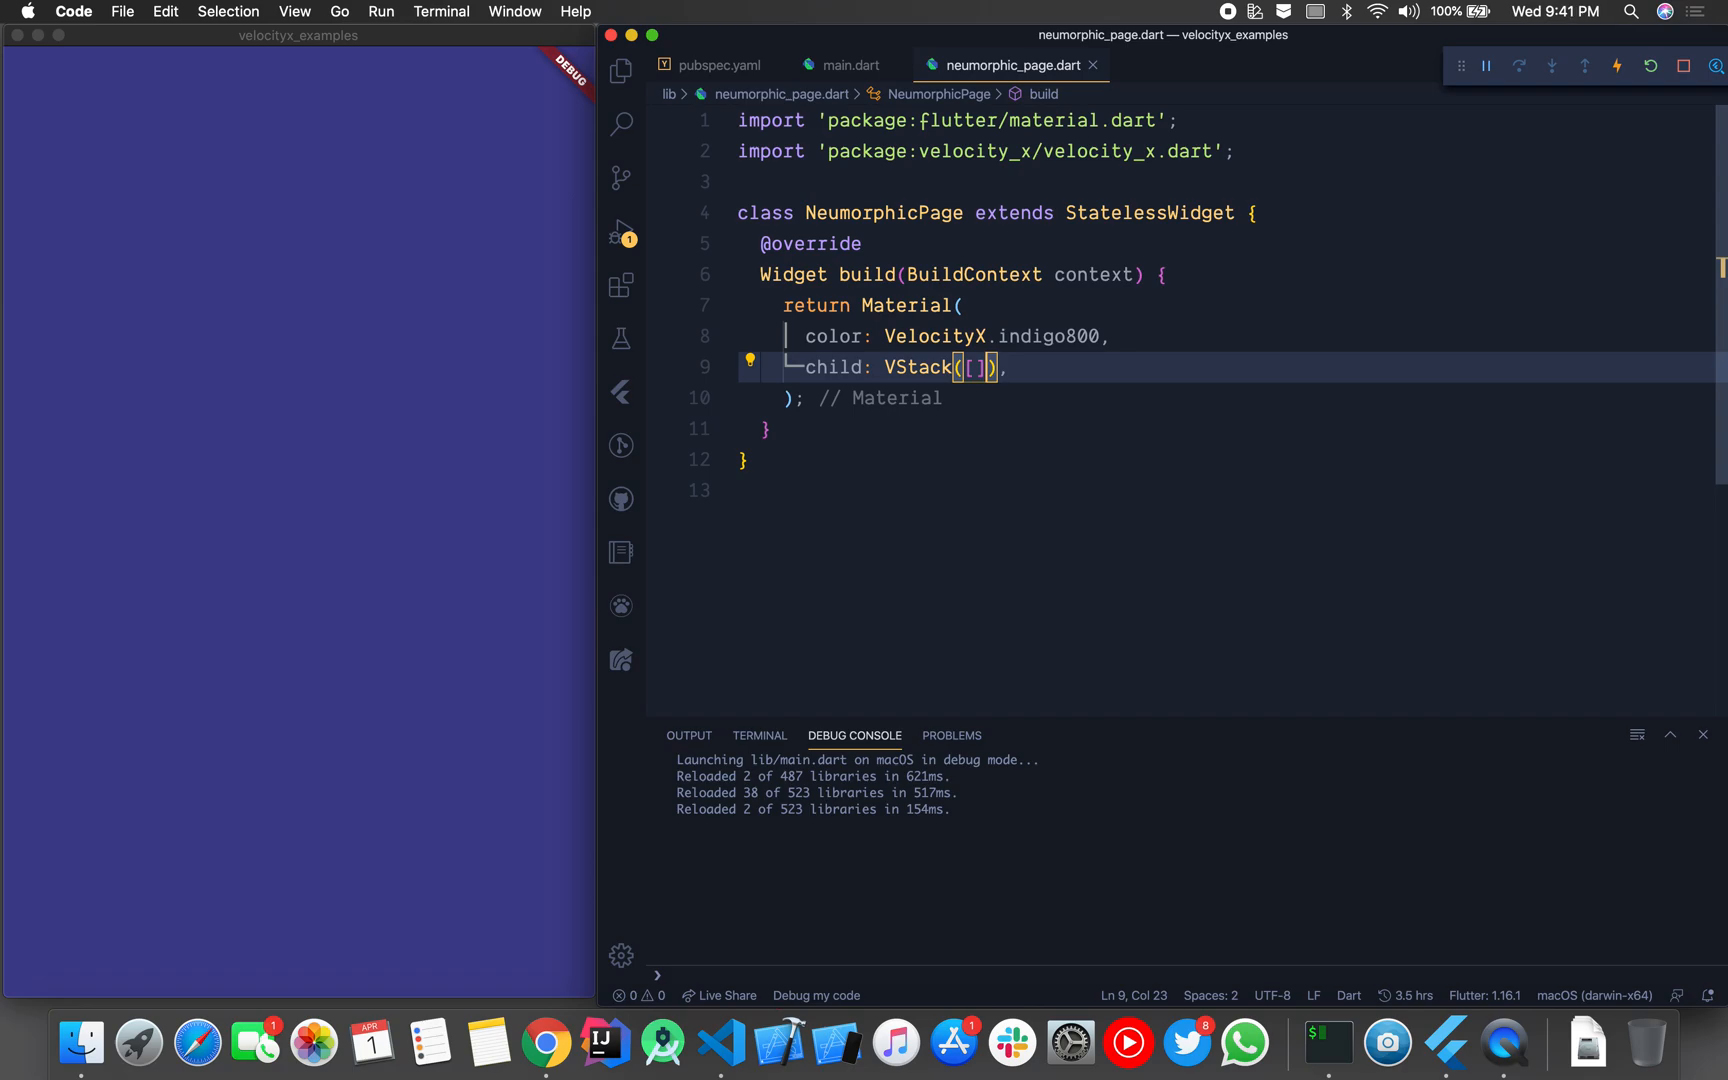
{"action": "type", "text": ","}
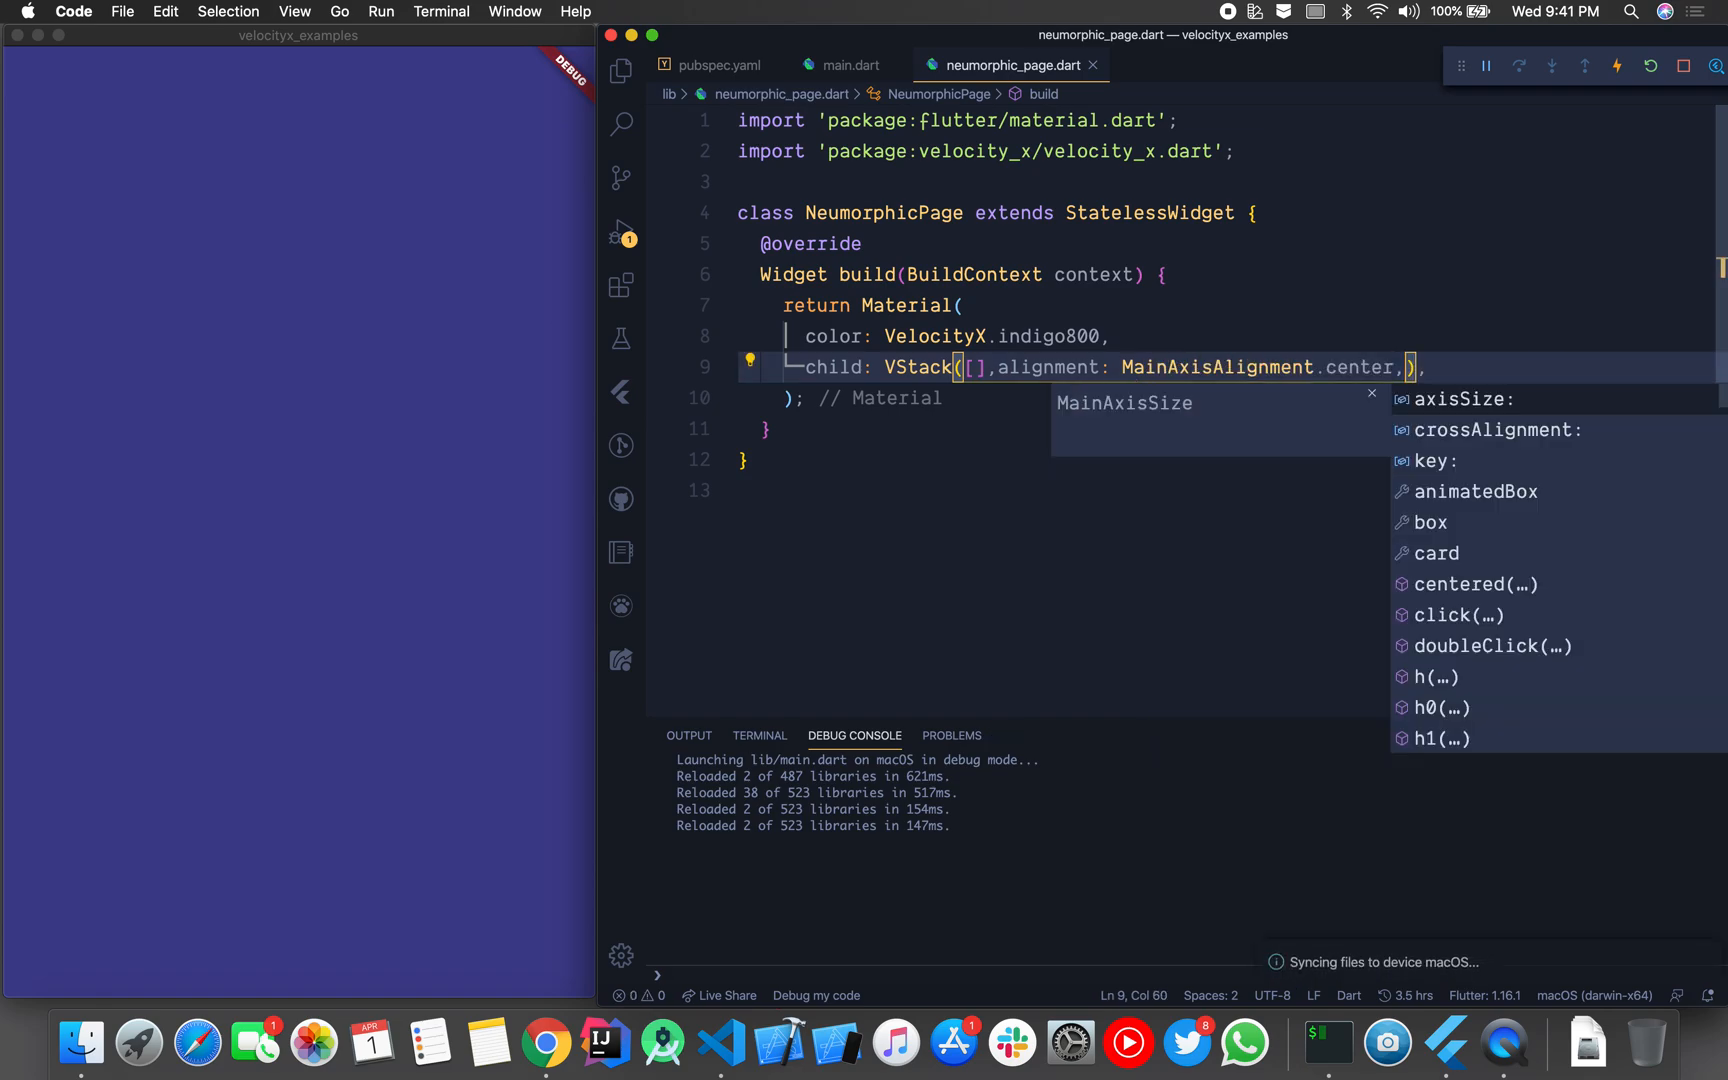
{"action": "type", "text": "crossAlignment: Cr,"}
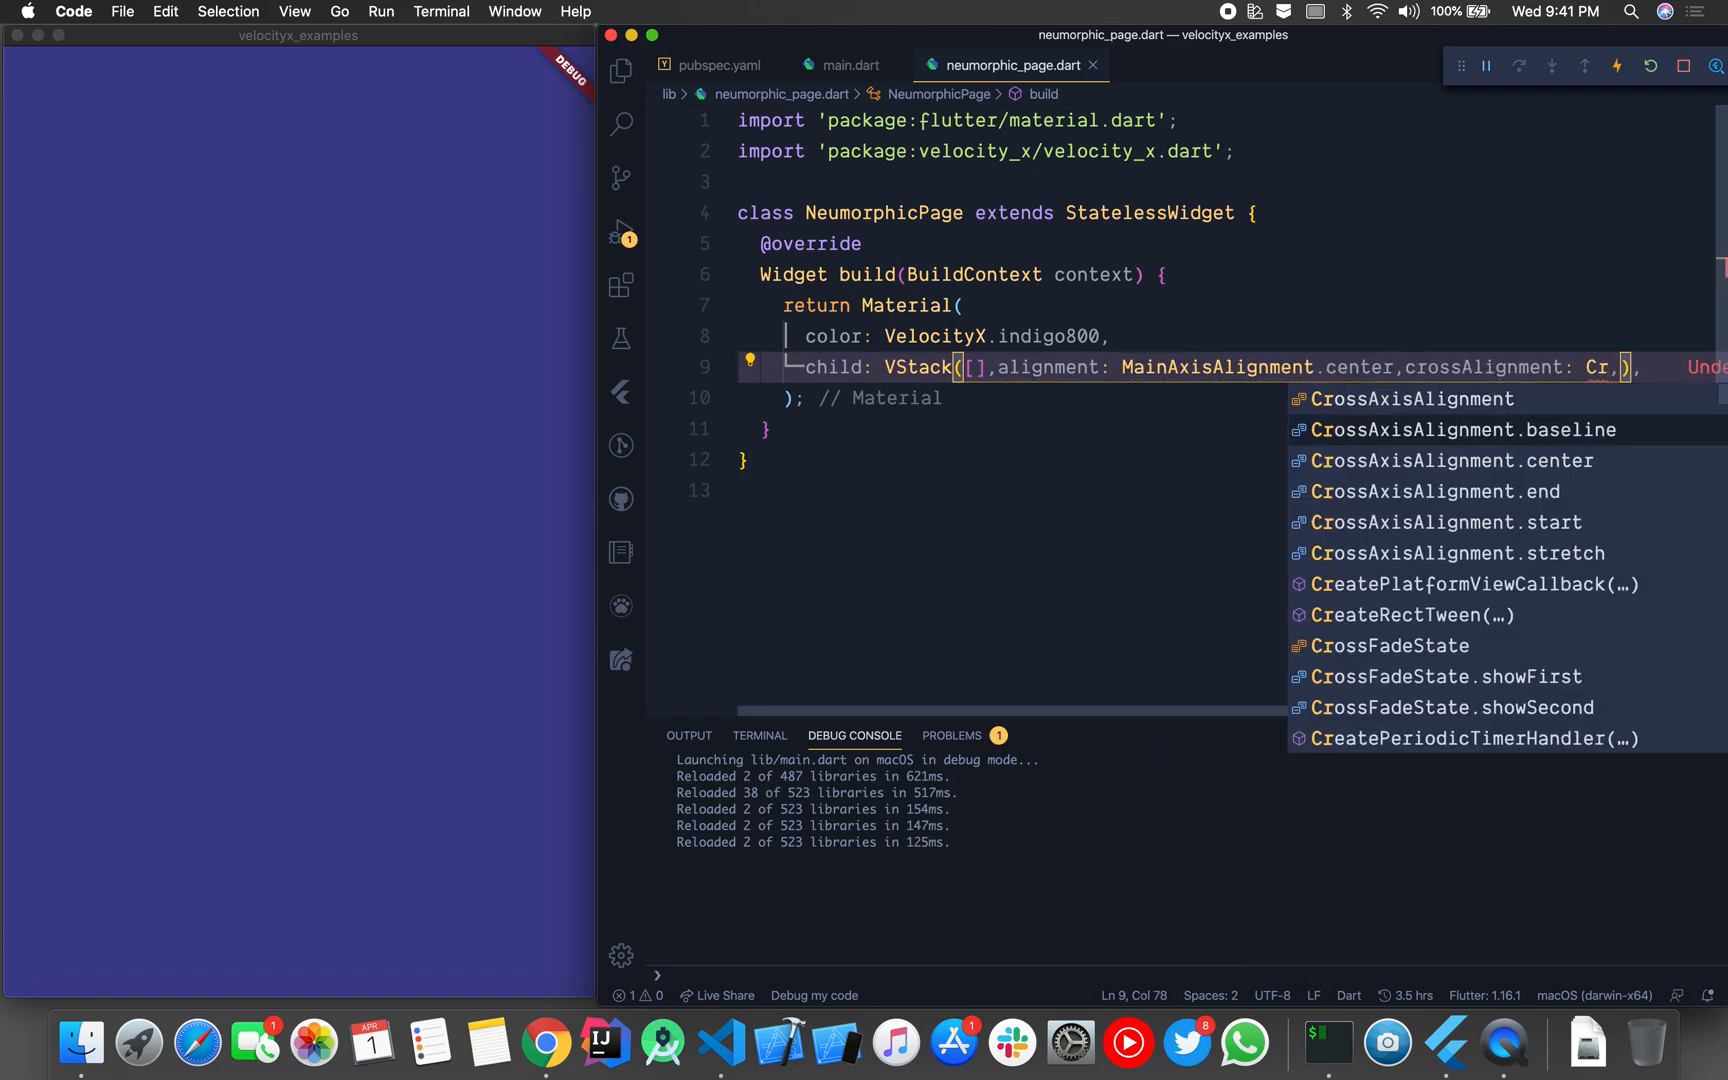
{"action": "left_click", "coordinate": [1457, 460]}
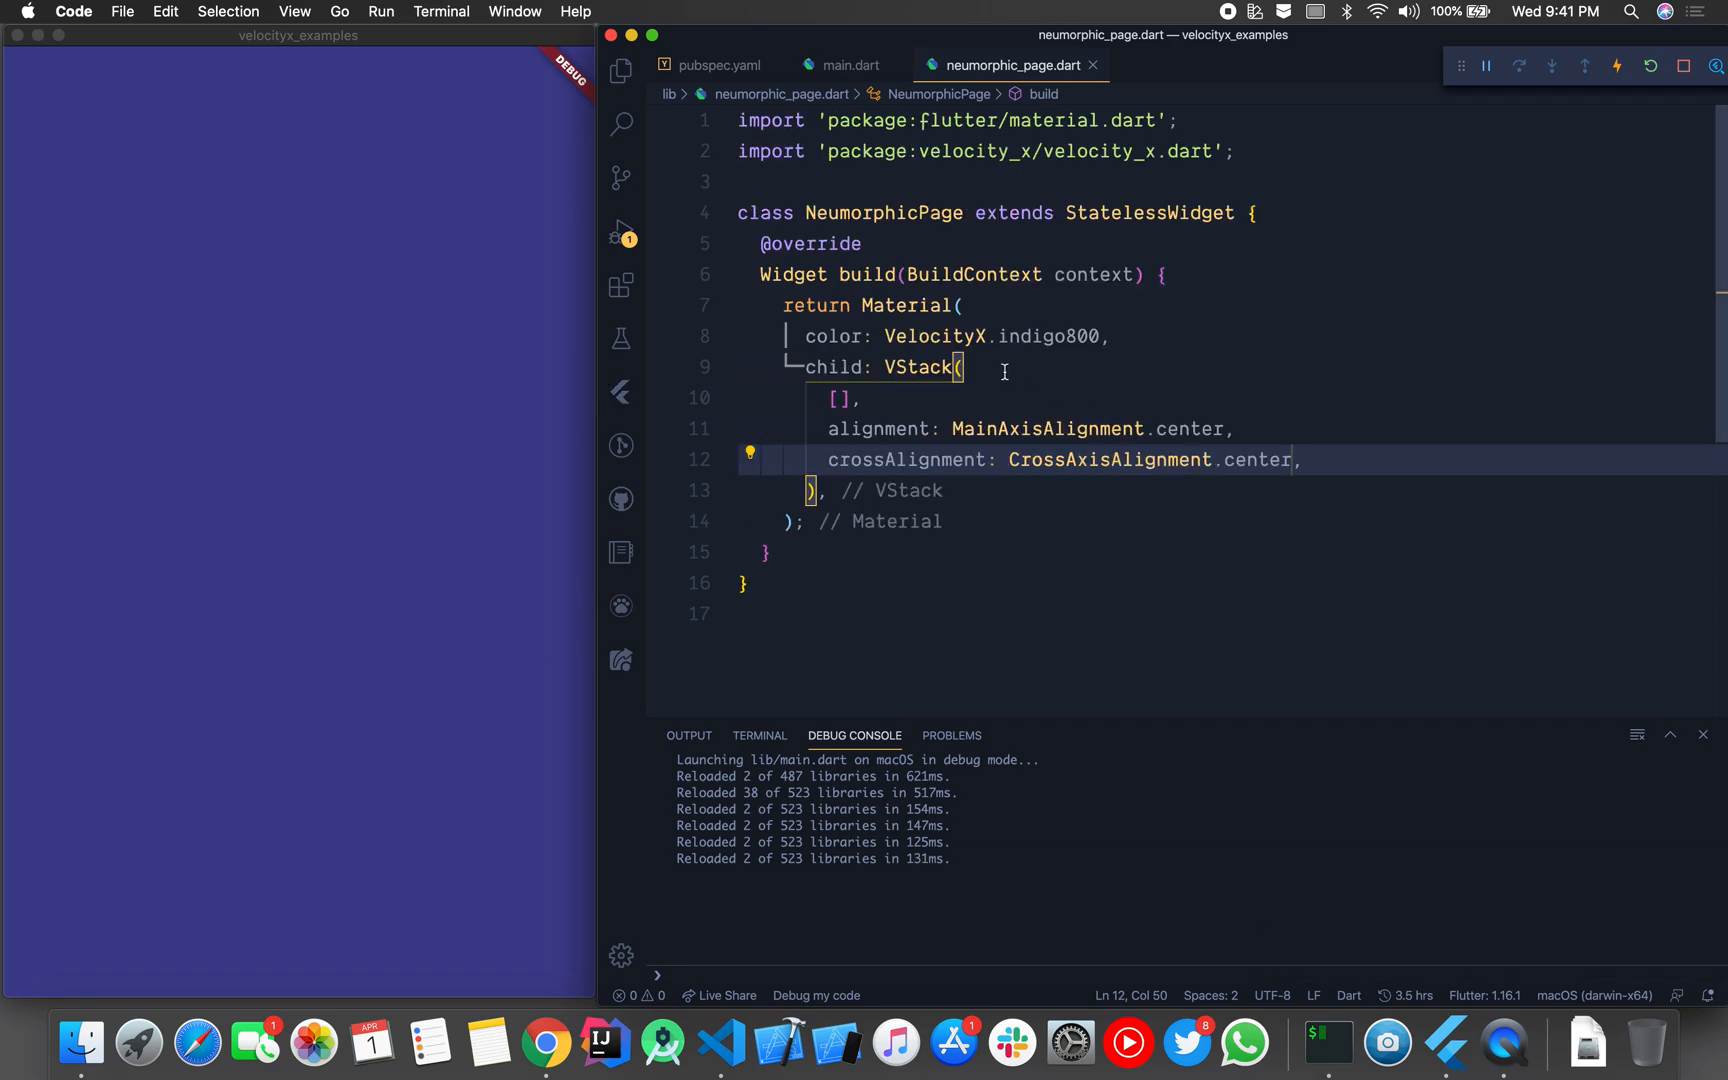
Step: Add "Neumorphism".text.make() to the VStack's children list
{"action": "key", "text": "enter"}
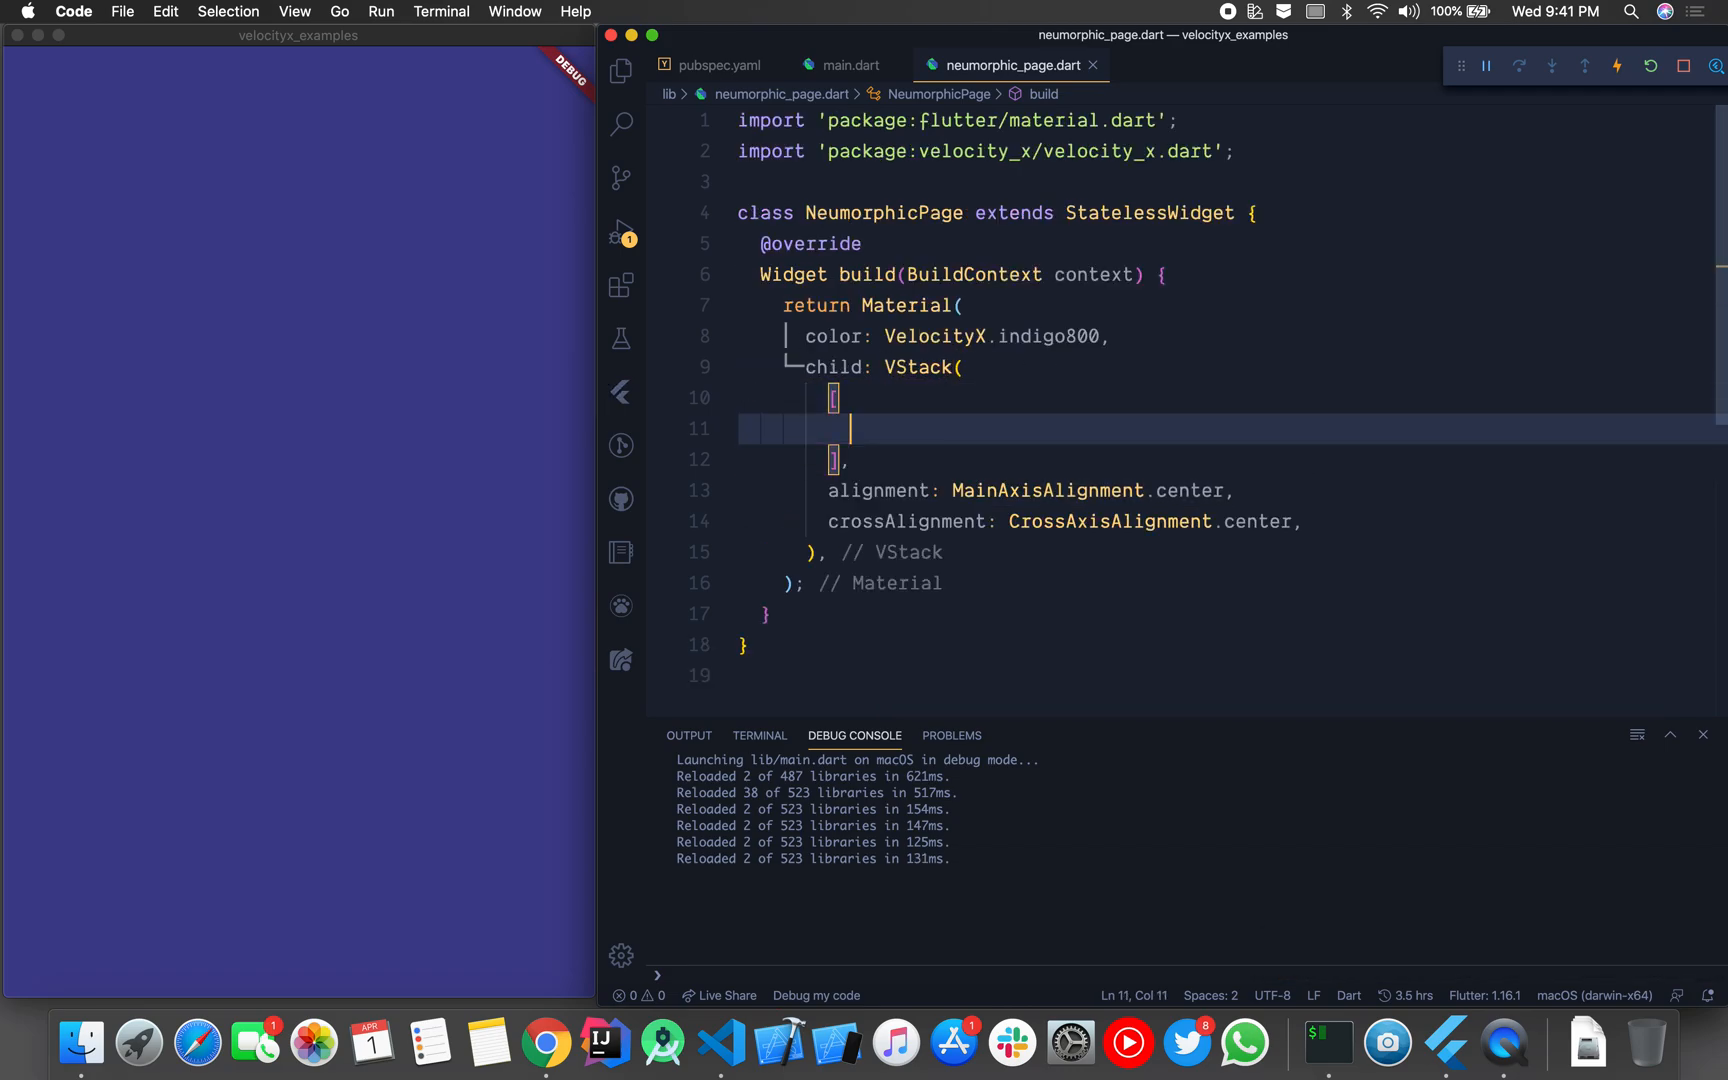
{"action": "type", "text": "\"N\""}
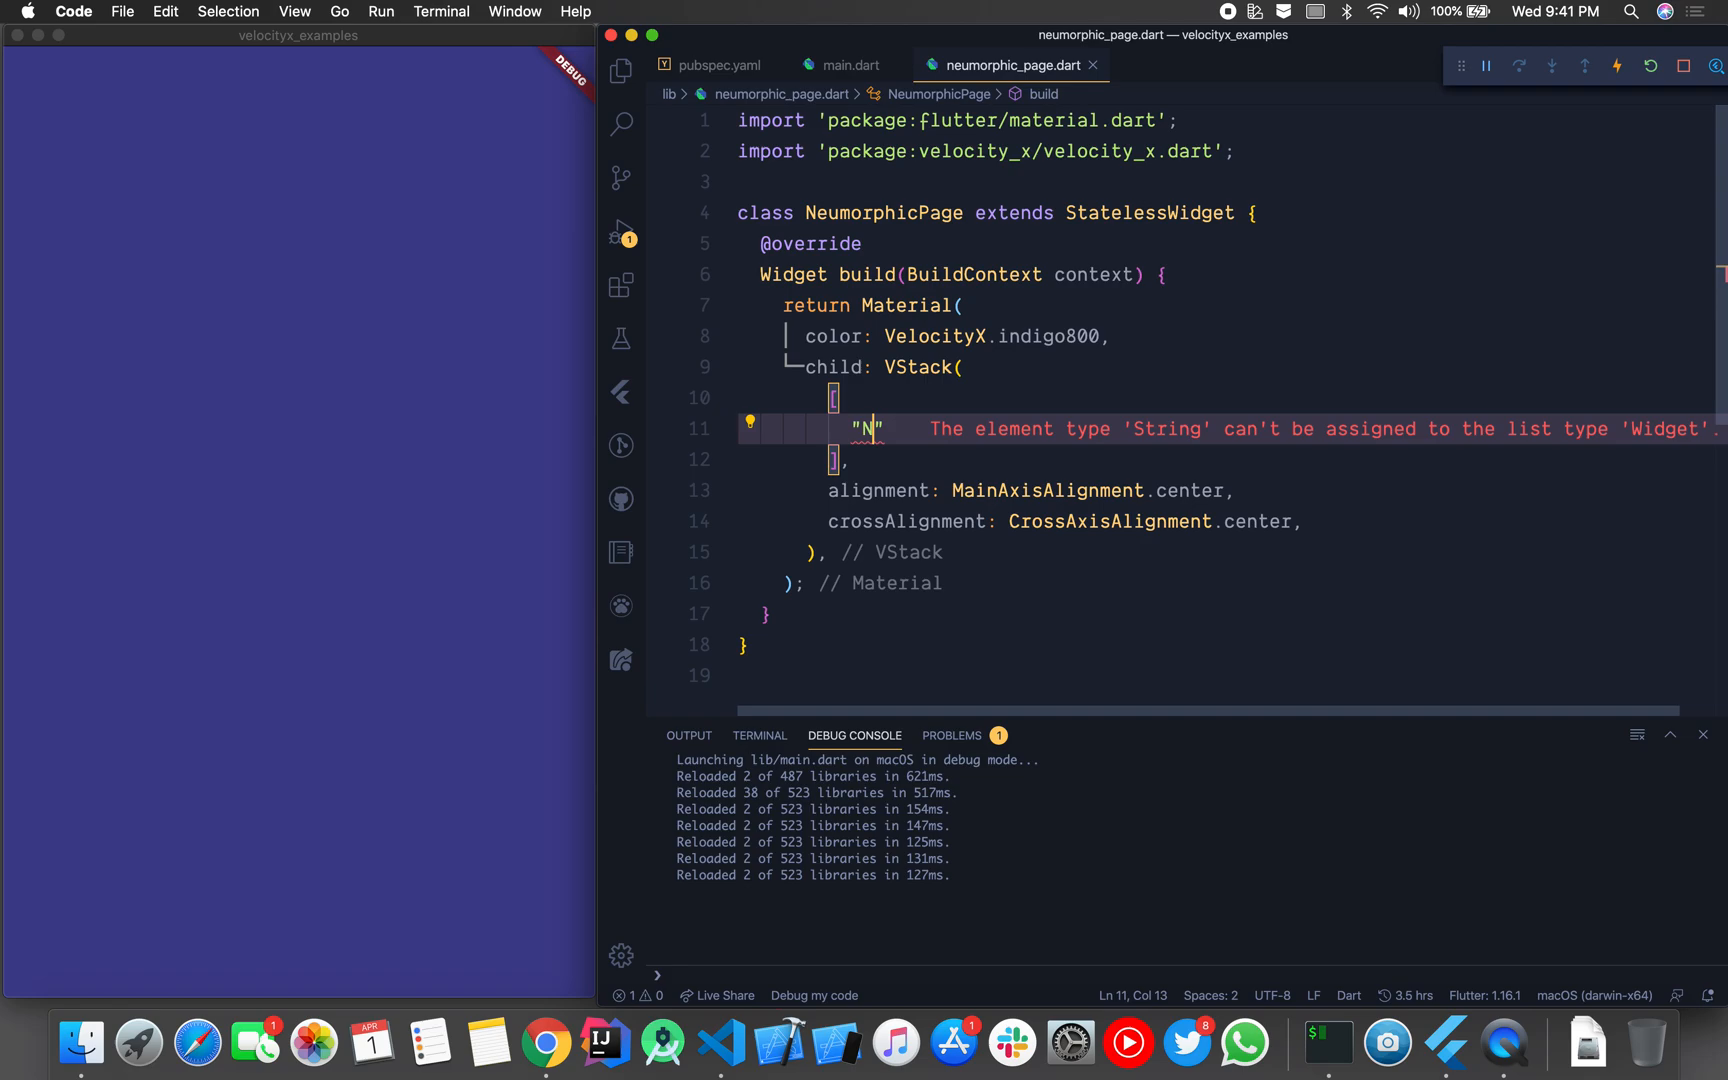
{"action": "type", "text": "eumorphis,"}
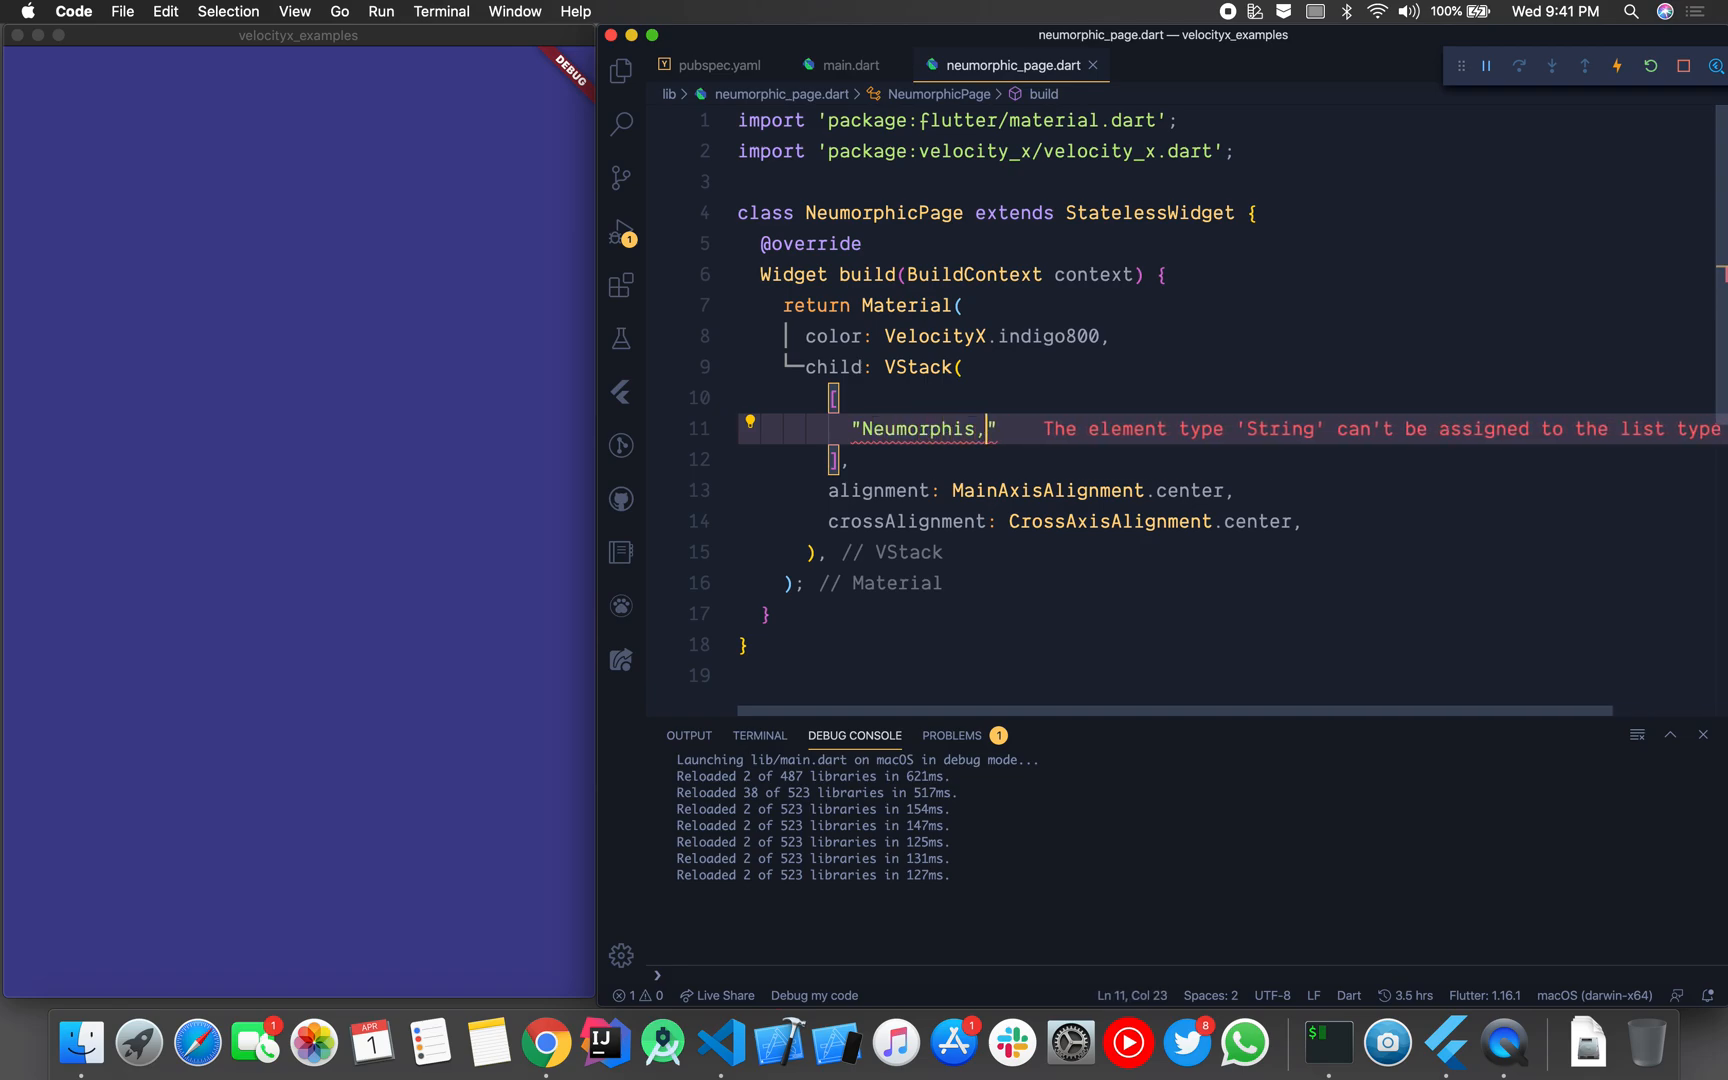
{"action": "type", "text": "m"}
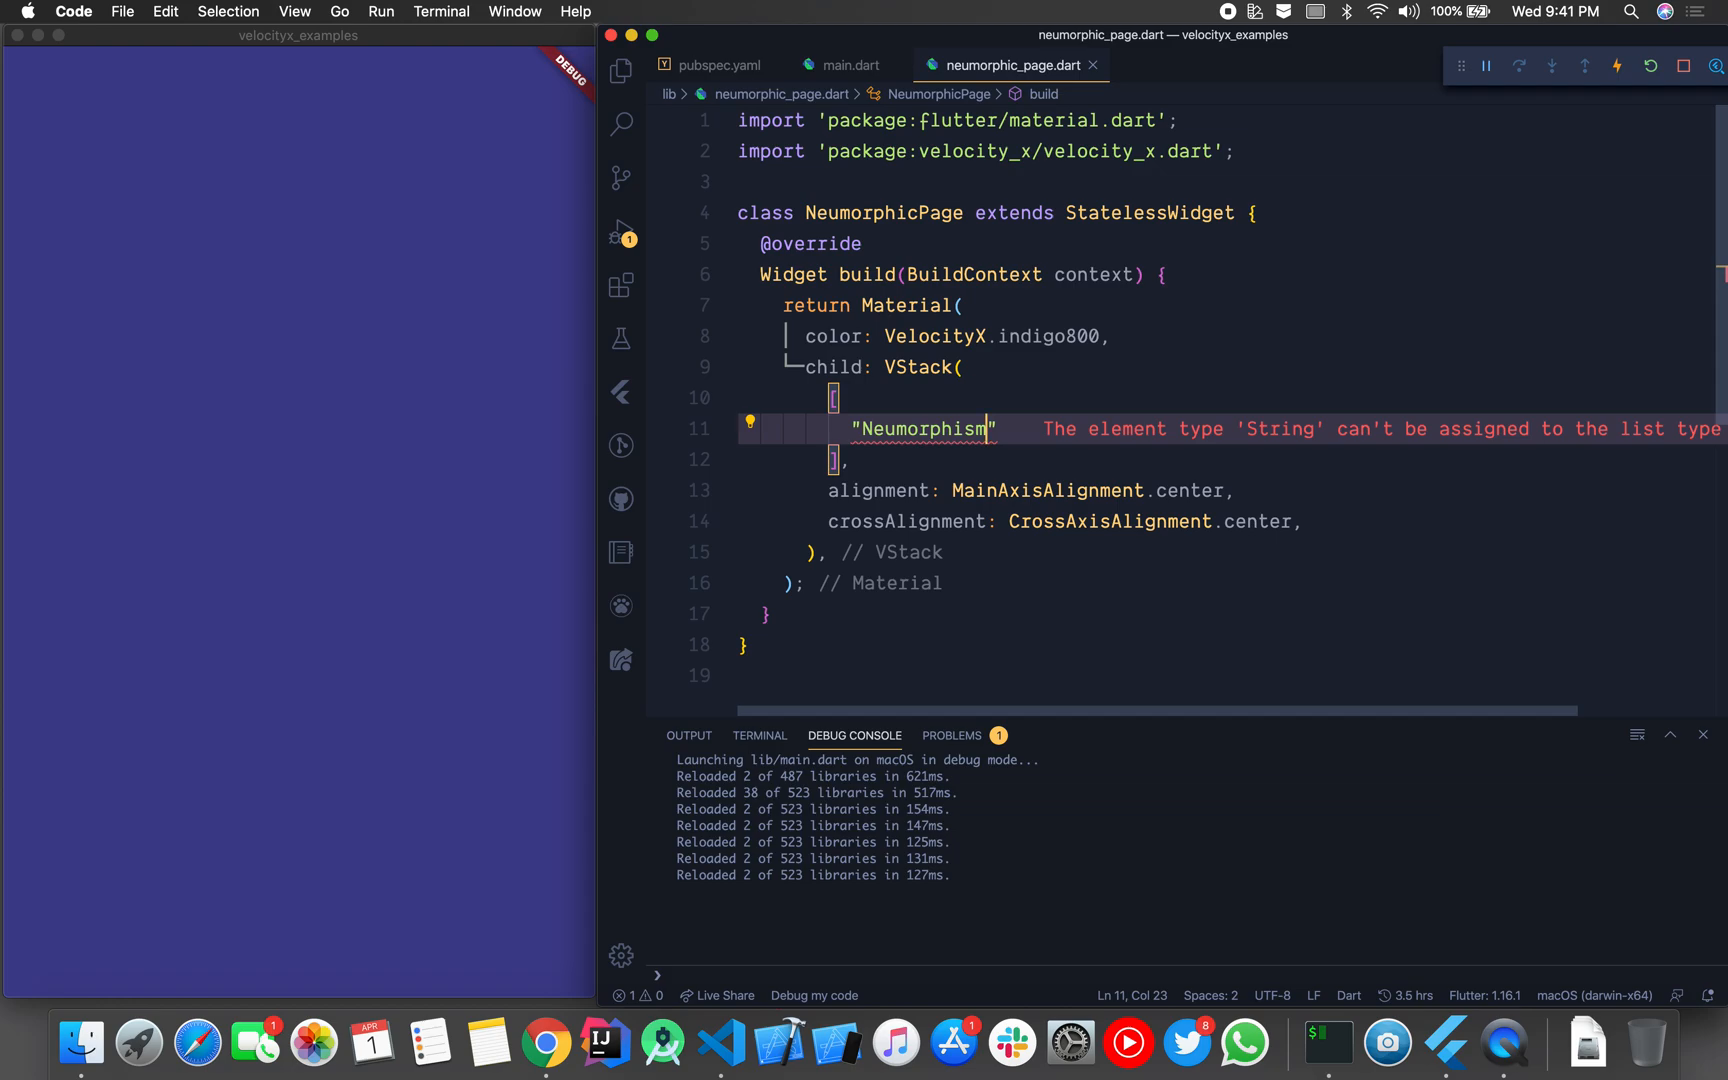
{"action": "type", "text": ".textSpan"}
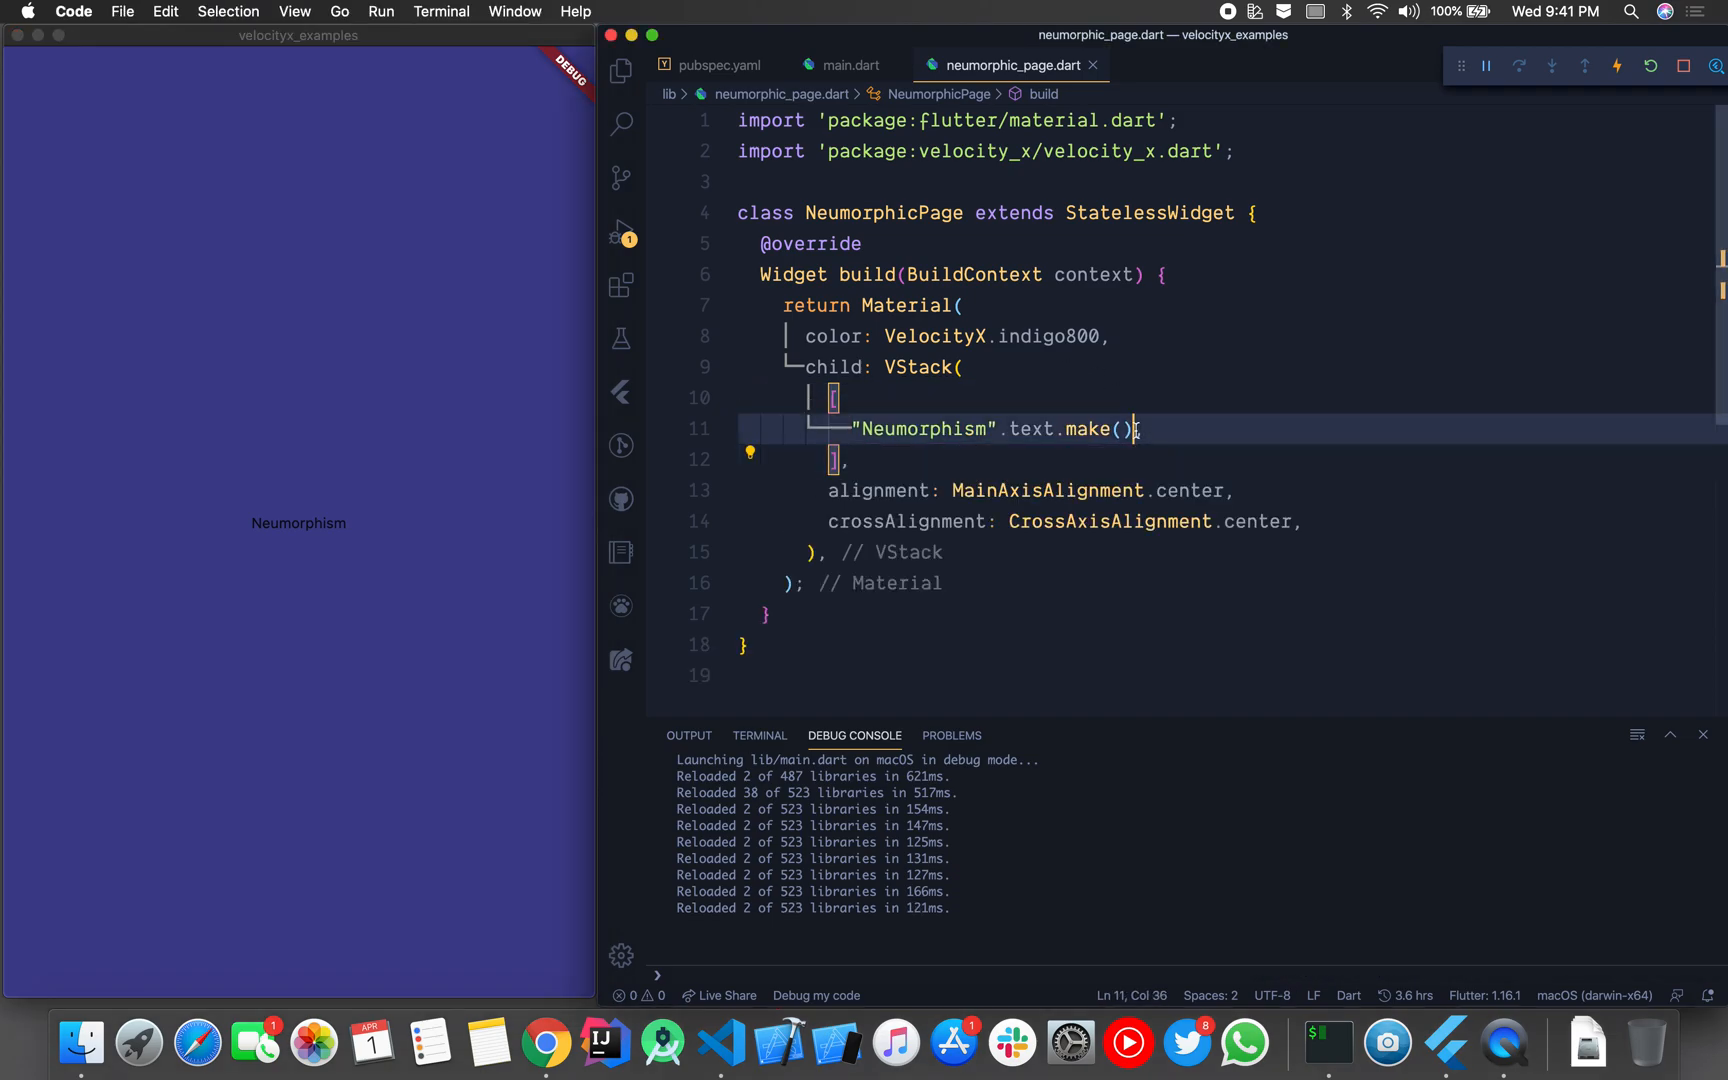
Step: Wrap the Neumorphism text in a rounded indigo800 neumorphic box using .box.indigo800.neumorphic()
{"action": "type", "text": ".bo"}
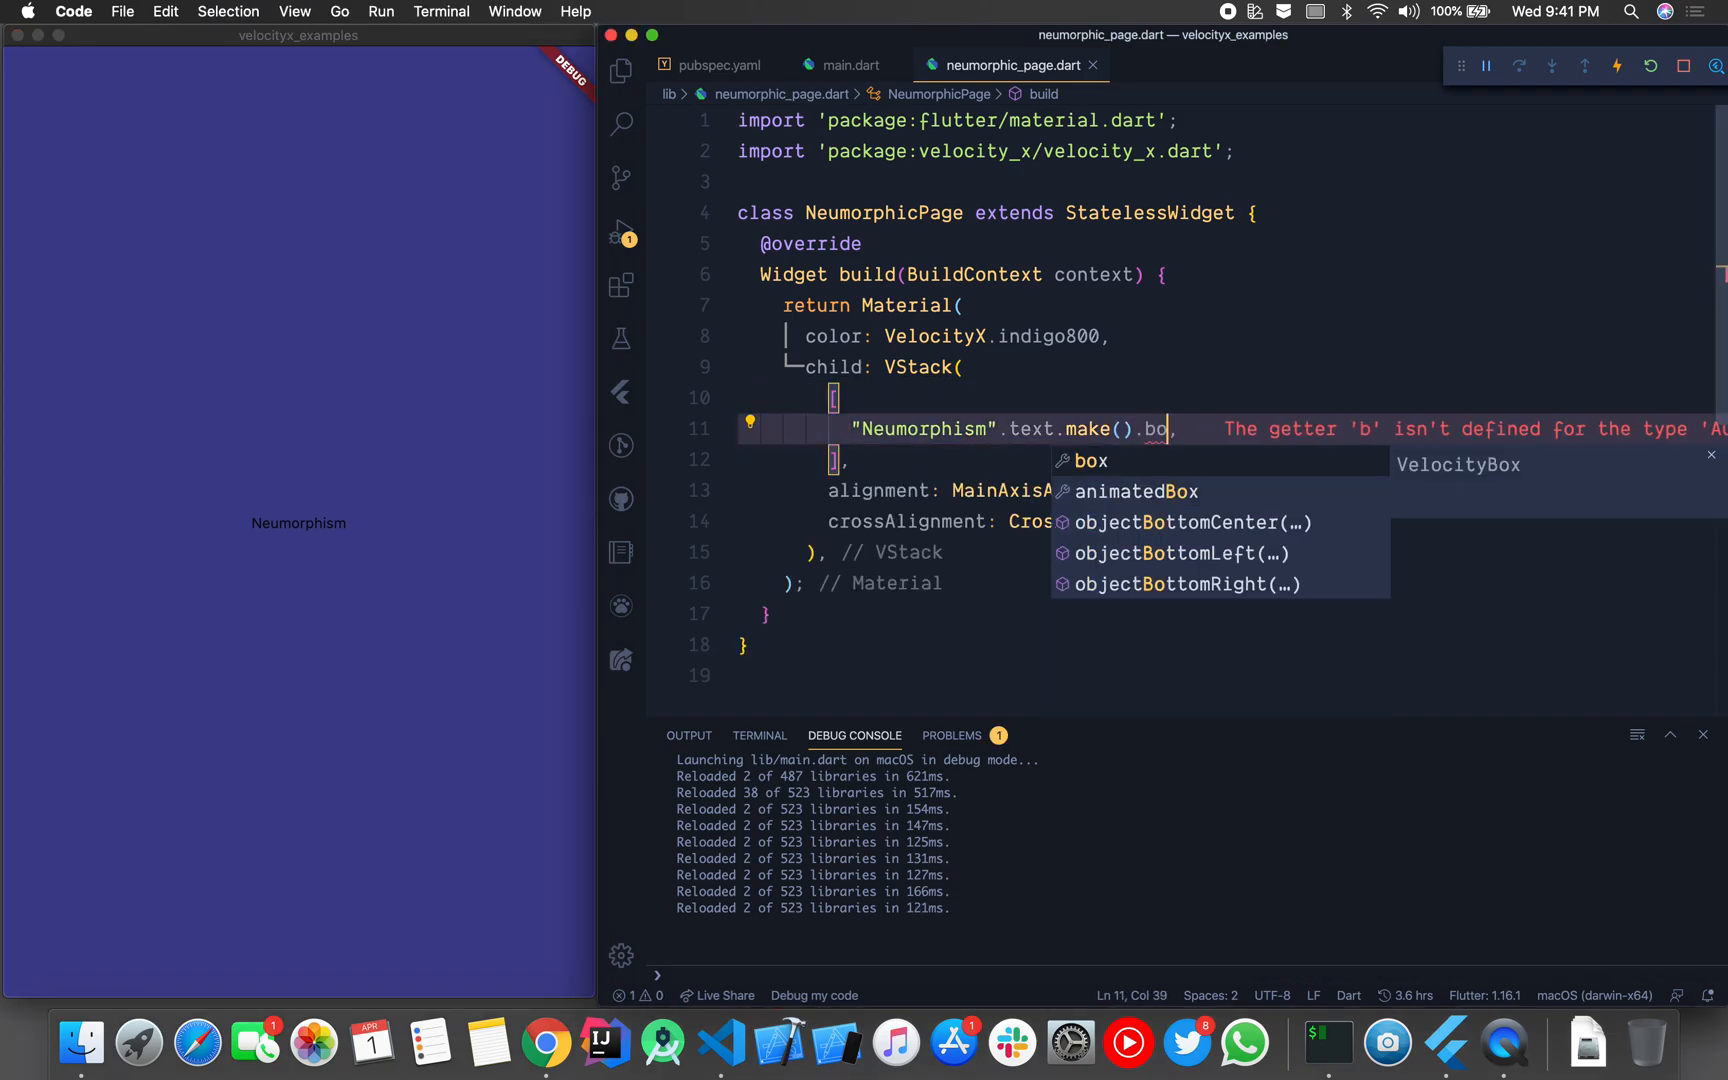
{"action": "type", "text": "x.make("}
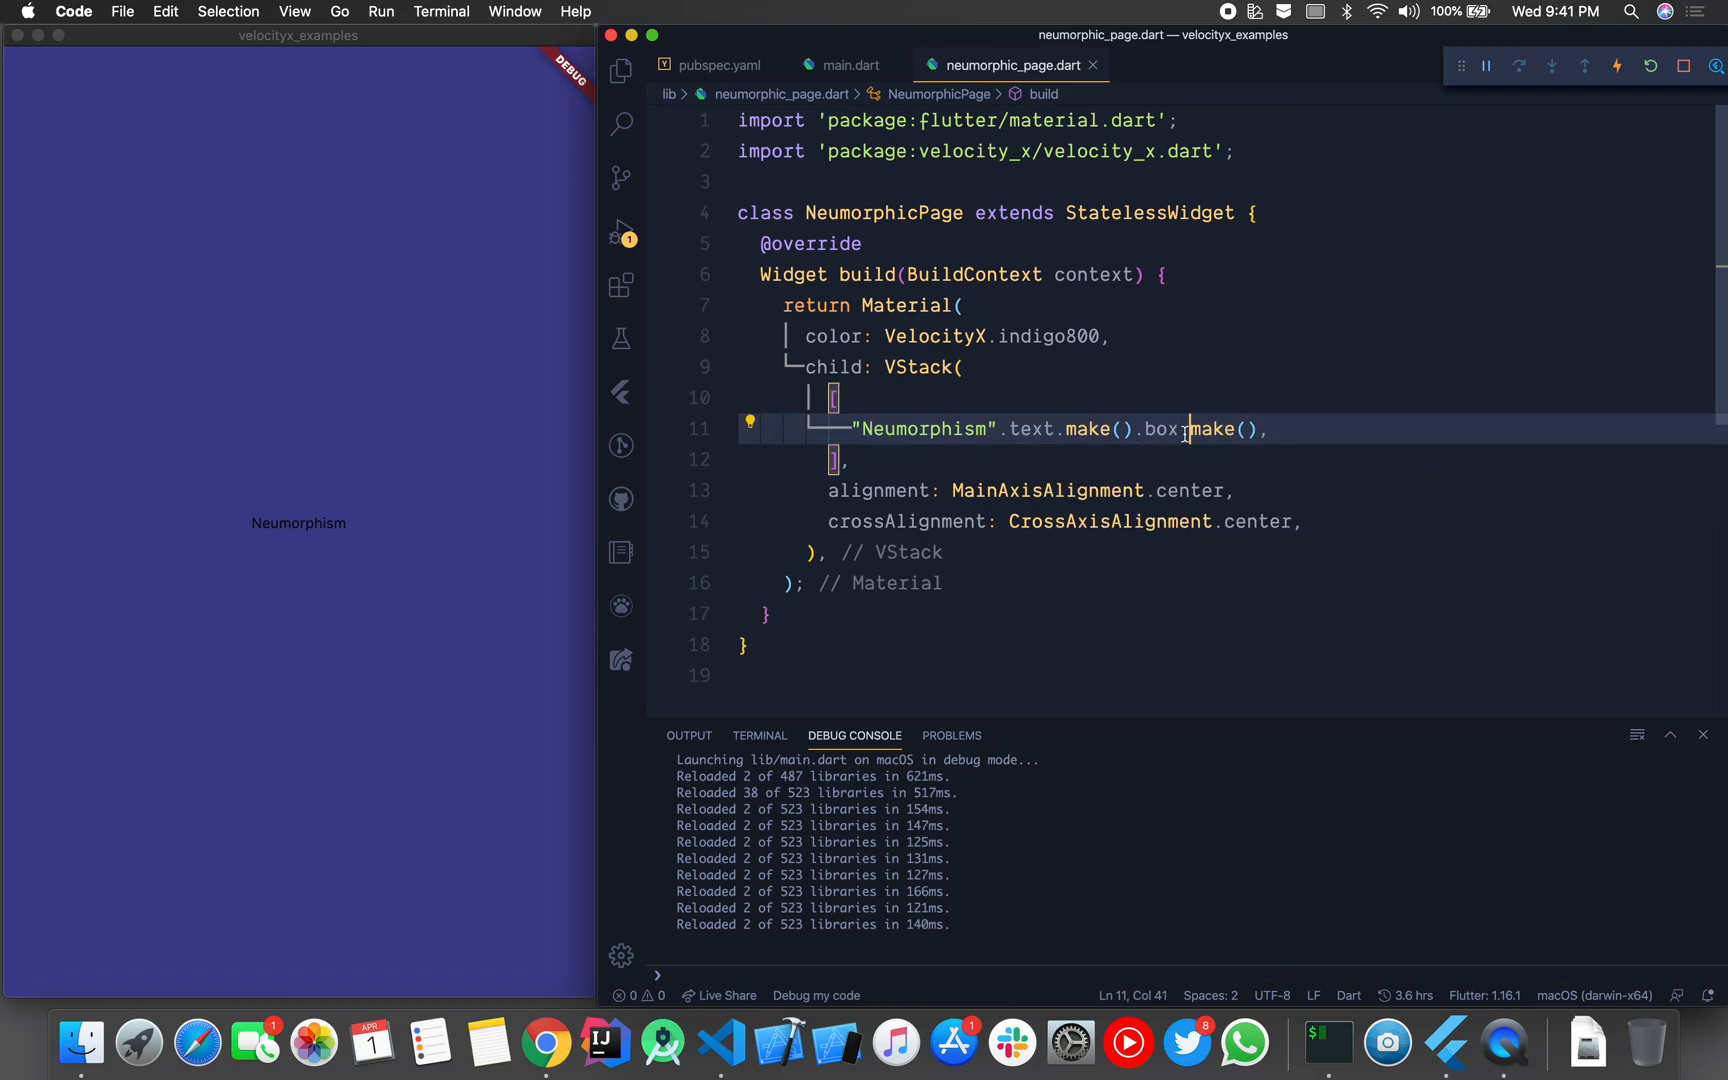
{"action": "type", "text": "."}
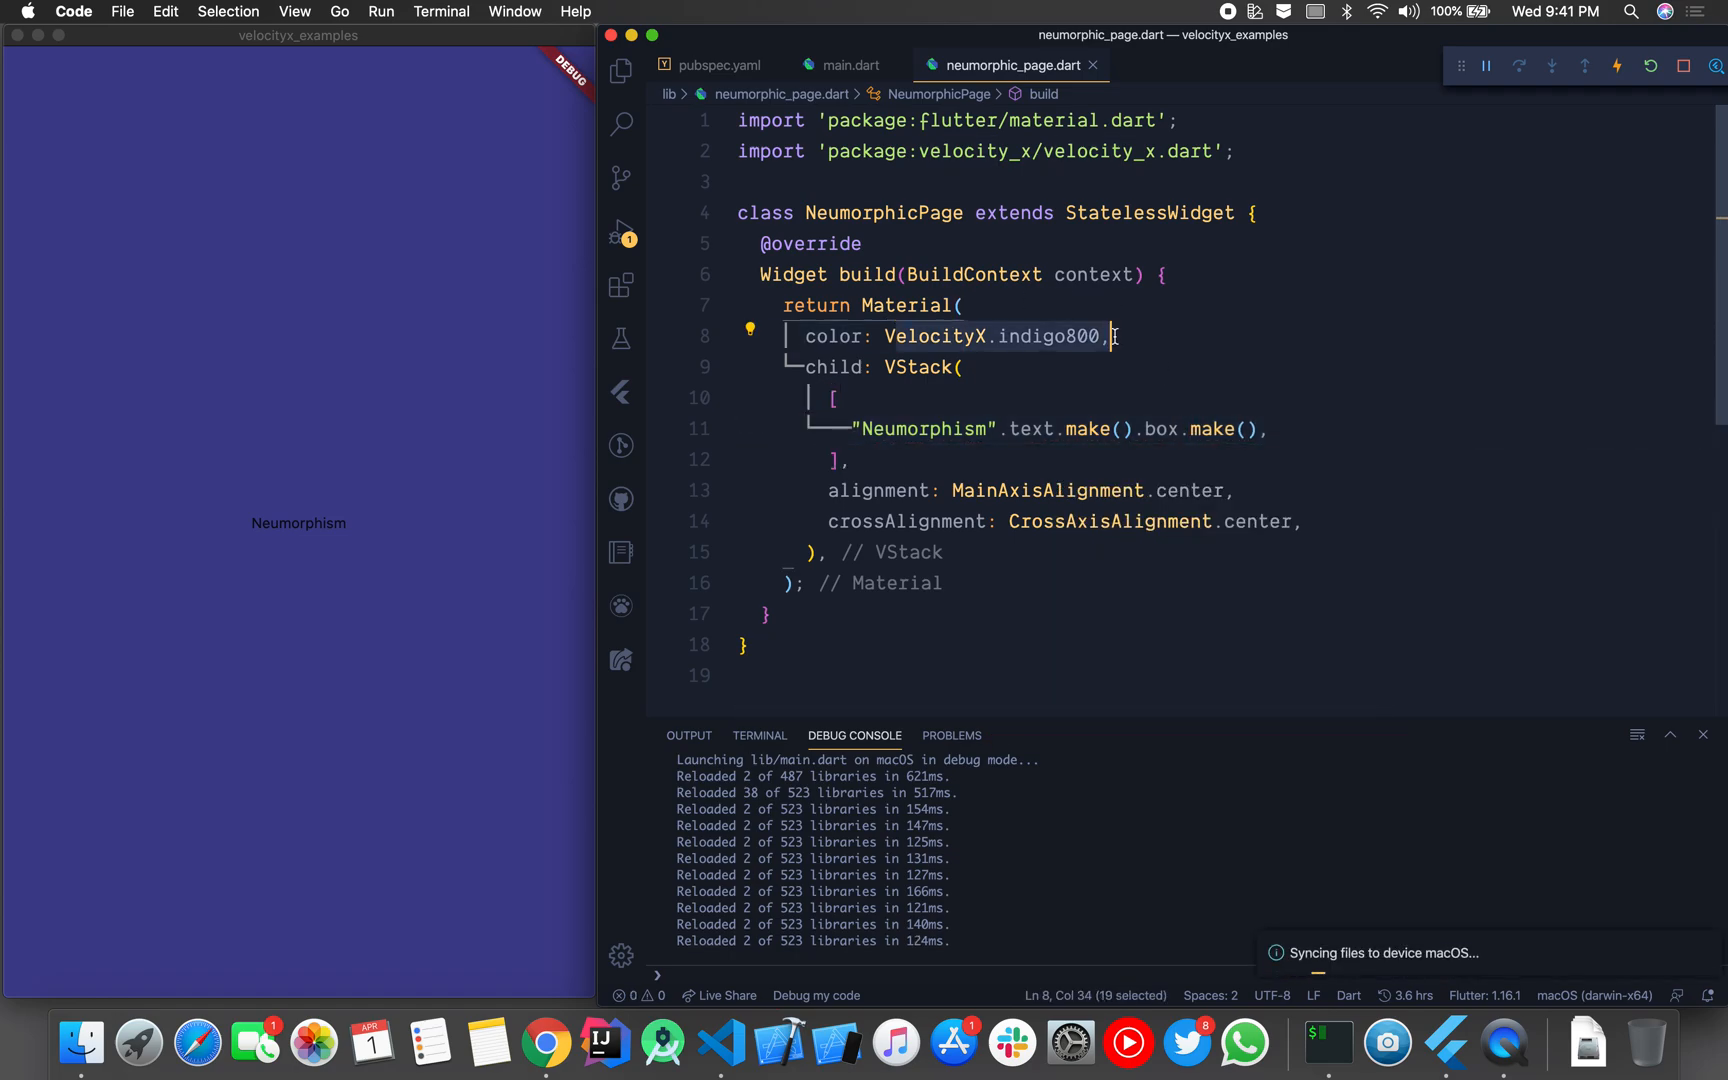
{"action": "type", "text": ".indigo800."}
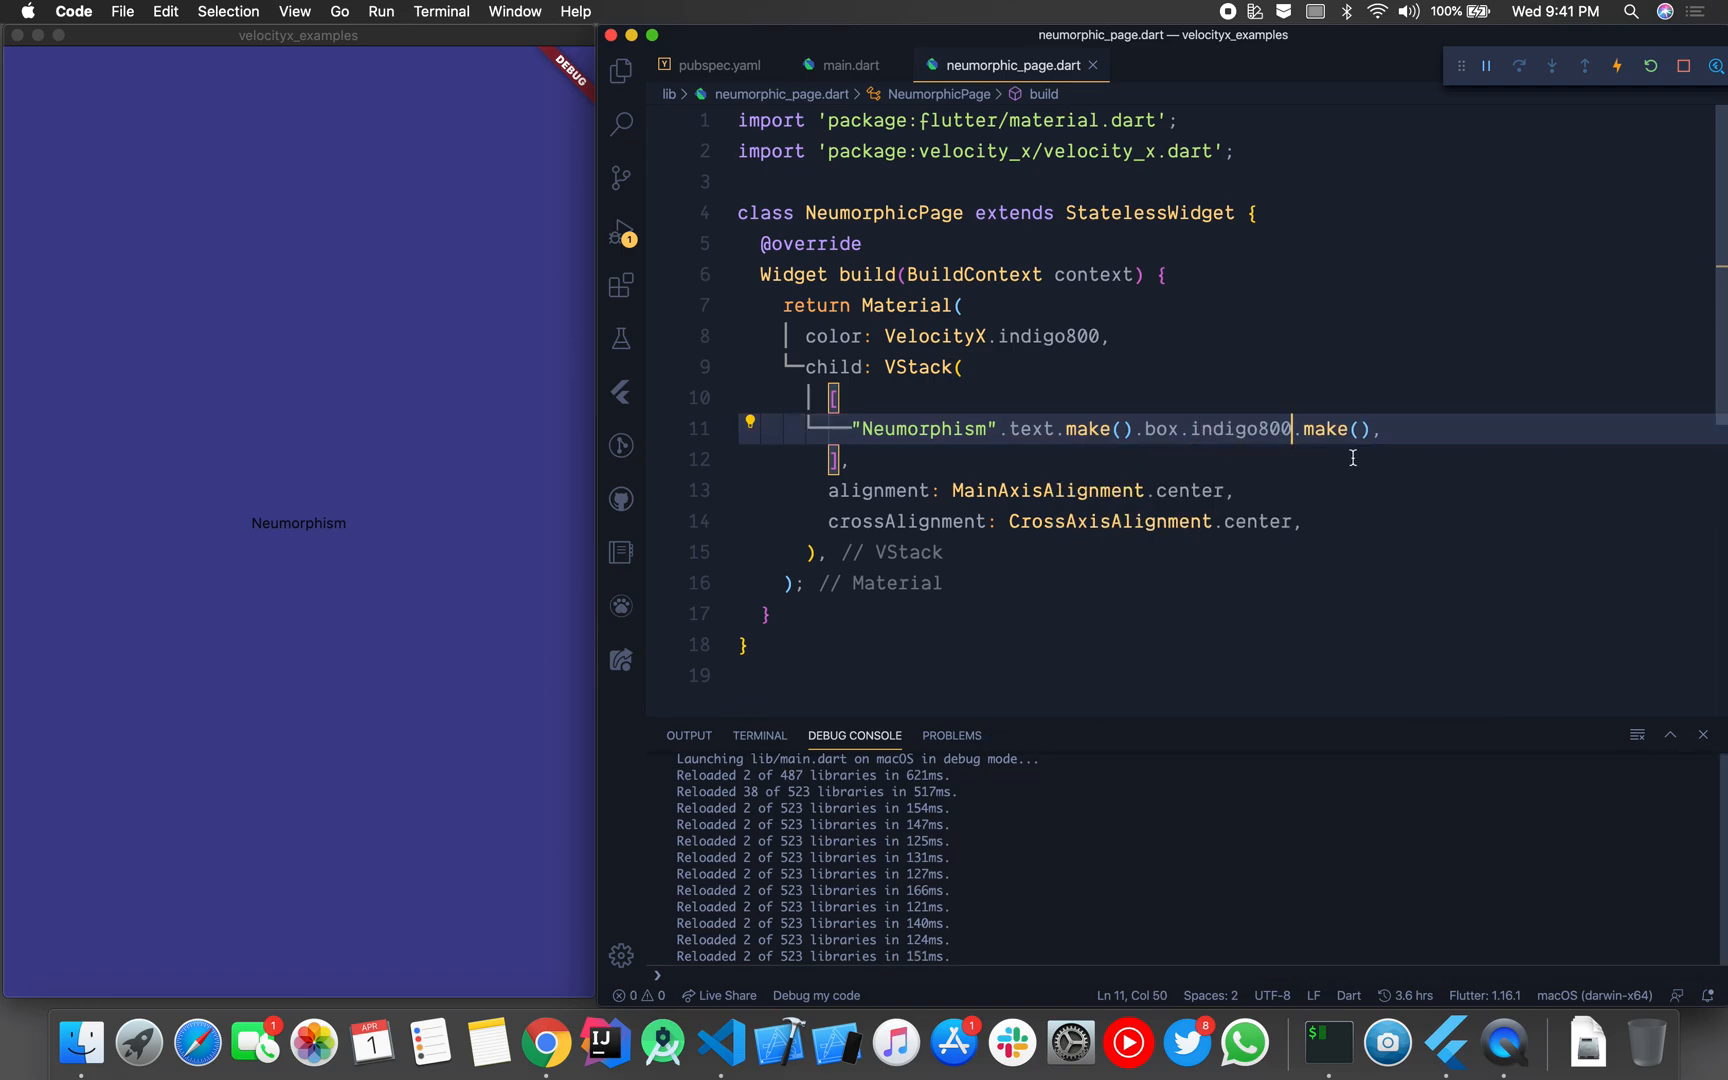
{"action": "mouse_move", "coordinate": [324, 562]}
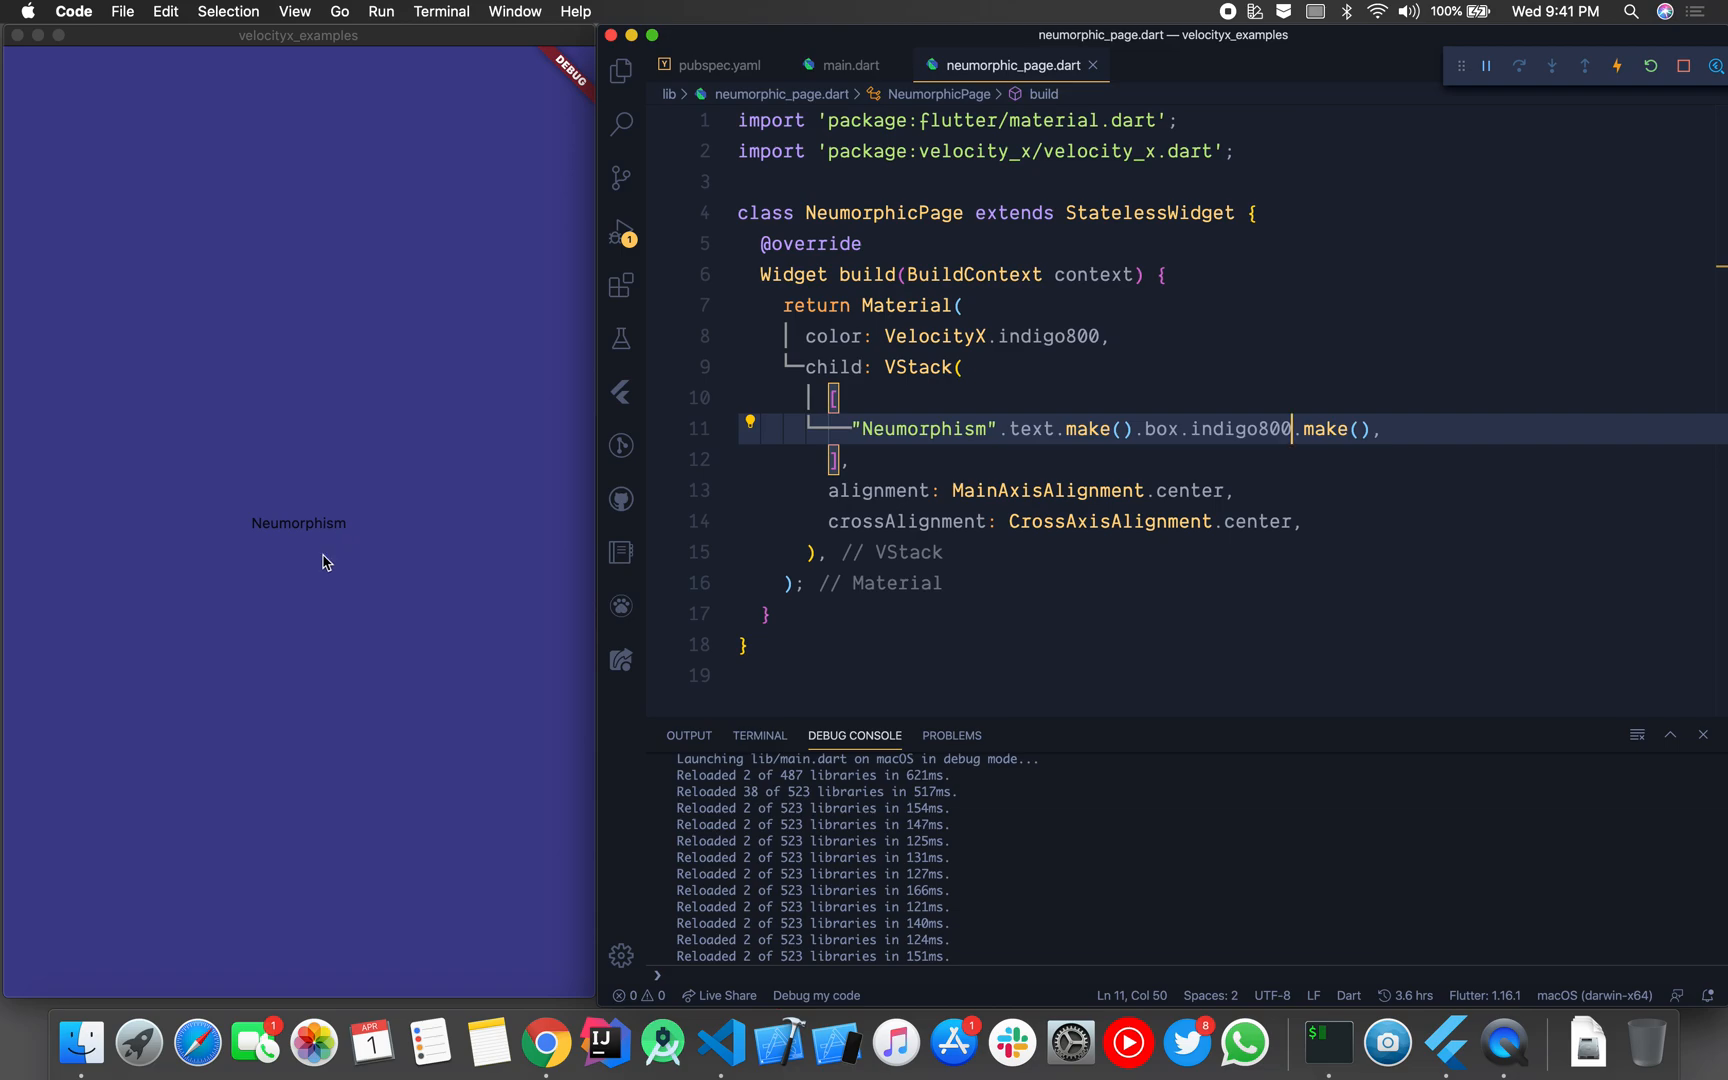
{"action": "type", "text": ".neumorphic()"}
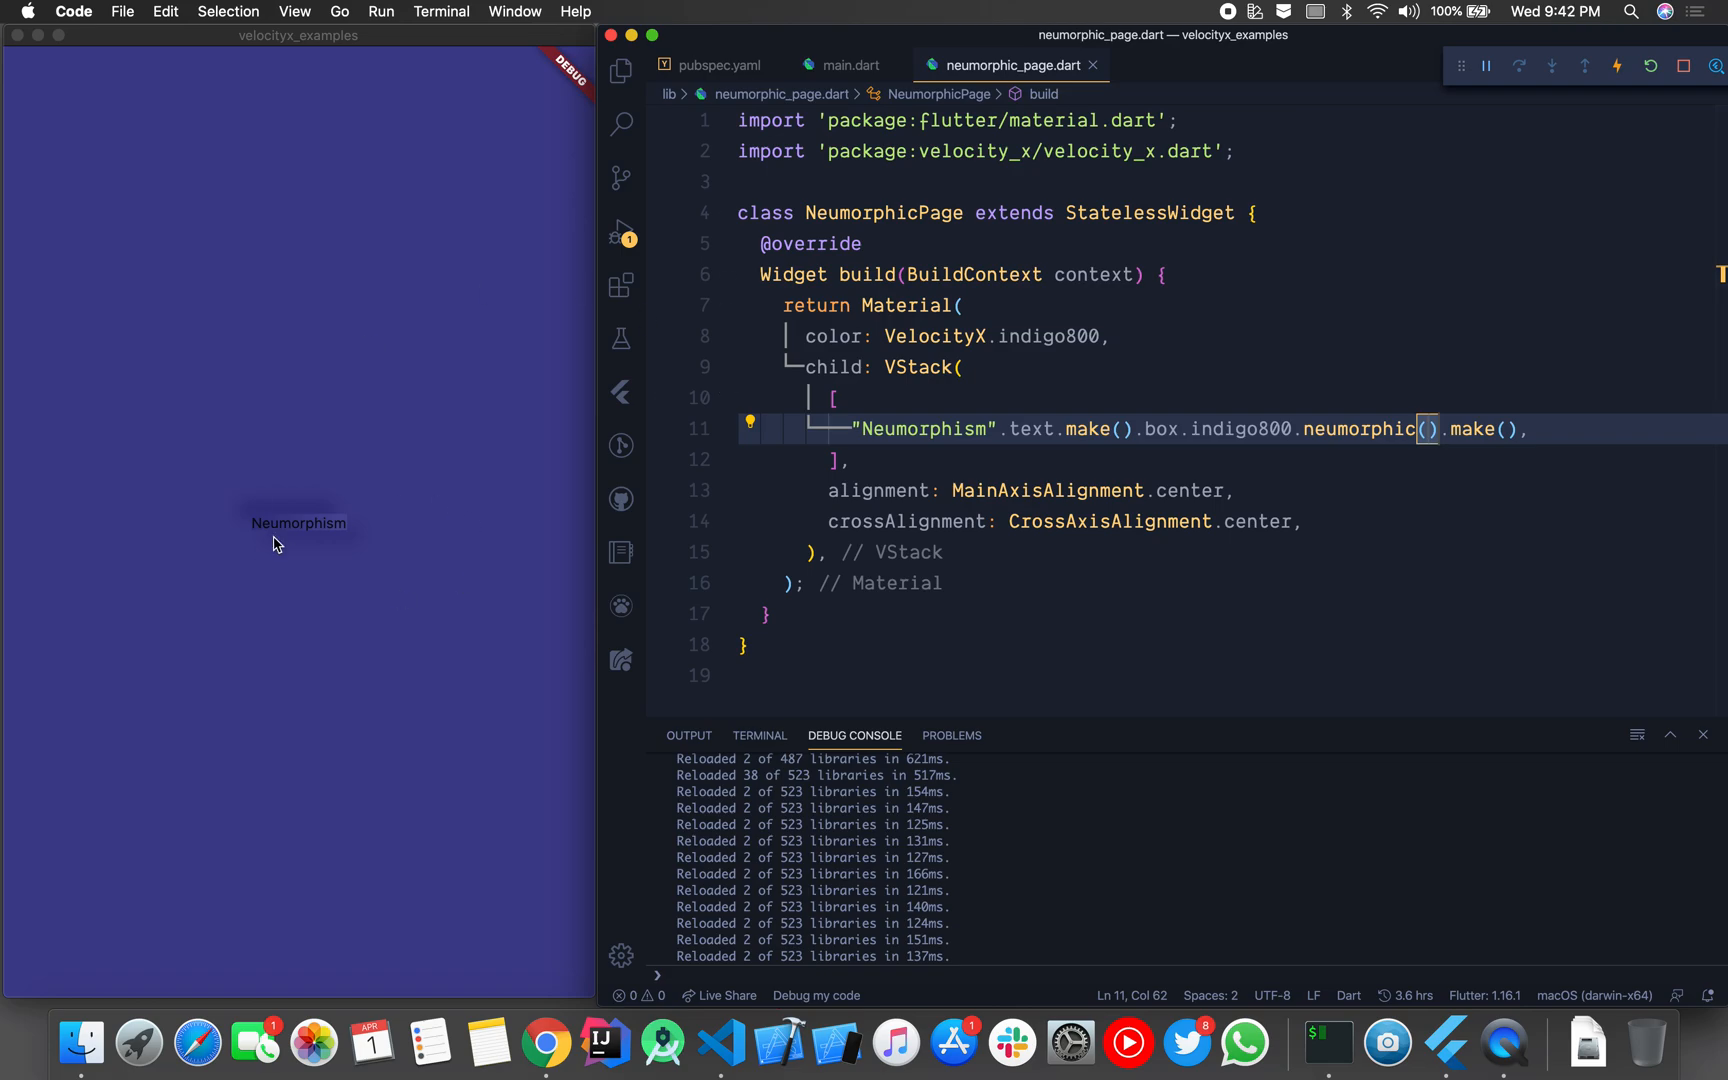
{"action": "type", "text": "."}
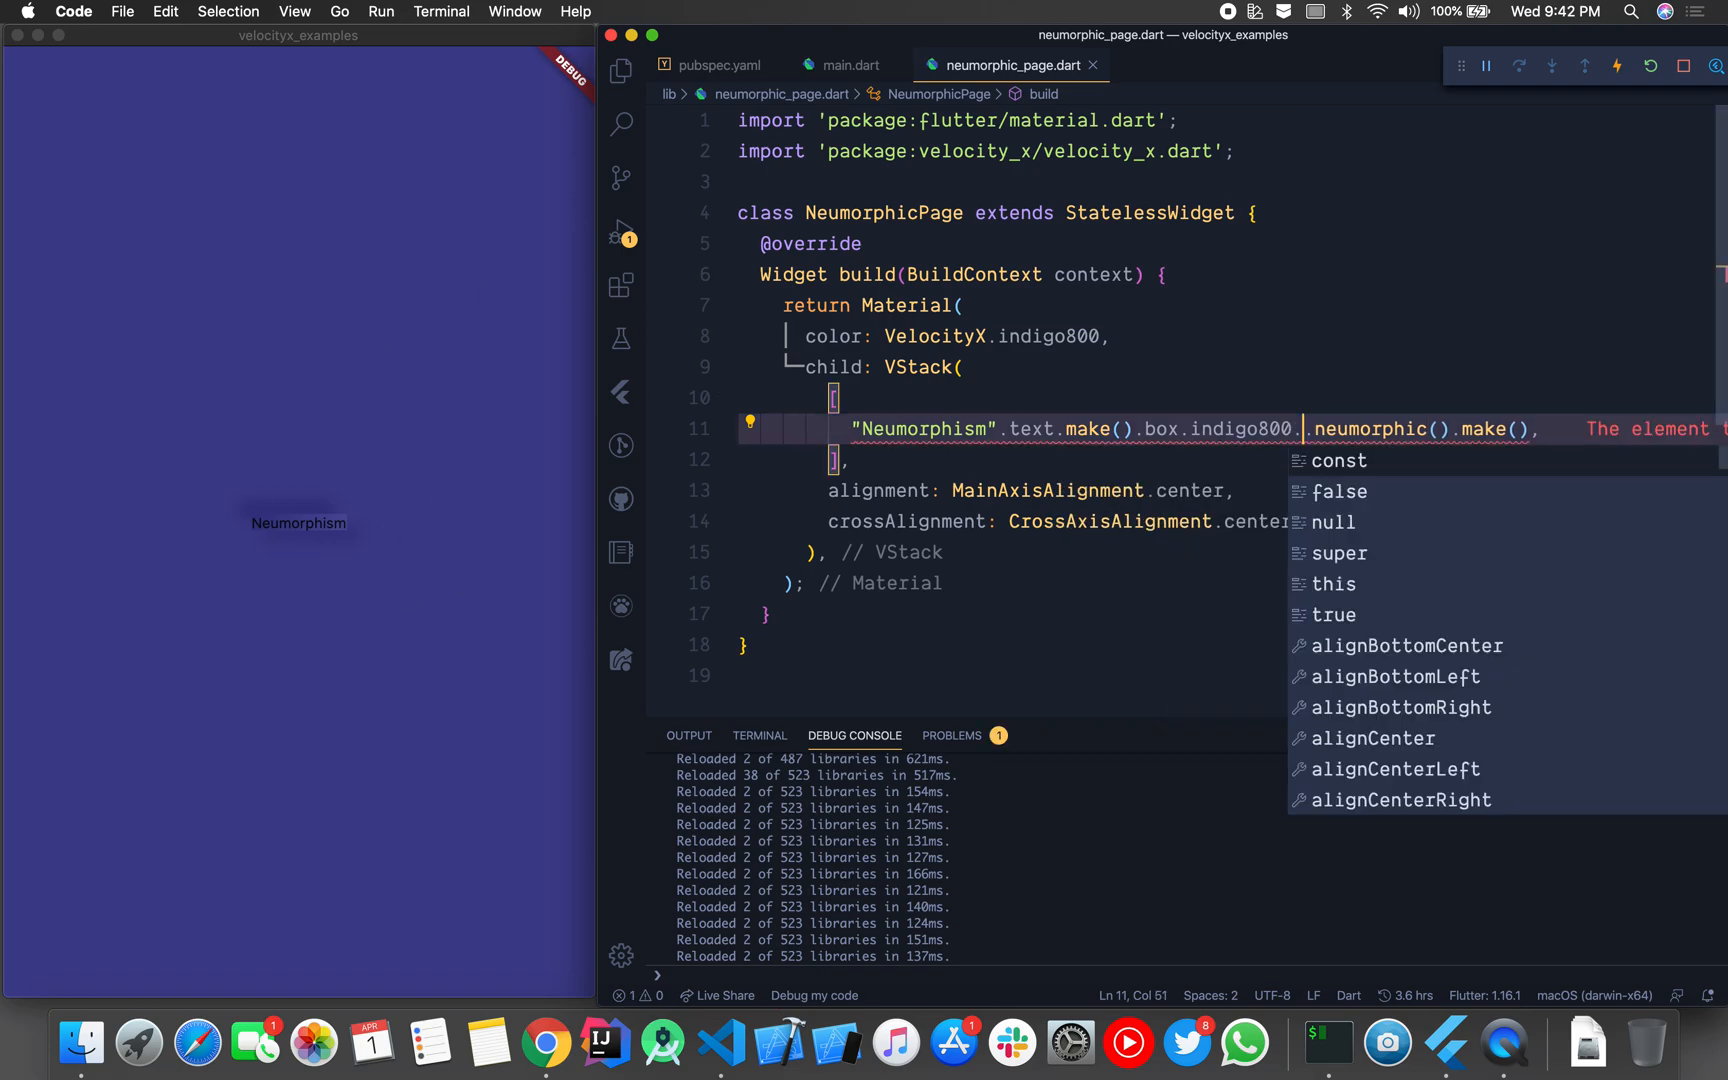
{"action": "type", "text": "rounded"}
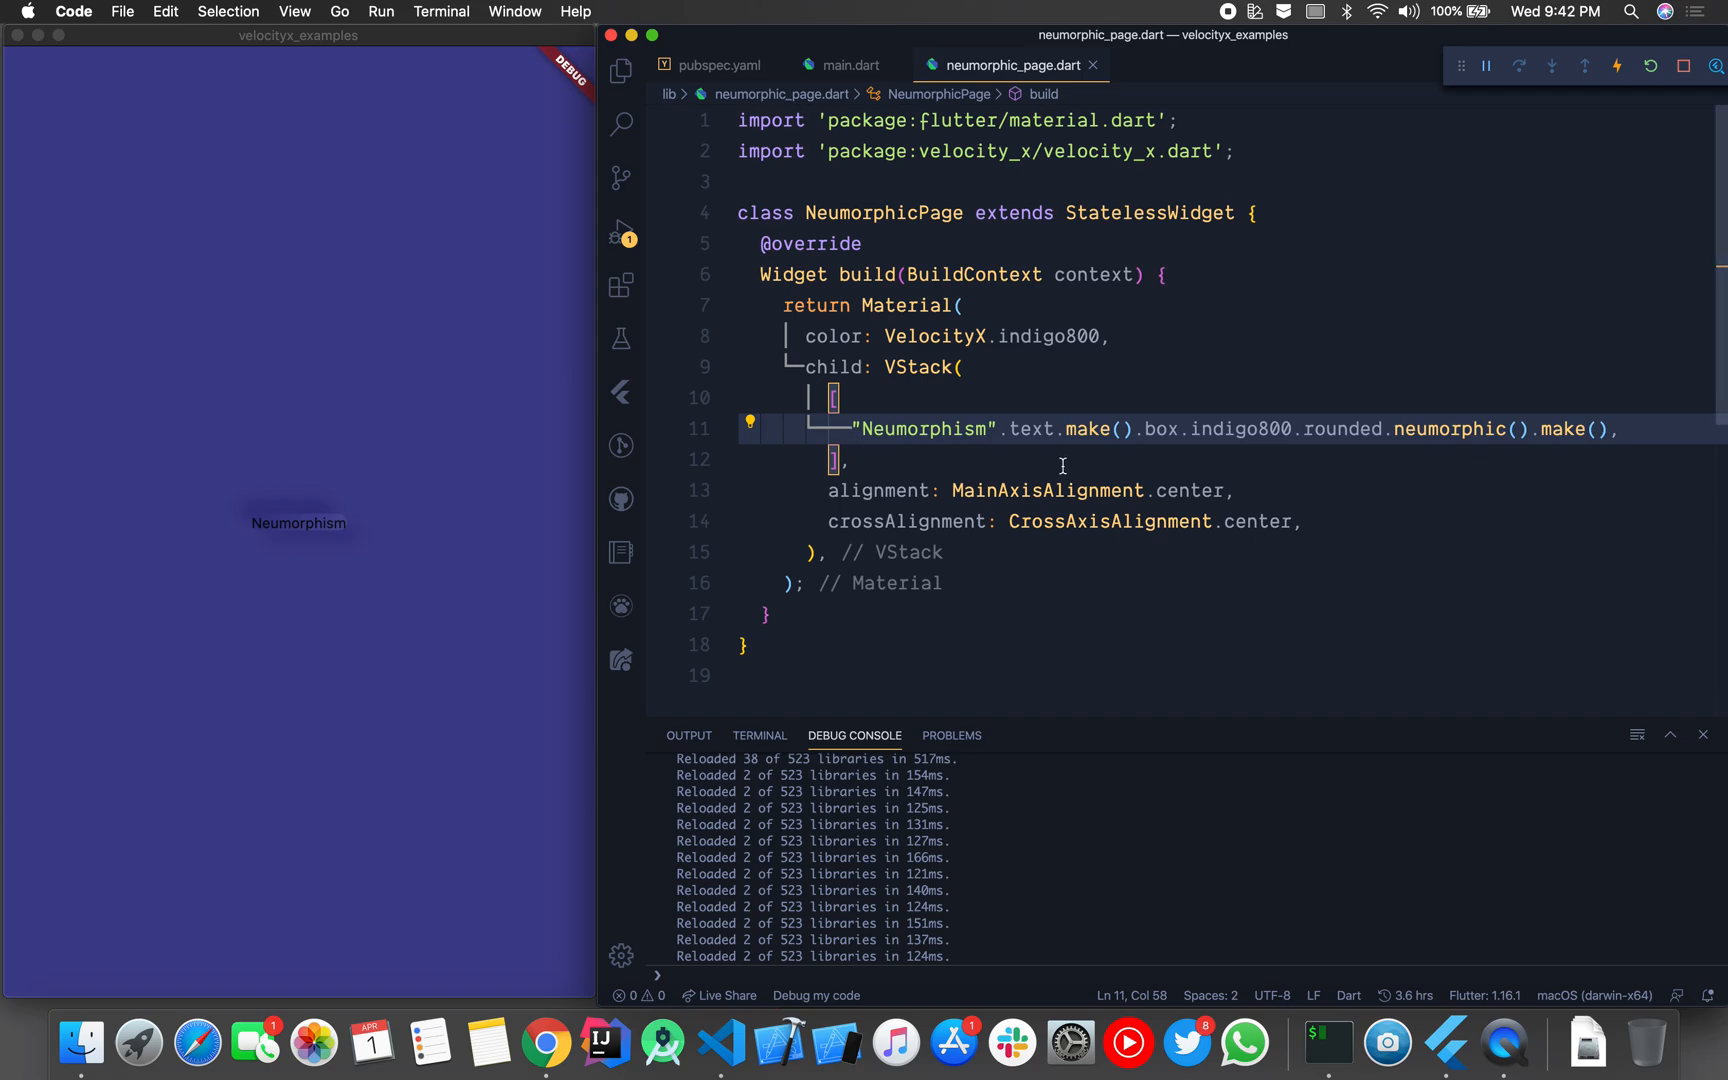
Step: Add p32 padding, width 300 and a height call to the neumorphic box
{"action": "left_click", "coordinate": [1178, 429]}
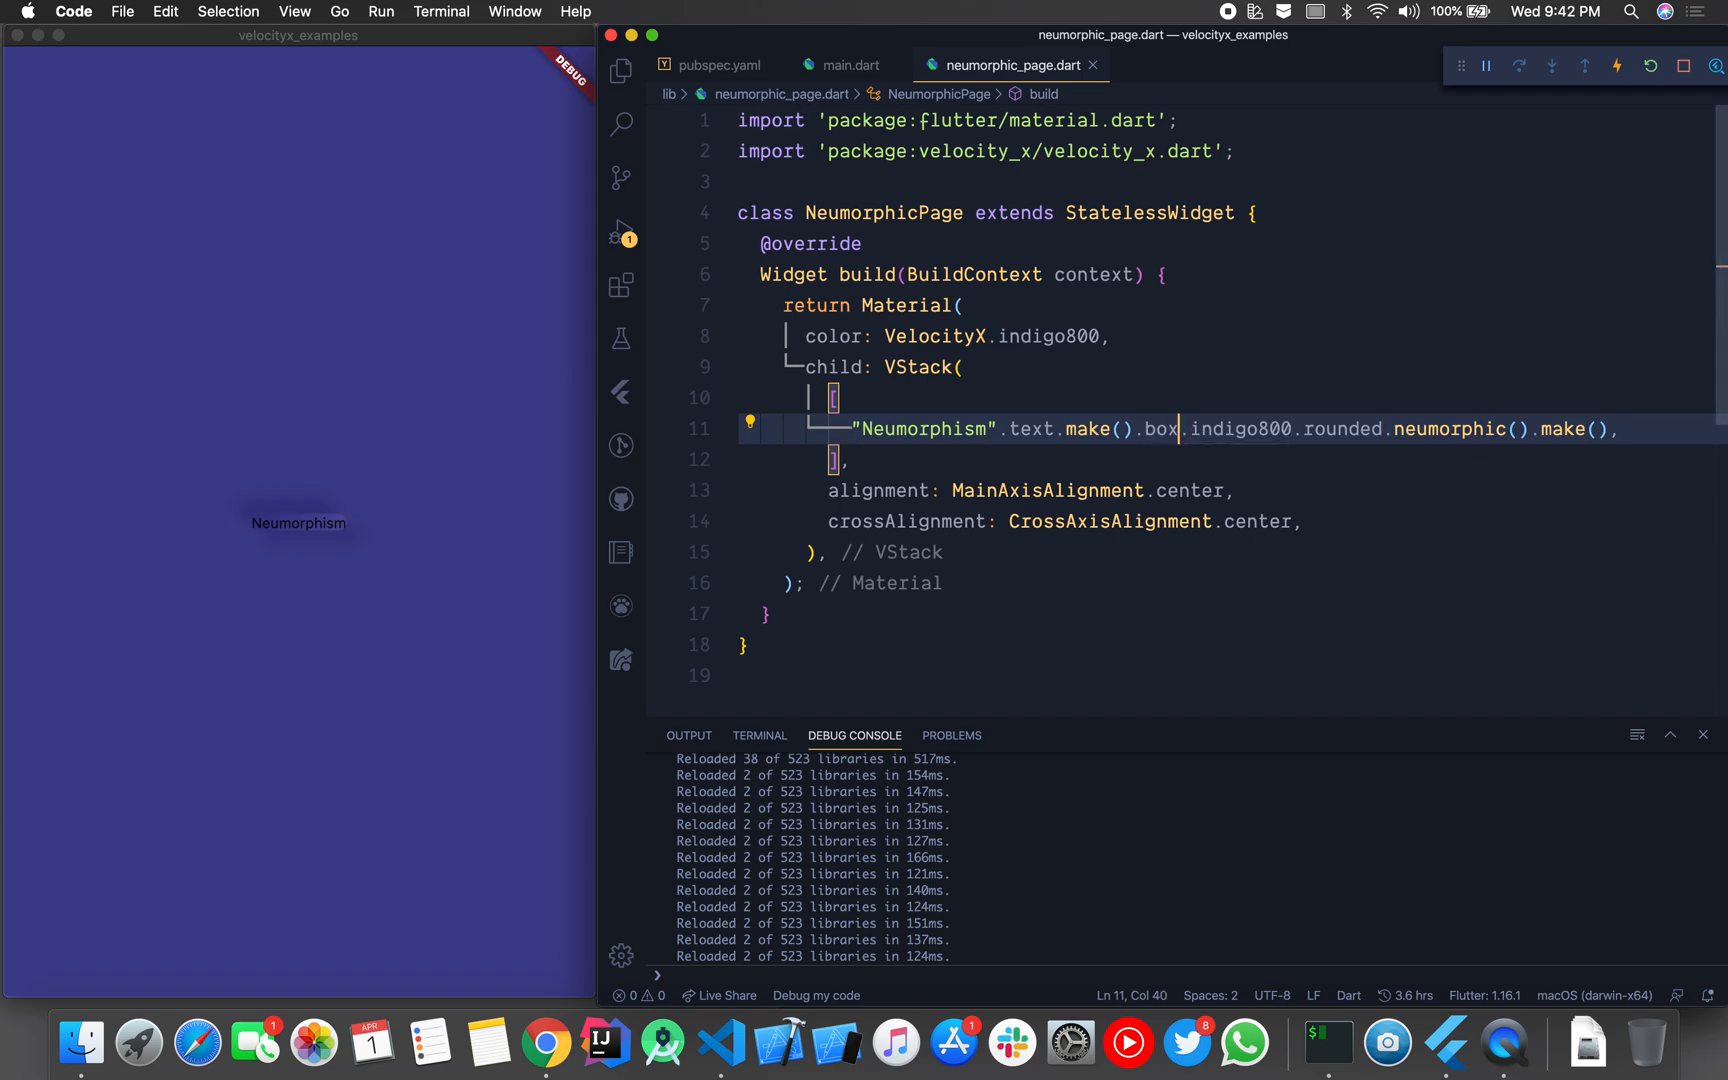
{"action": "type", "text": ".p32"}
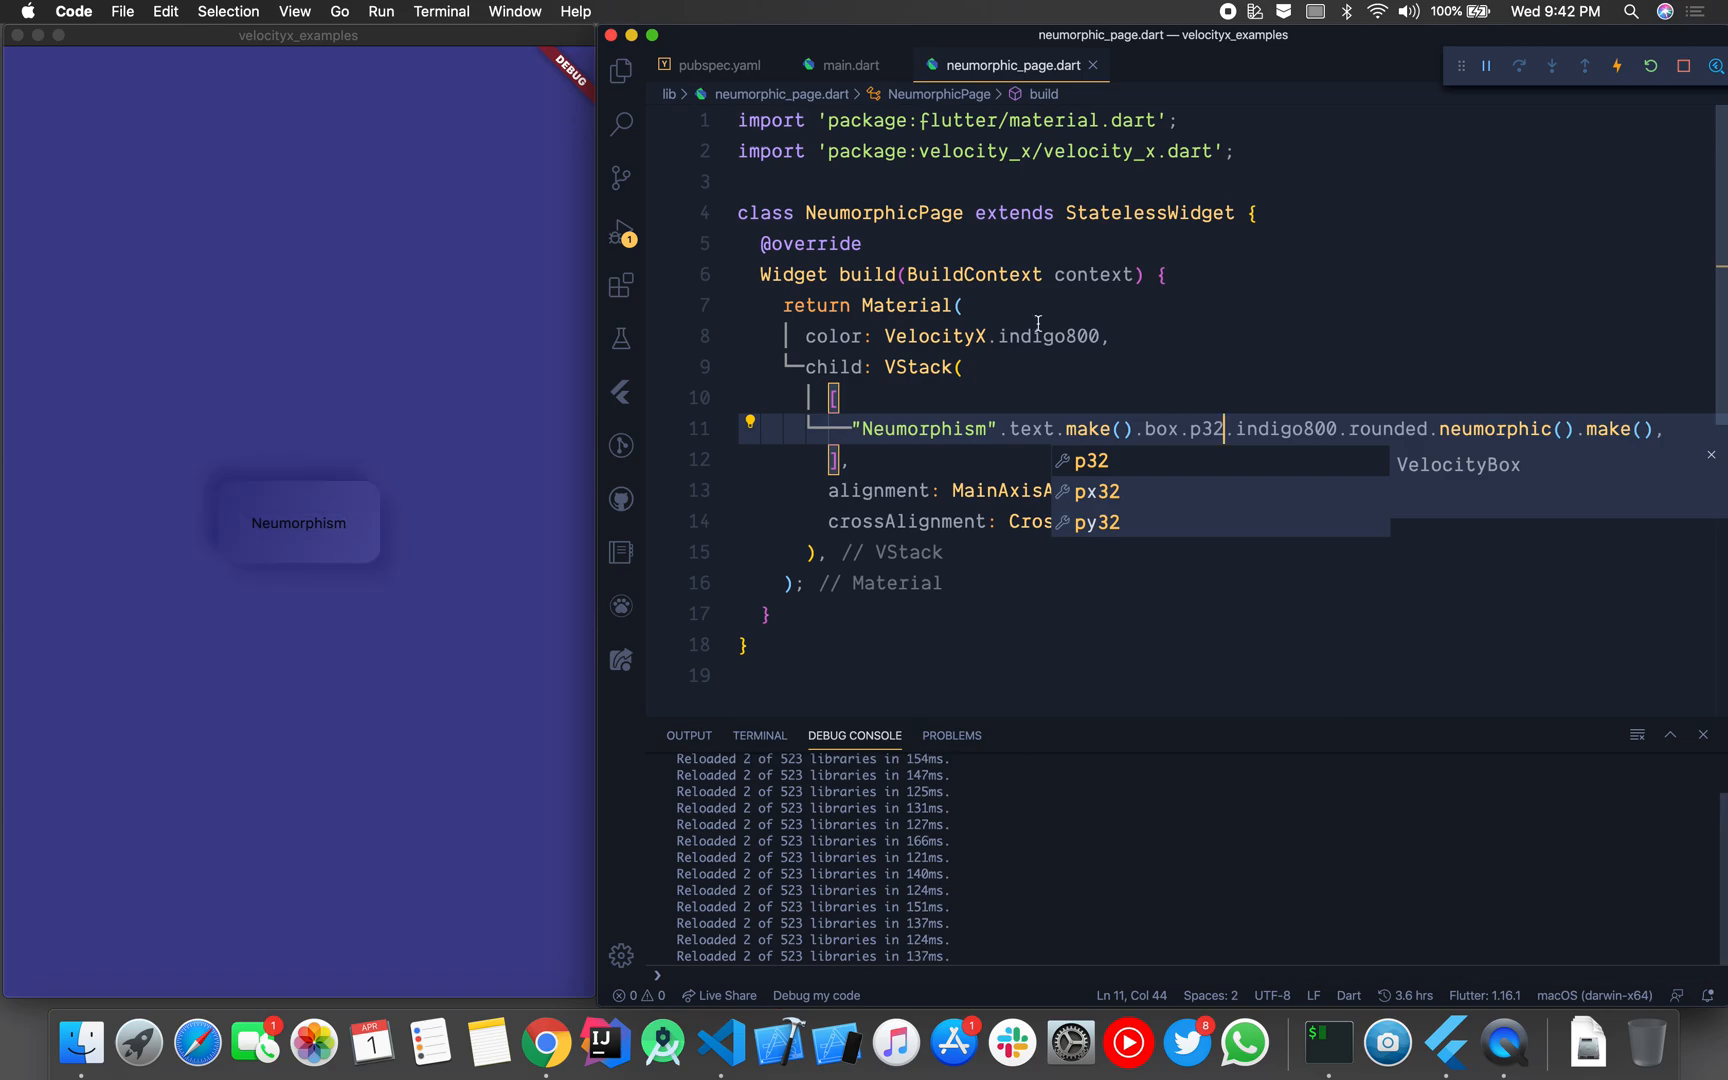
{"action": "mouse_move", "coordinate": [305, 436]}
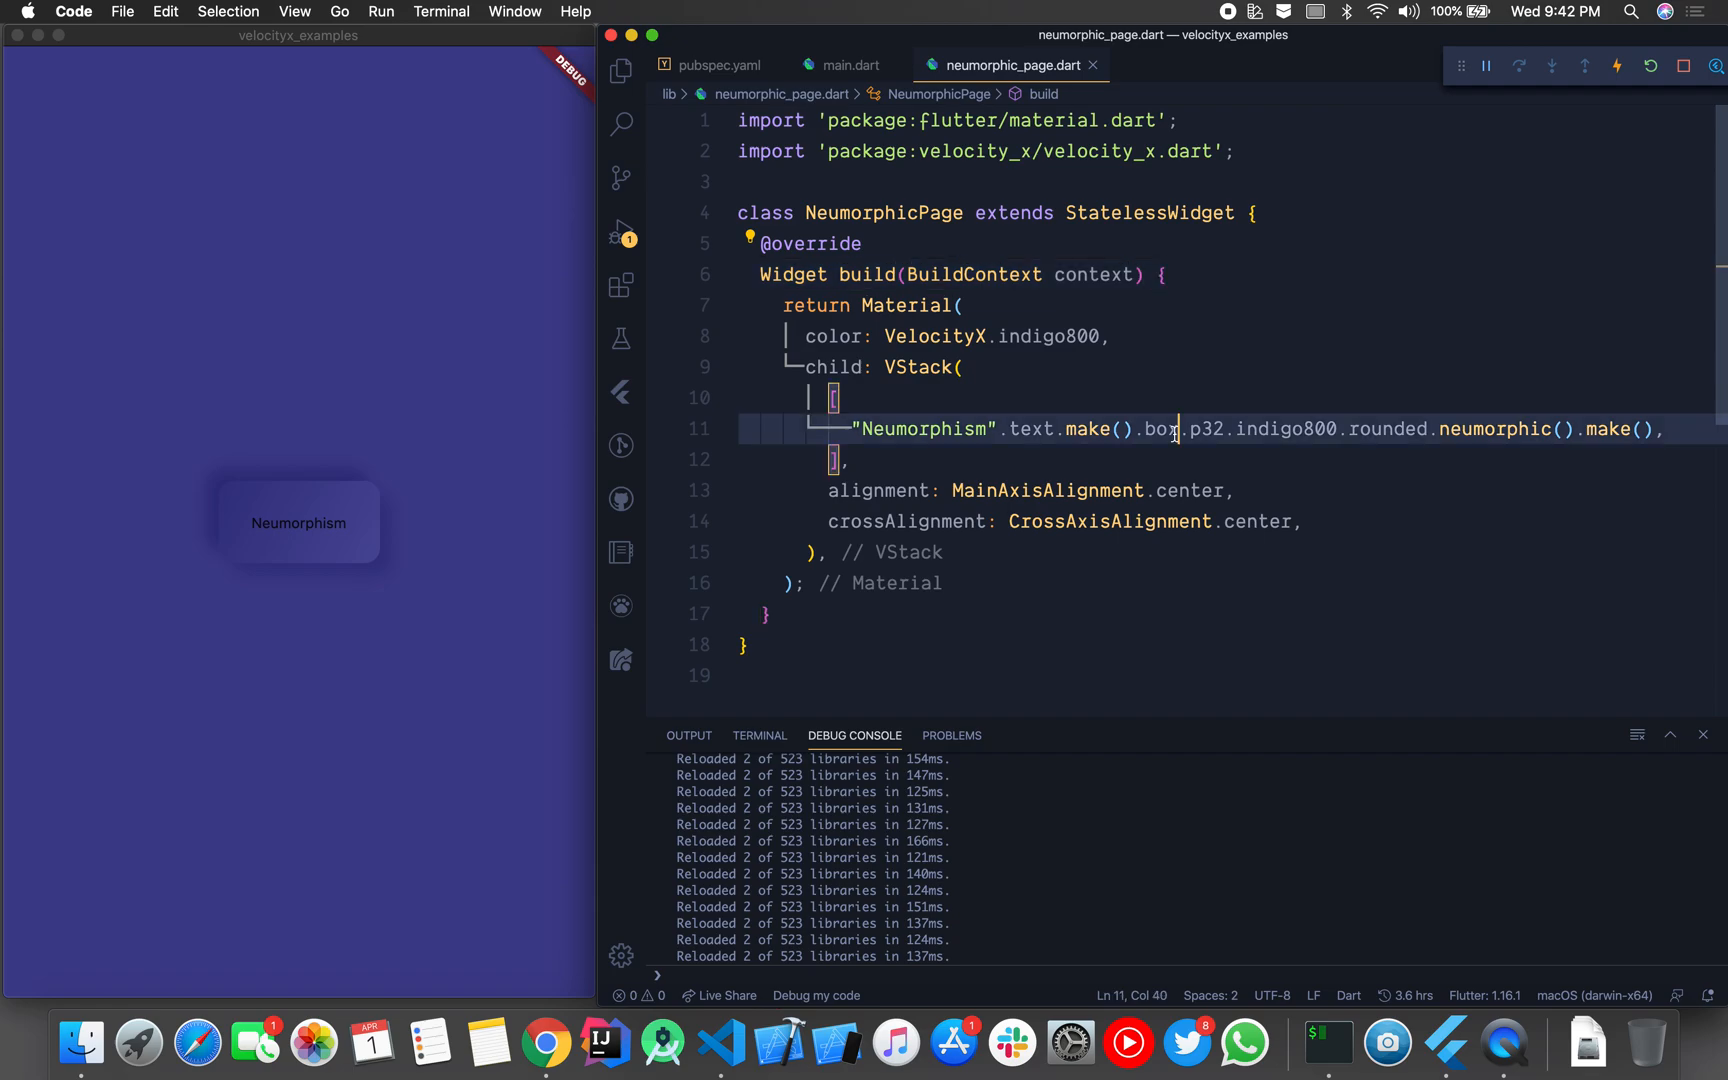
{"action": "type", "text": ".width(val)"}
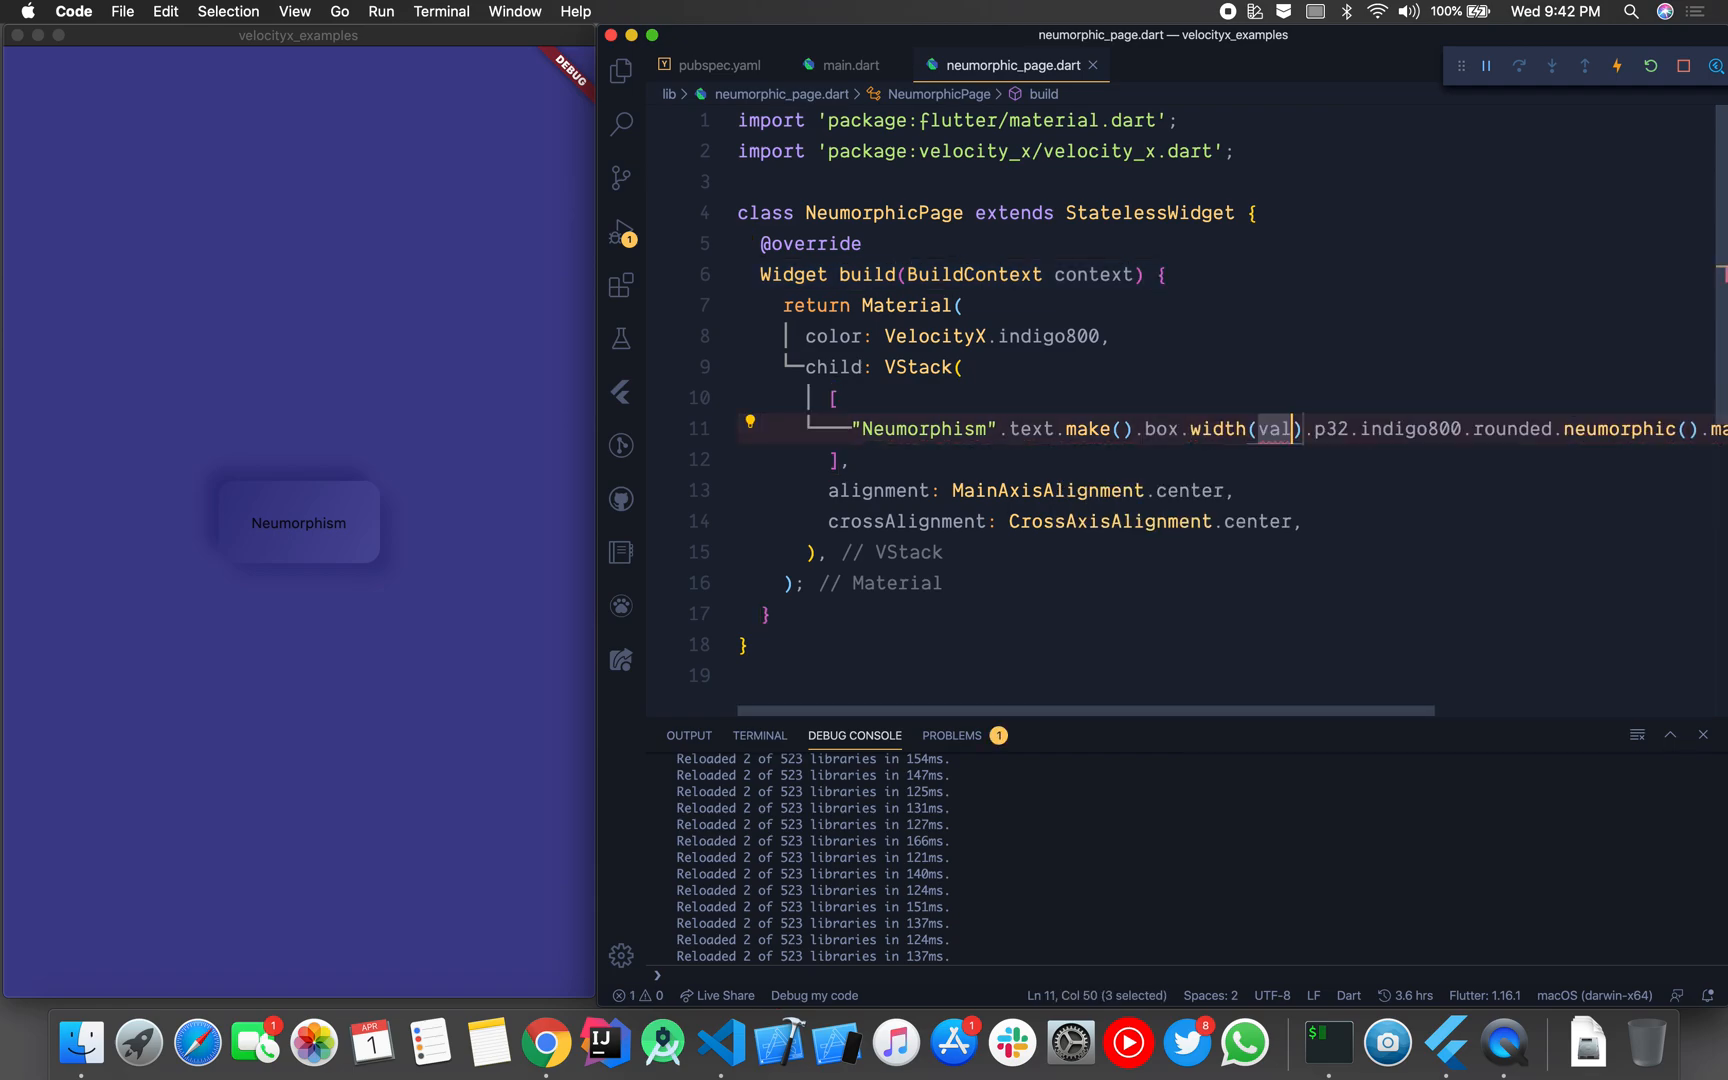
{"action": "type", "text": "300"}
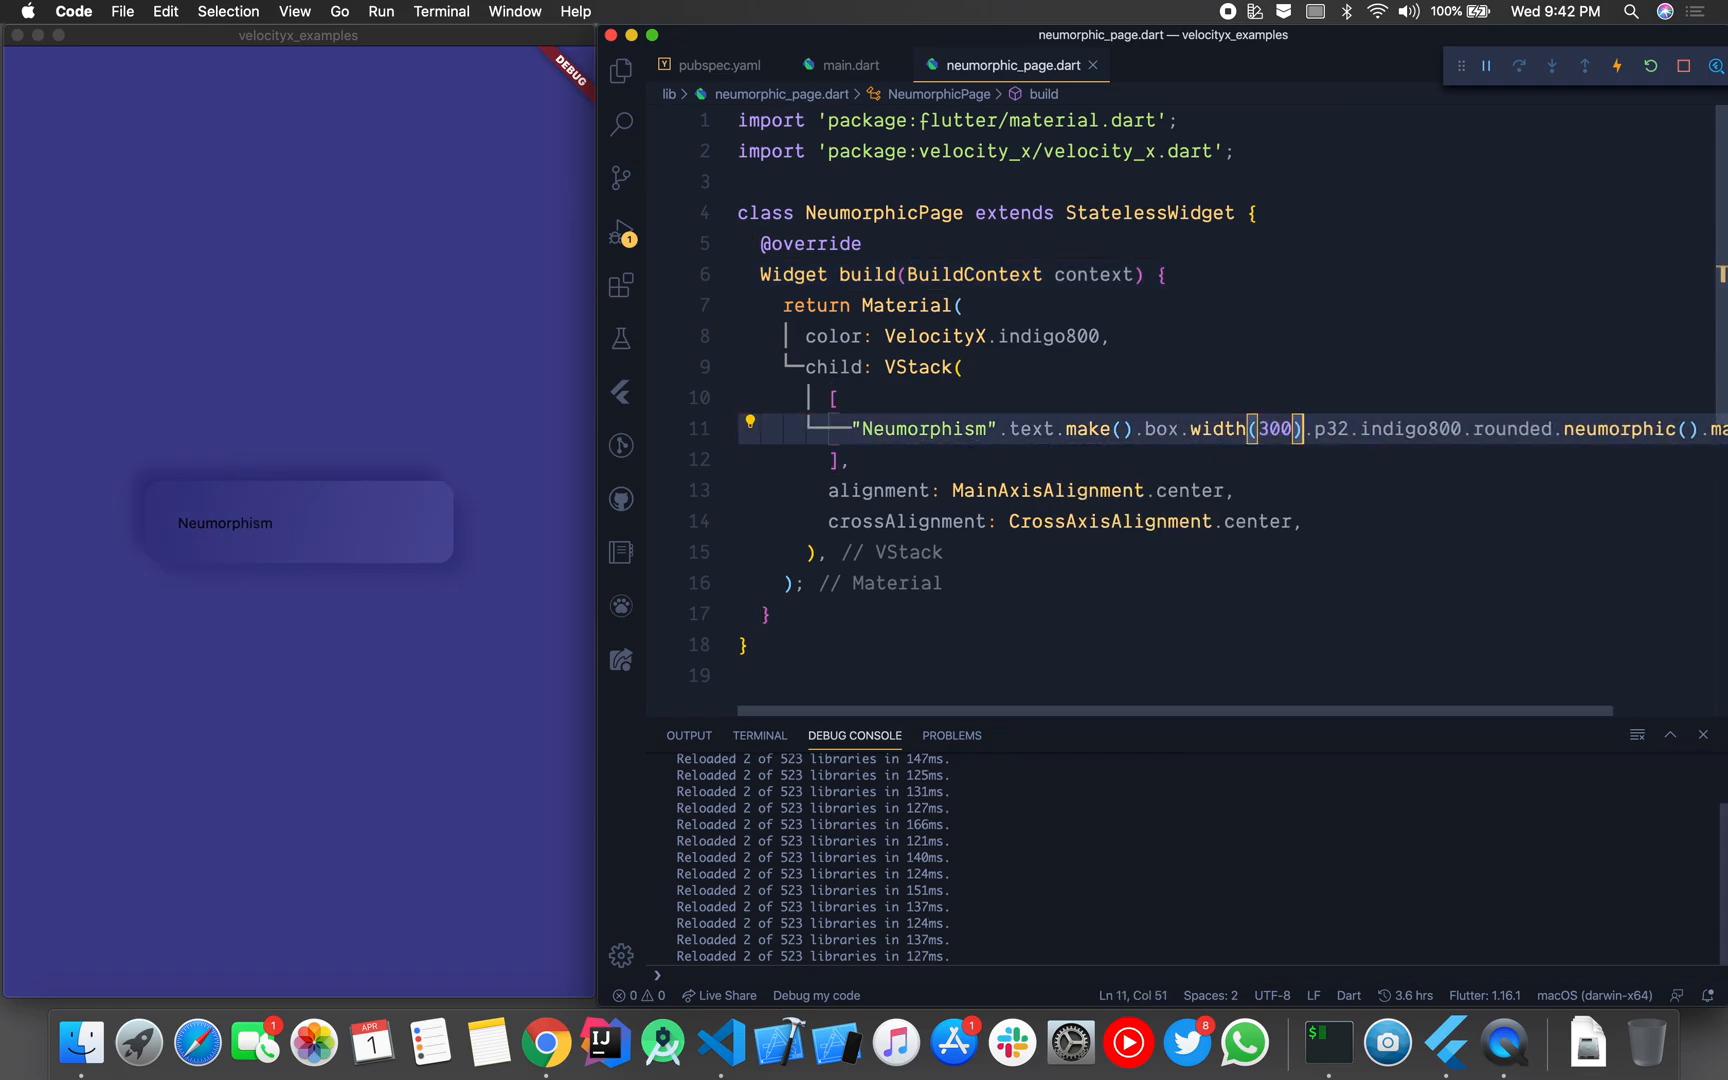
{"action": "type", "text": ".height(val)."}
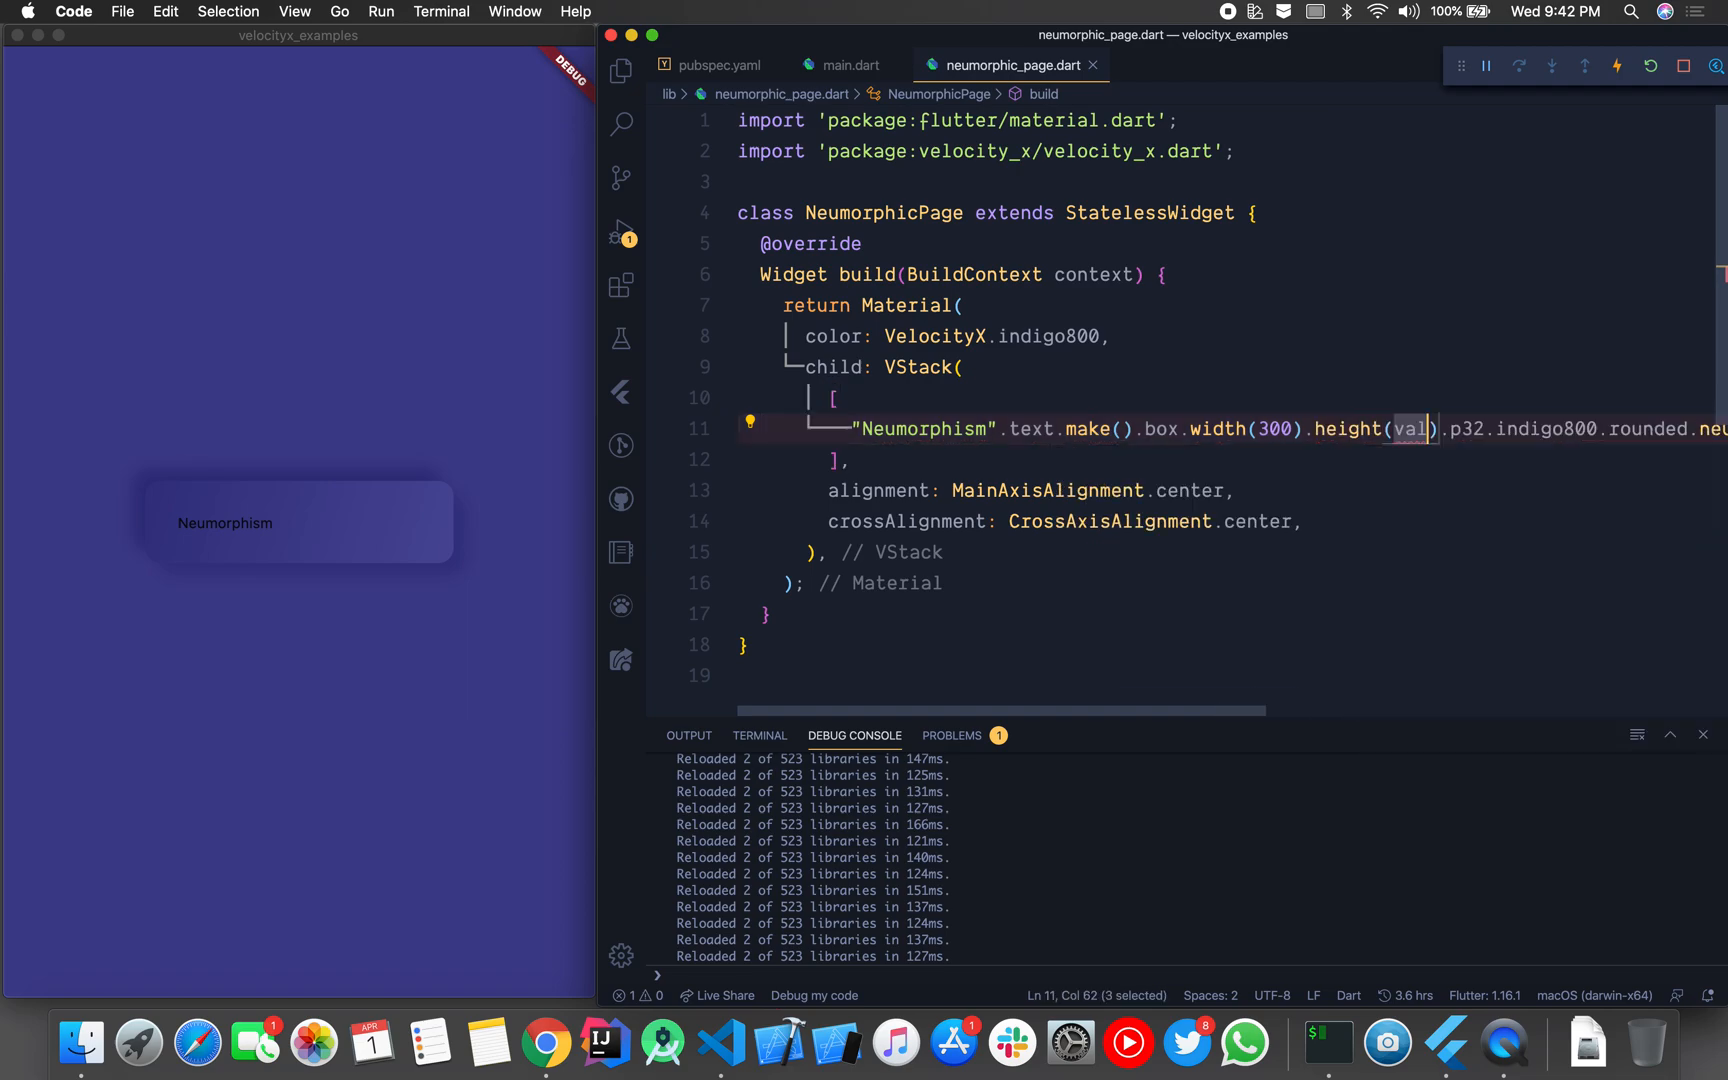
{"action": "left_click", "coordinate": [620, 71]}
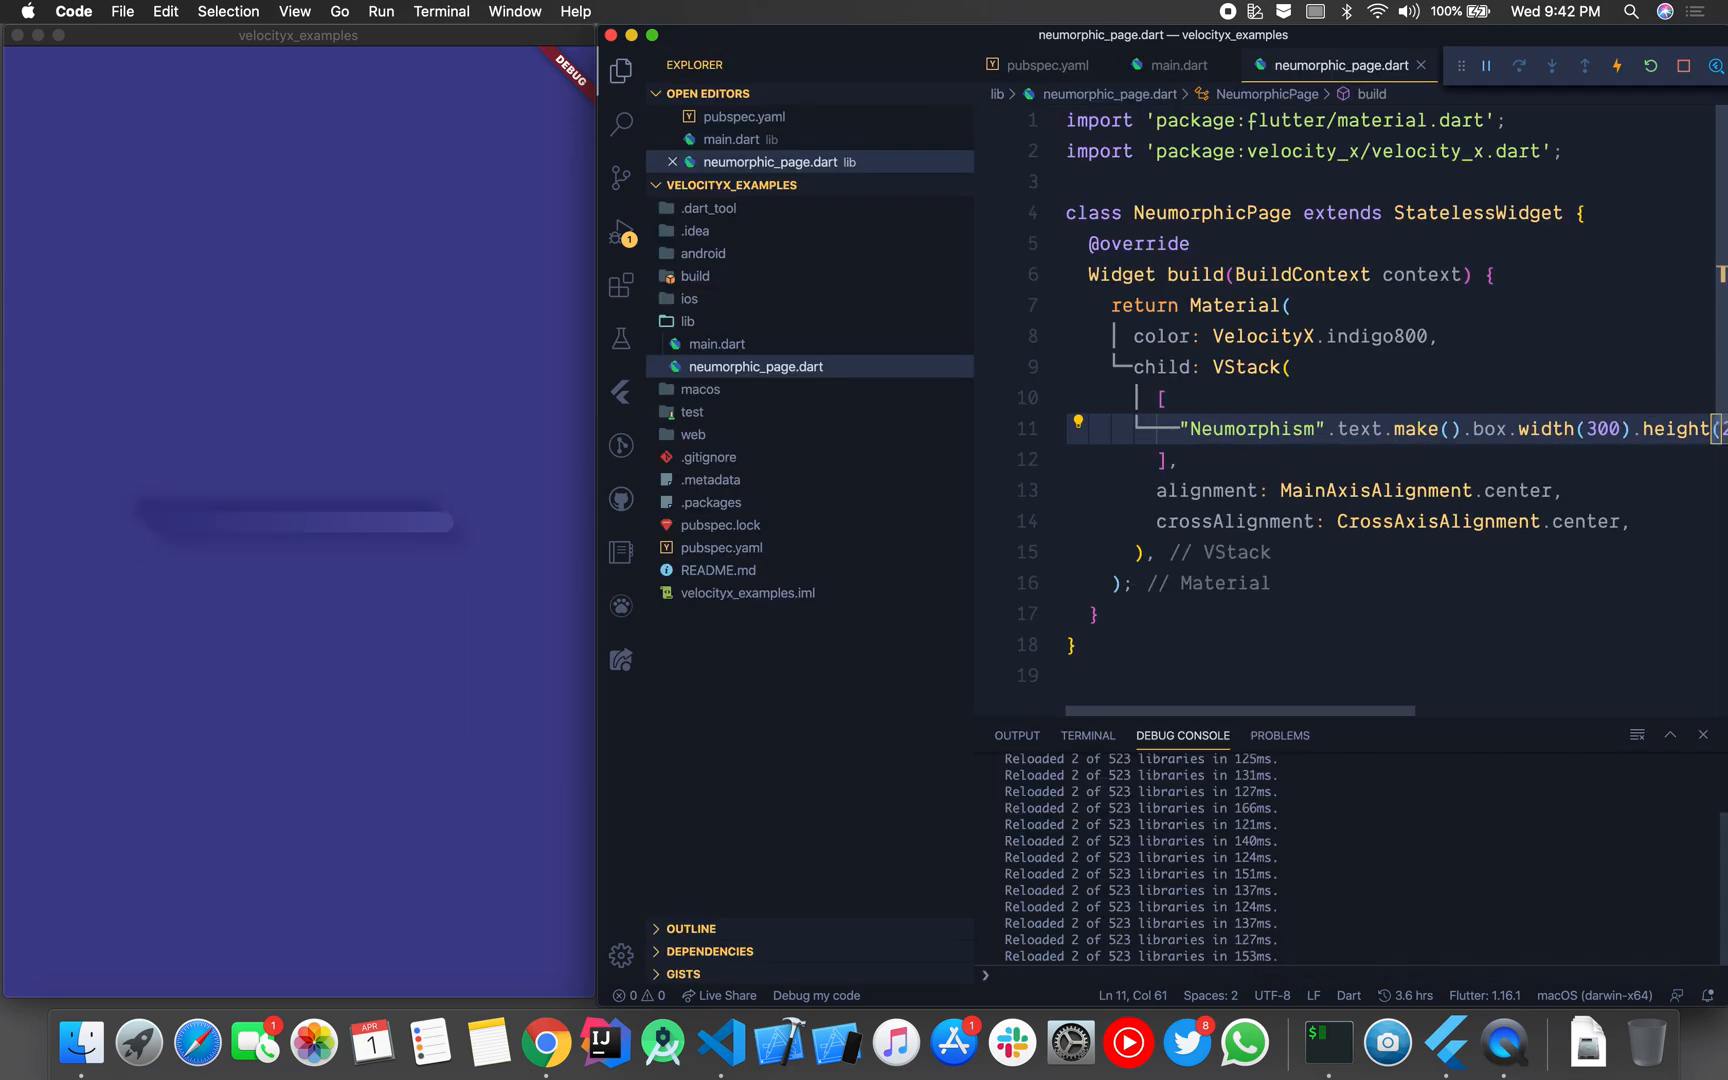
Step: Set the box height to 200, hide the sidebar, review the full line, and begin alignCenter
{"action": "scroll", "scroll_direction": "right", "scroll_amount": 3}
{"action": "type", "text": "0"}
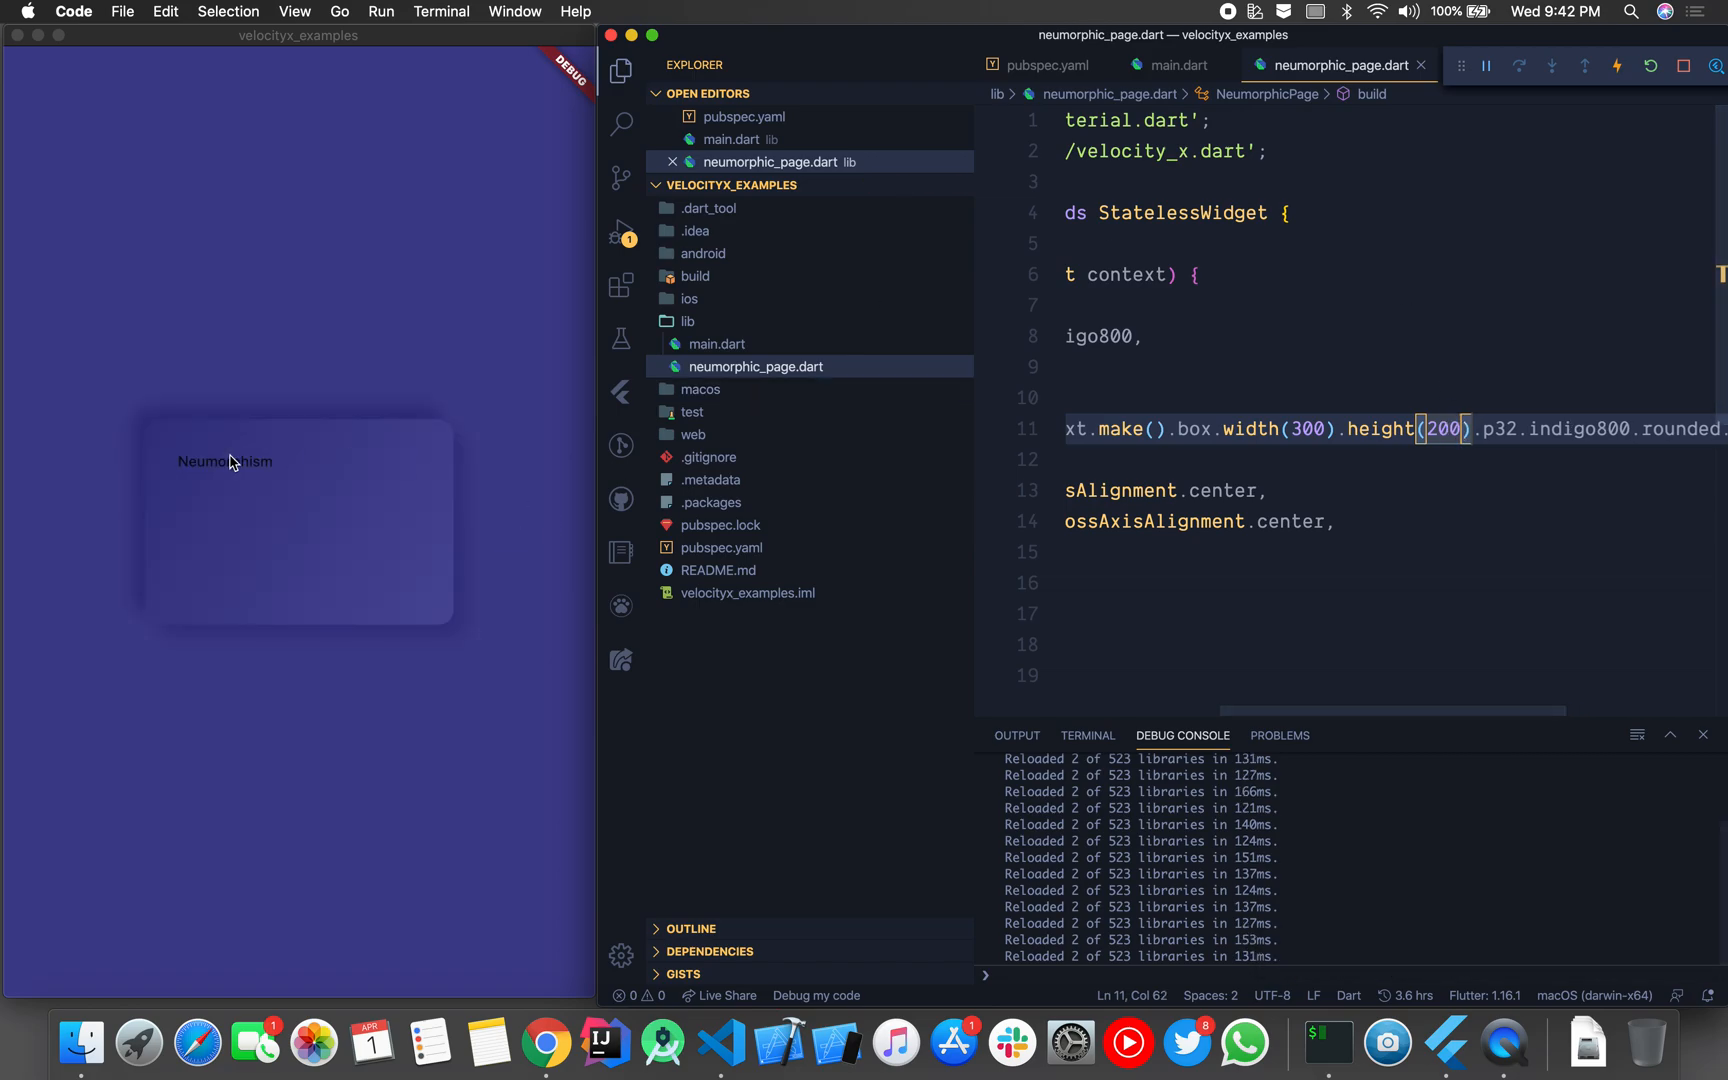
{"action": "mouse_move", "coordinate": [130, 629]}
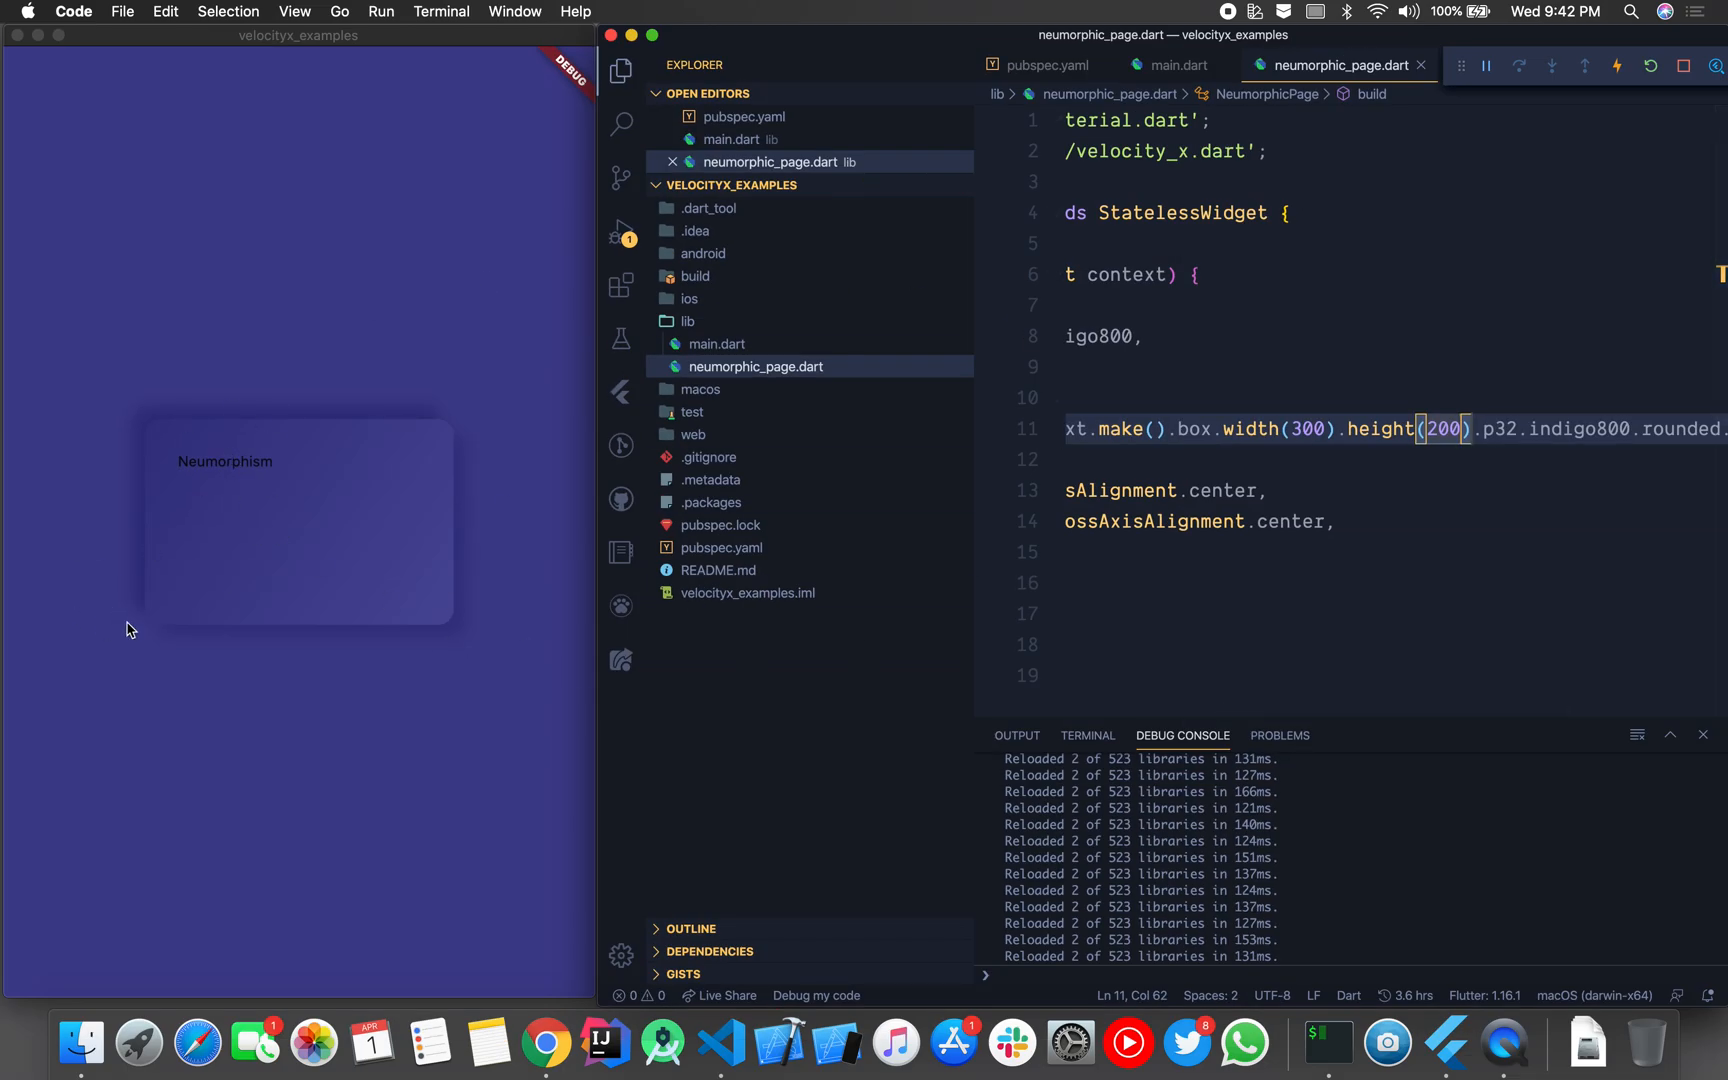
{"action": "left_click", "coordinate": [1303, 521]}
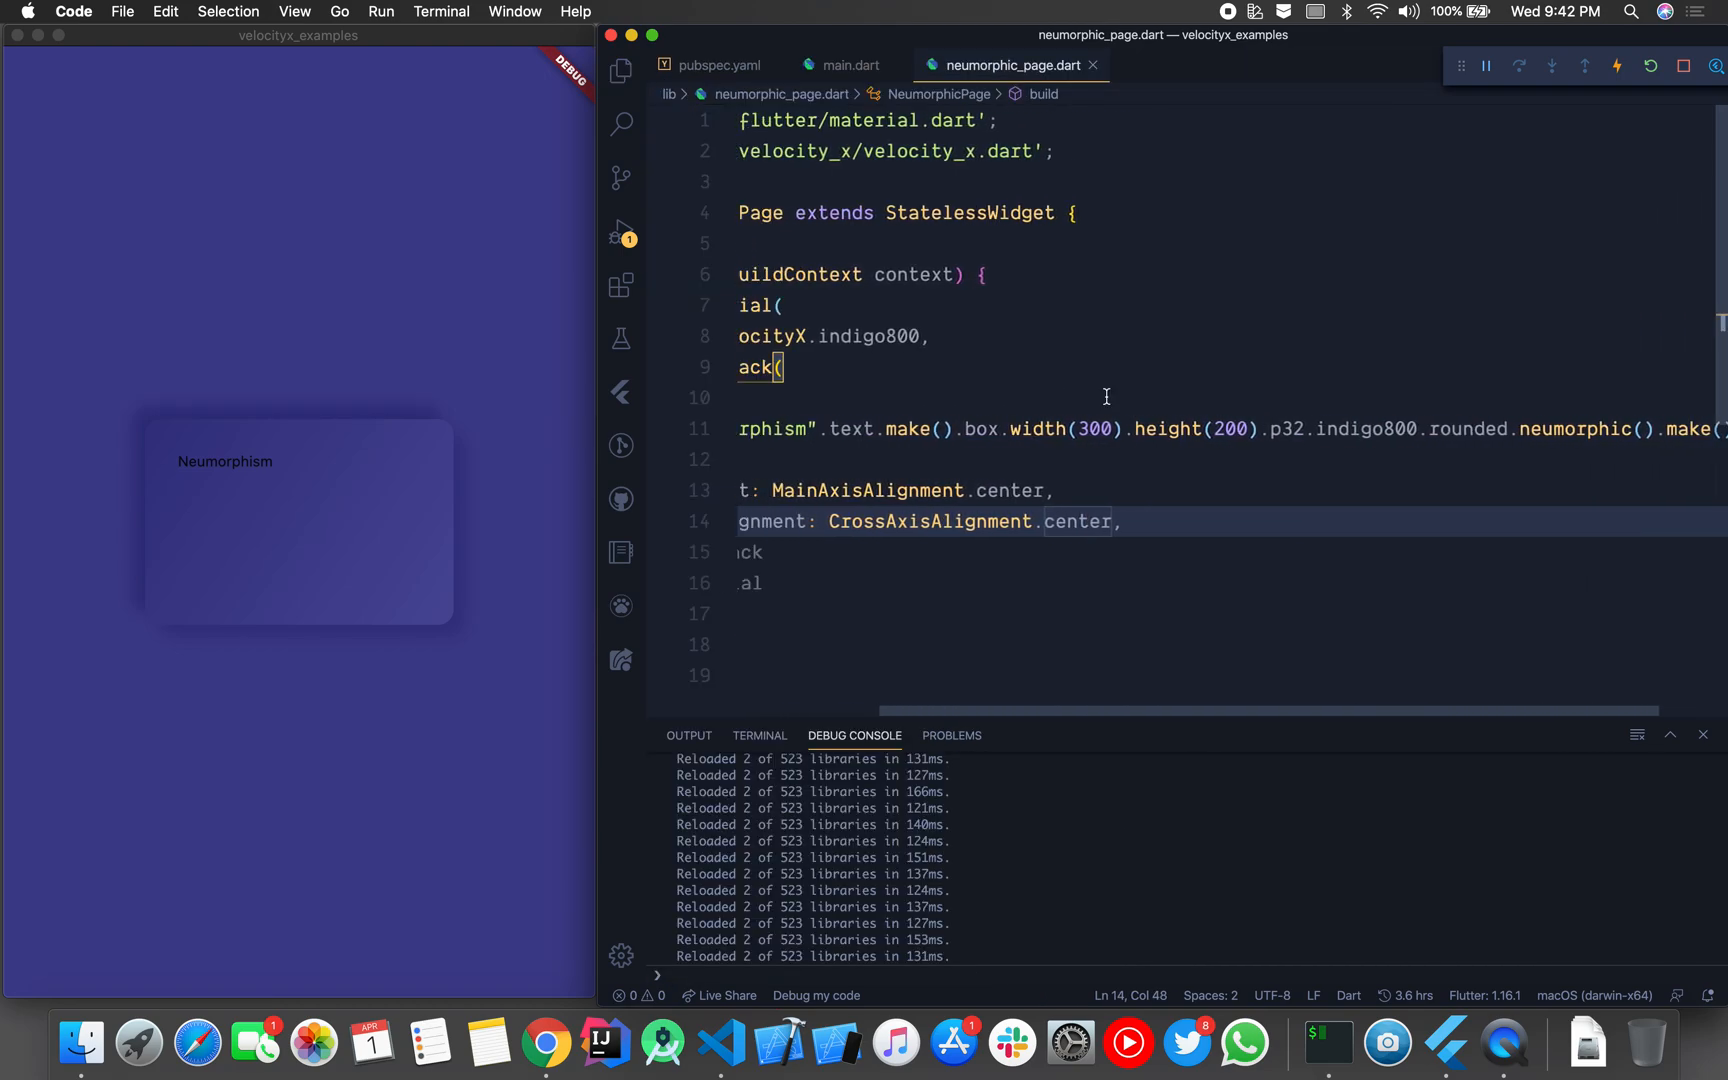
{"action": "scroll", "scroll_direction": "left", "scroll_amount": 3}
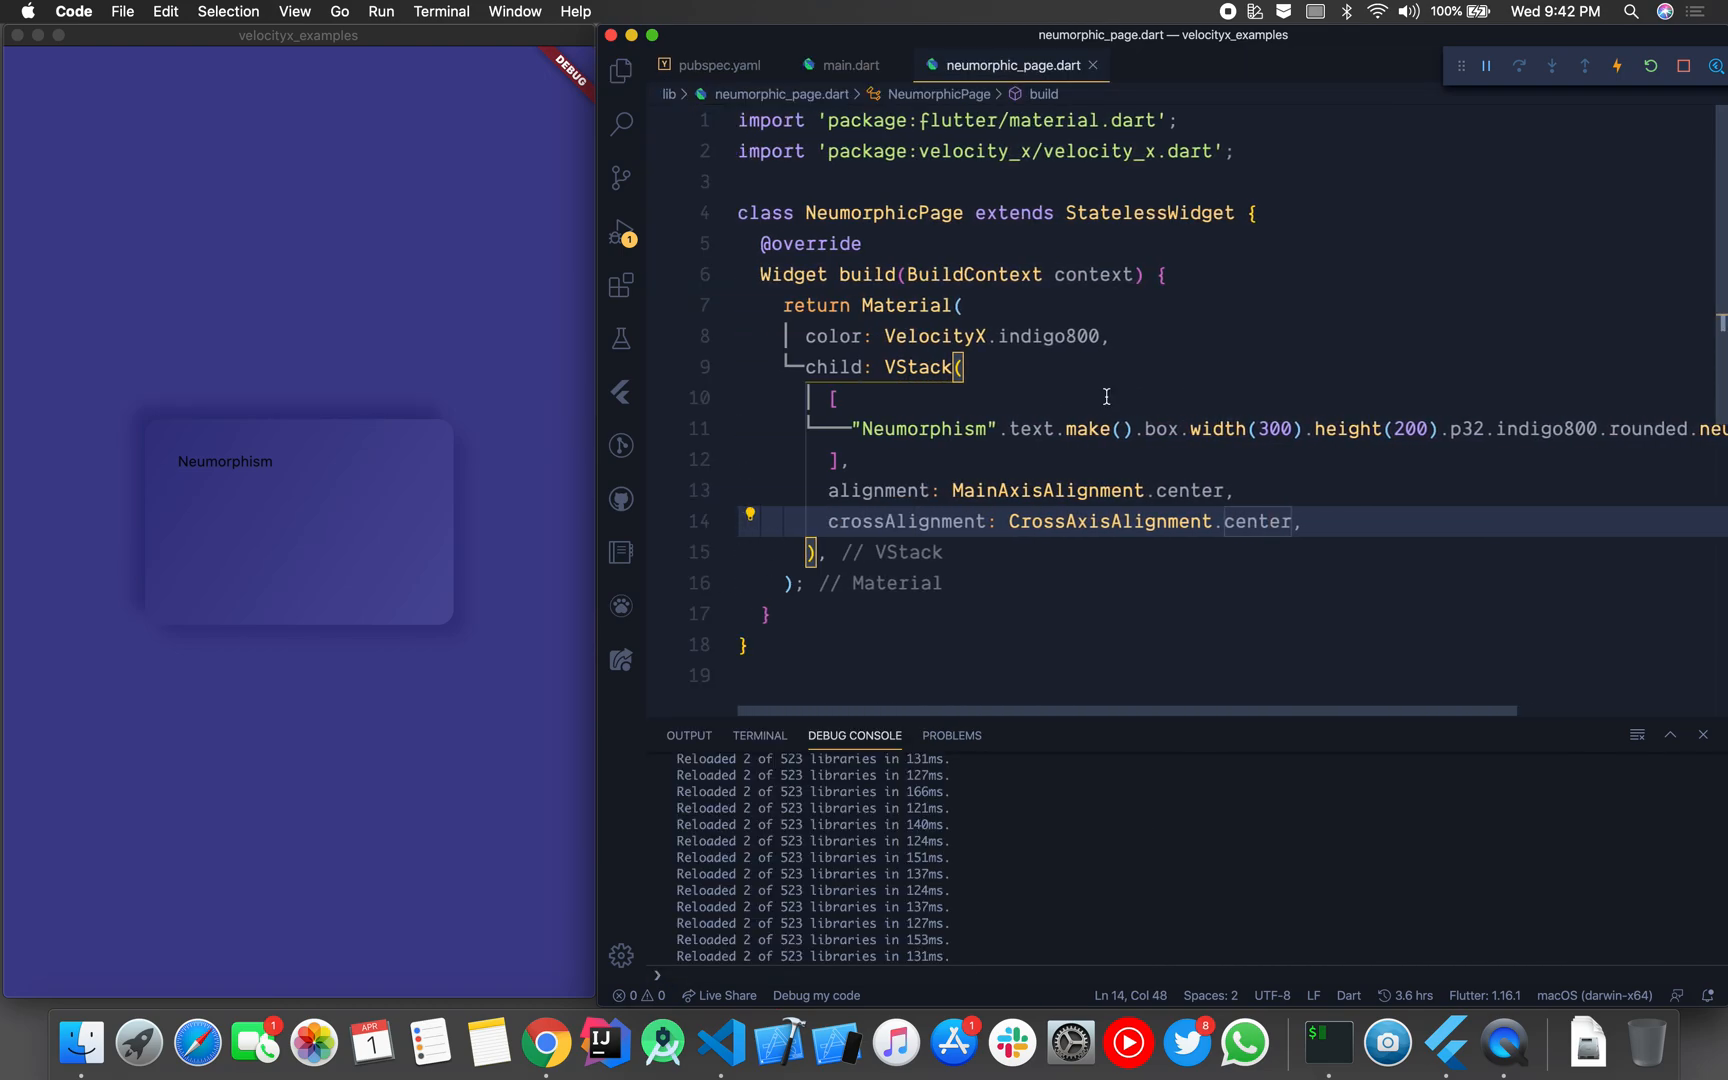
{"action": "scroll", "scroll_direction": "right", "scroll_amount": 3}
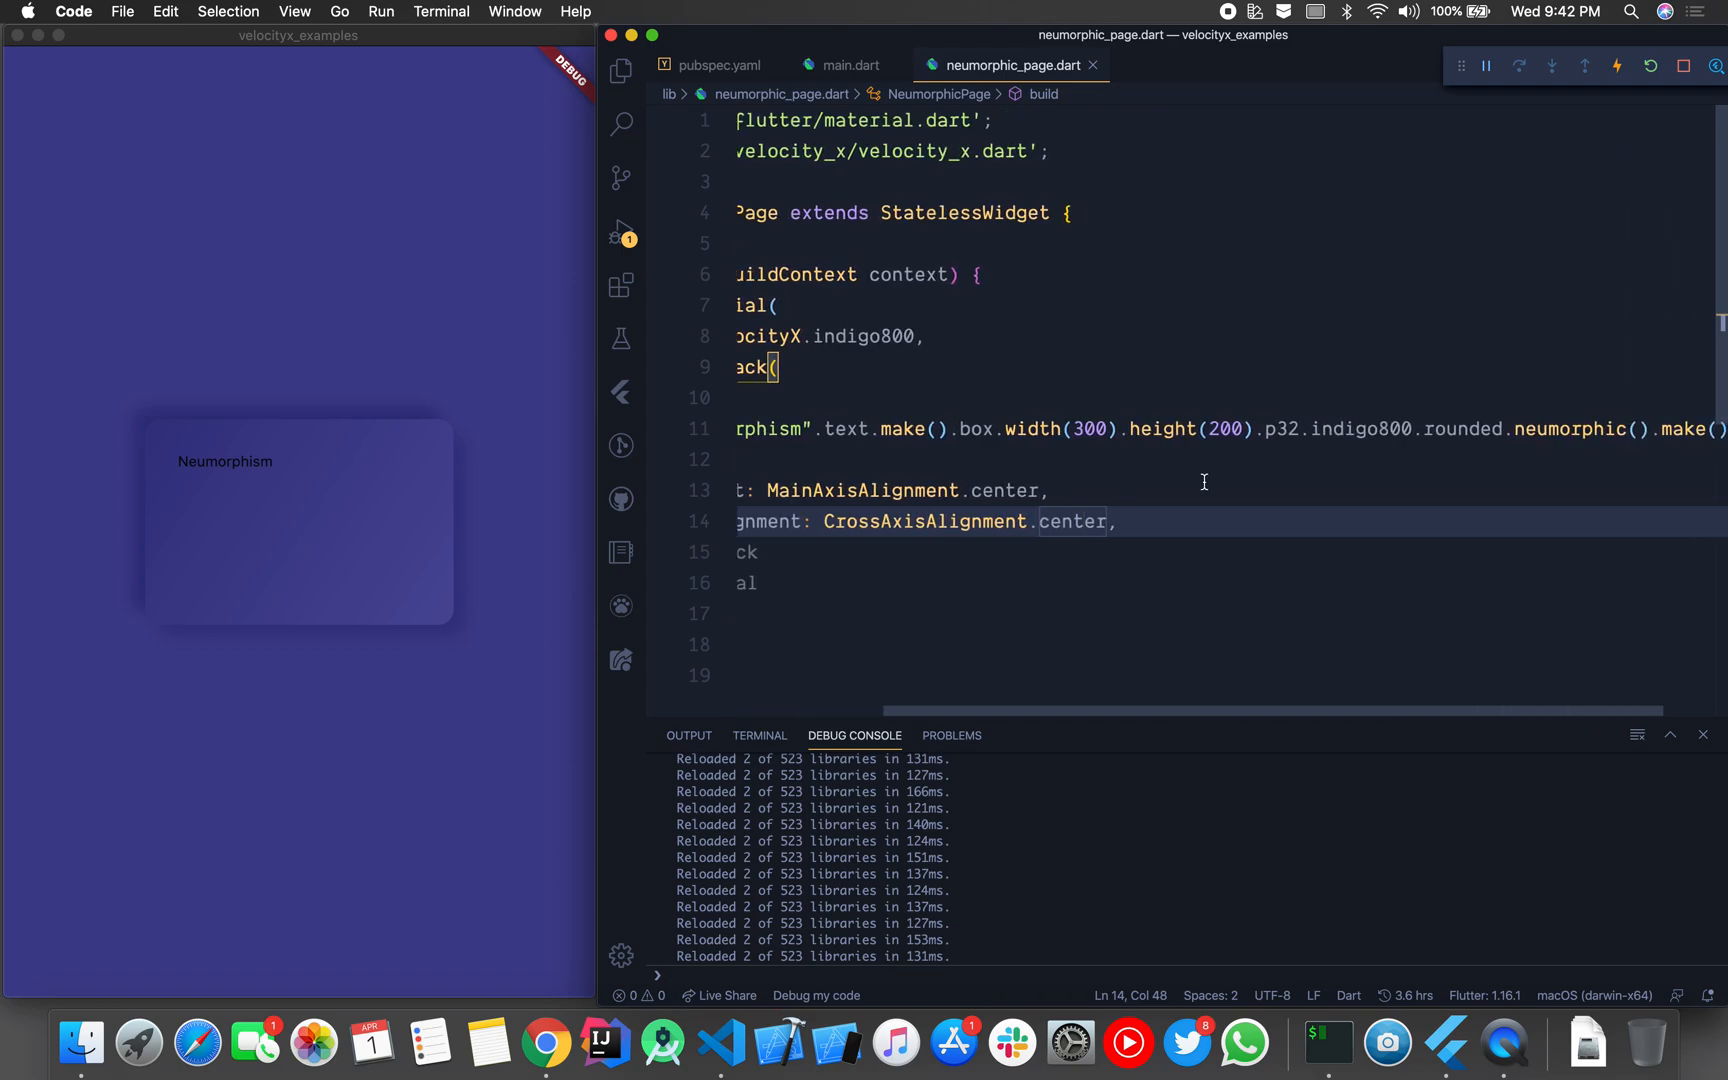
{"action": "scroll", "scroll_direction": "left", "scroll_amount": 3}
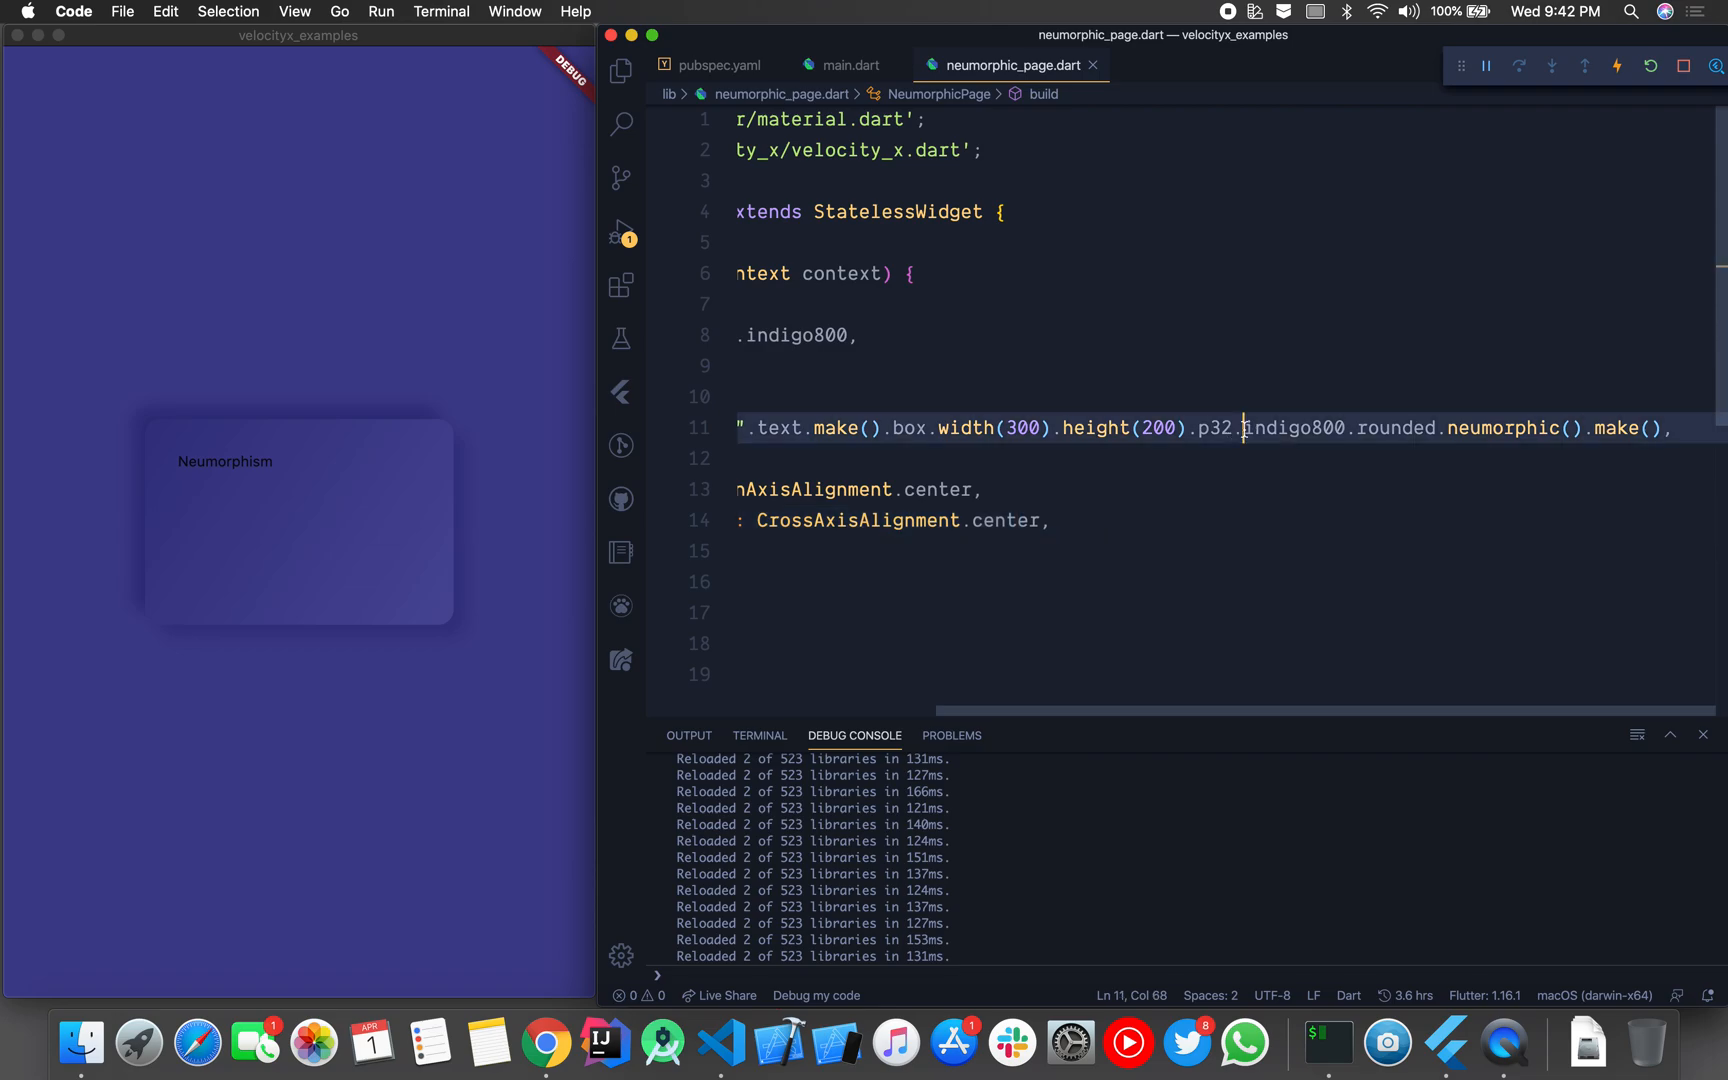
{"action": "type", "text": "alignCenter."}
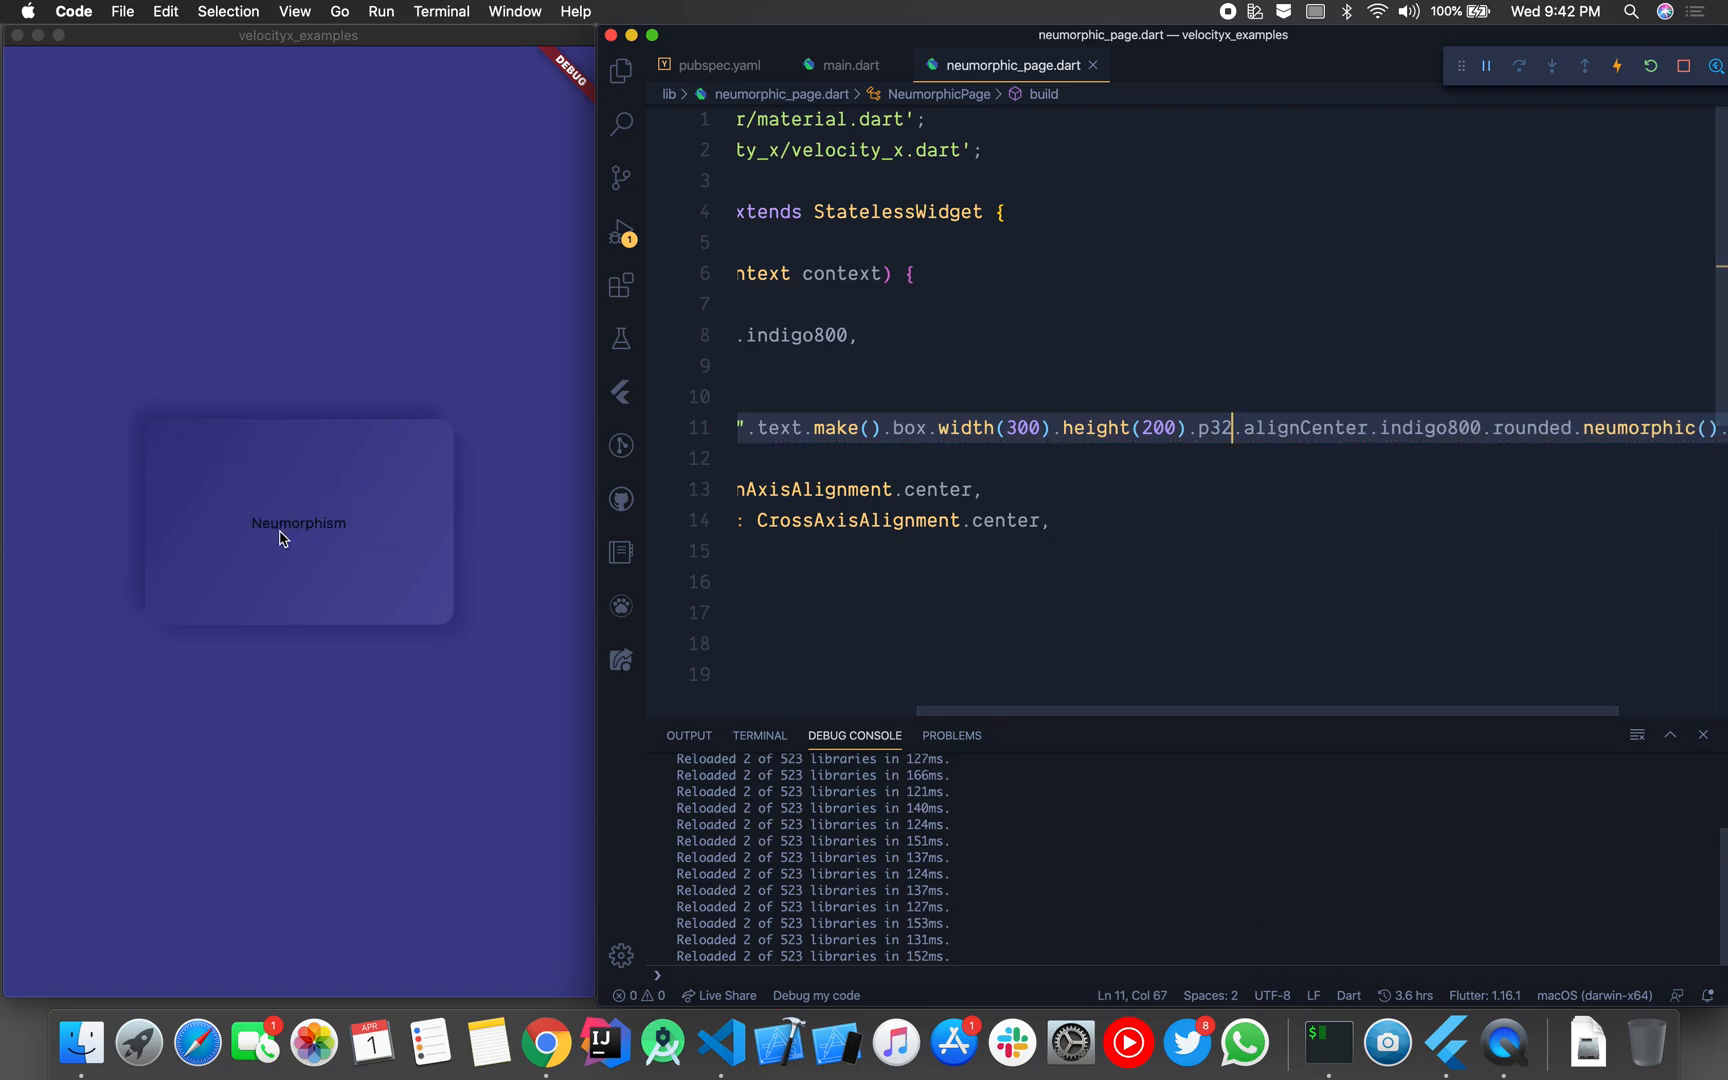
Step: Style the Neumorphism text white and extra-large with .white.xl
{"action": "scroll", "scroll_direction": "left", "scroll_amount": 3}
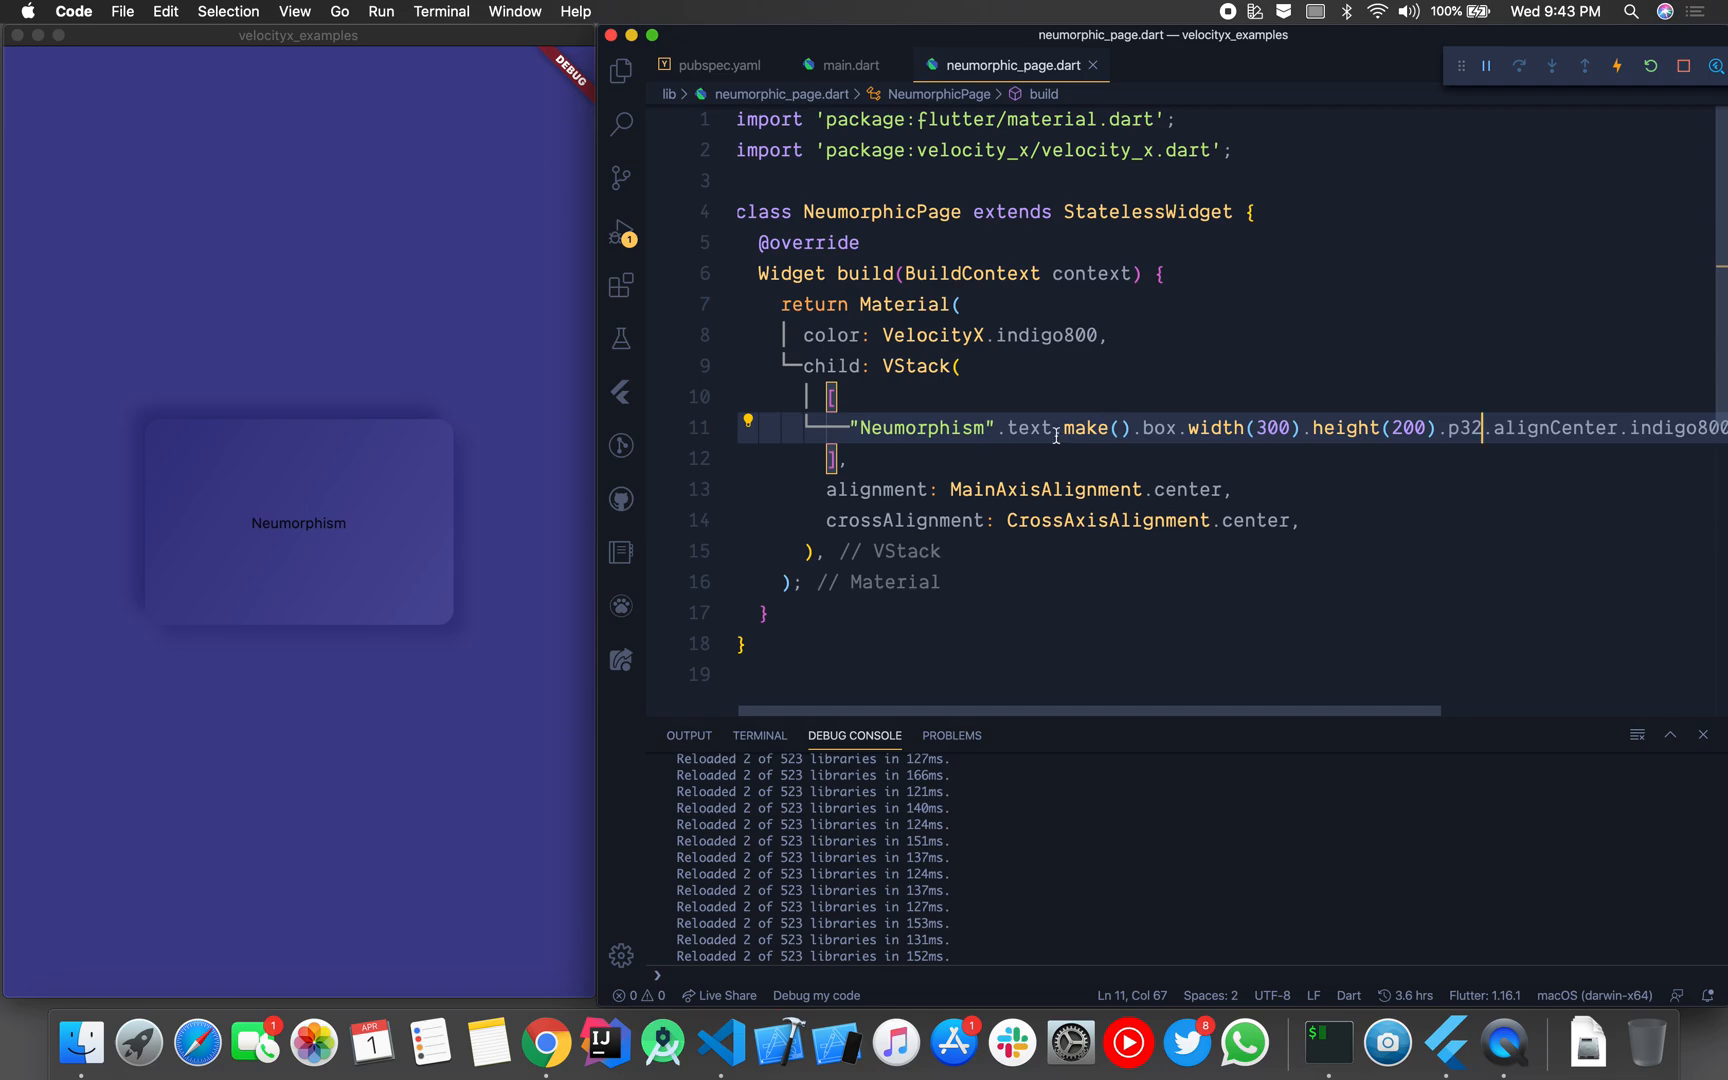
{"action": "type", "text": ".white"}
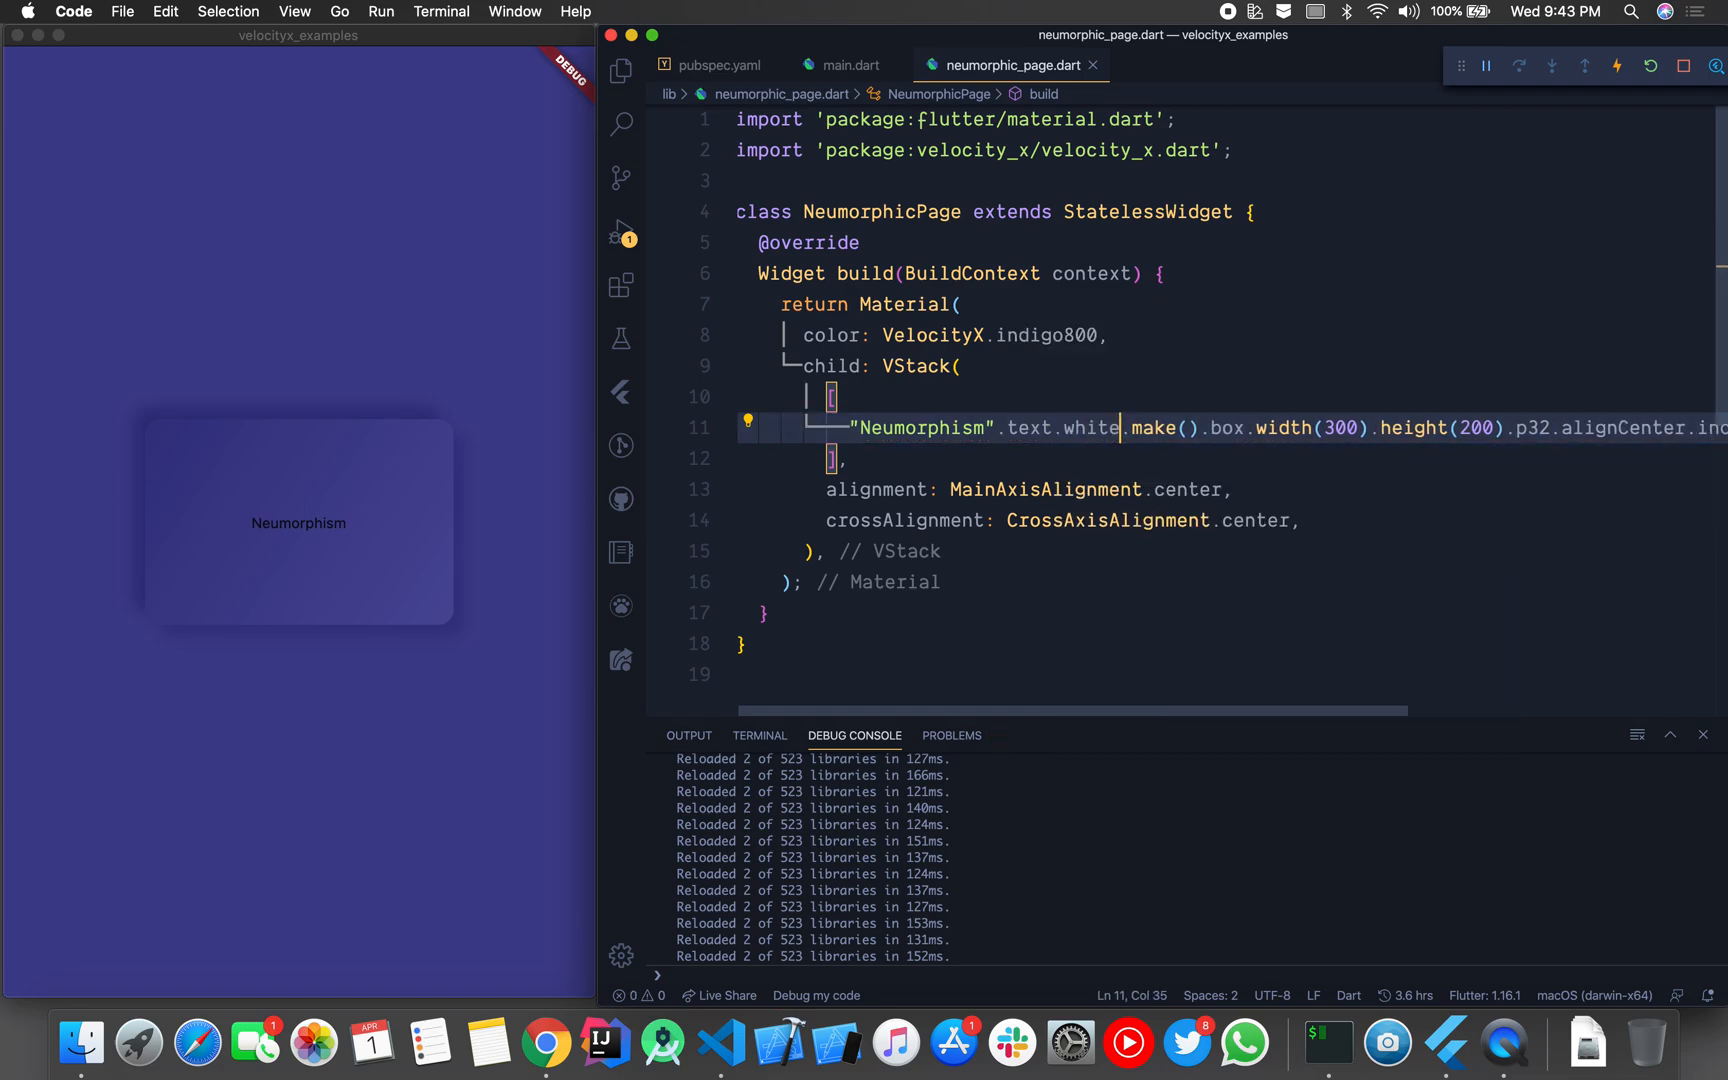
{"action": "type", "text": ".xl"}
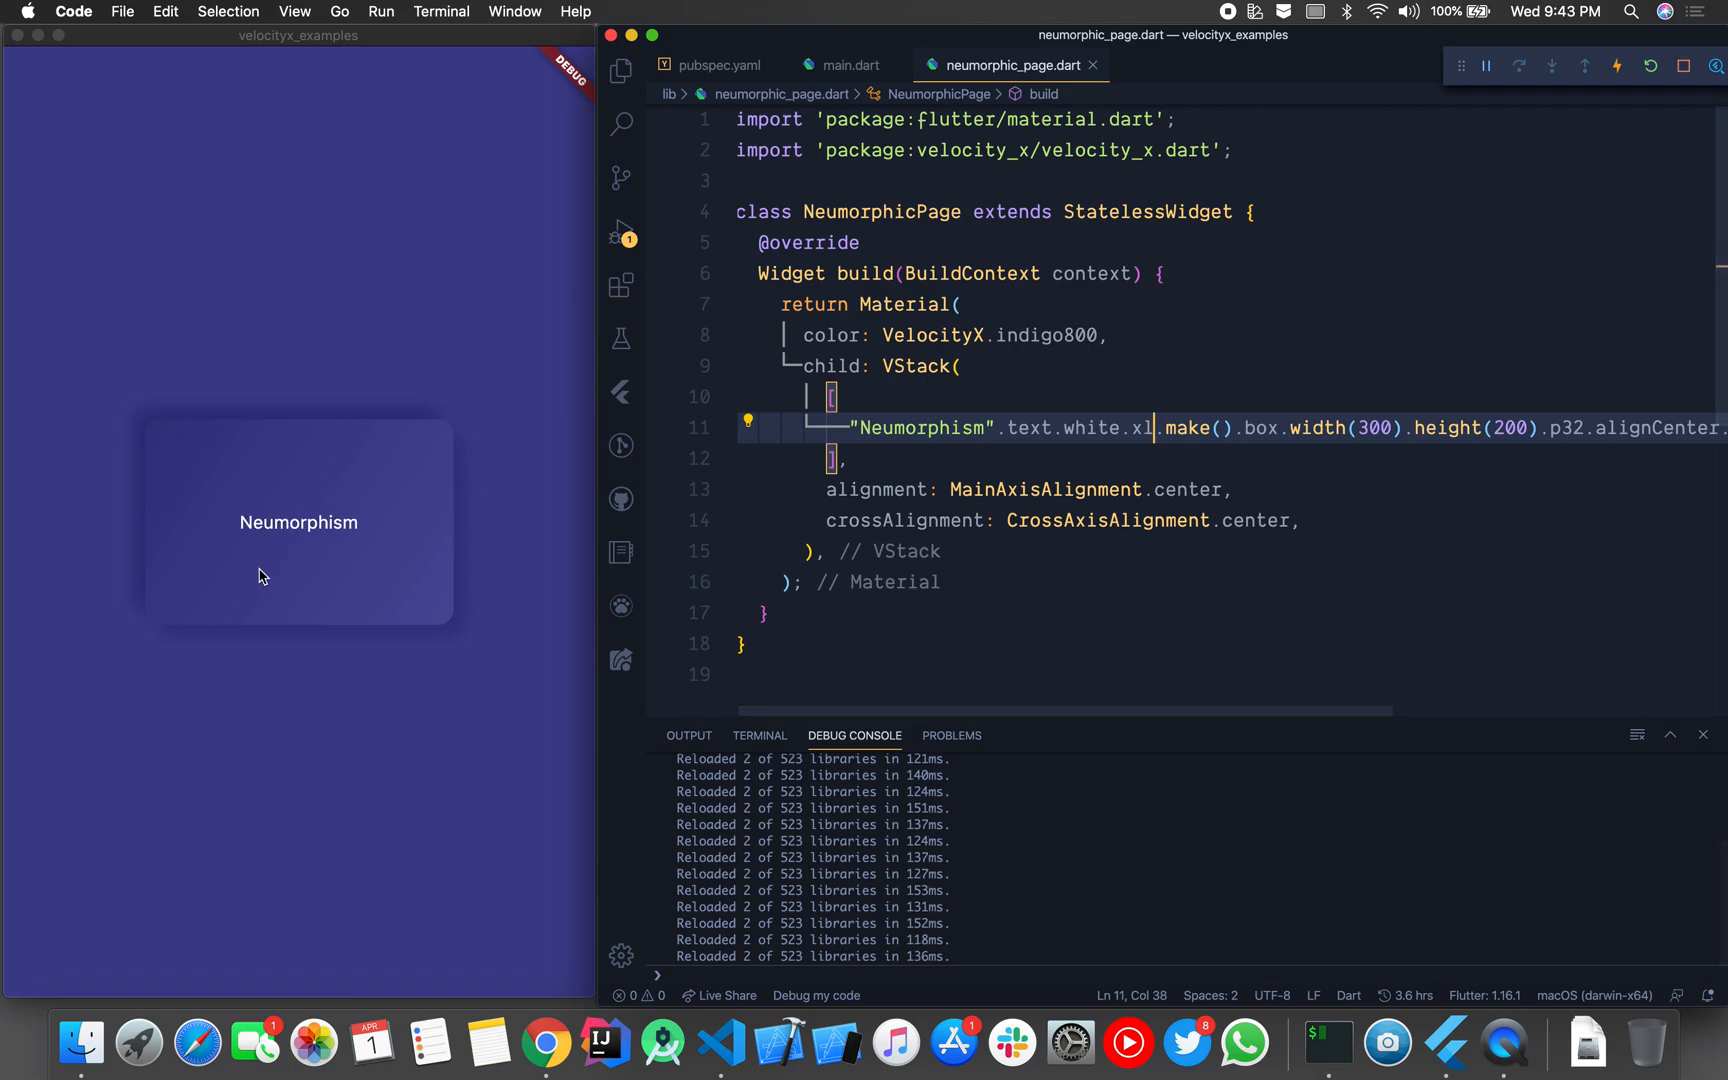
{"action": "mouse_move", "coordinate": [301, 527]}
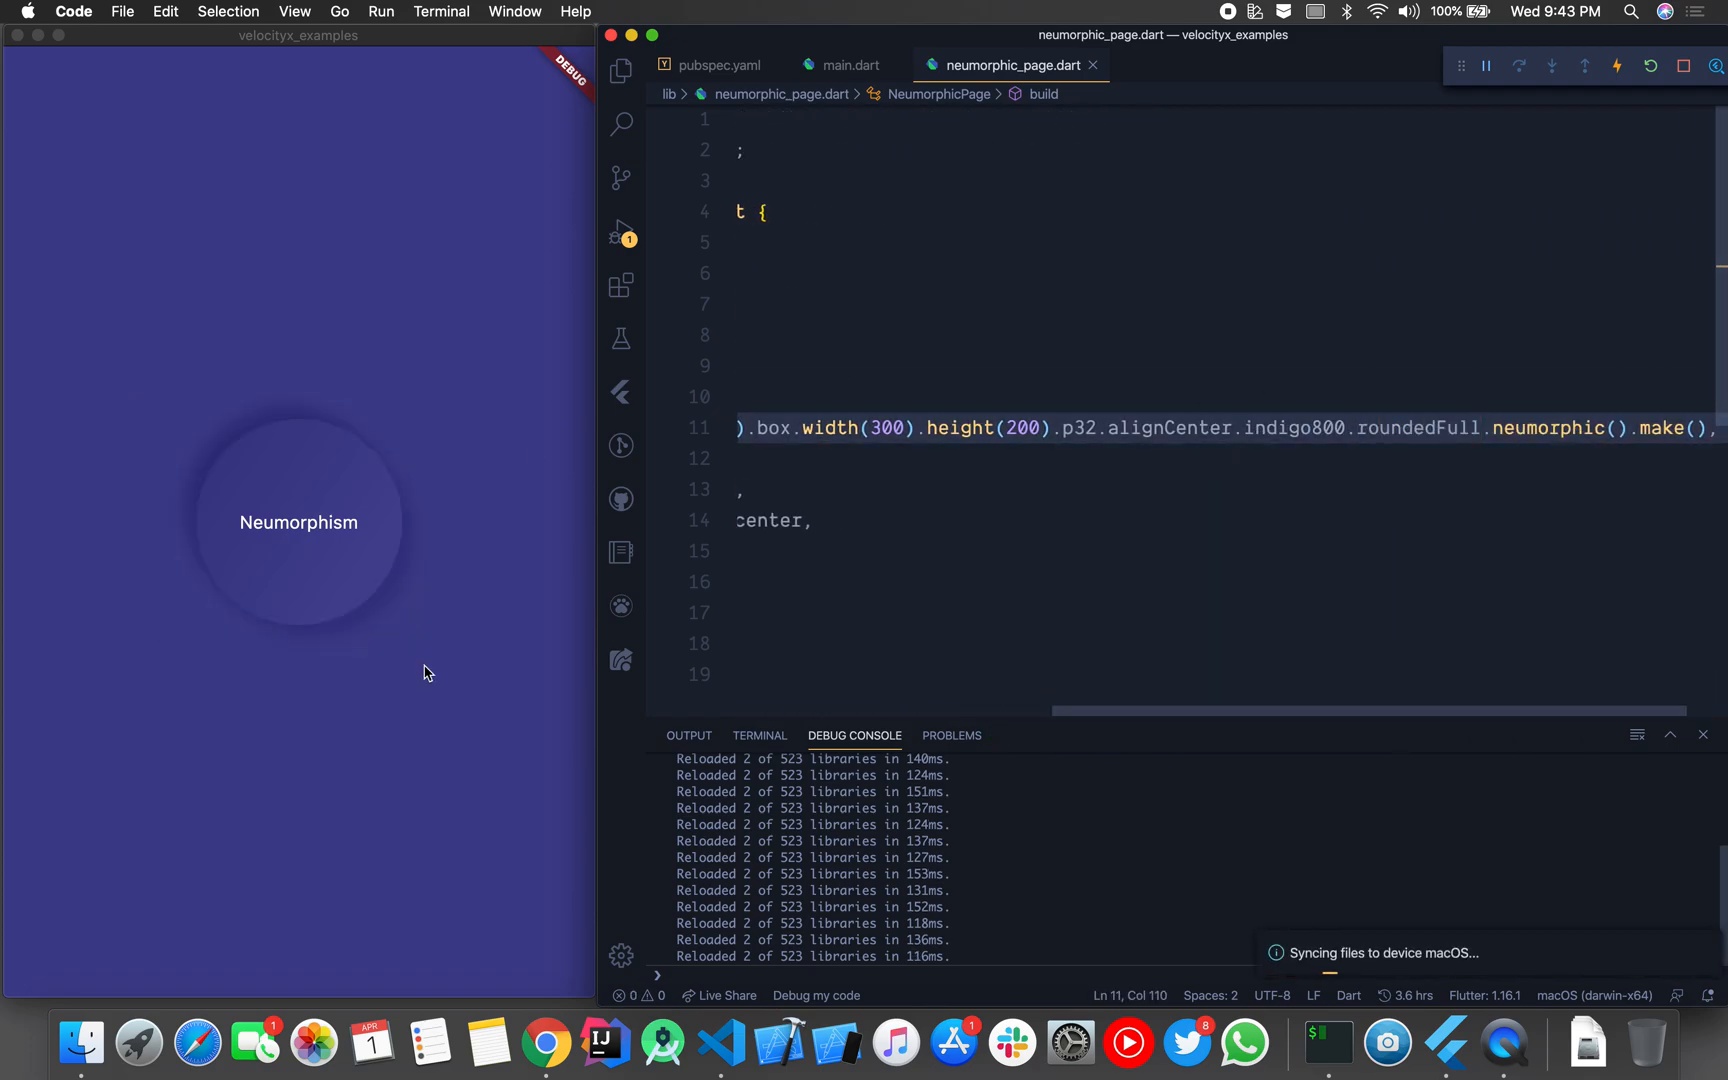
{"action": "mouse_move", "coordinate": [492, 623]}
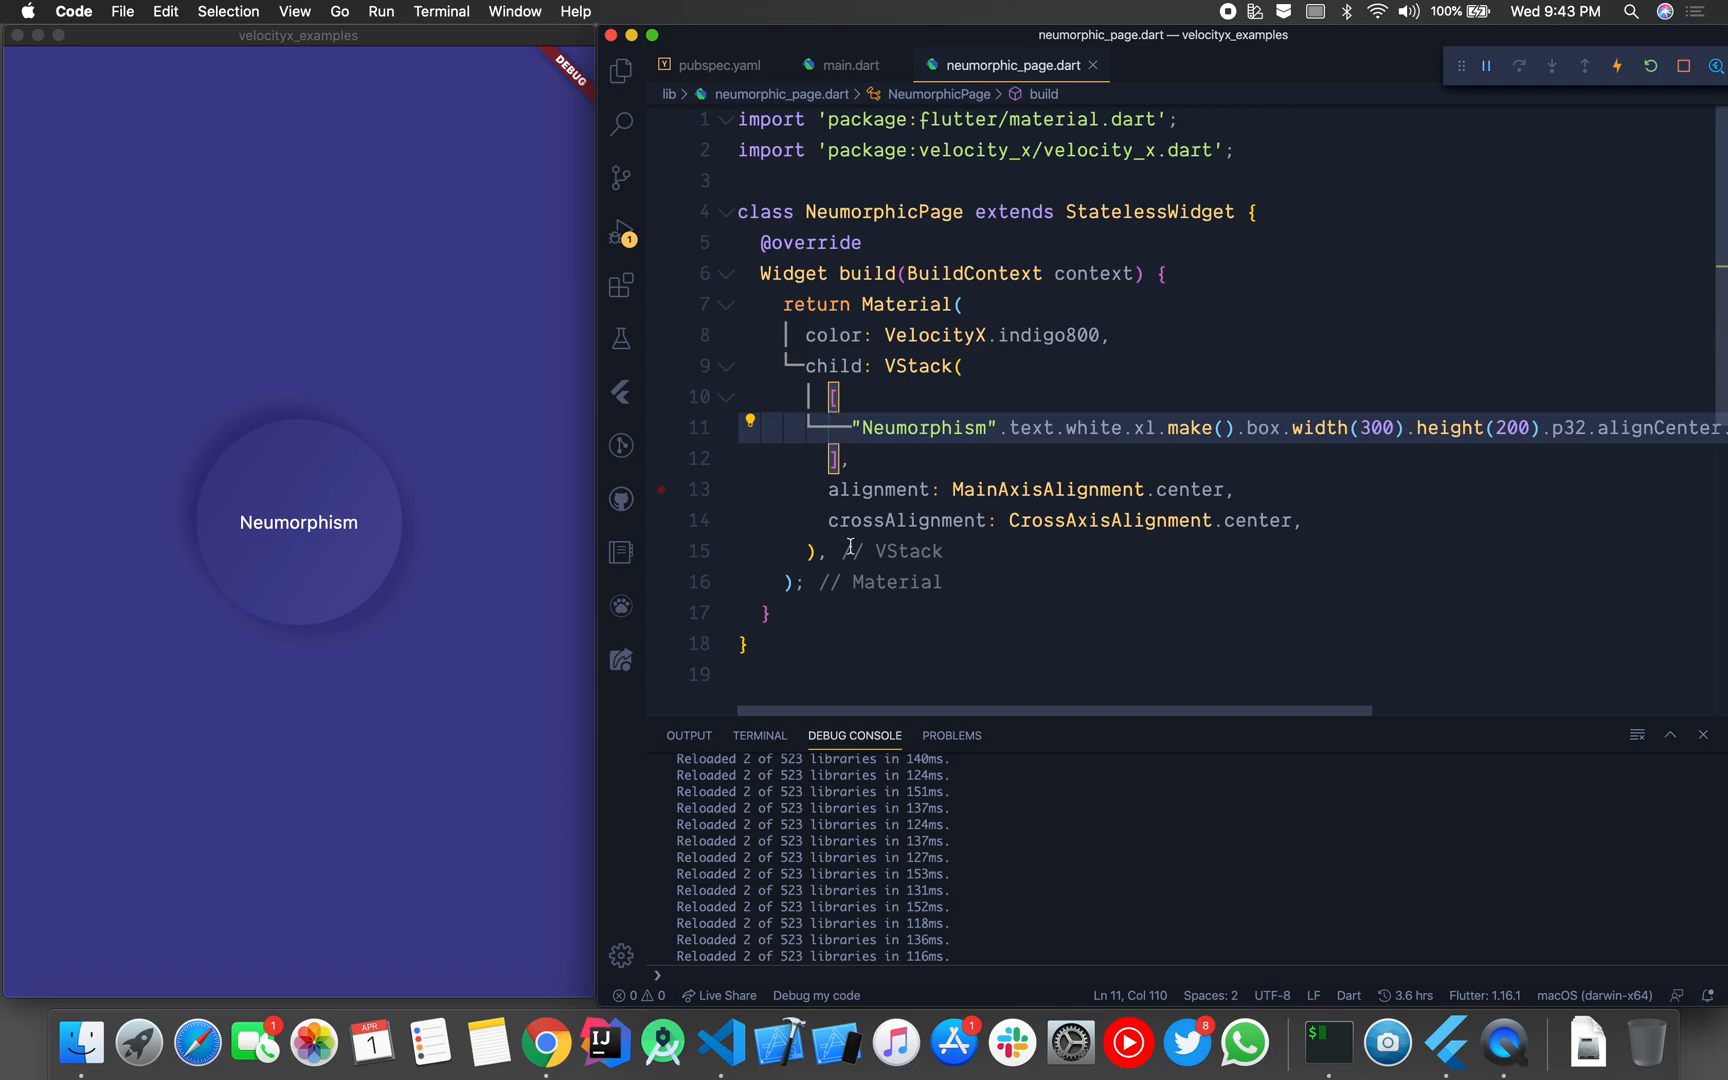
Step: Scroll the editor sideways through the box chain to make it roundedFull without indigo800
{"action": "scroll", "scroll_direction": "right", "scroll_amount": 3}
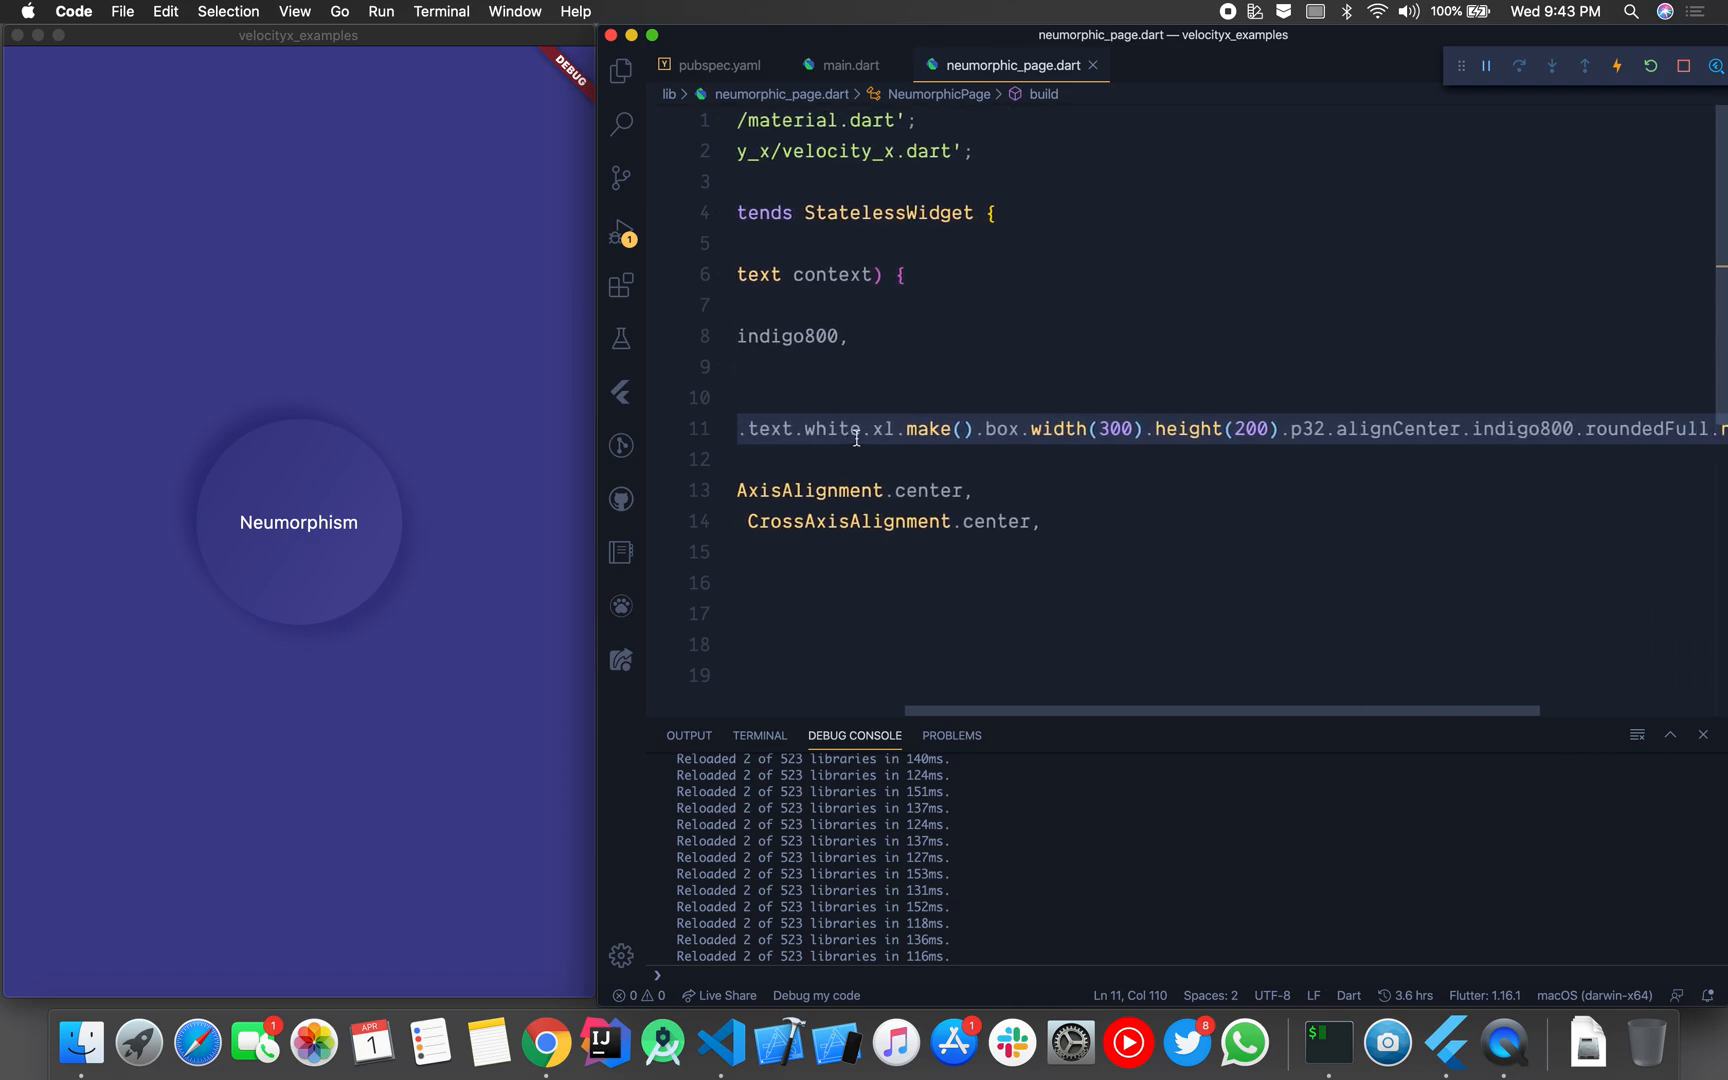
{"action": "scroll", "scroll_direction": "left", "scroll_amount": 3}
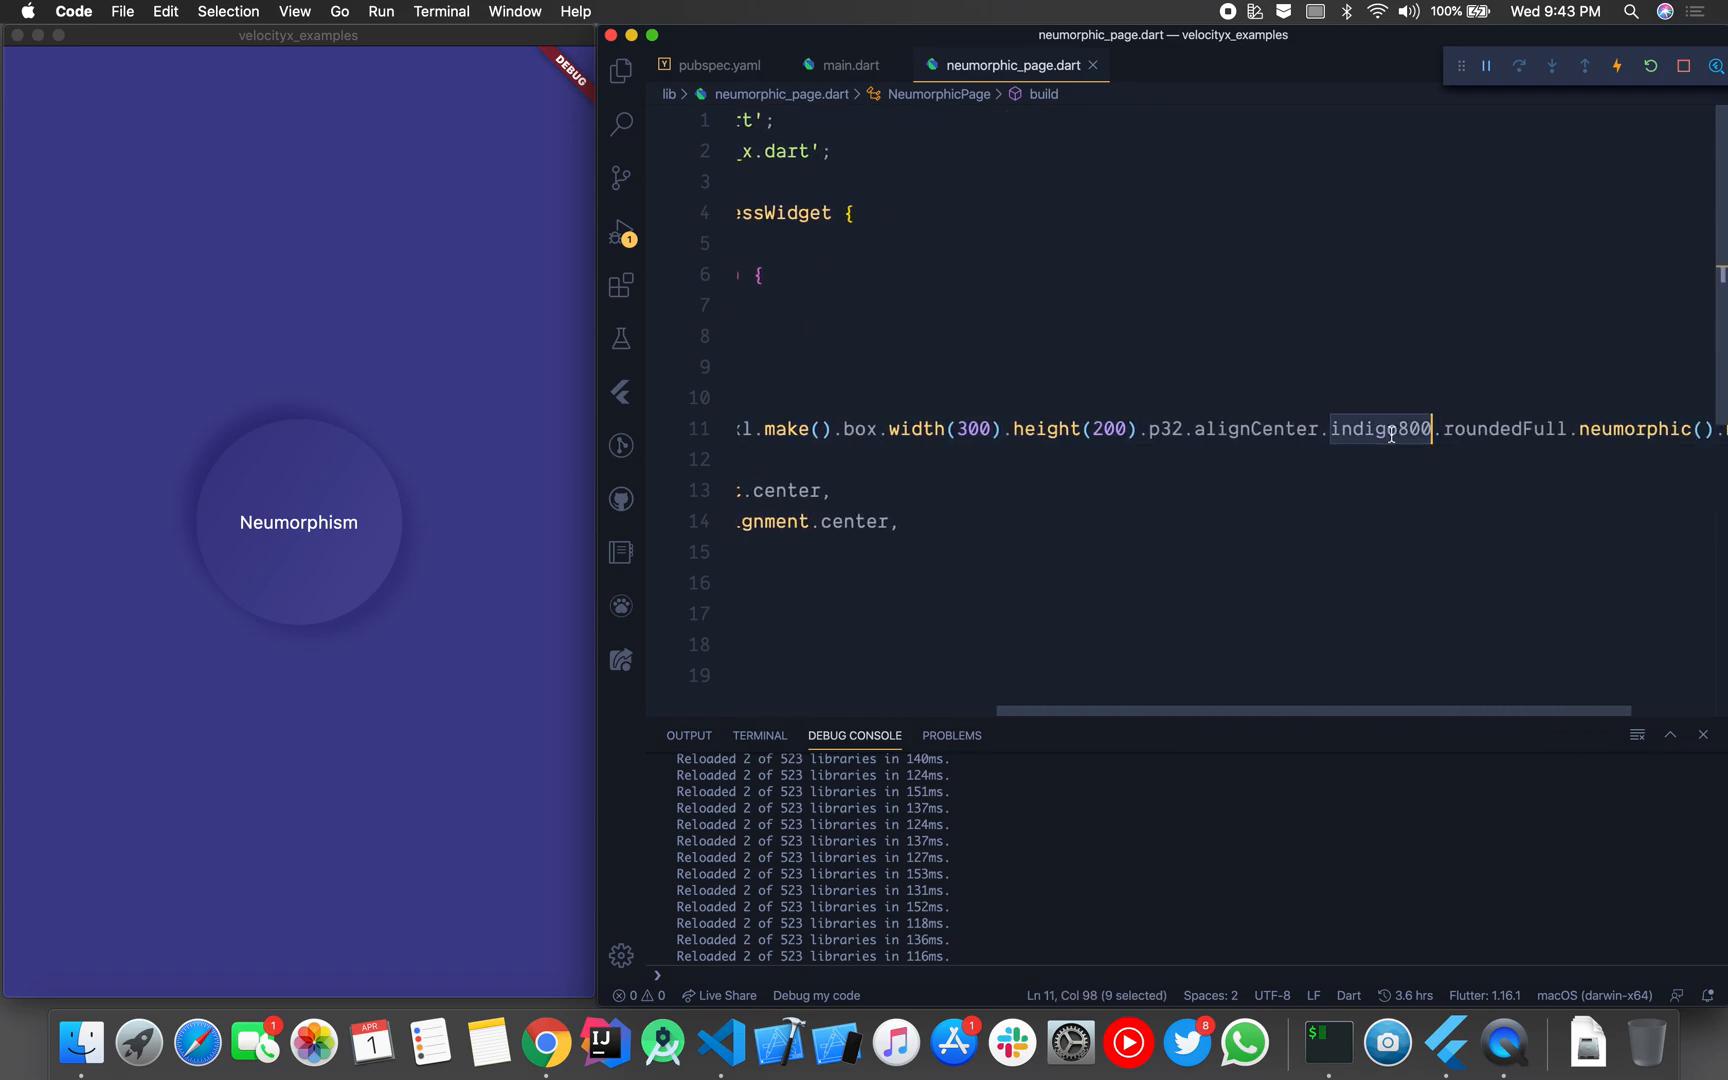
{"action": "mouse_move", "coordinate": [289, 566]}
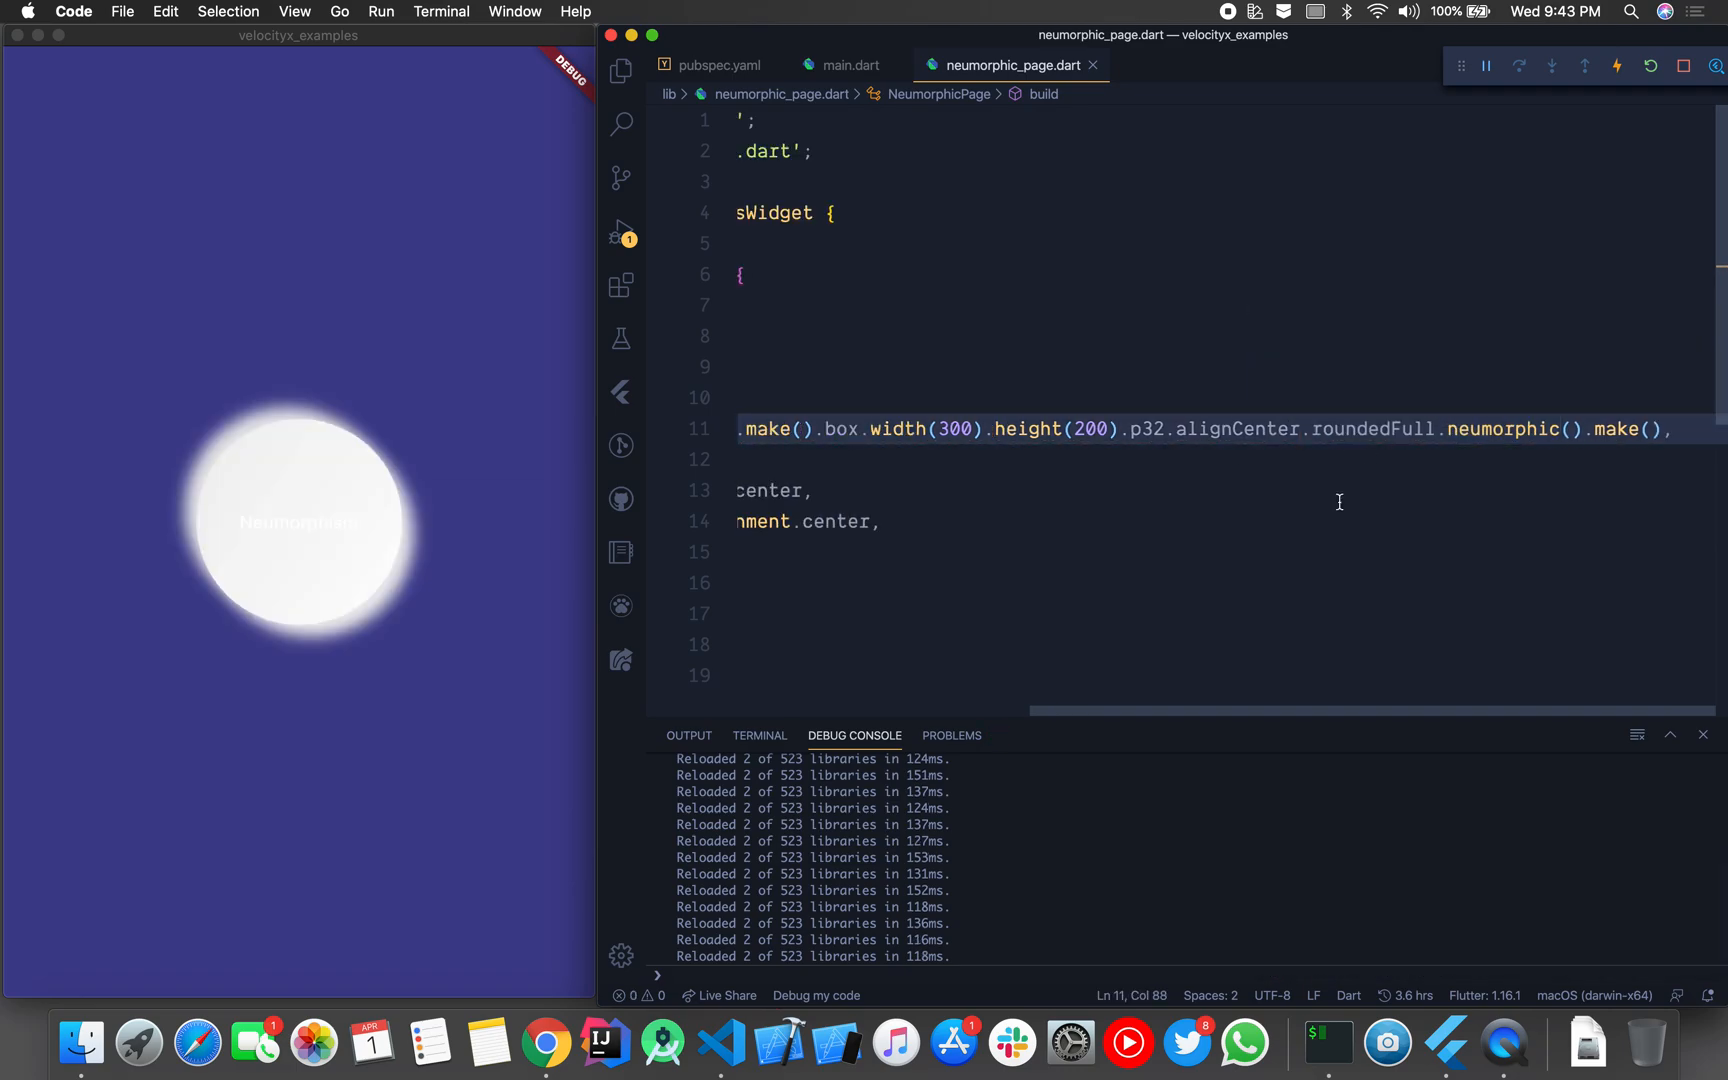
{"action": "mouse_move", "coordinate": [1620, 389]}
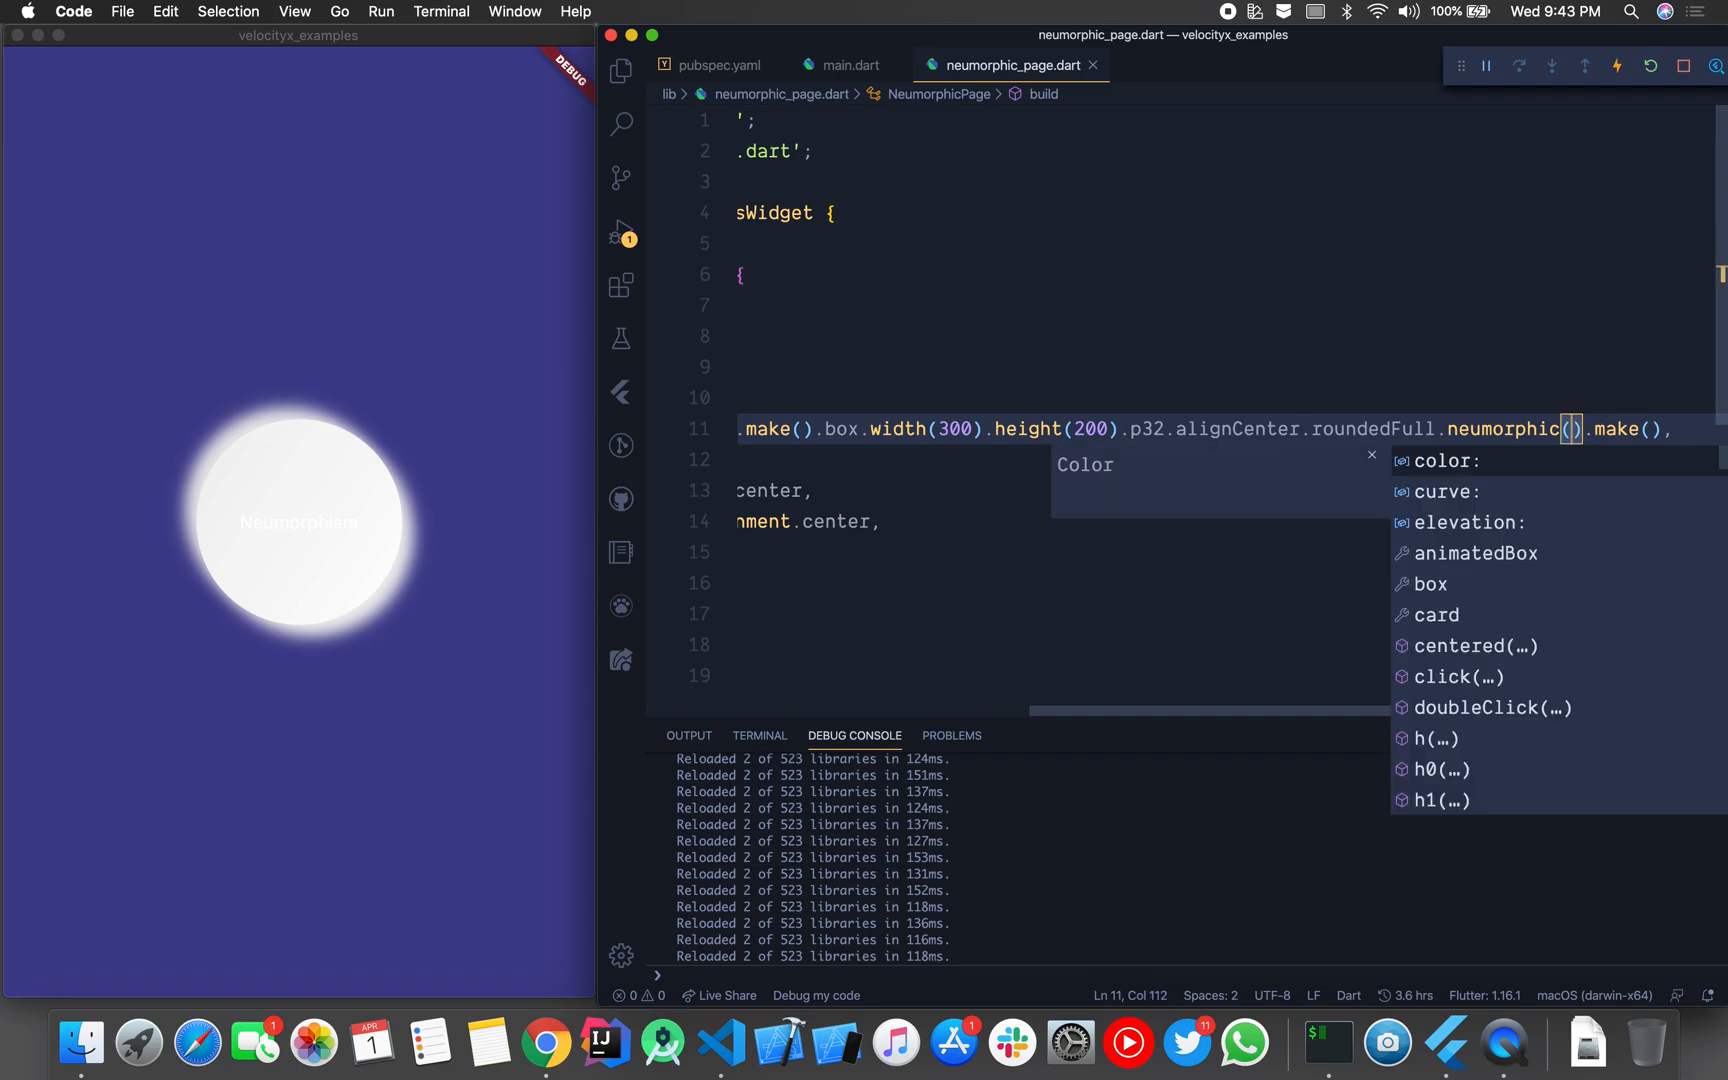
Step: Pass color: VelocityX.indigo800 and elevation 10 to neumorphic()
{"action": "type", "text": "color: Veloci"}
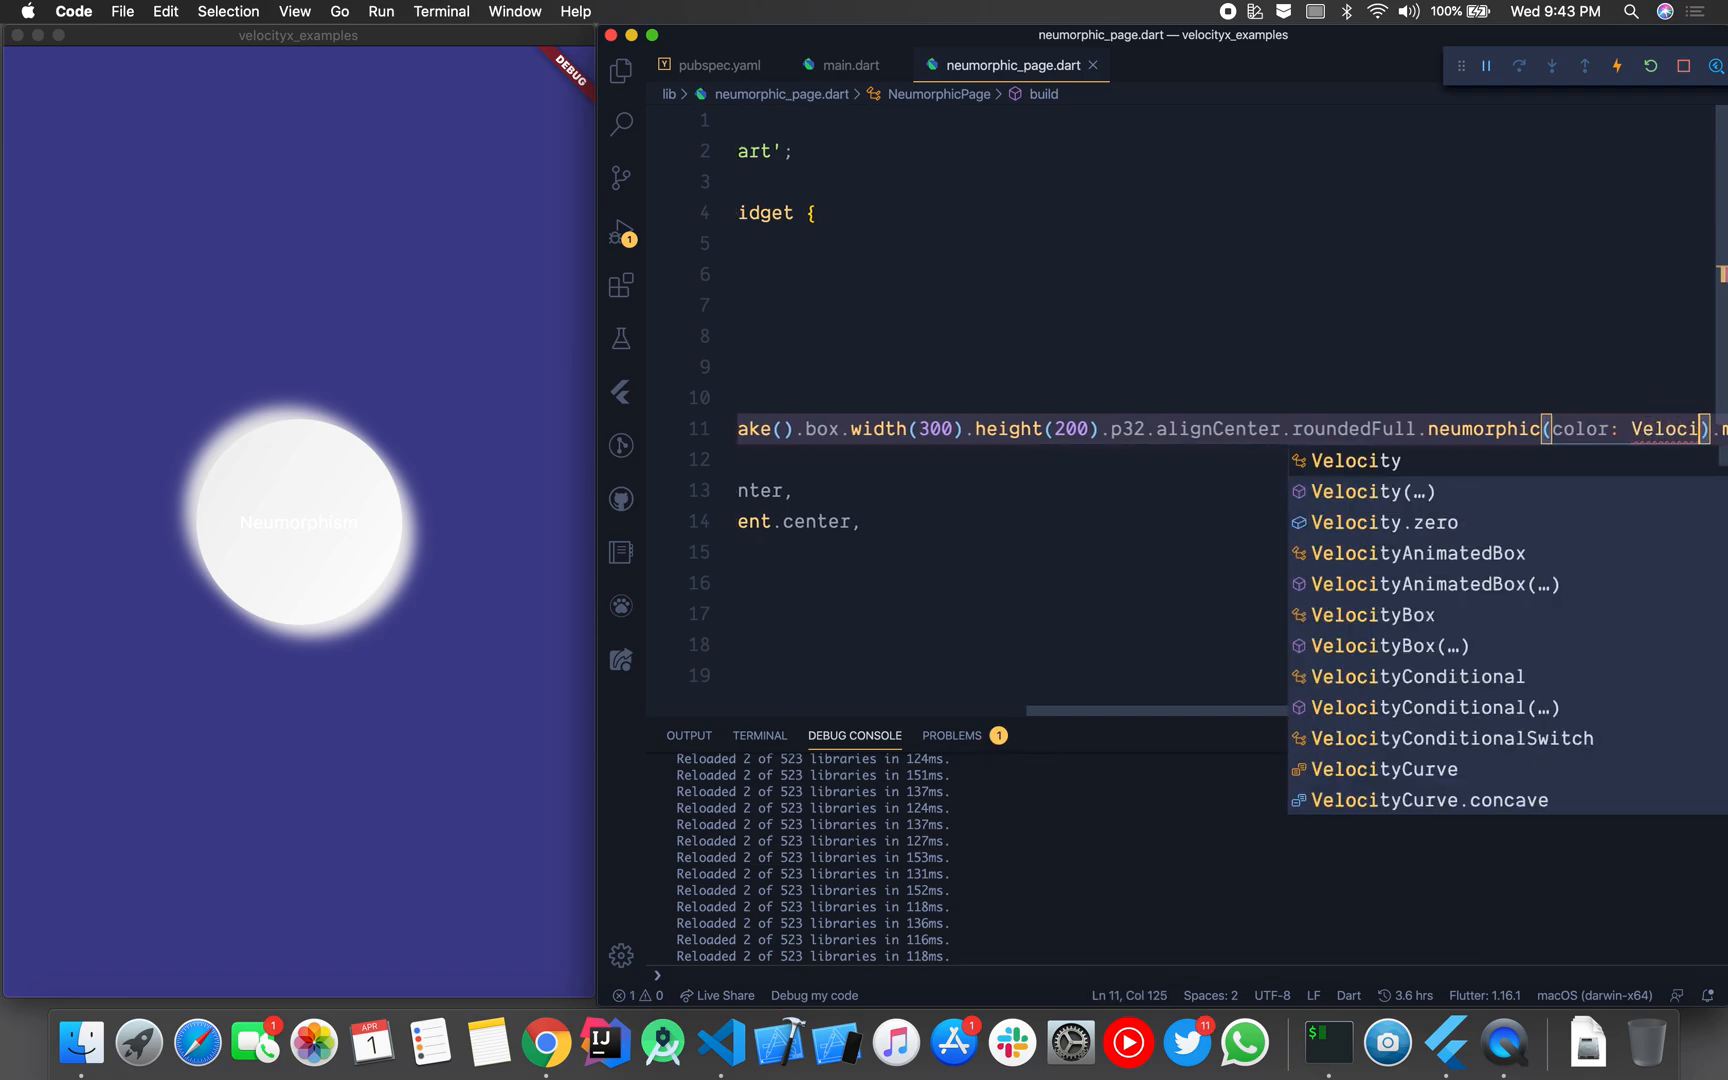
{"action": "type", "text": "X.indigo800"}
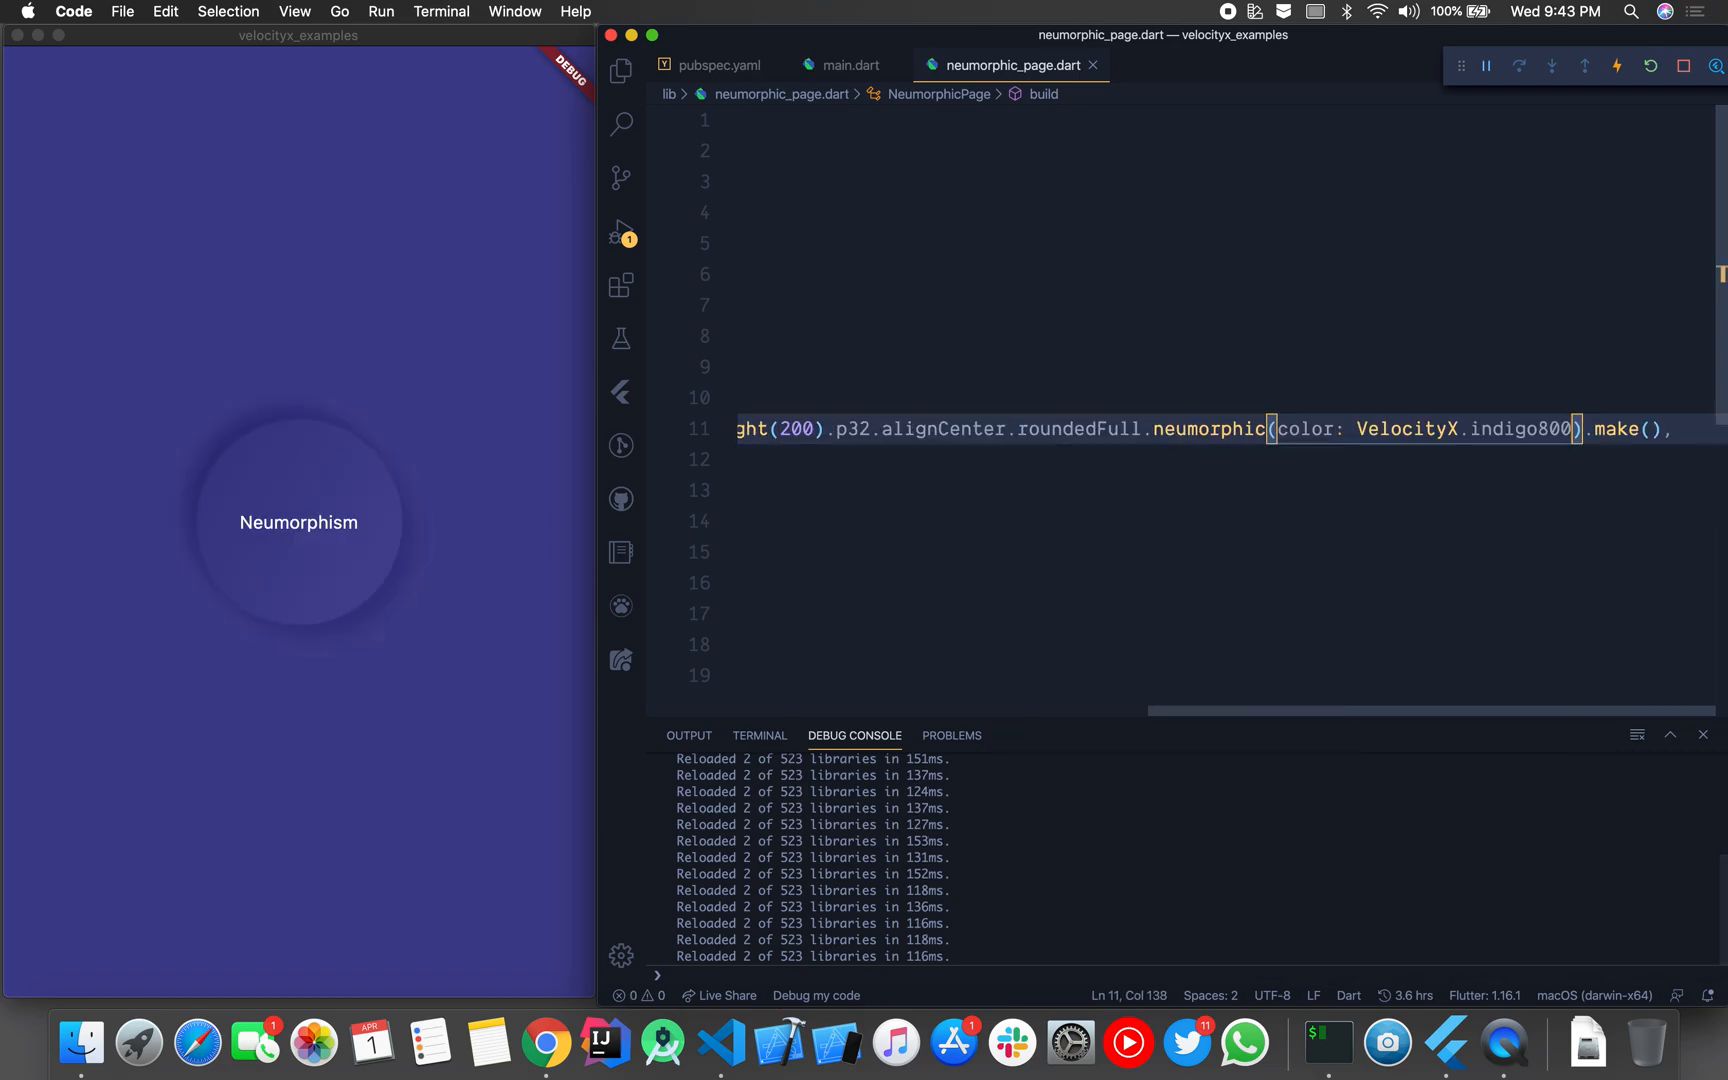
{"action": "type", "text": ", elevation: 10"}
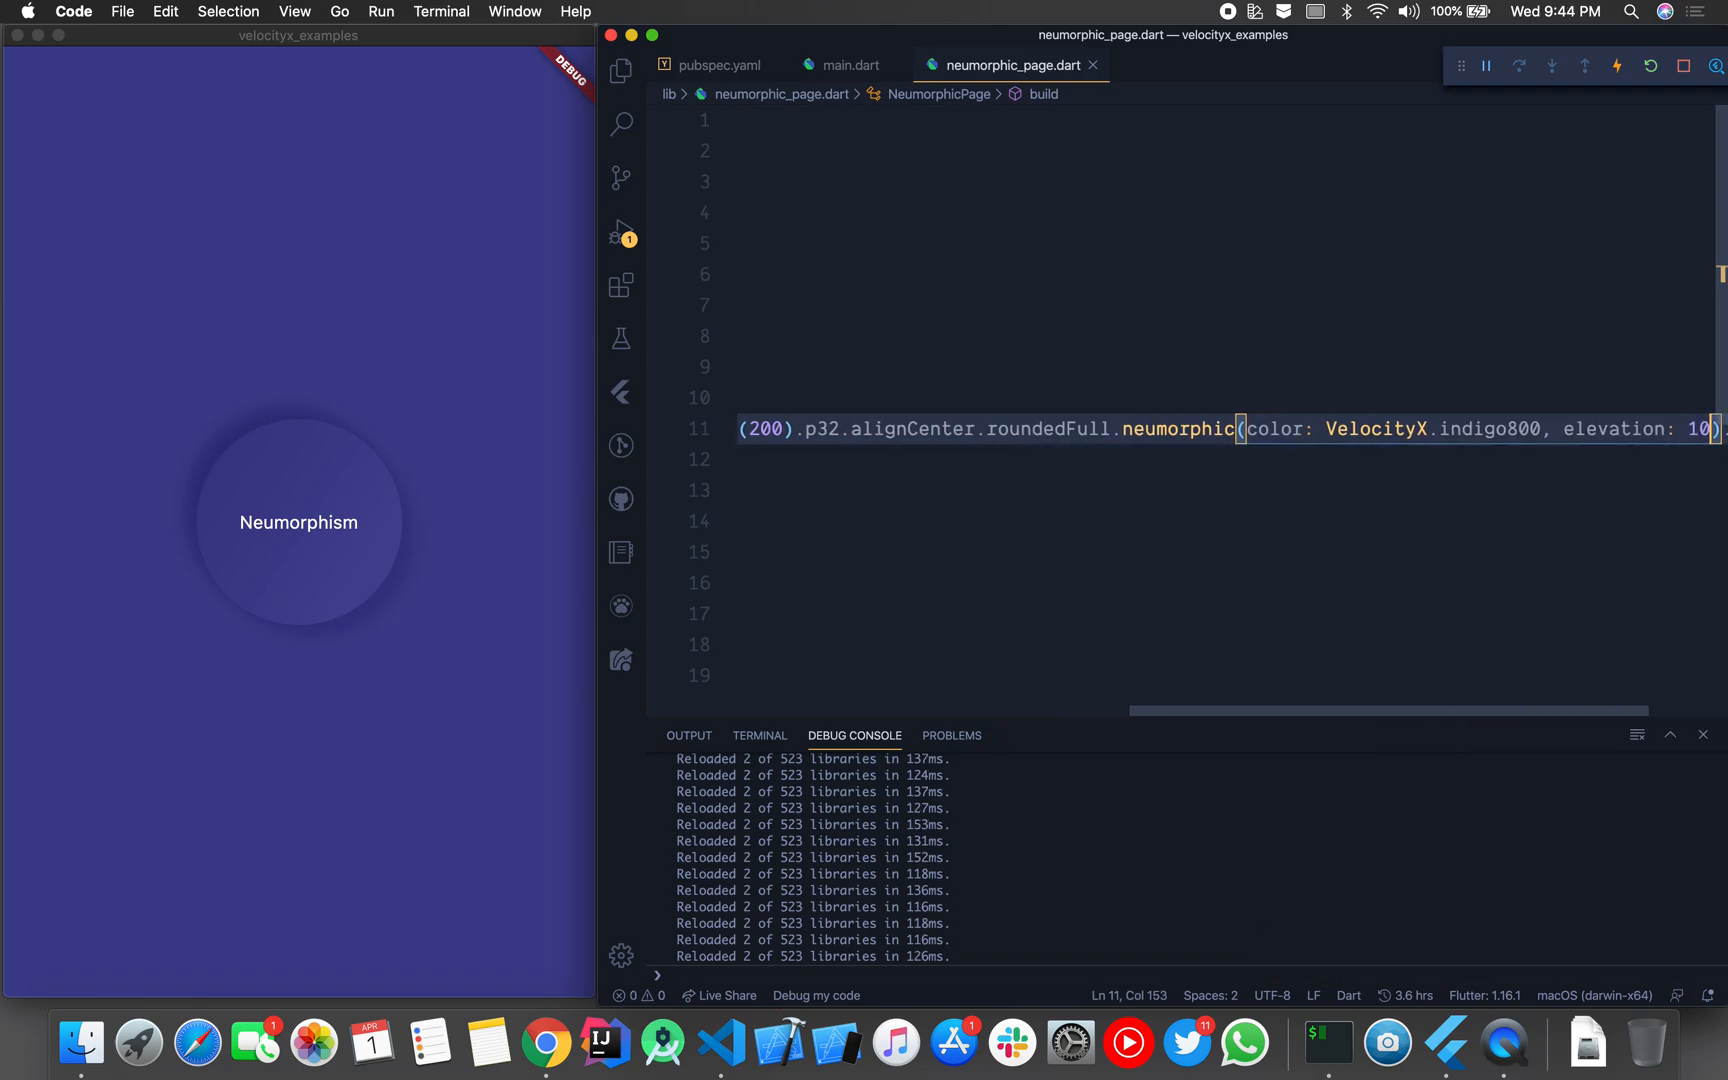
Step: Change the neumorphic elevation to 8 and start an empty curve argument
{"action": "key", "text": "Backspace"}
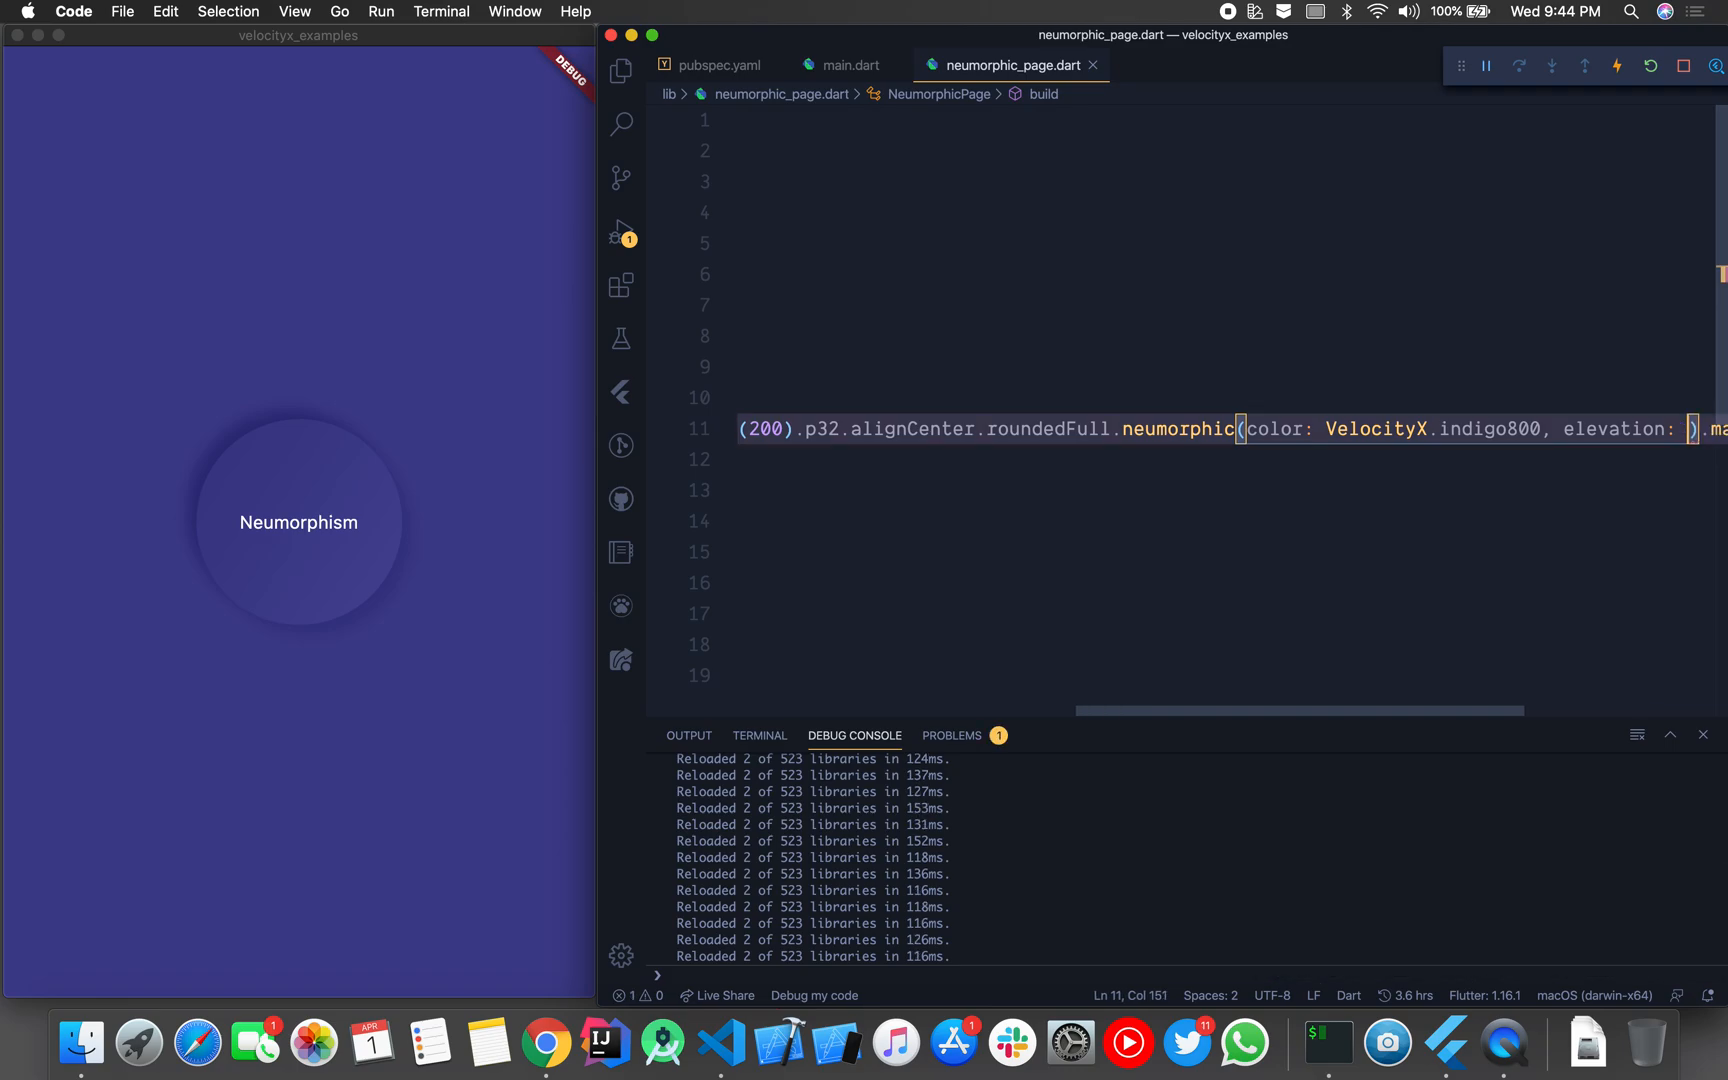
{"action": "type", "text": "1"}
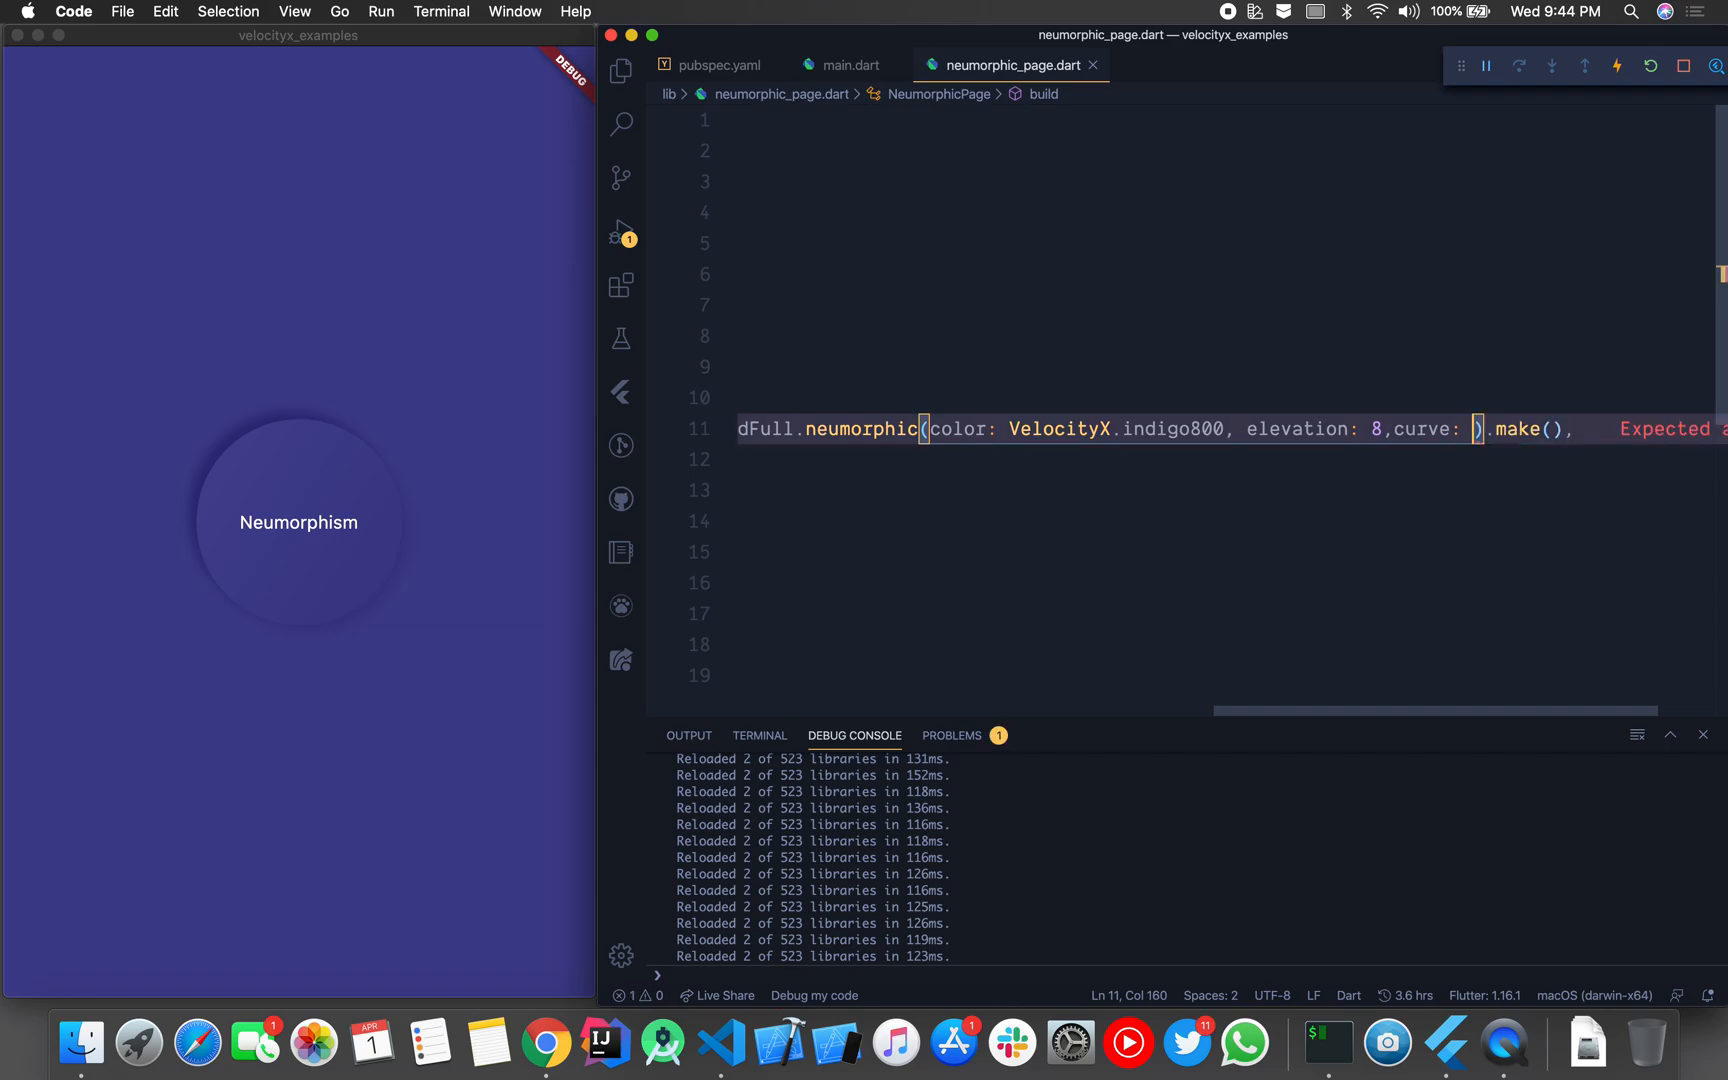
Step: Set the neumorphic curve to VelocityCurve.flat, then swap it for another suggested VelocityCurve value
{"action": "type", "text": "VelocityCurve.con"}
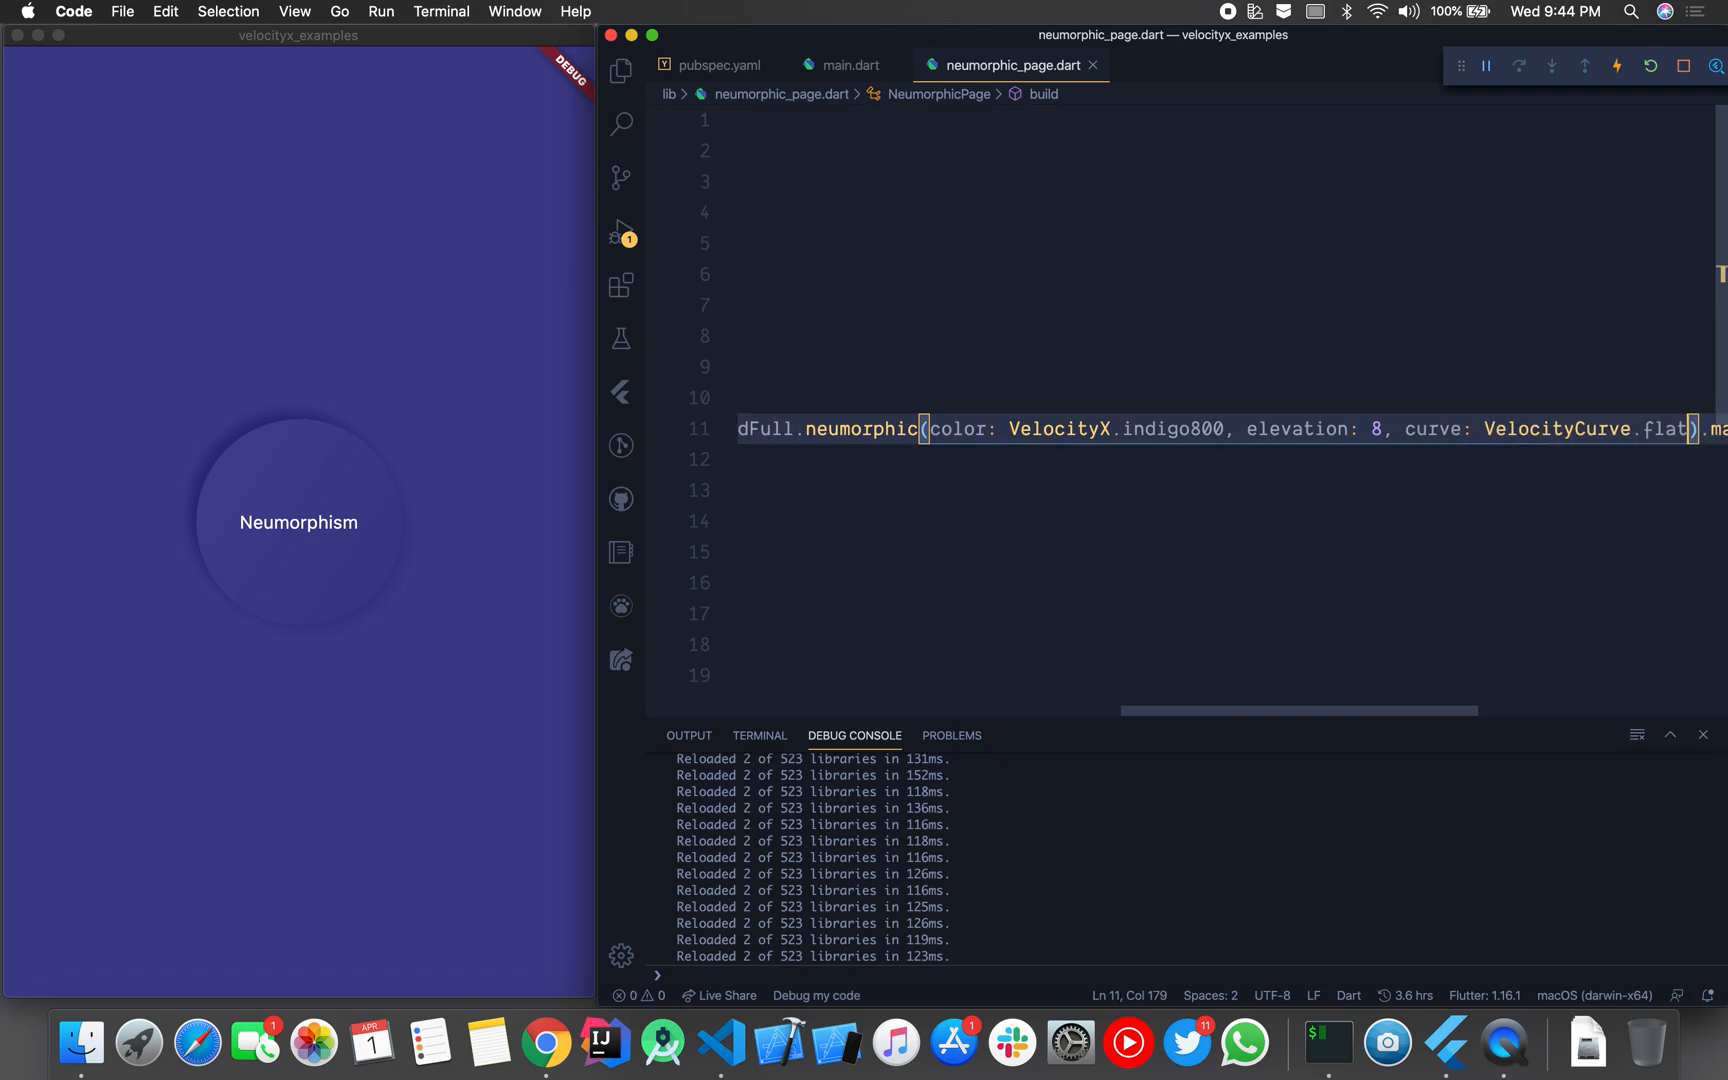
{"action": "double_click", "coordinate": [1666, 429]}
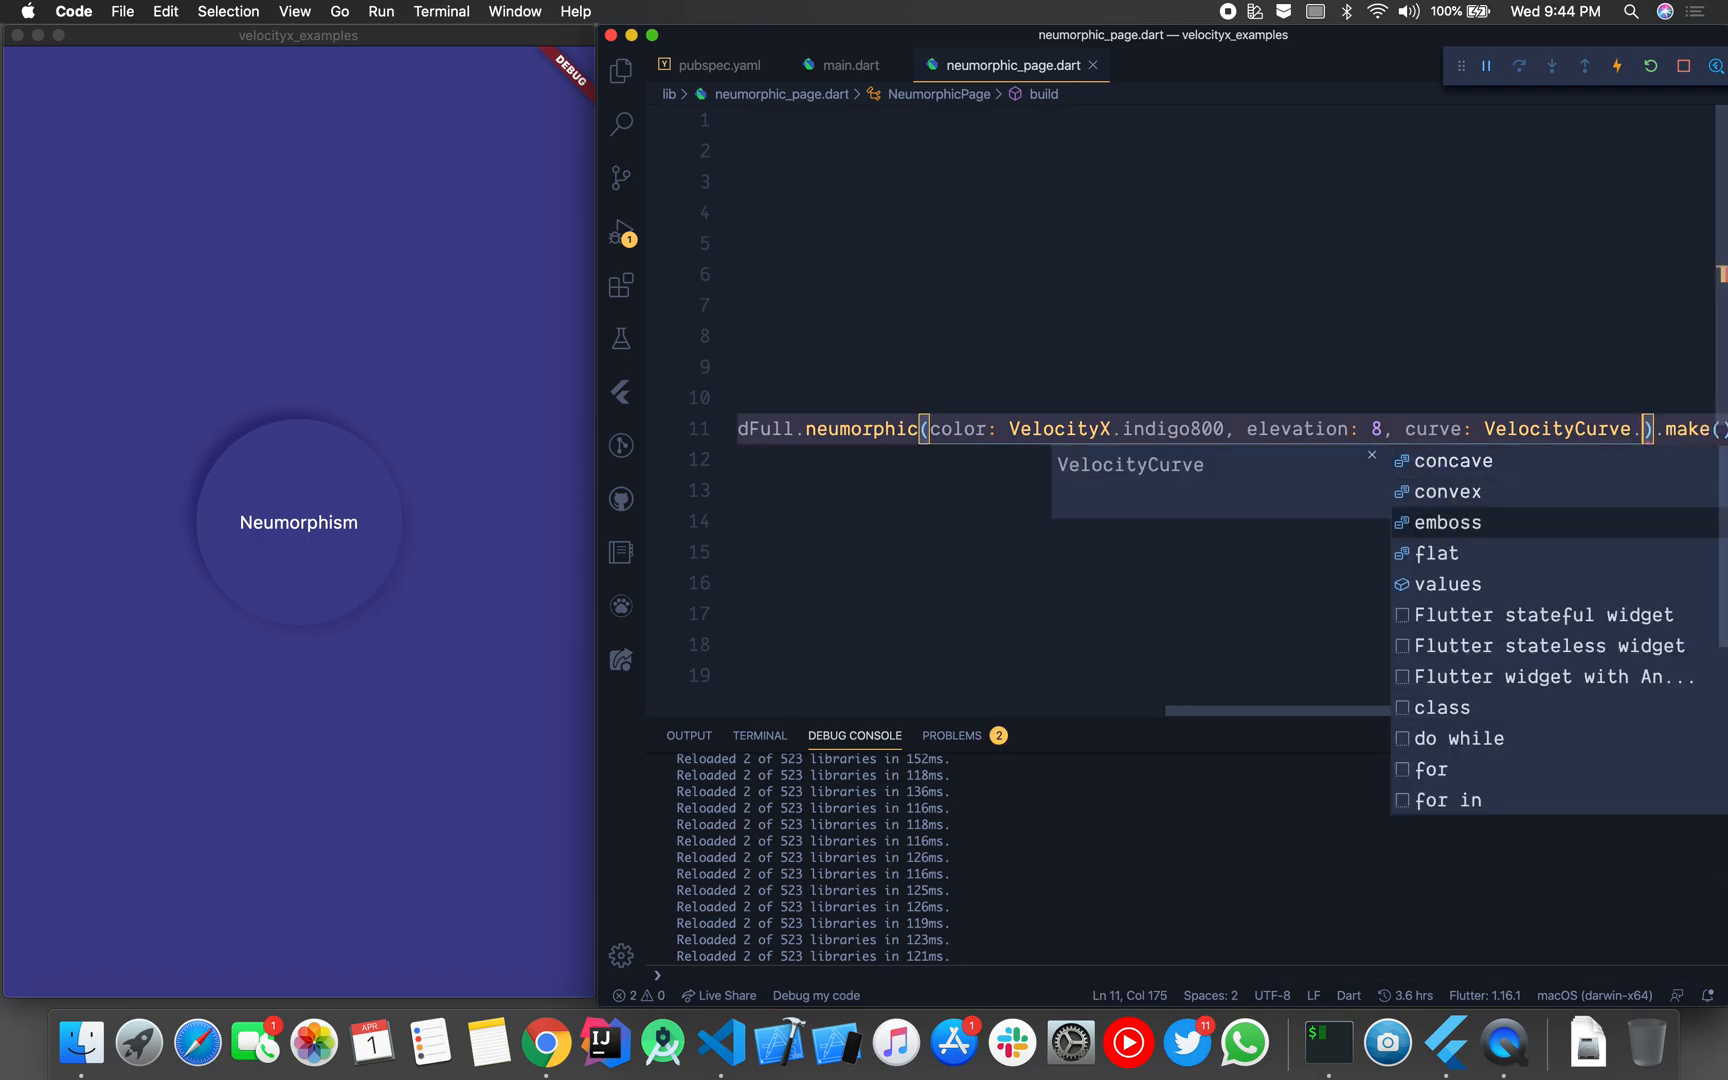
{"action": "left_click", "coordinate": [1447, 521]}
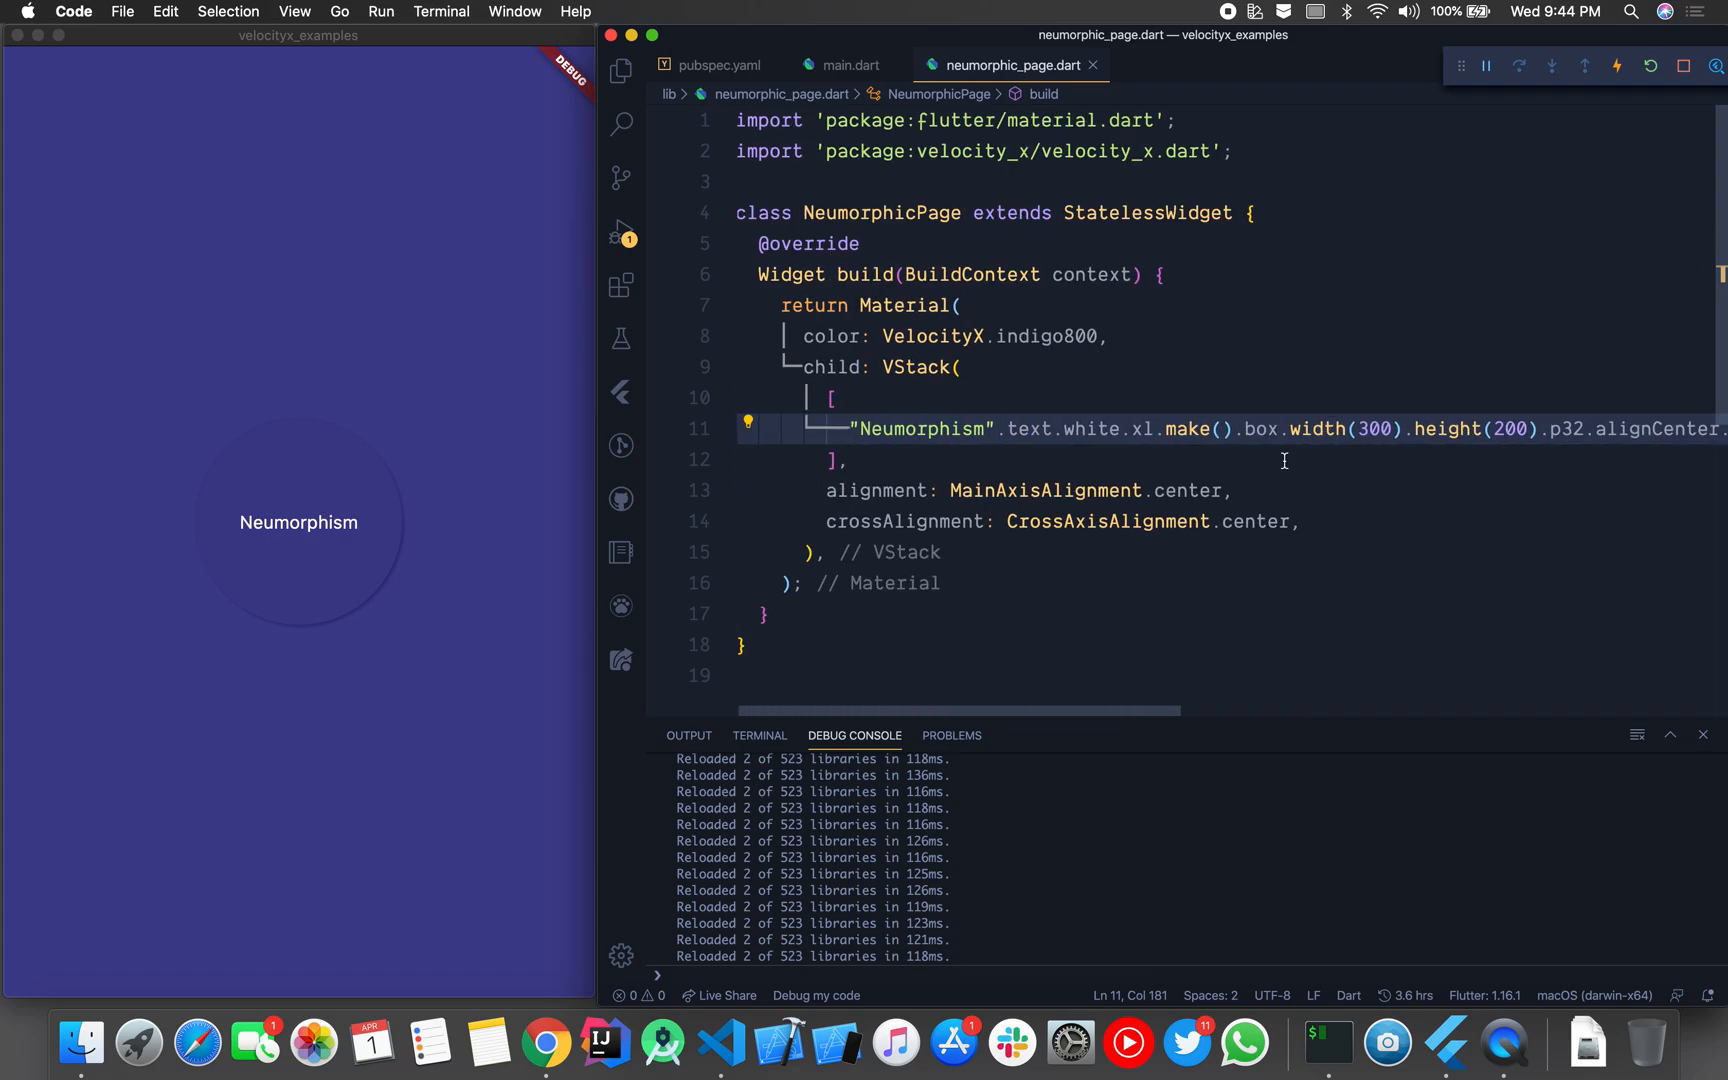
{"action": "mouse_move", "coordinate": [320, 461]}
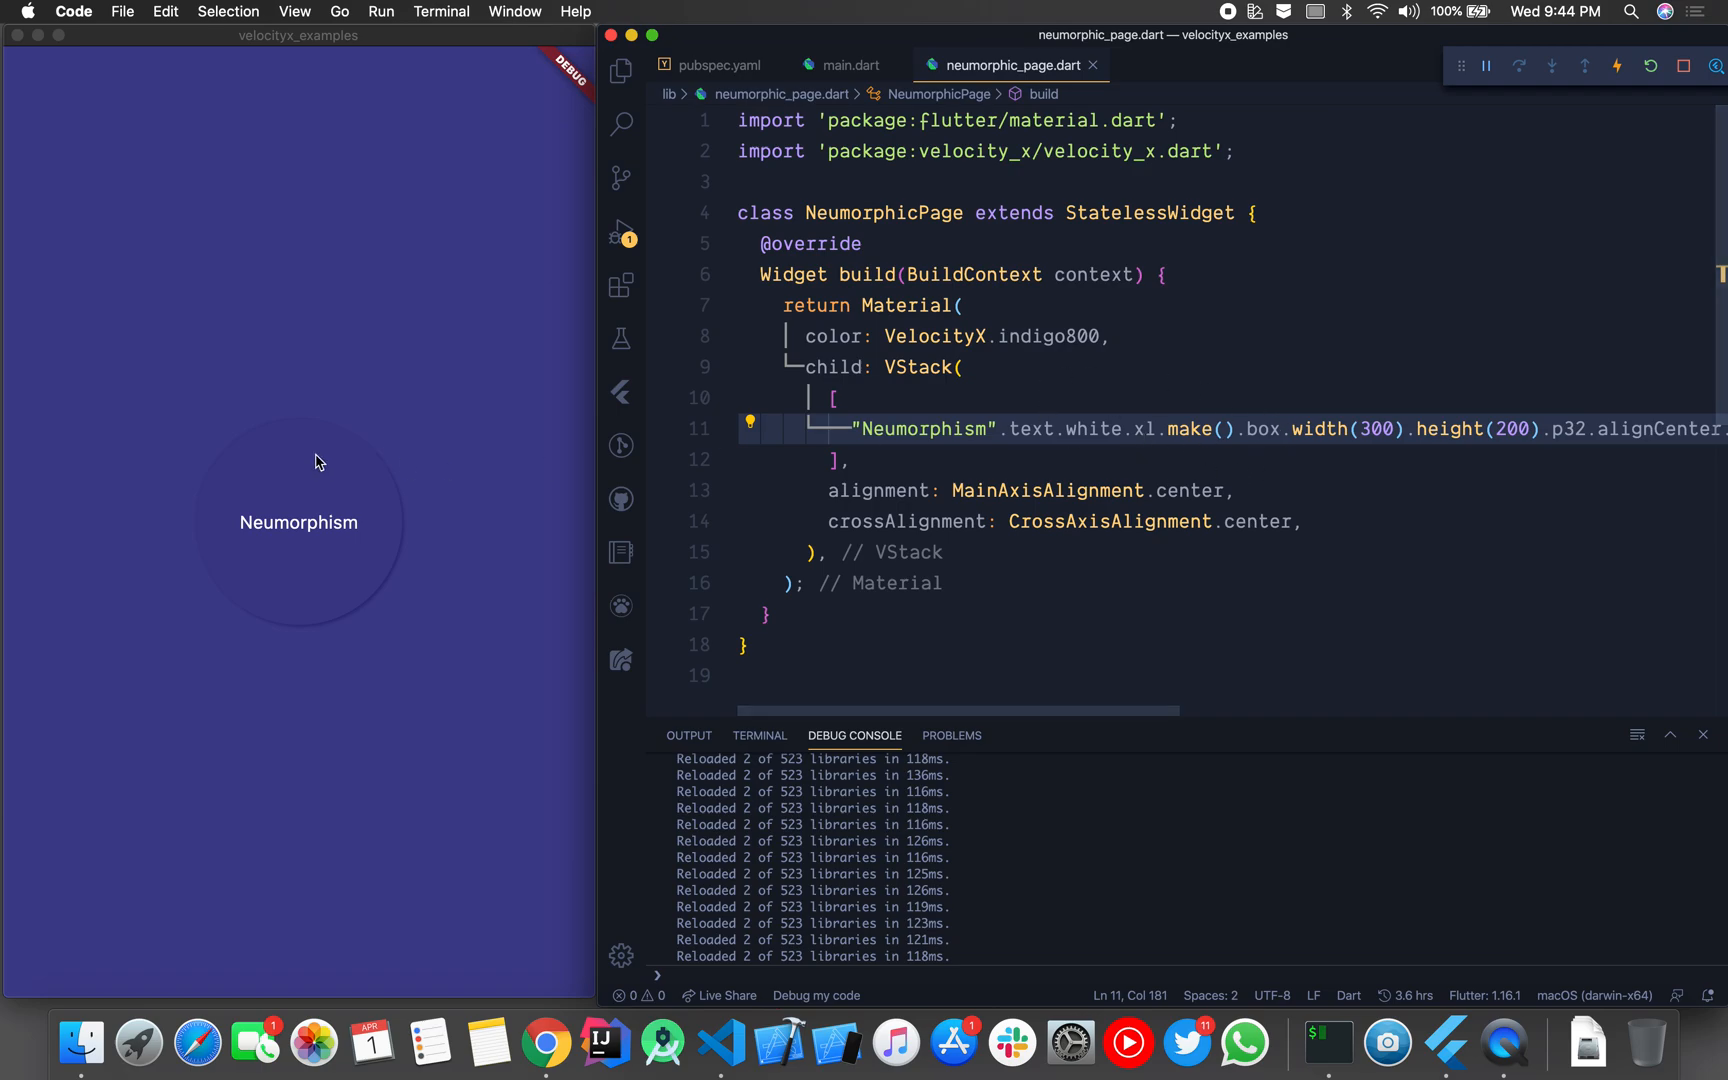
{"action": "scroll", "scroll_direction": "right", "scroll_amount": 3}
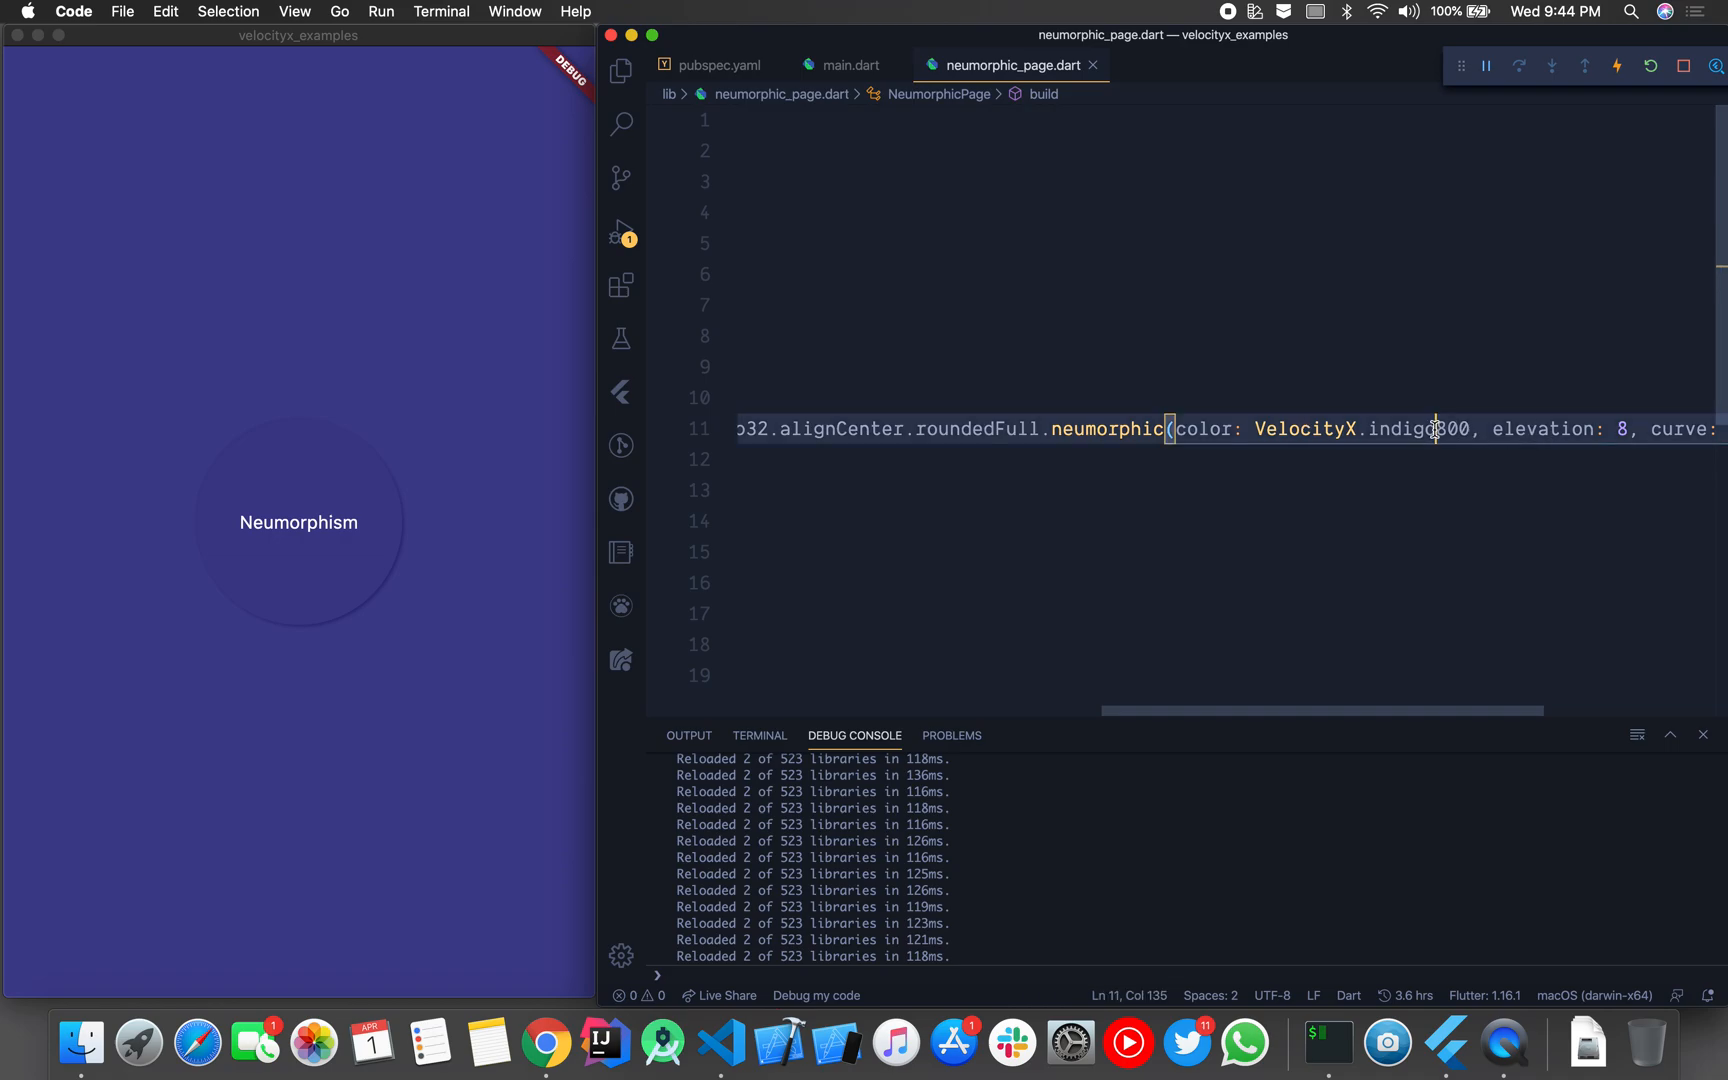
{"action": "type", "text": "VelocityCurve.c"}
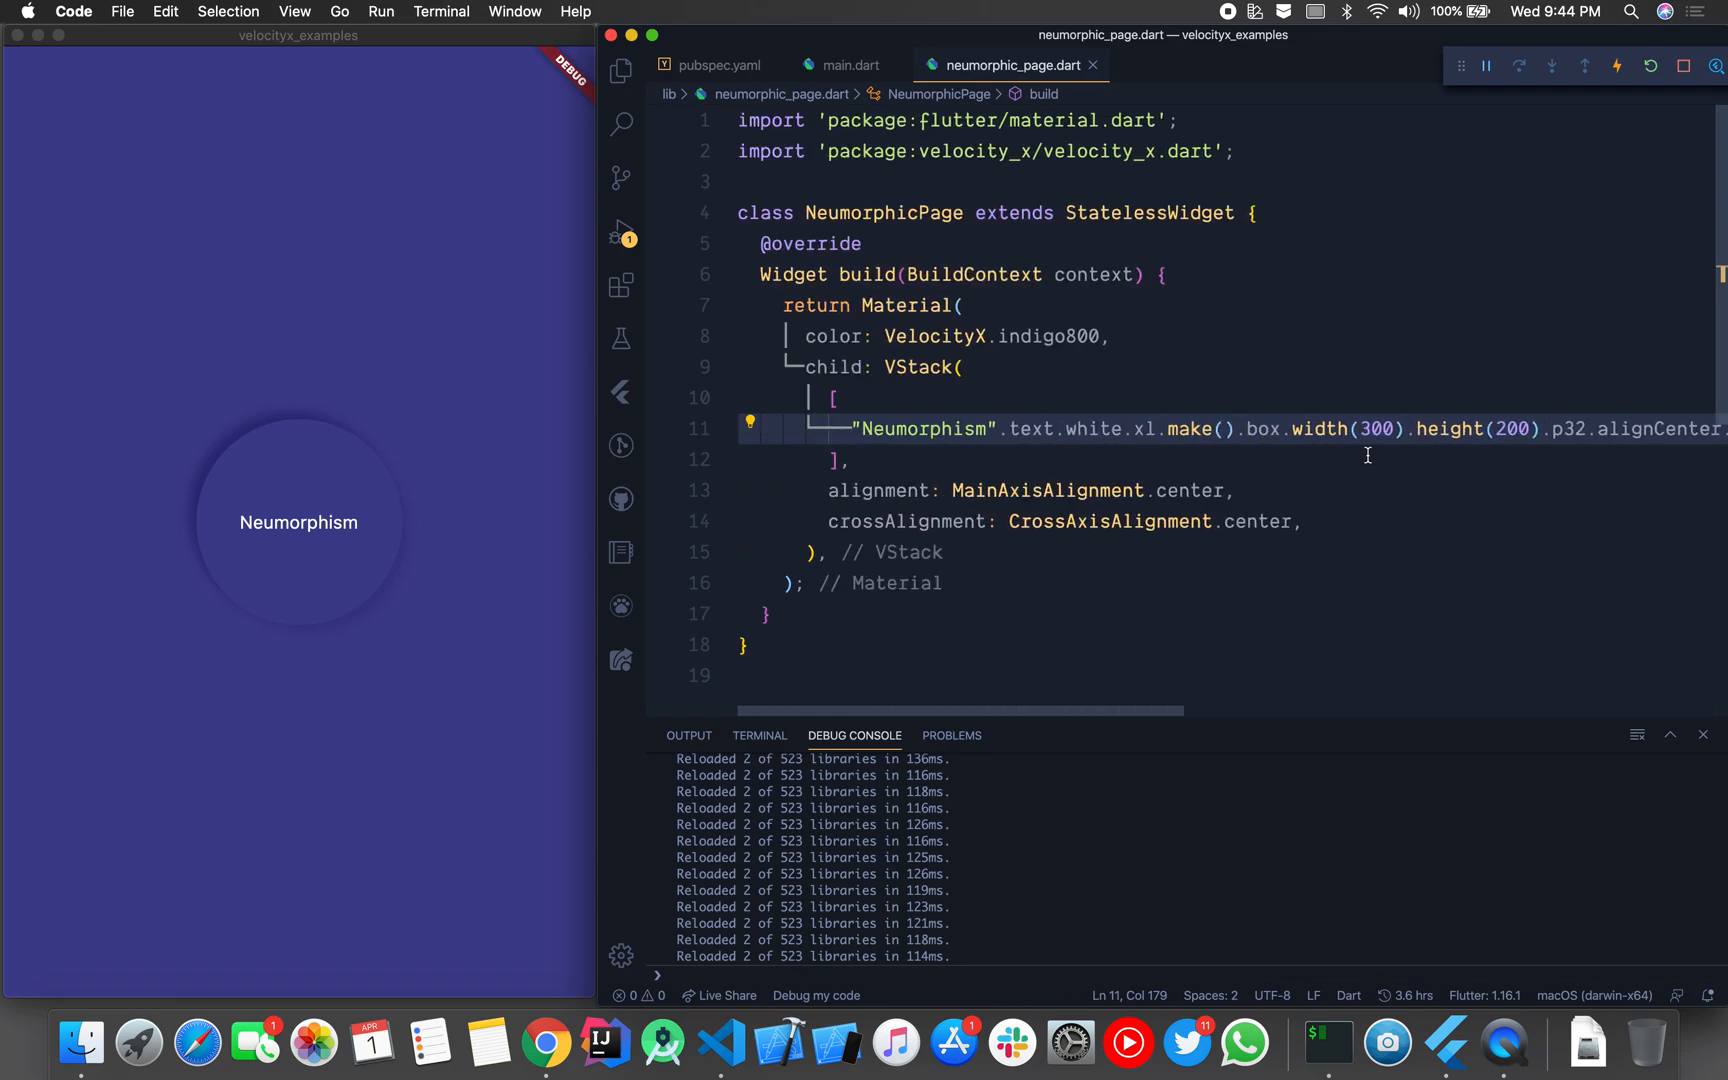
{"action": "scroll", "scroll_direction": "right", "scroll_amount": 3}
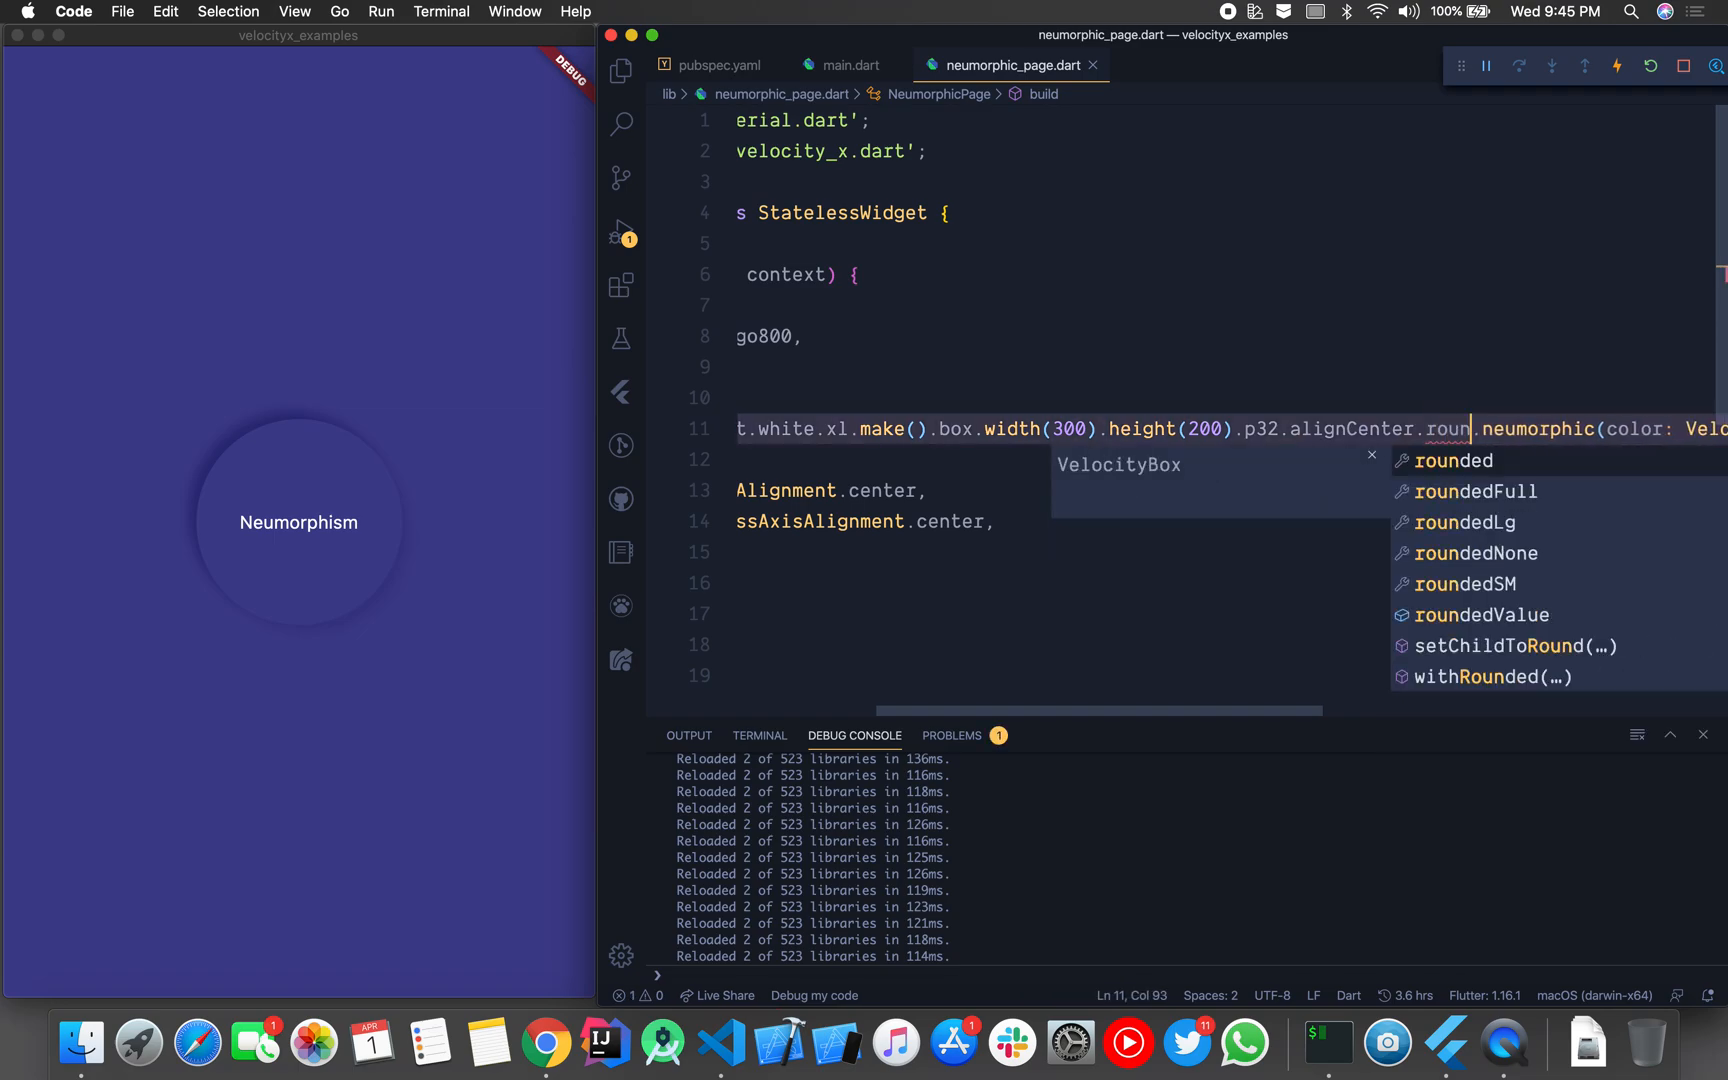
Step: Switch the box from roundedFull to plain rounded corners, giving a rounded rectangle
{"action": "left_click", "coordinate": [1455, 461]}
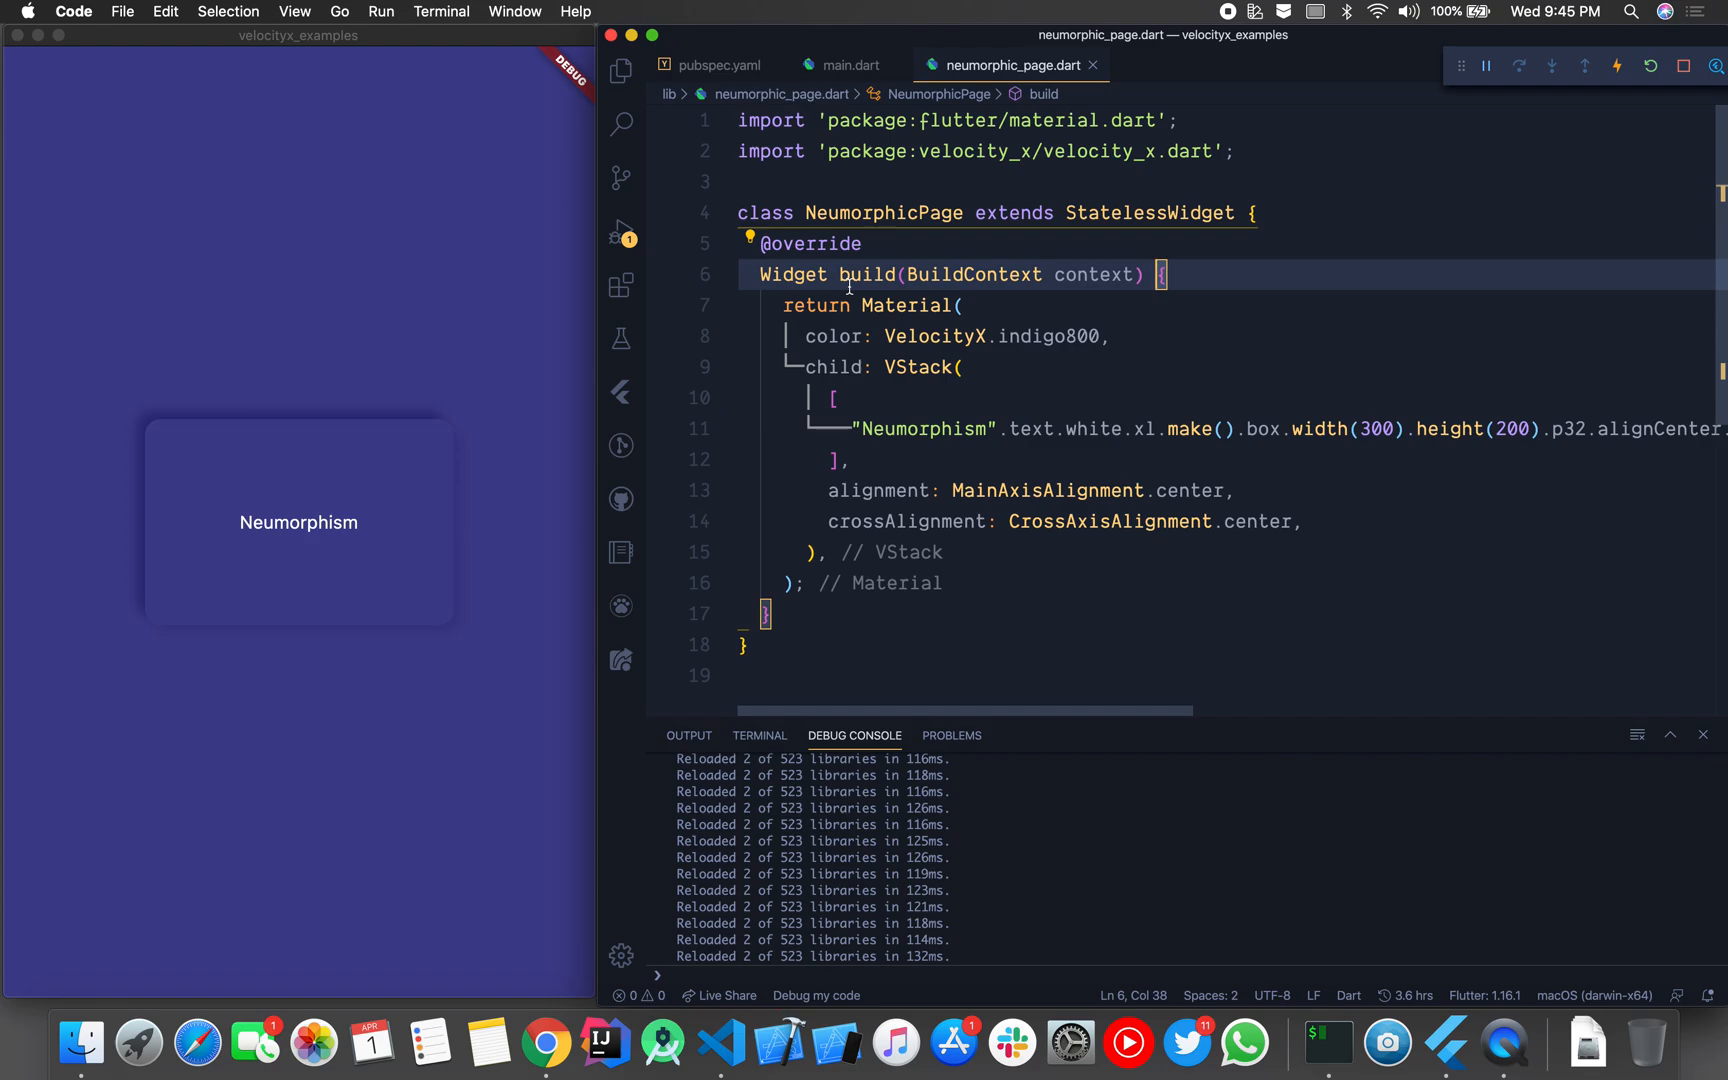
{"action": "type", "text": "red"}
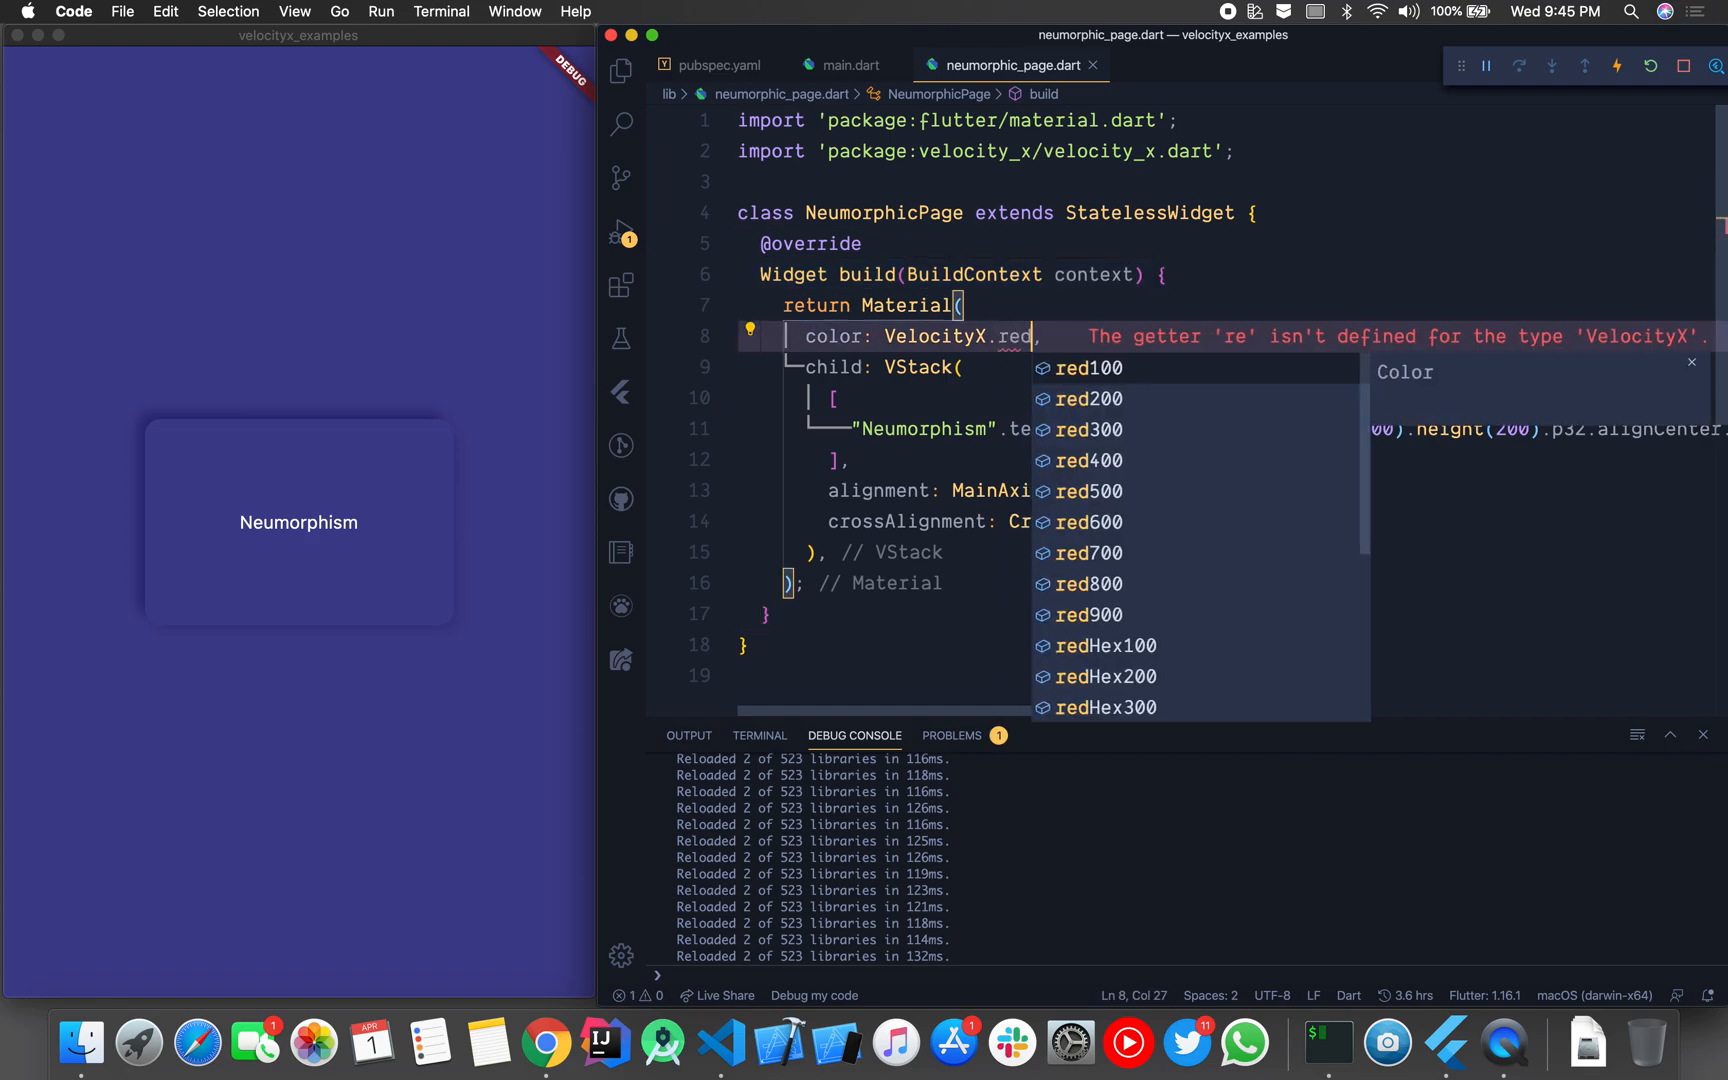
Step: Set Material color to VelocityX.red800 and replace indigo800 in neumorphic(color:) with red800
{"action": "type", "text": "d"}
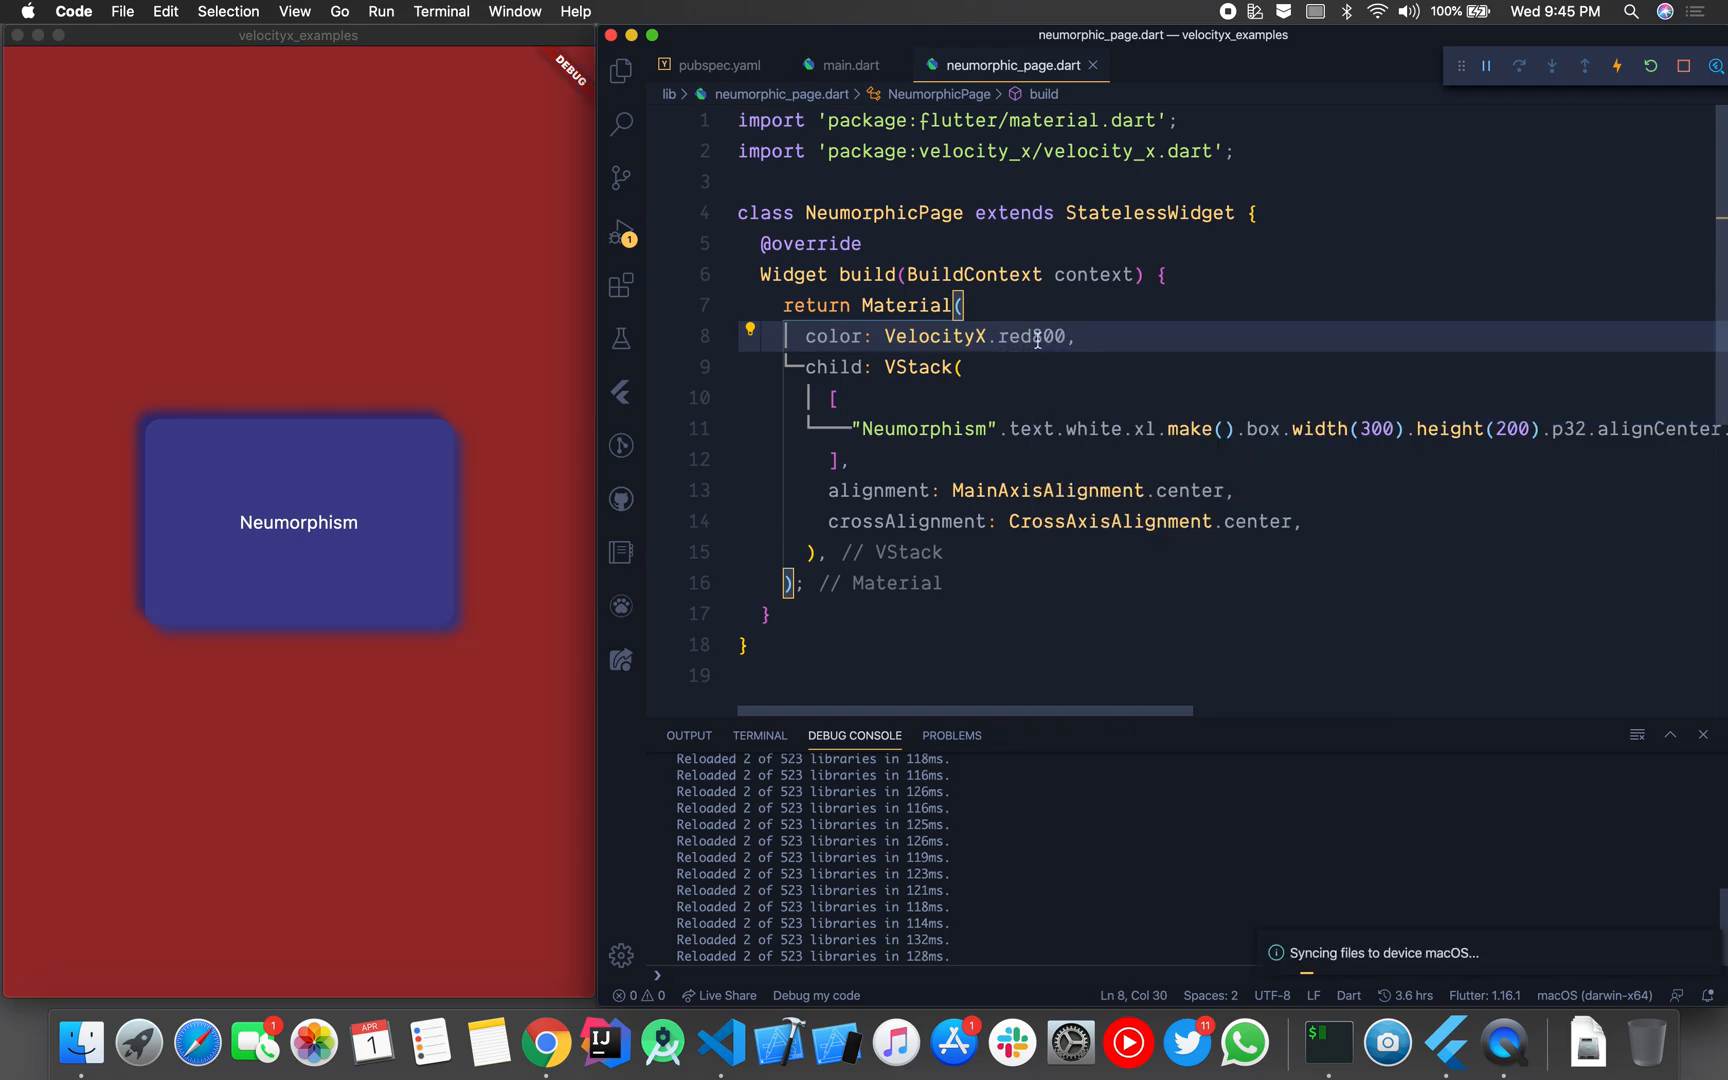
{"action": "double_click", "coordinate": [1034, 336]}
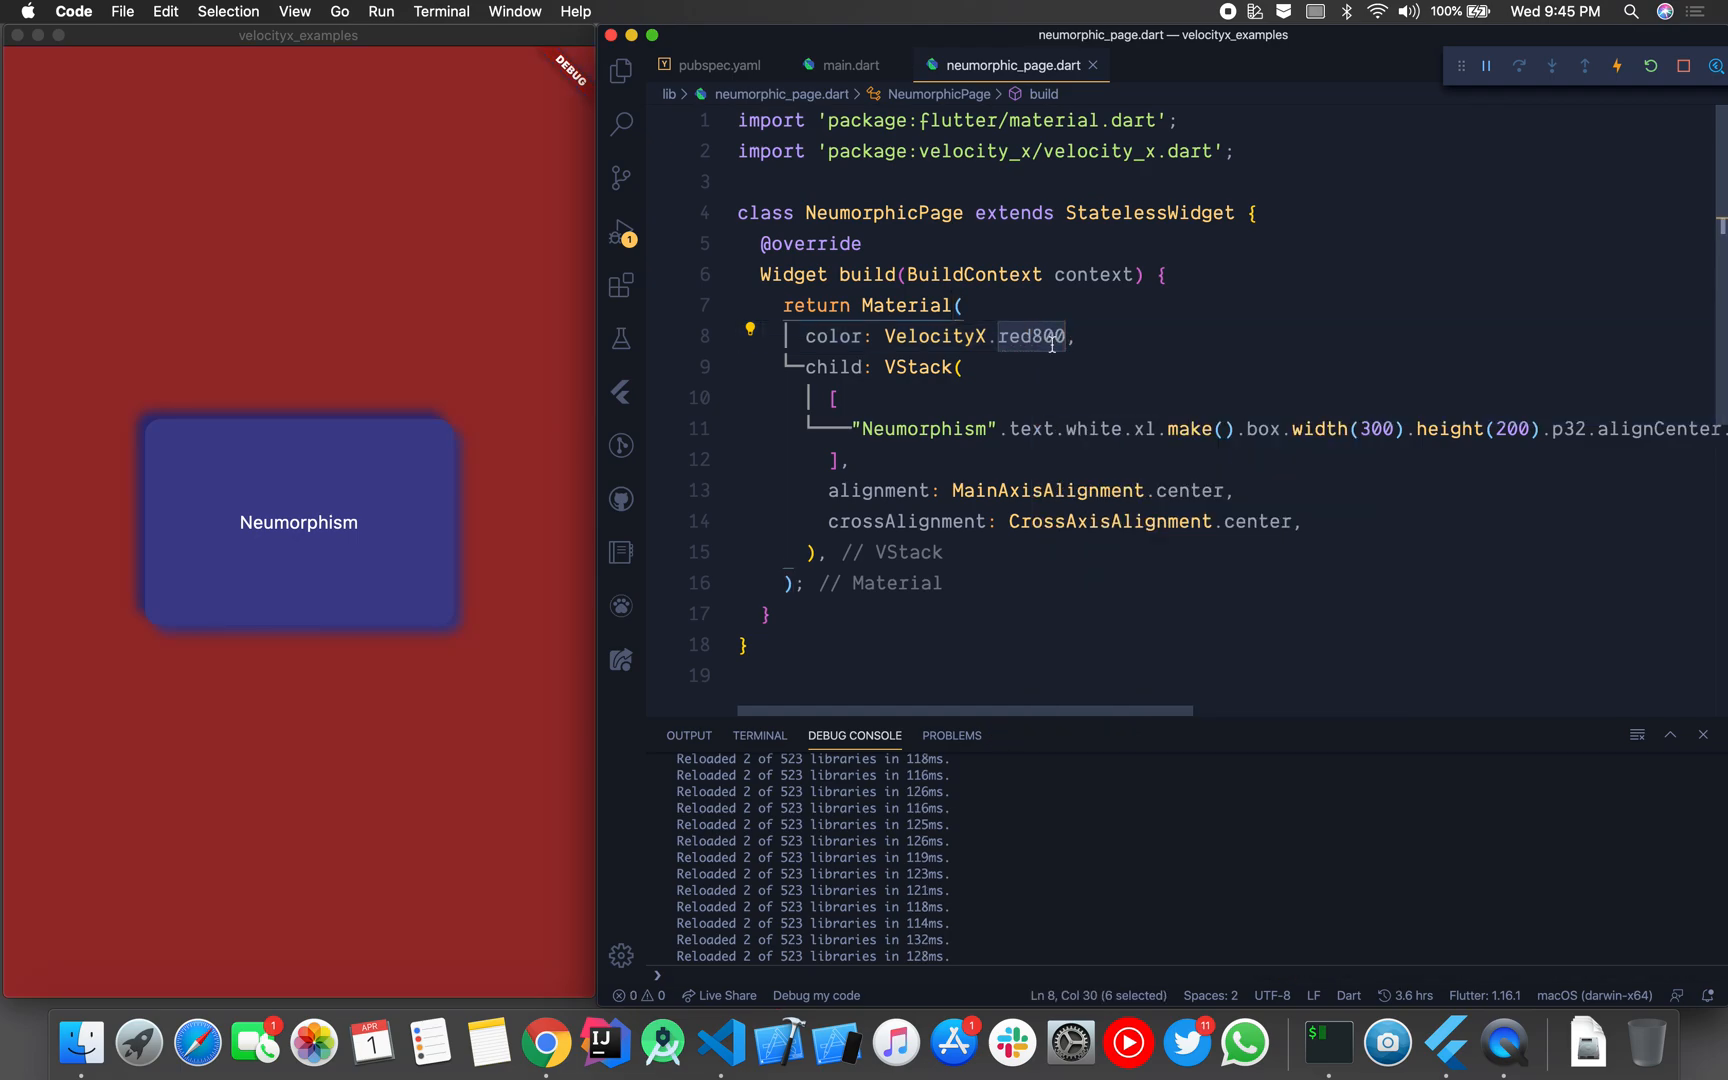
{"action": "scroll", "scroll_direction": "right", "scroll_amount": 3}
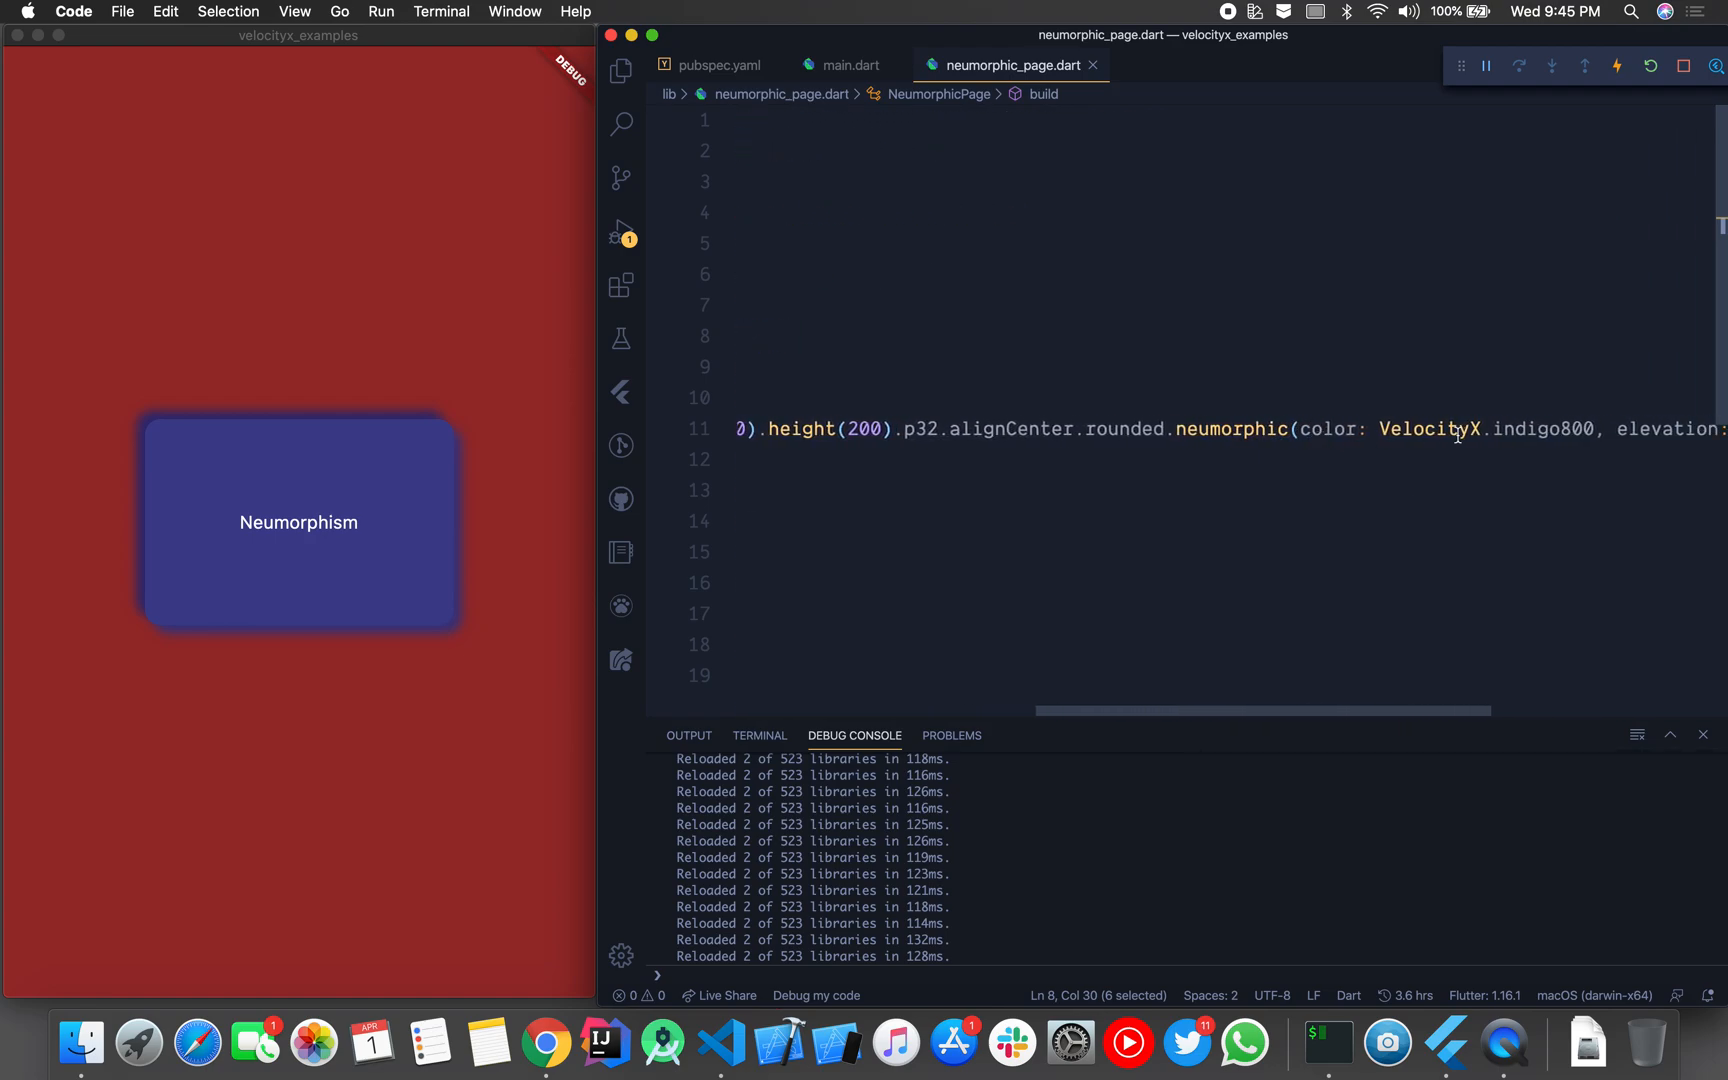
{"action": "type", "text": "red800"}
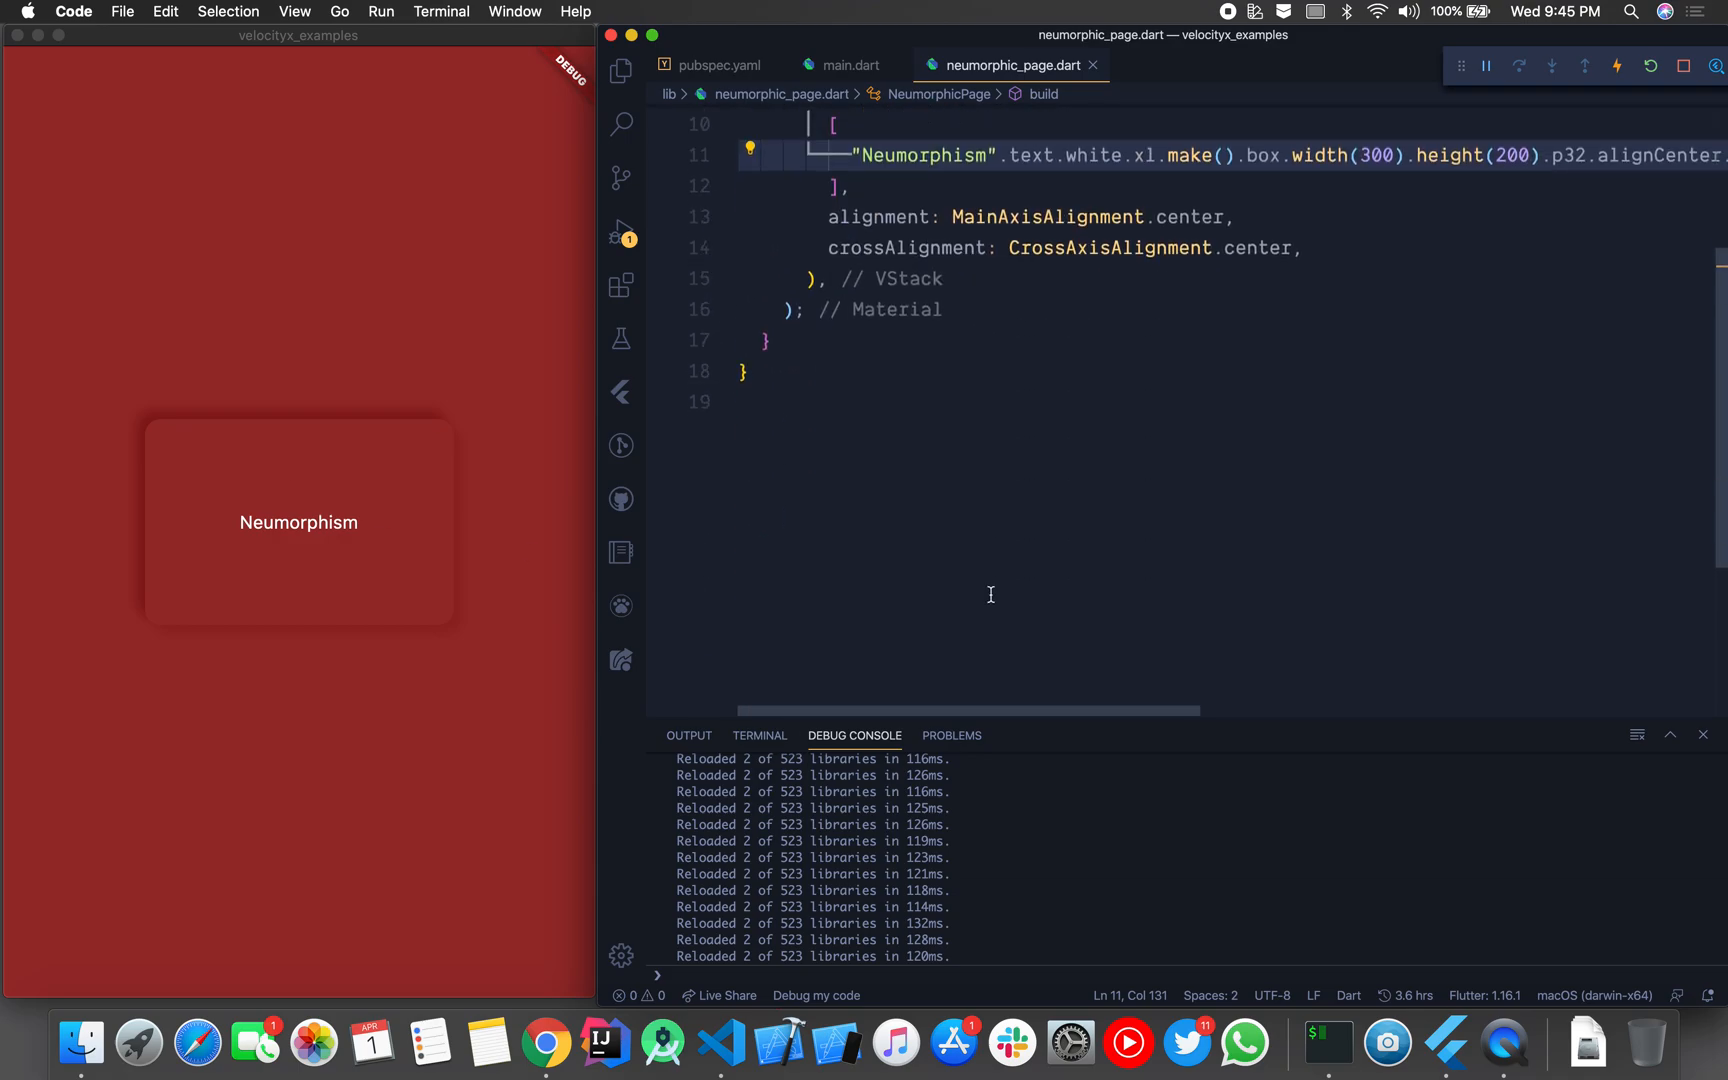
{"action": "scroll", "scroll_direction": "up", "scroll_amount": 3}
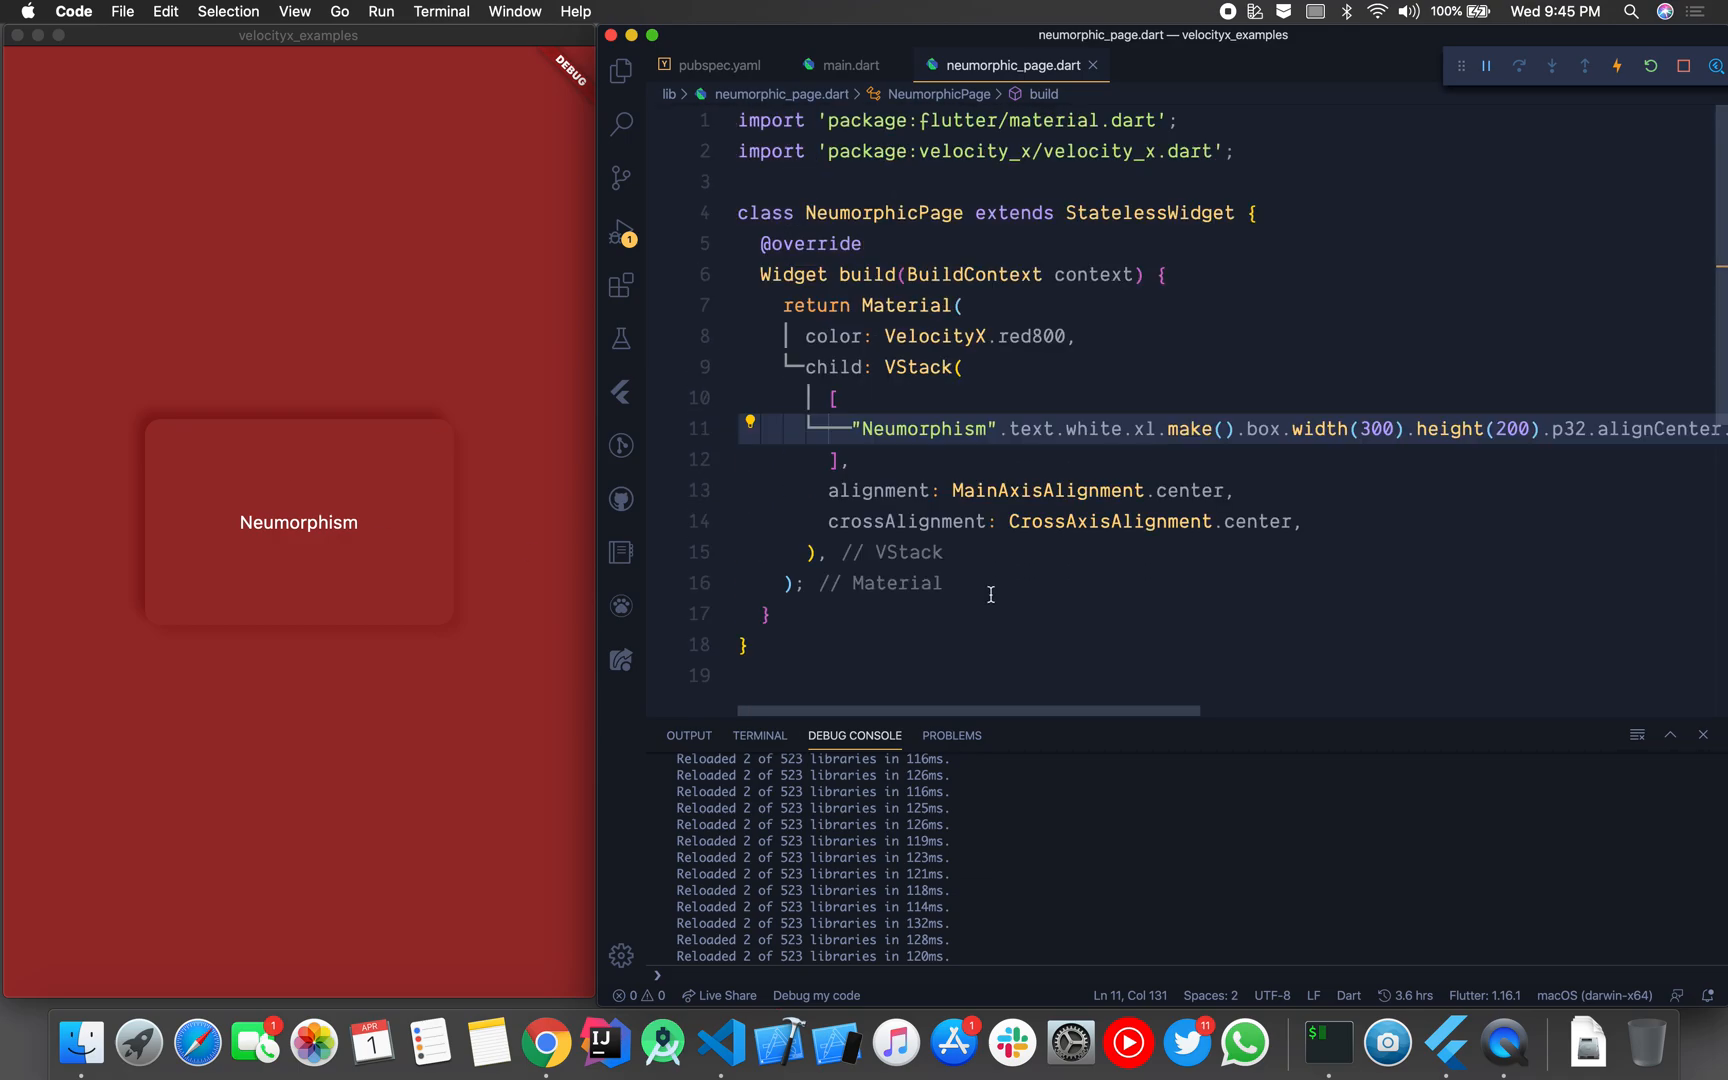